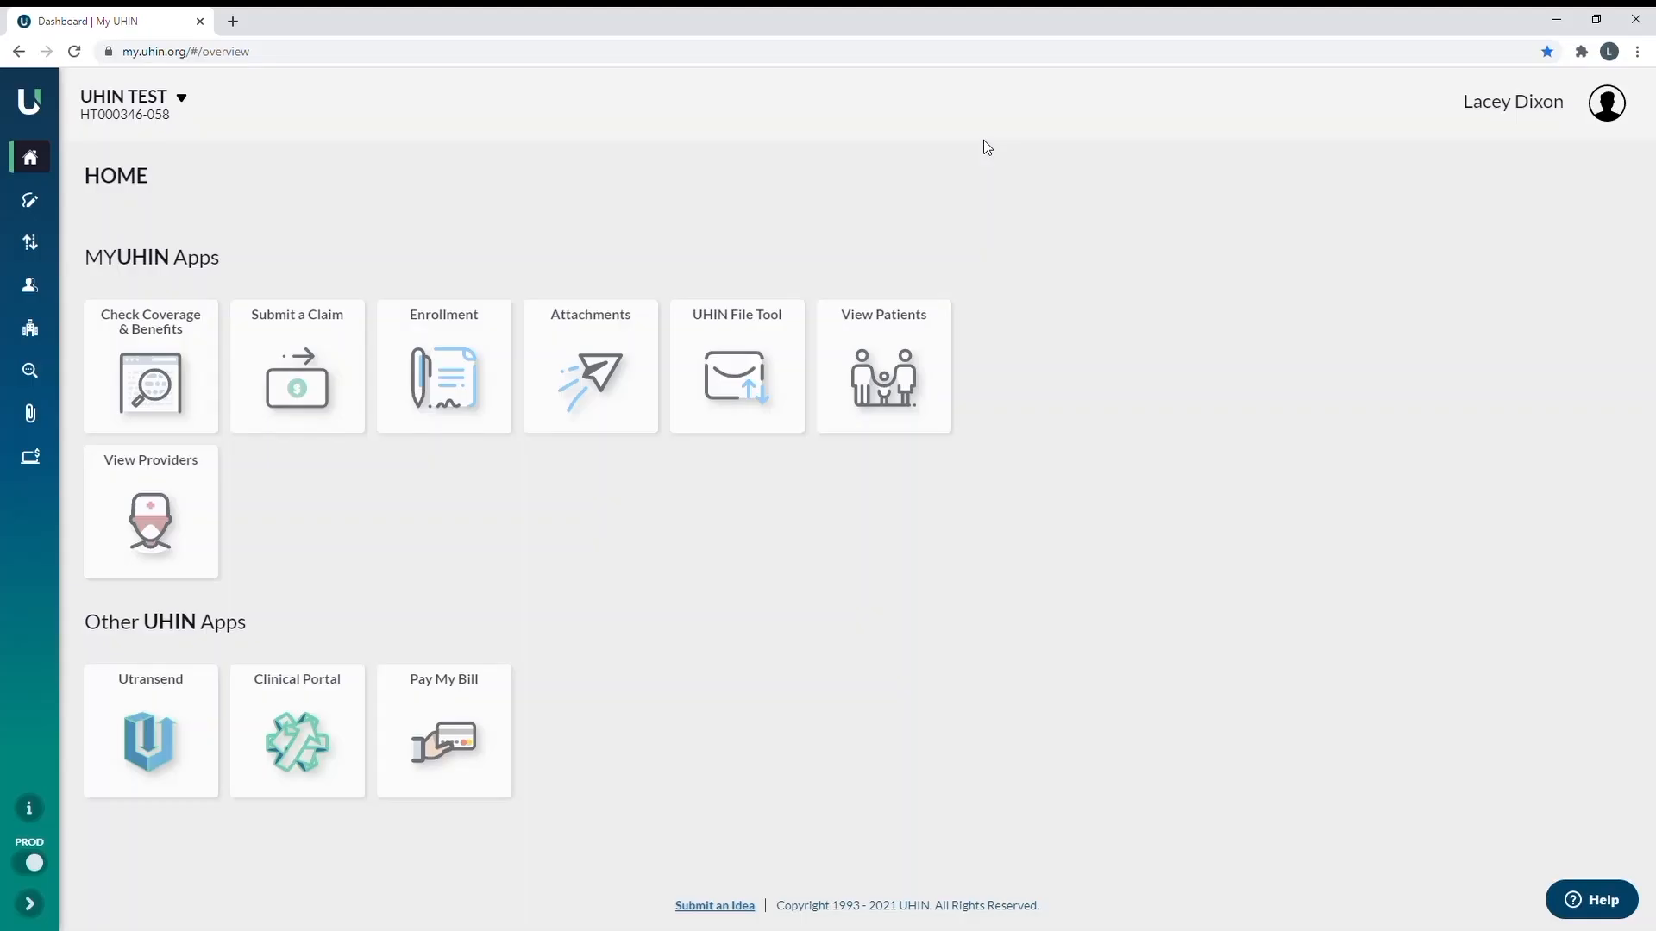
{"action": "mouse_move", "coordinate": [1132, 640]}
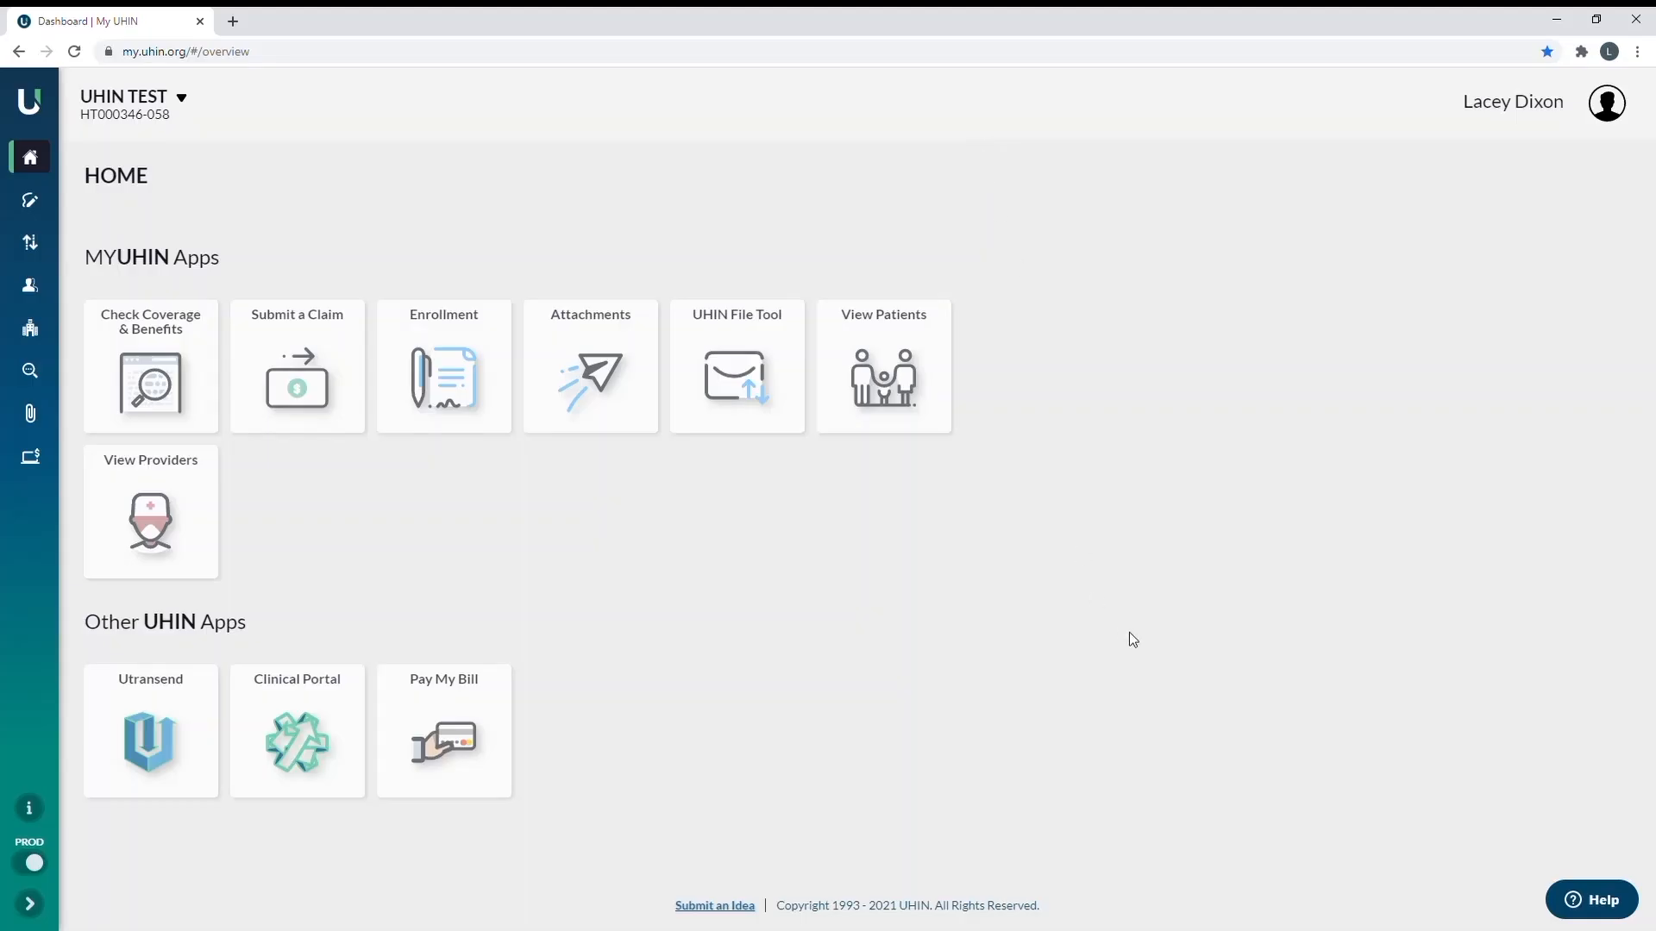
{"action": "mouse_move", "coordinate": [1171, 544]}
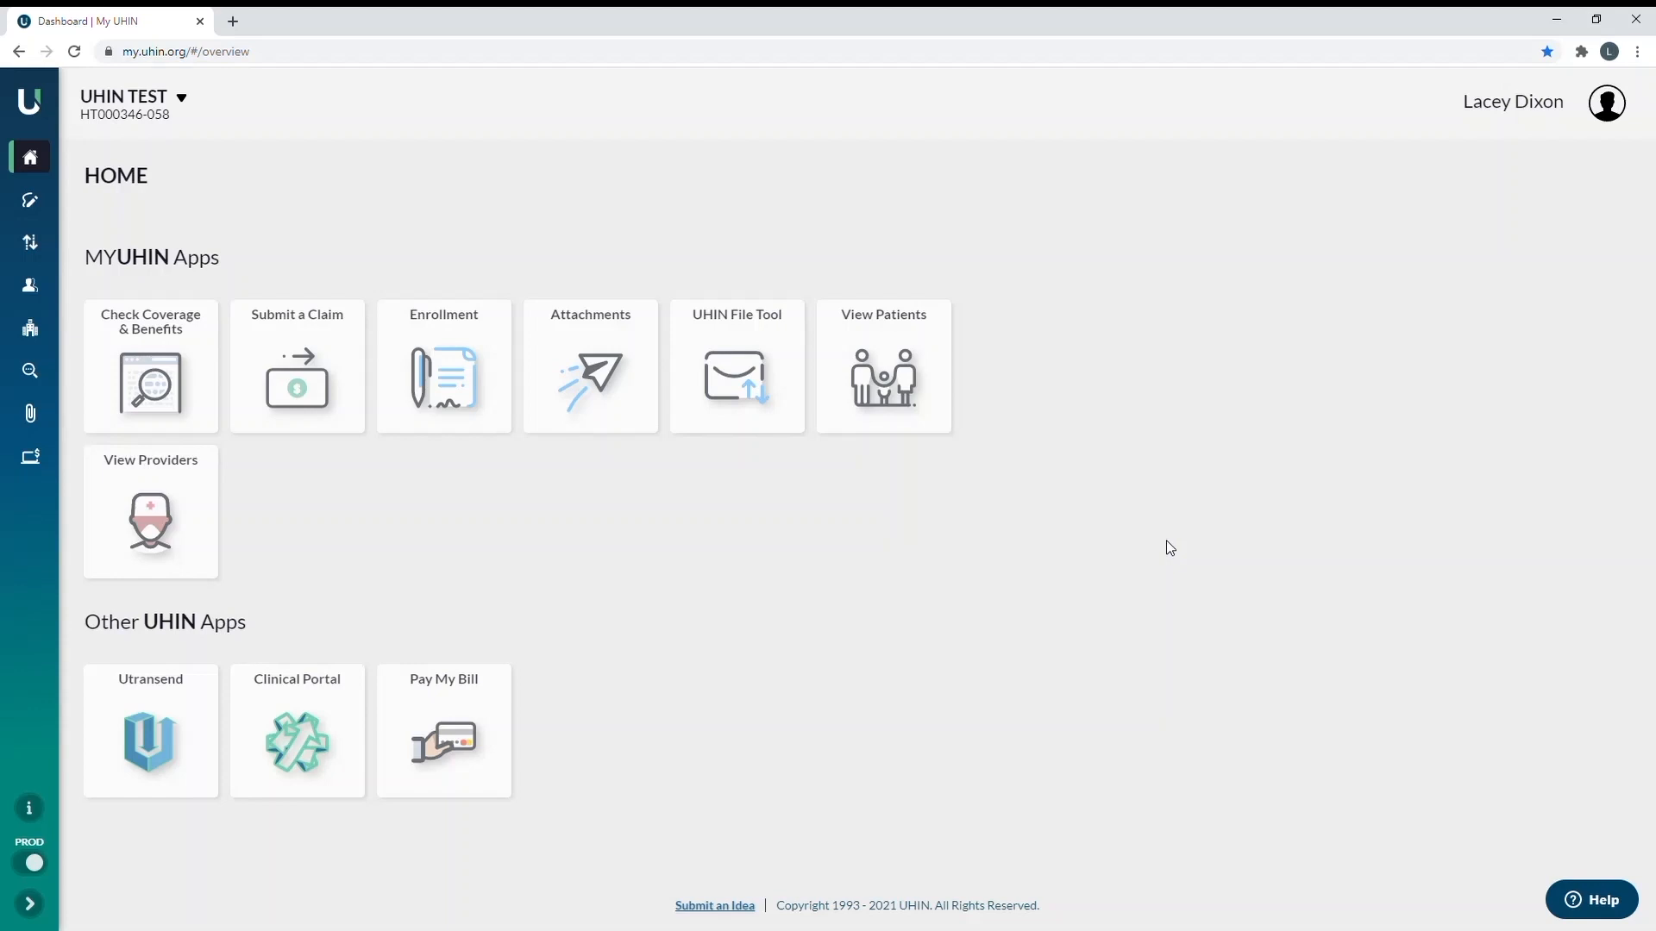
{"action": "mouse_move", "coordinate": [29, 156]}
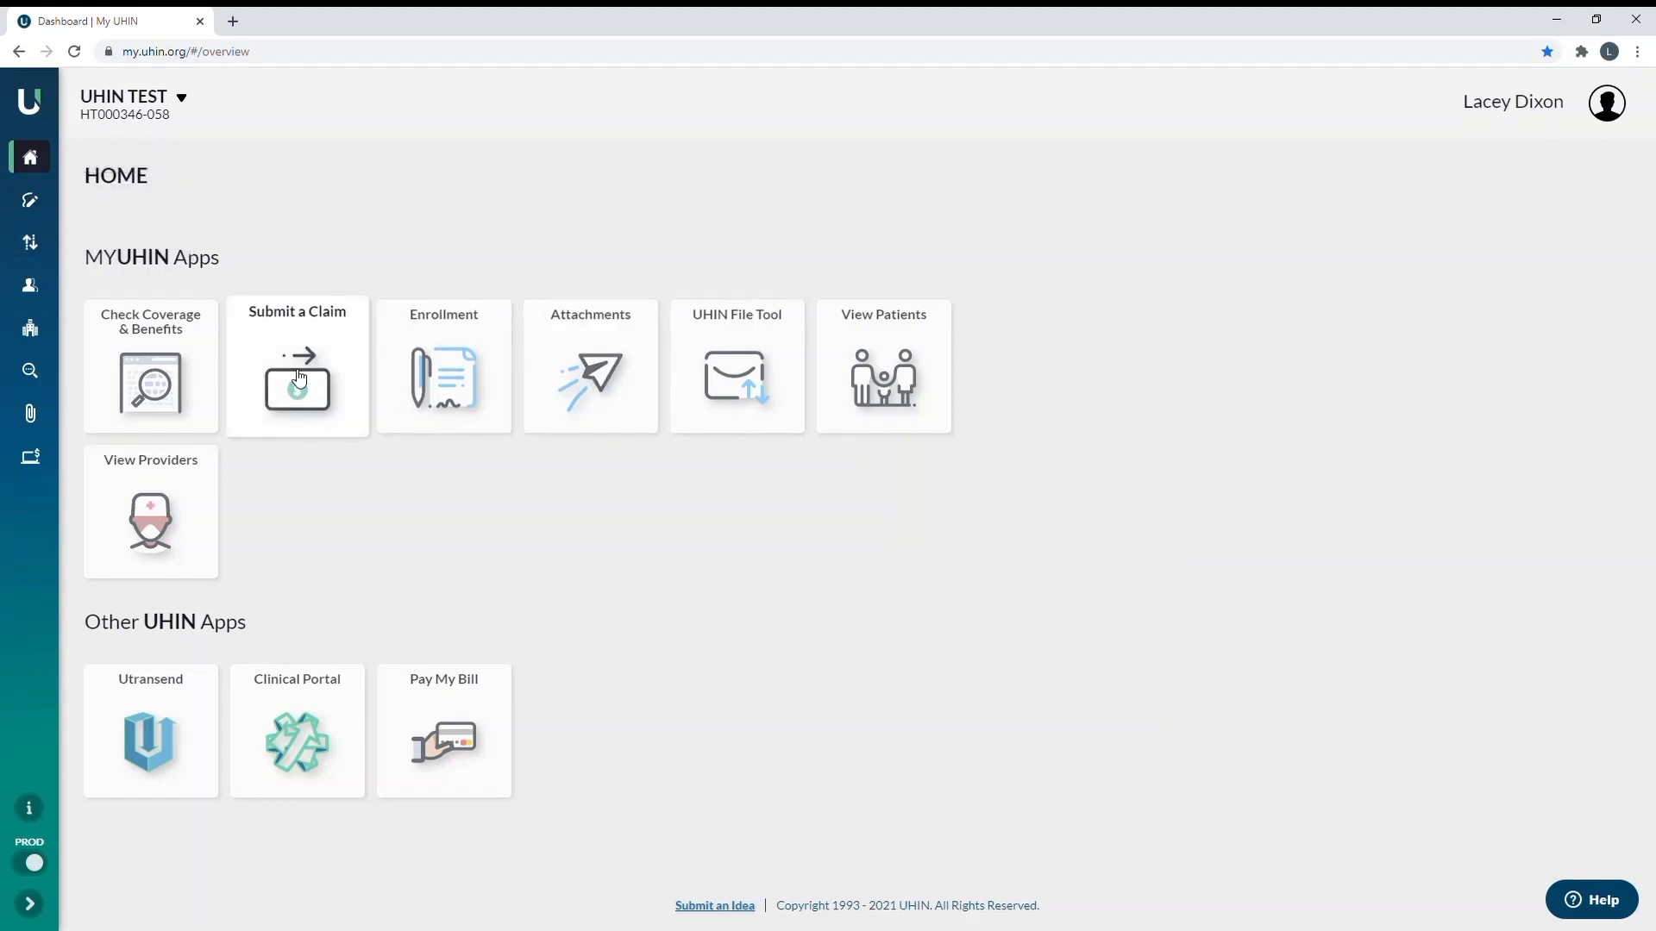
- Open the Submit a Claim tile to get a blank Professional claim form
{"action": "left_click", "coordinate": [297, 366]}
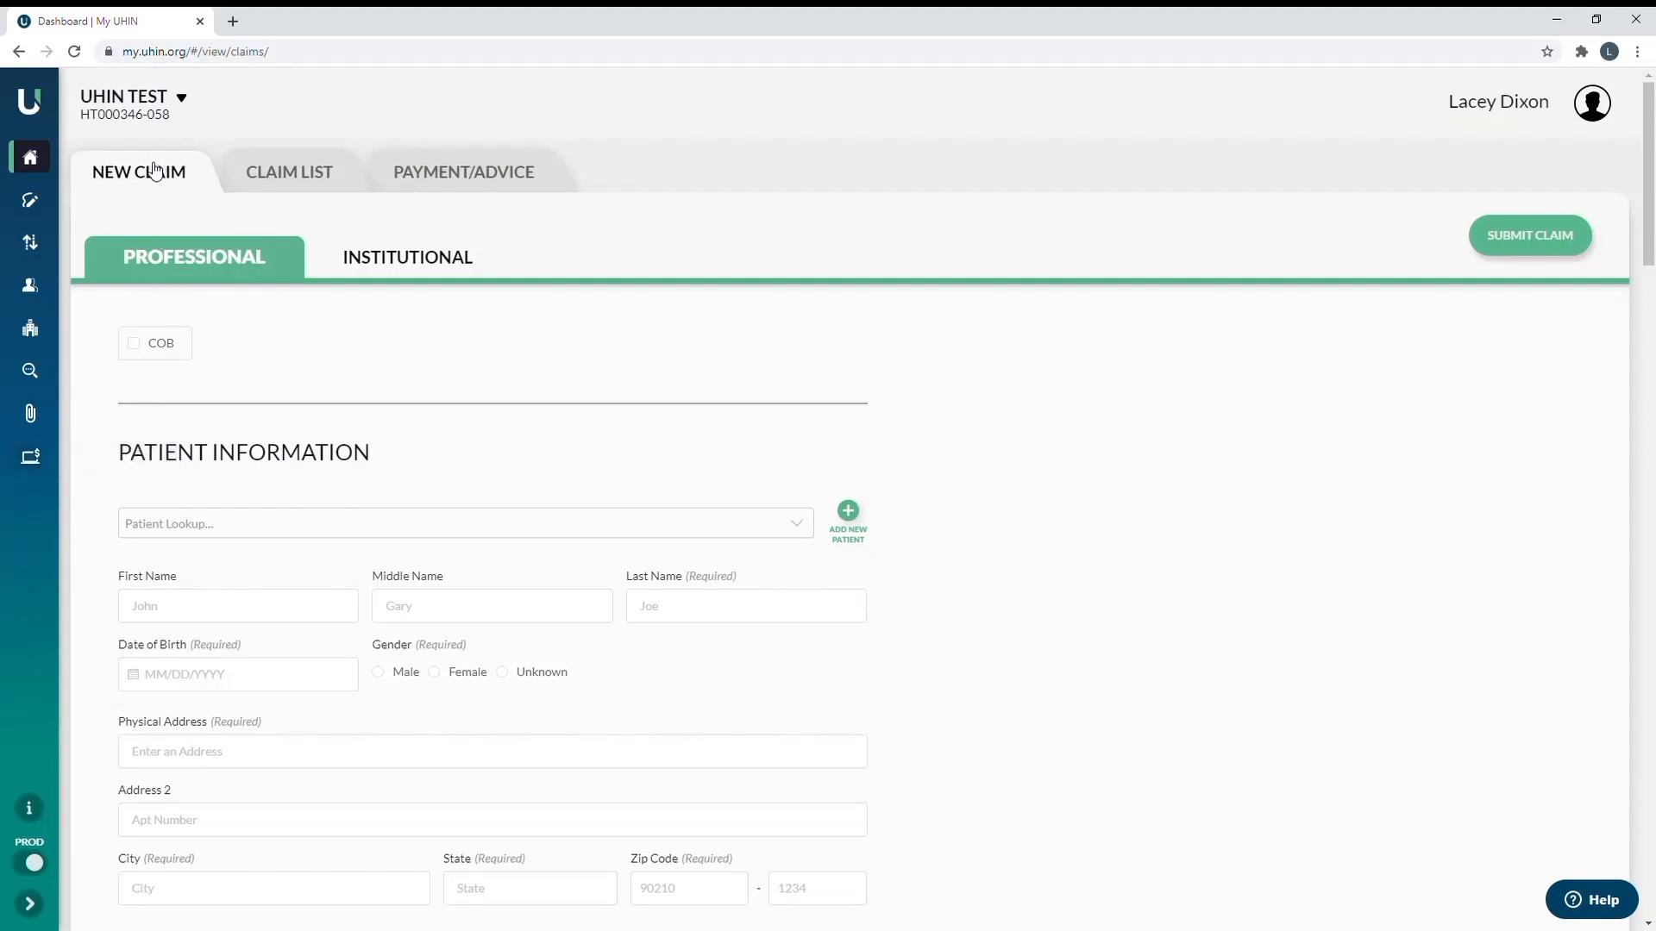
{"action": "mouse_move", "coordinate": [137, 149]}
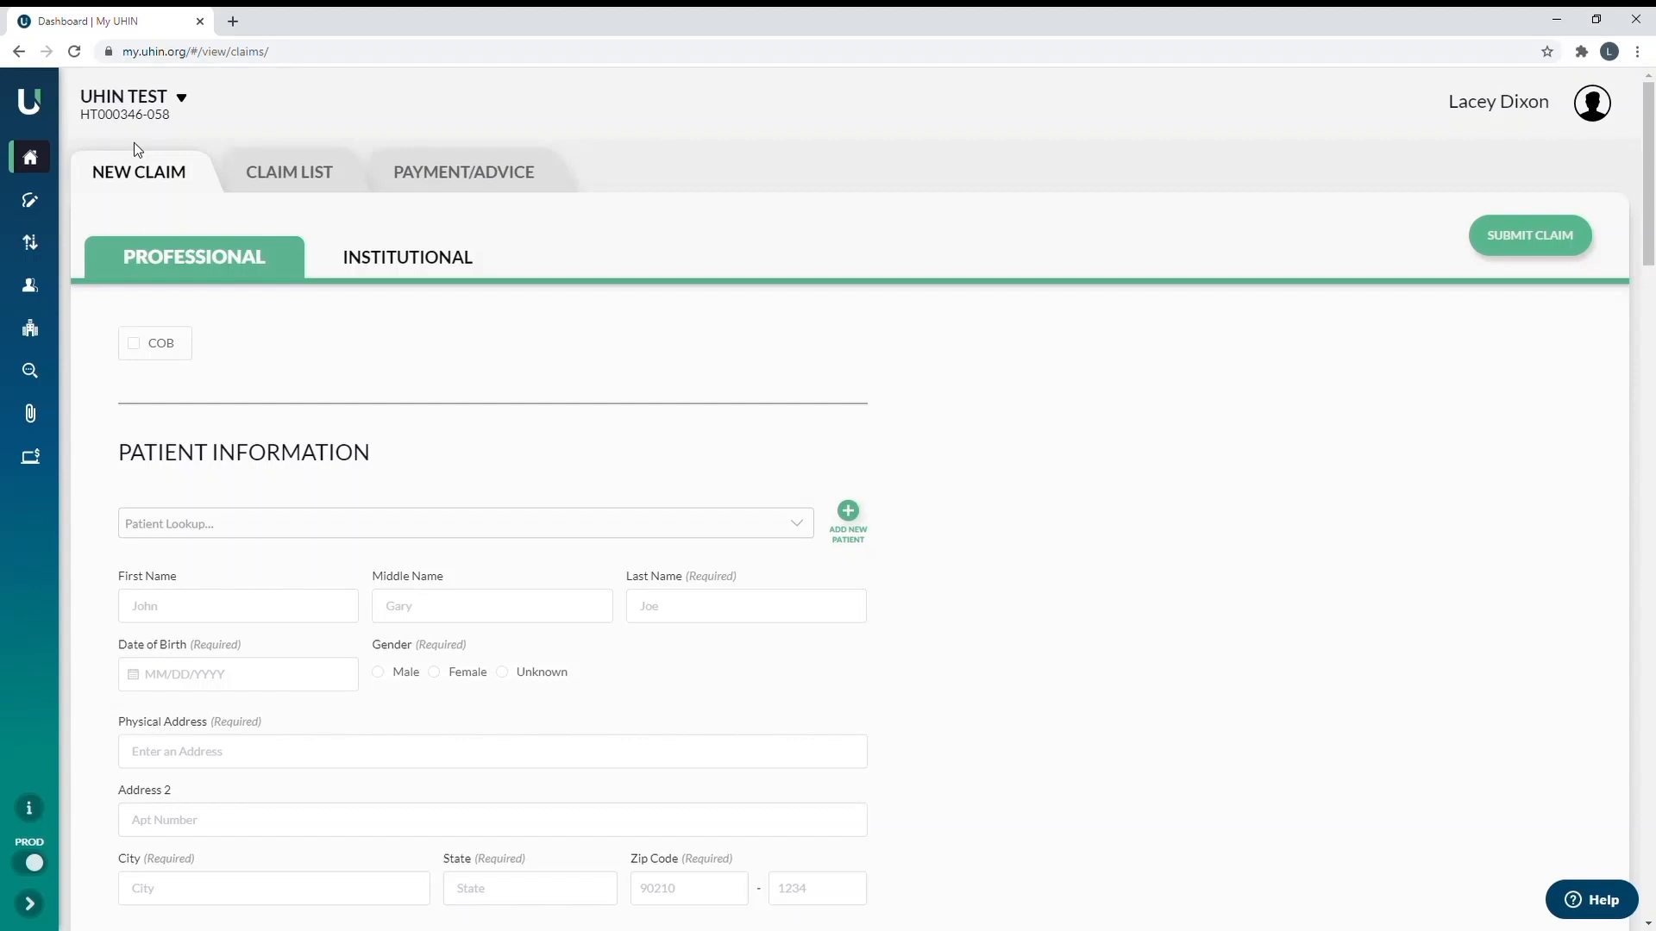
{"action": "mouse_move", "coordinate": [137, 152]}
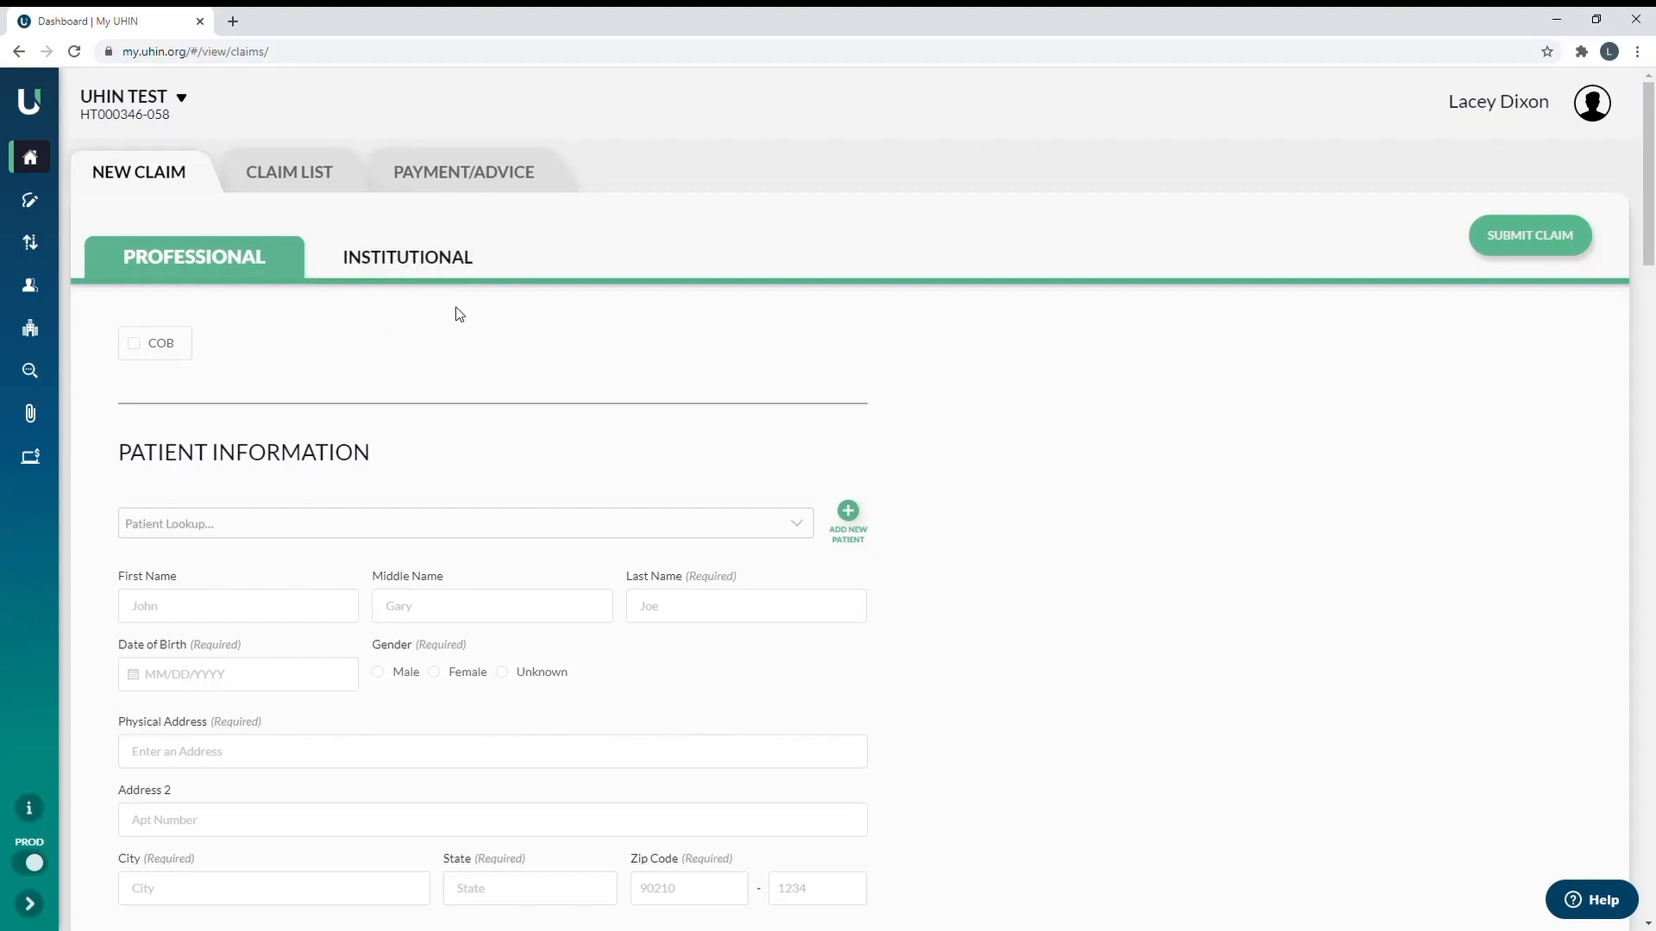
{"action": "mouse_move", "coordinate": [470, 335]}
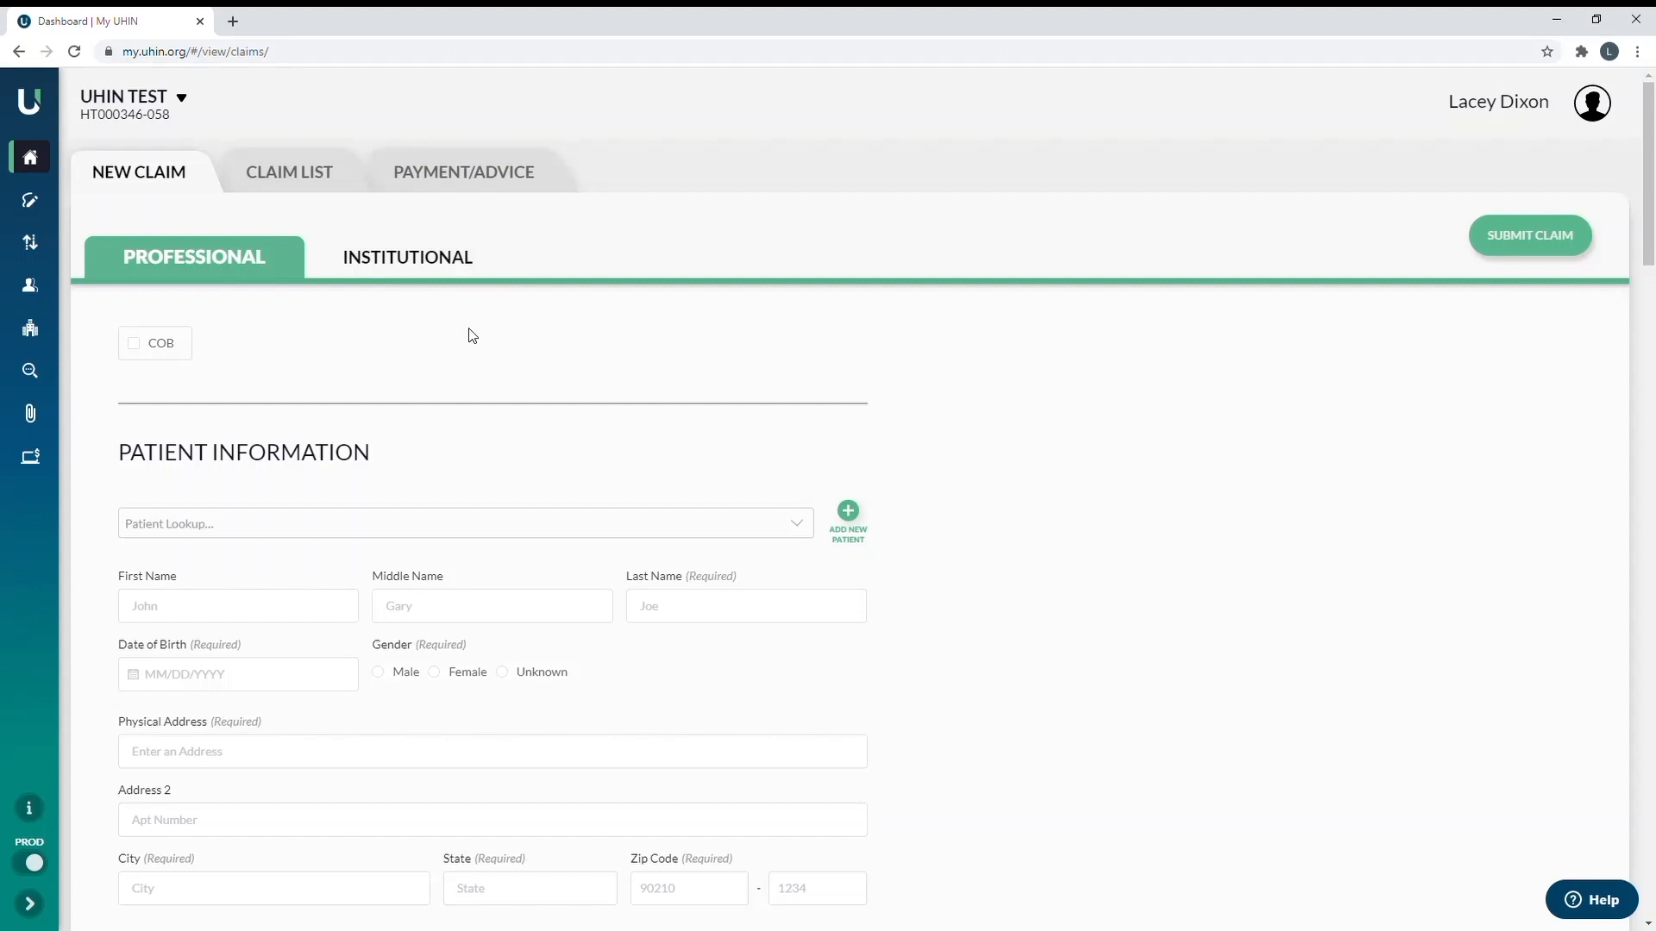
{"action": "mouse_move", "coordinate": [429, 307]}
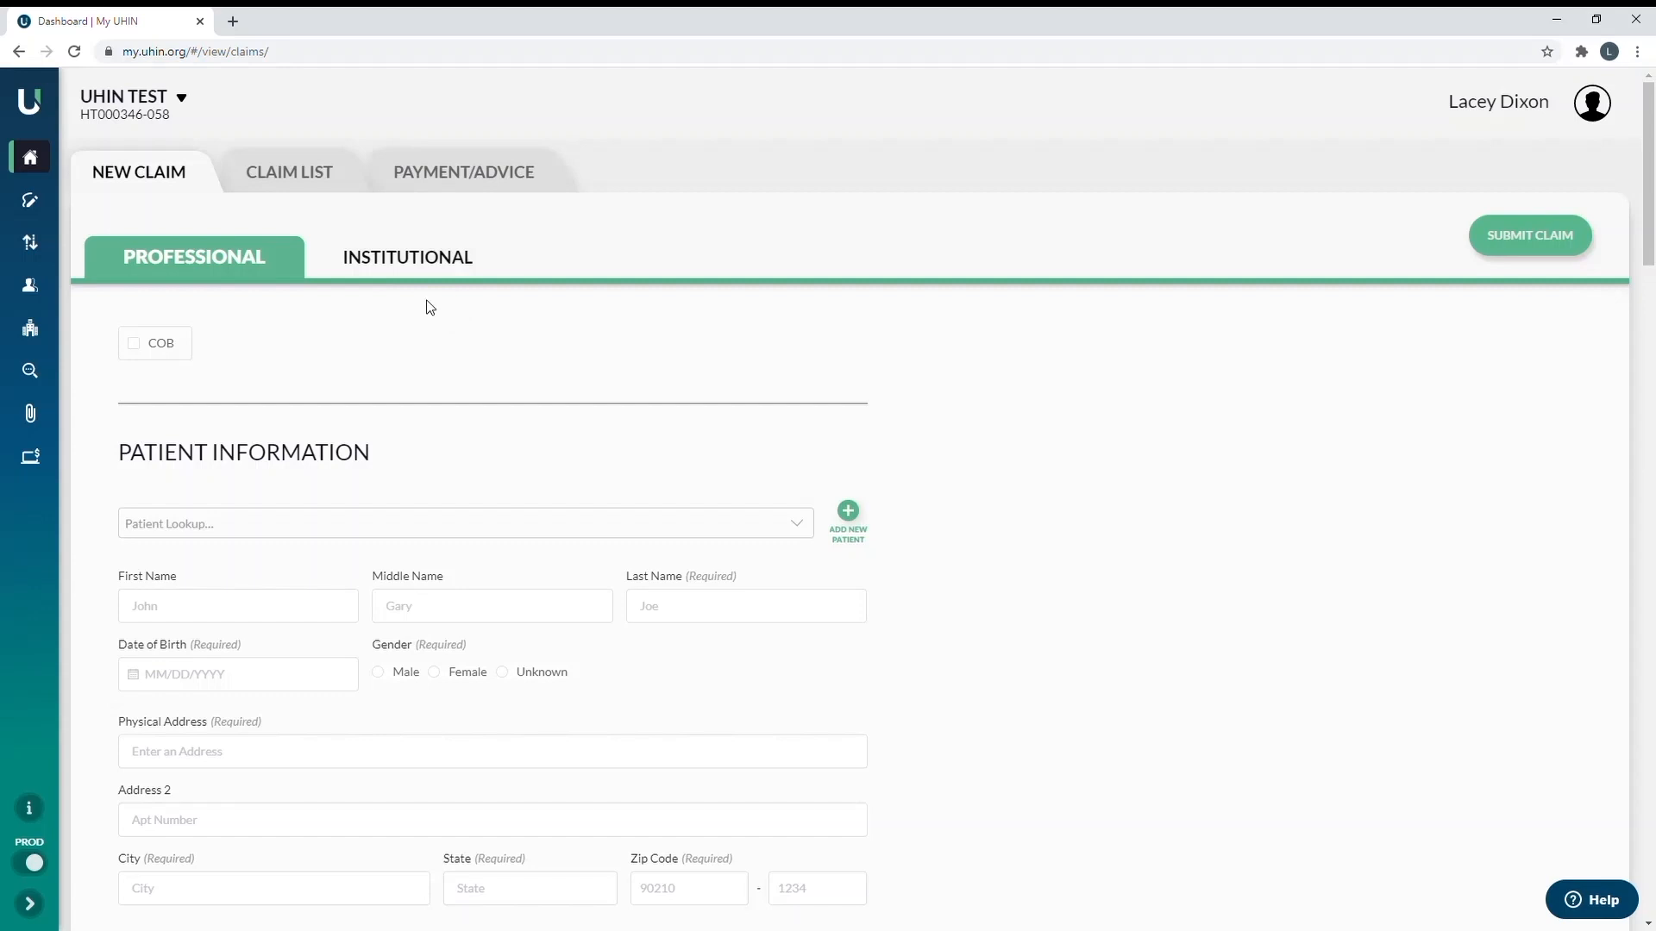
{"action": "mouse_move", "coordinate": [245, 250]}
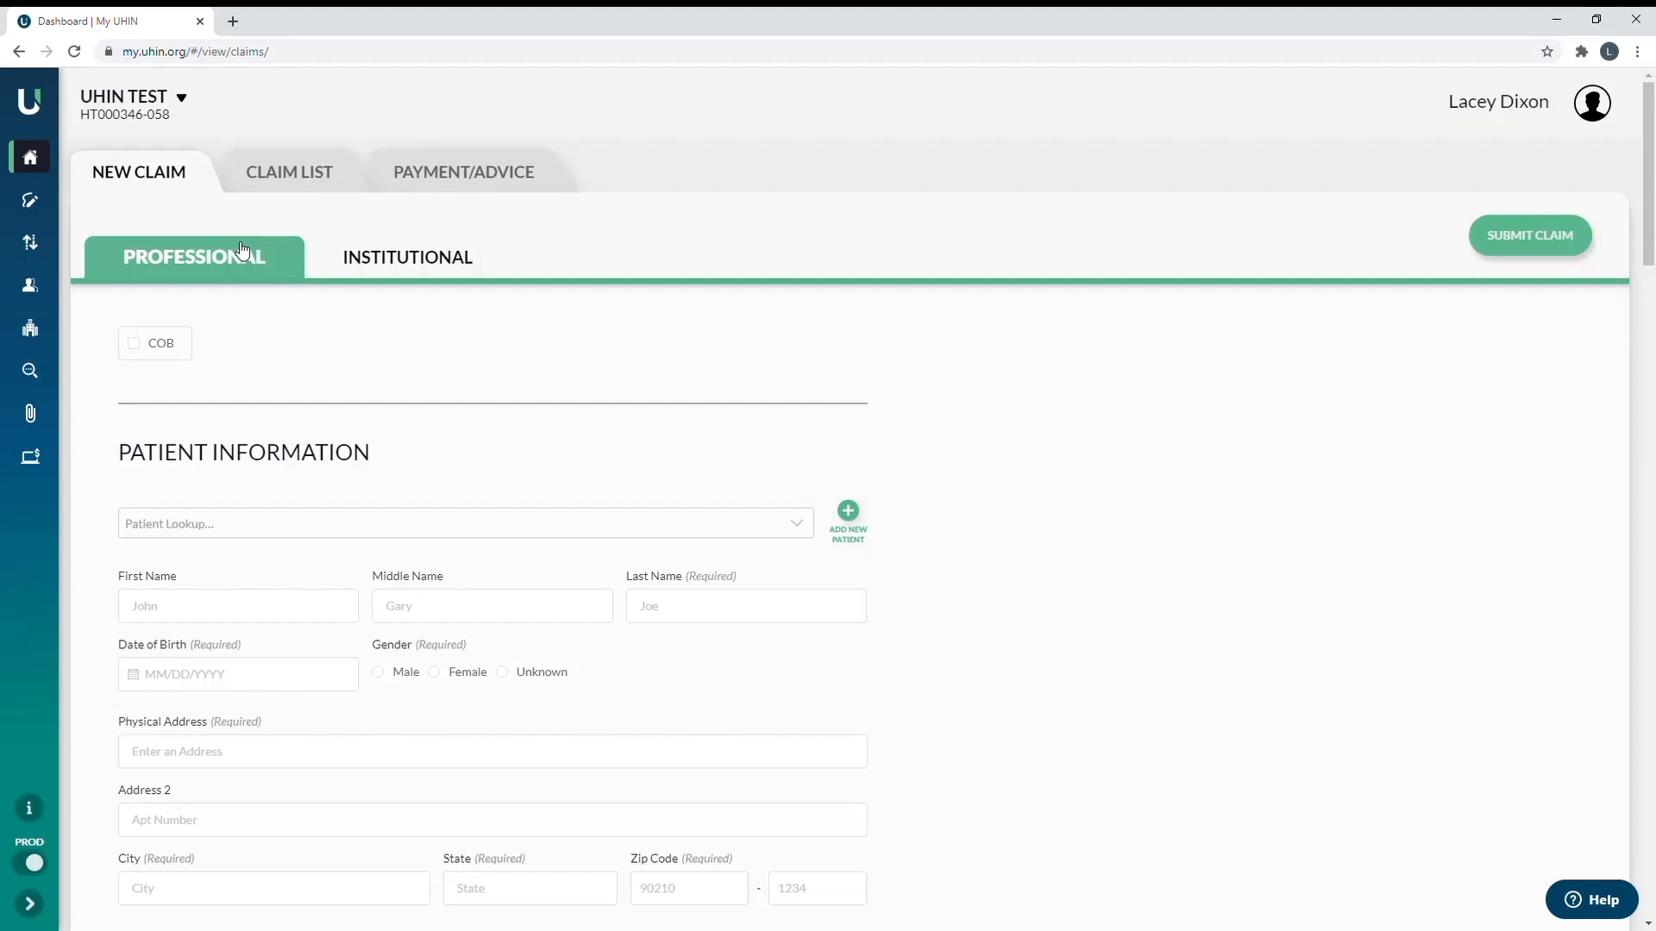
{"action": "mouse_move", "coordinate": [273, 287]}
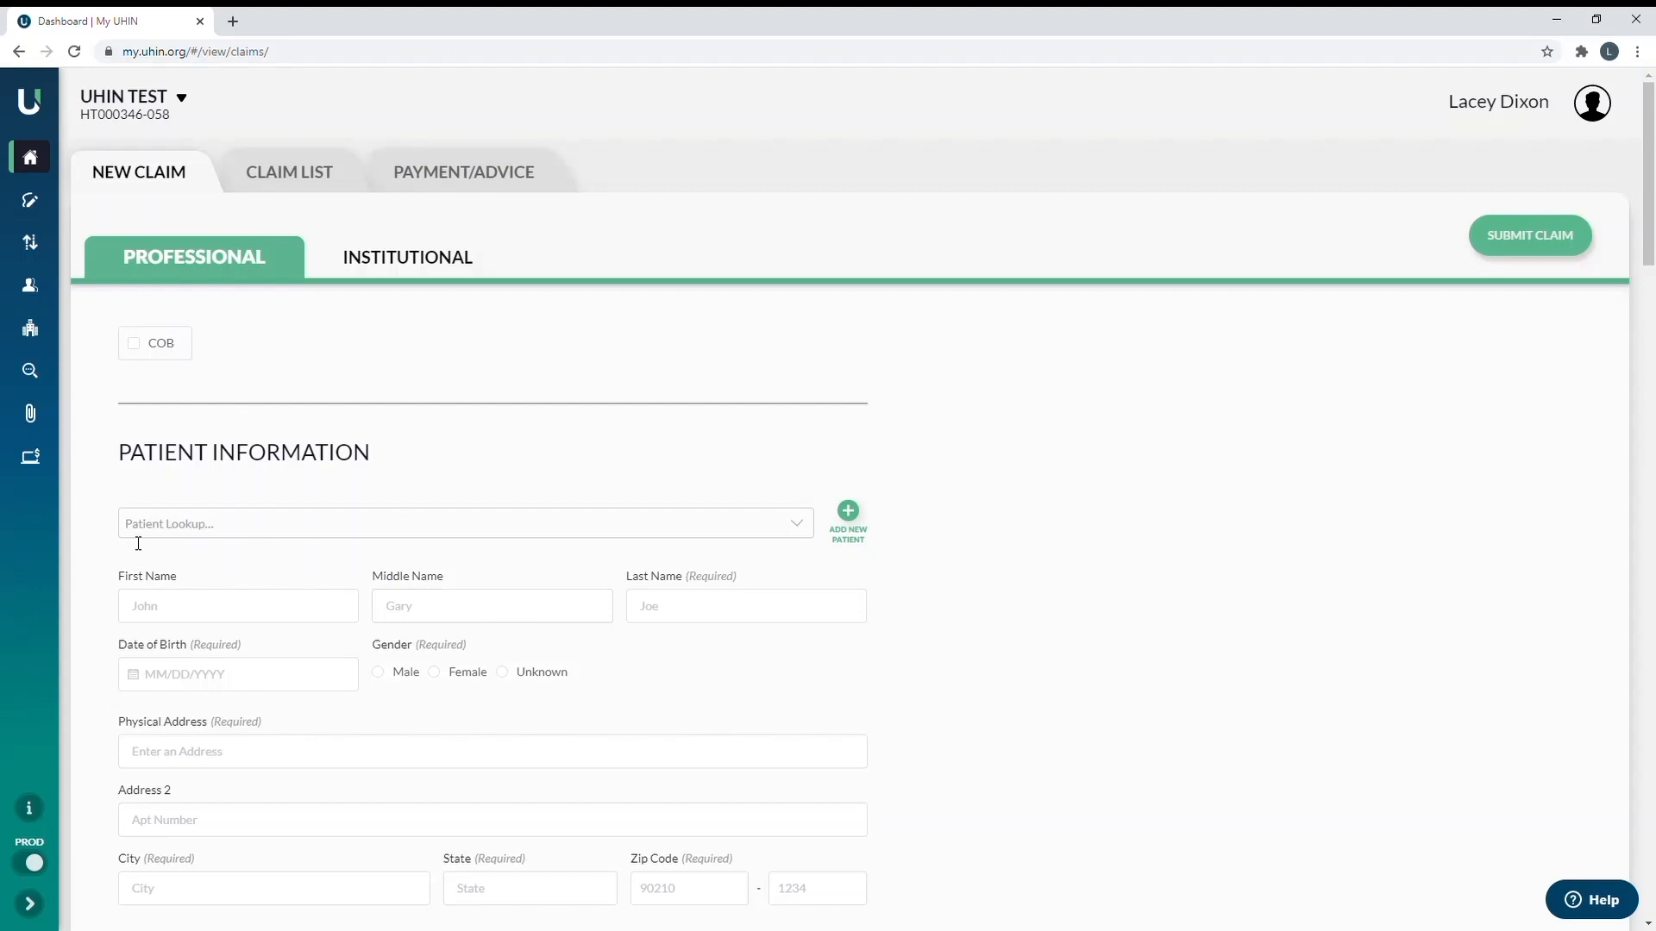
{"action": "mouse_move", "coordinate": [238, 475]}
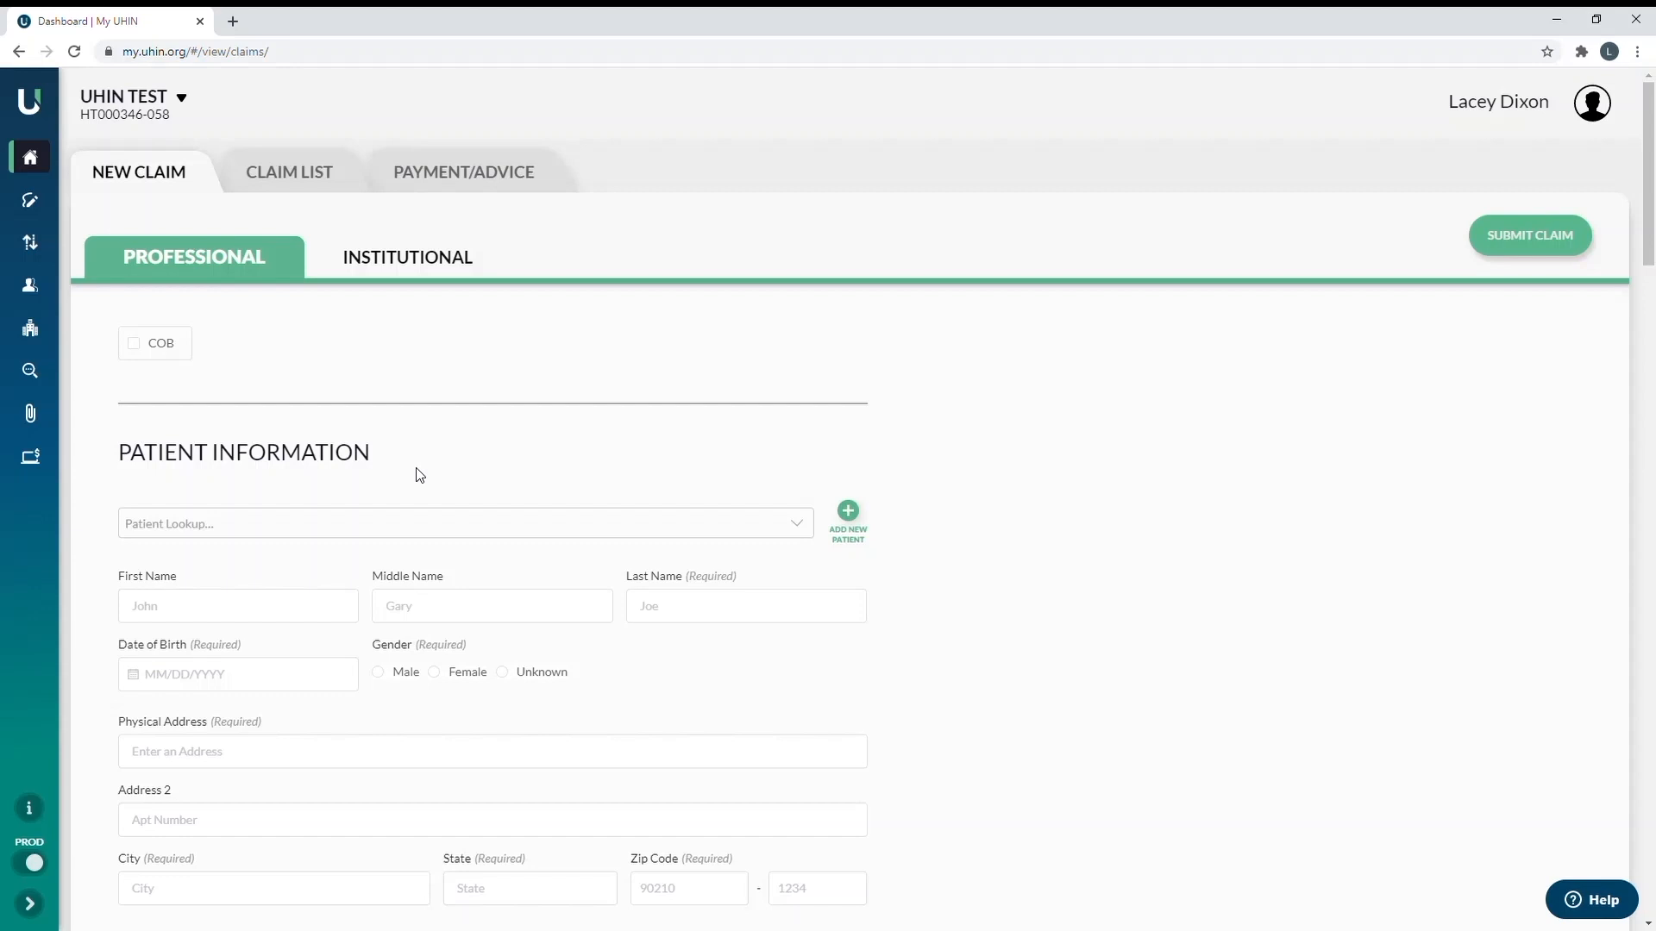
{"action": "mouse_move", "coordinate": [378, 462]}
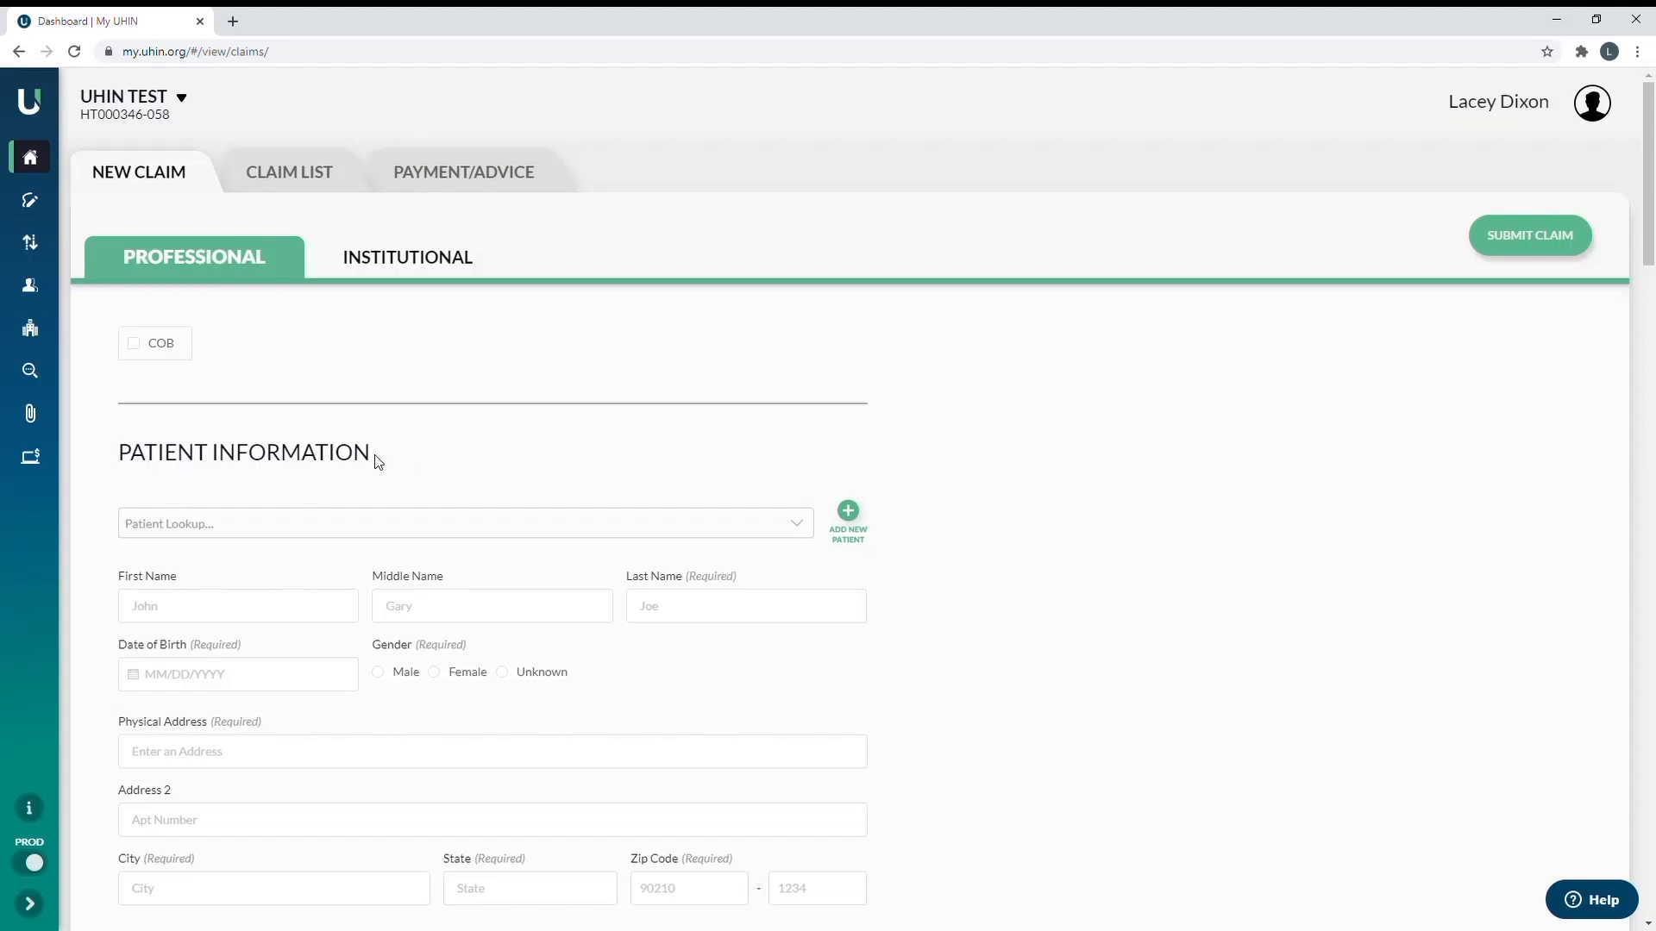
{"action": "mouse_move", "coordinate": [374, 463]}
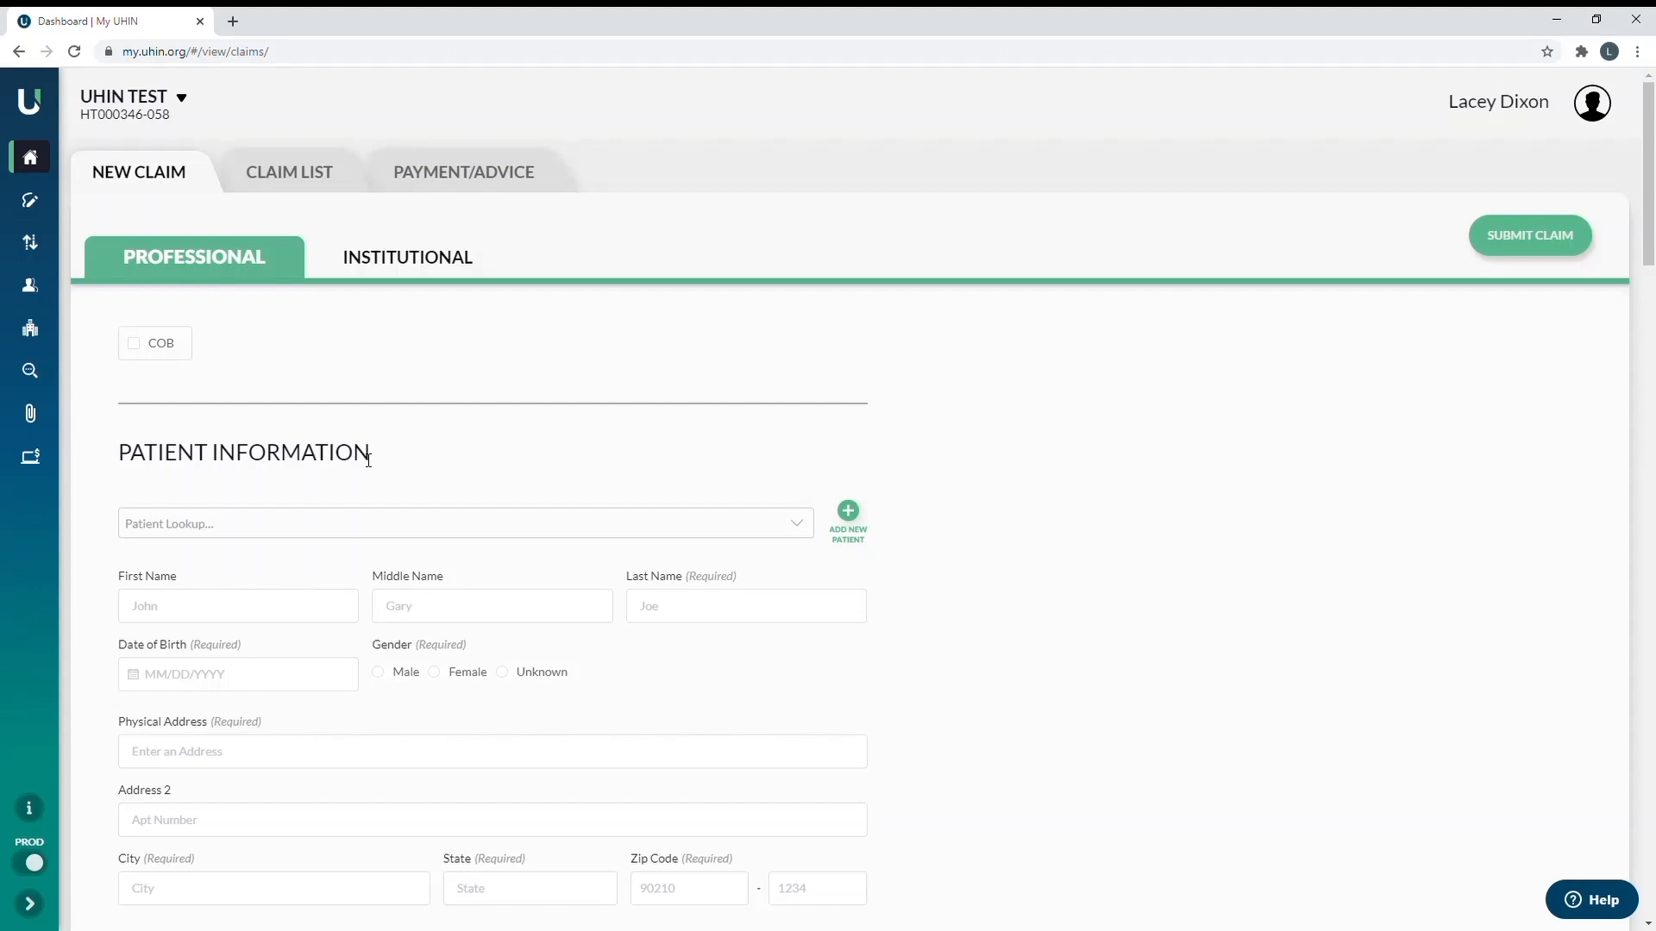
{"action": "mouse_move", "coordinate": [945, 502]}
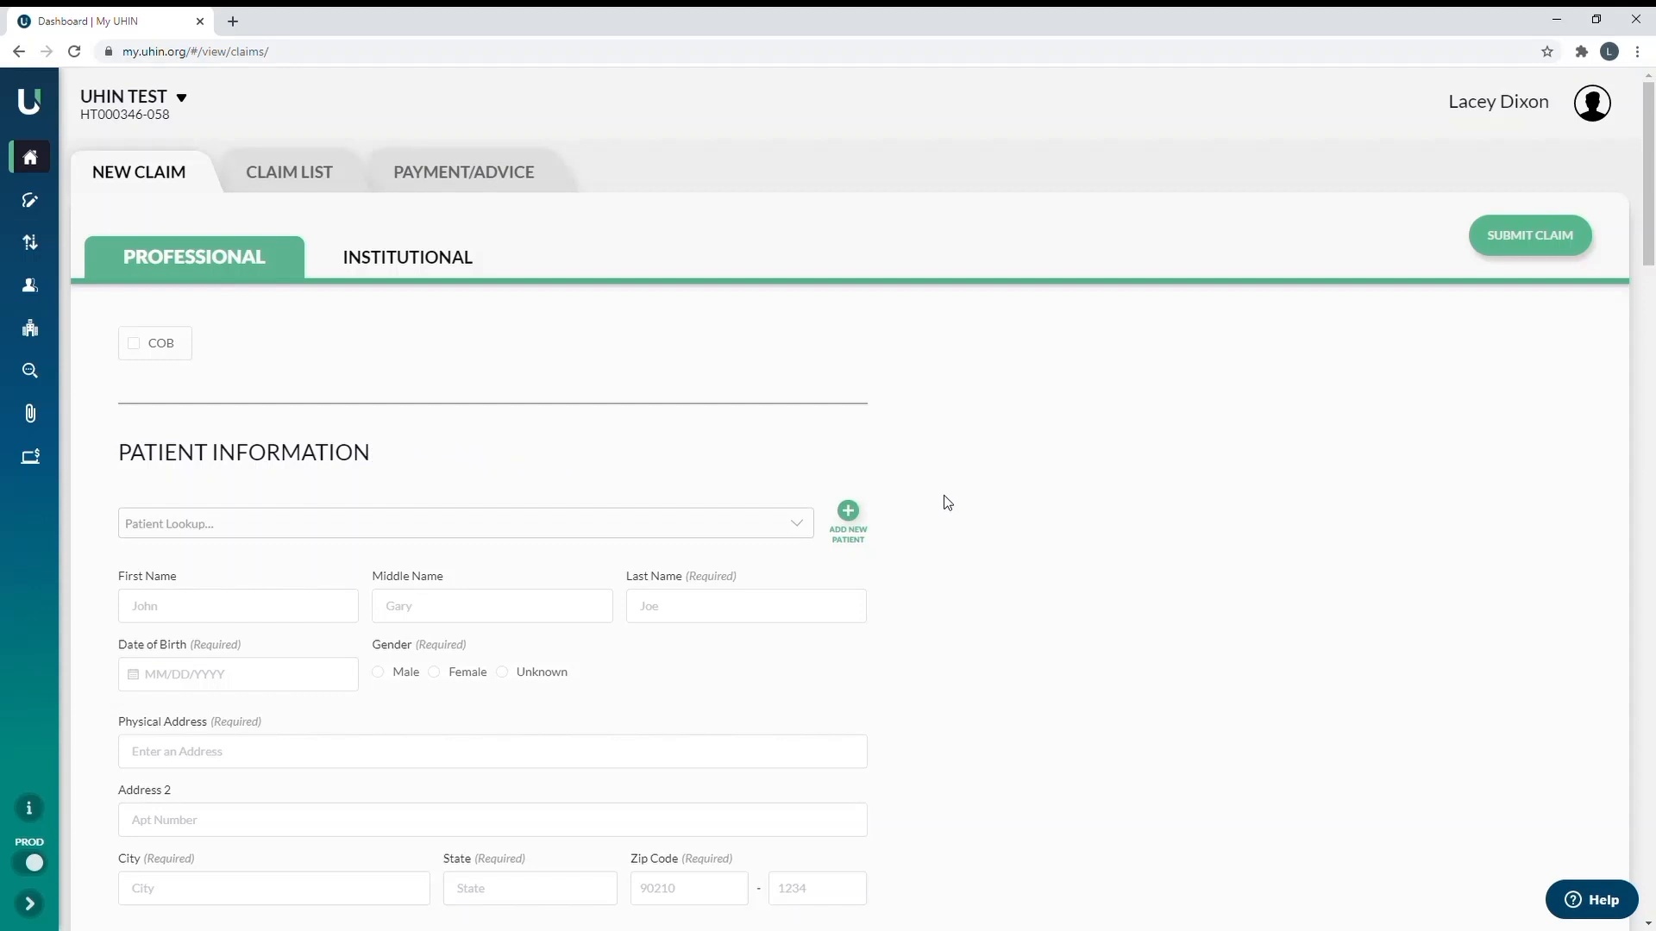
{"action": "left_click", "coordinate": [847, 518]}
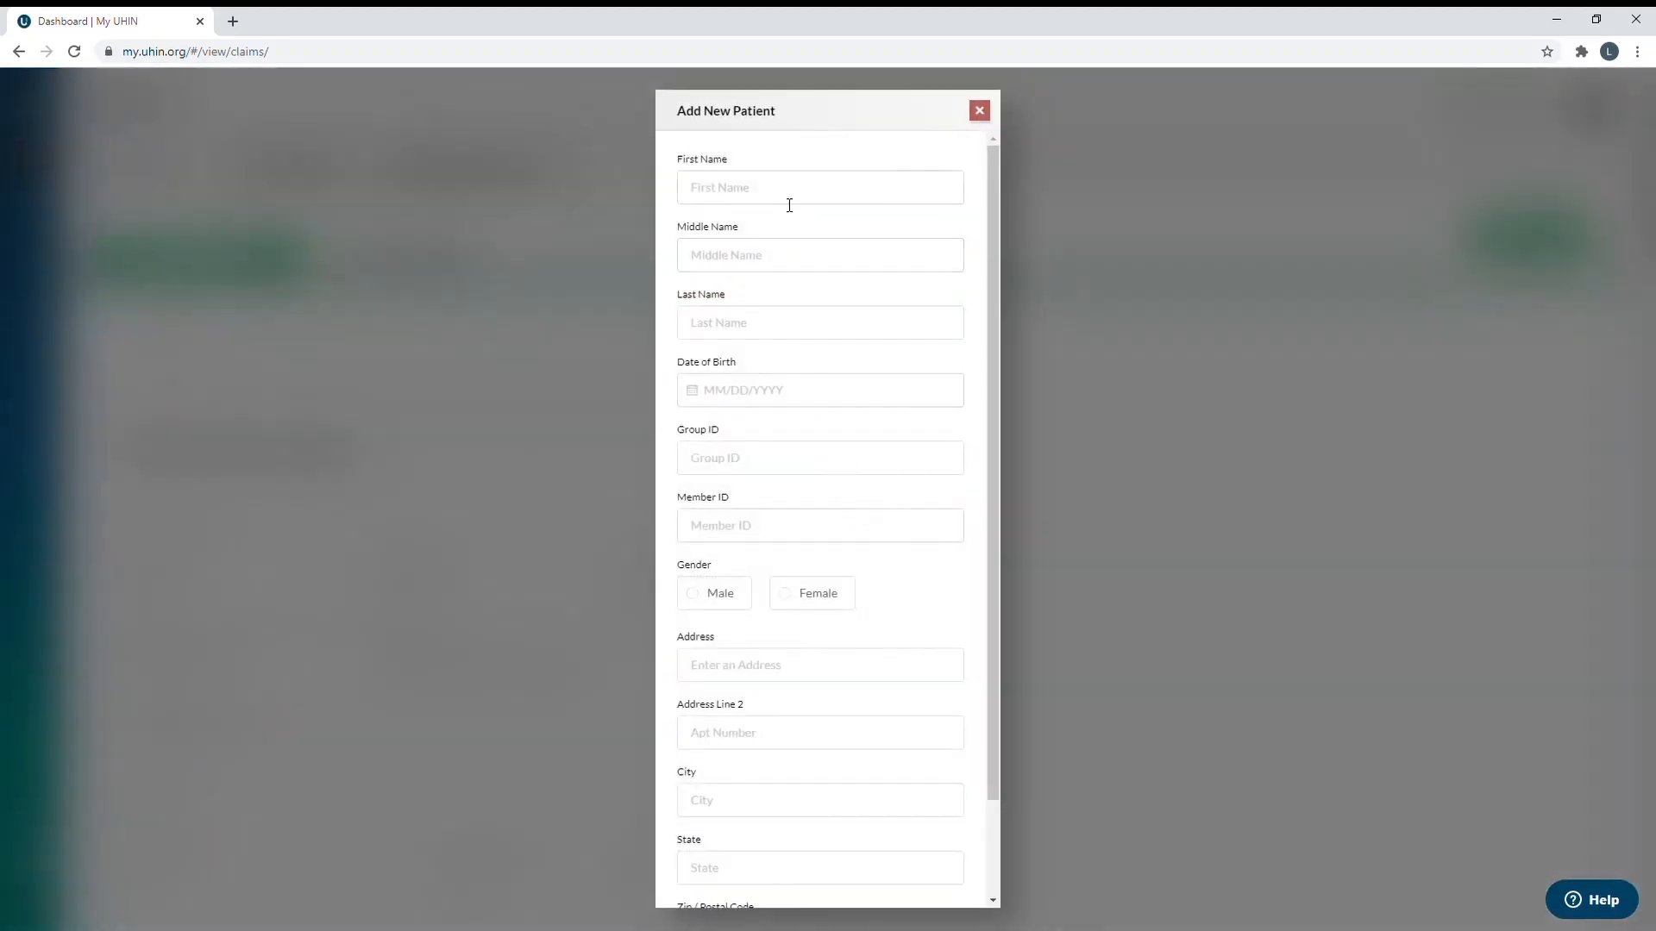
{"action": "mouse_move", "coordinate": [780, 348]}
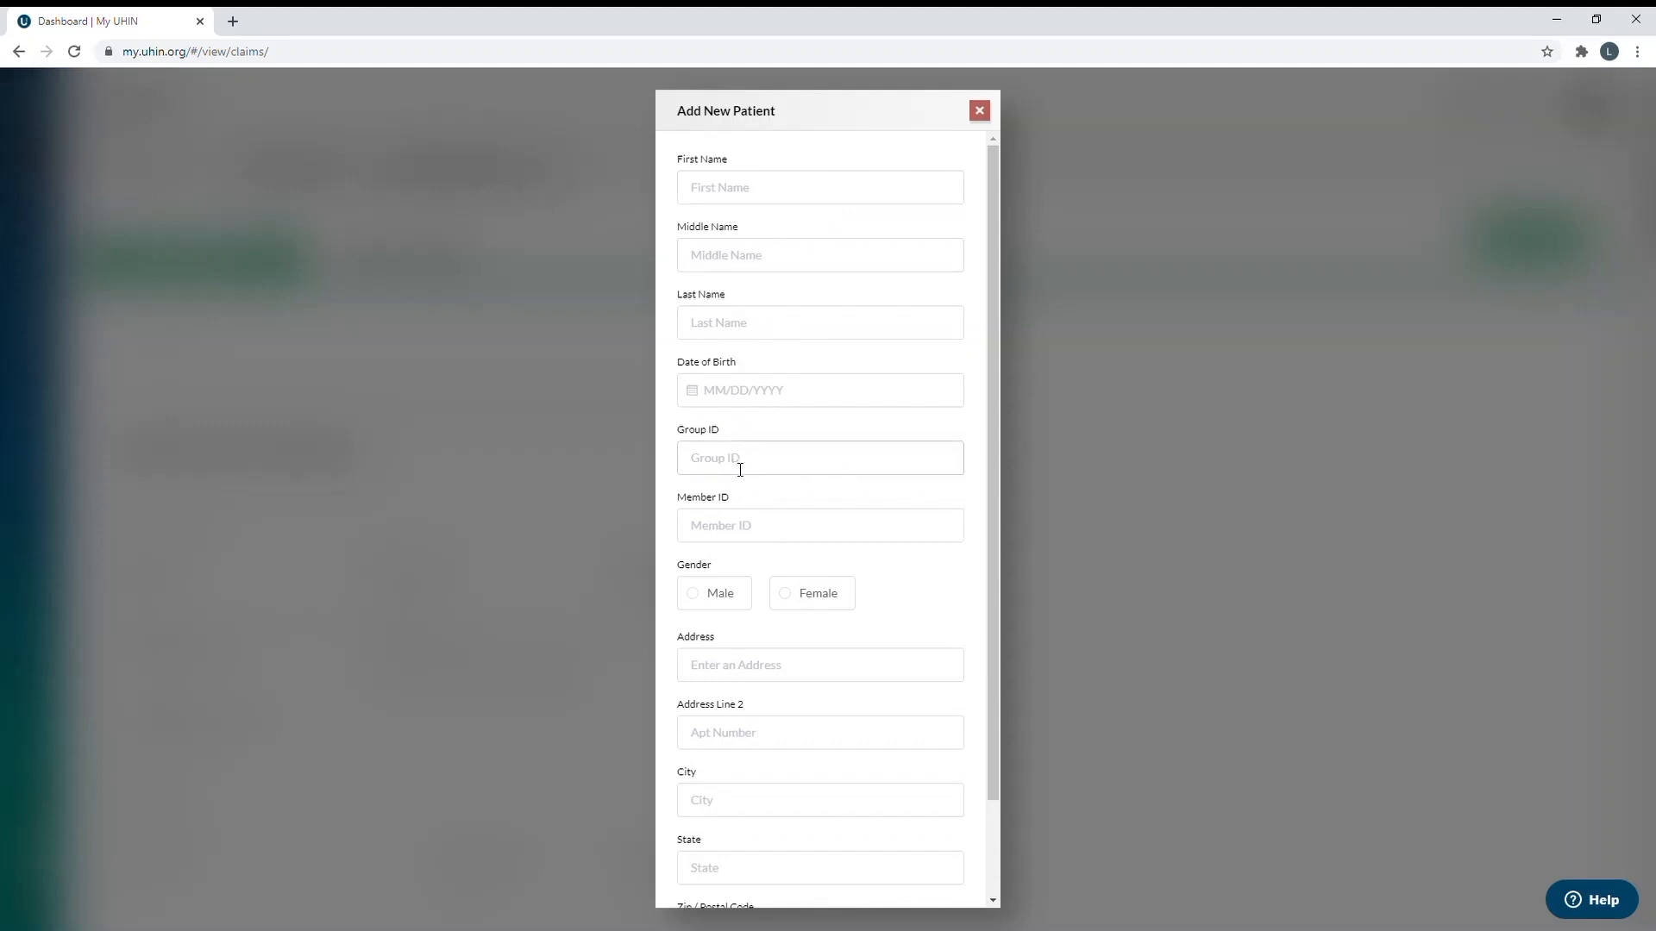
{"action": "mouse_move", "coordinate": [793, 469]}
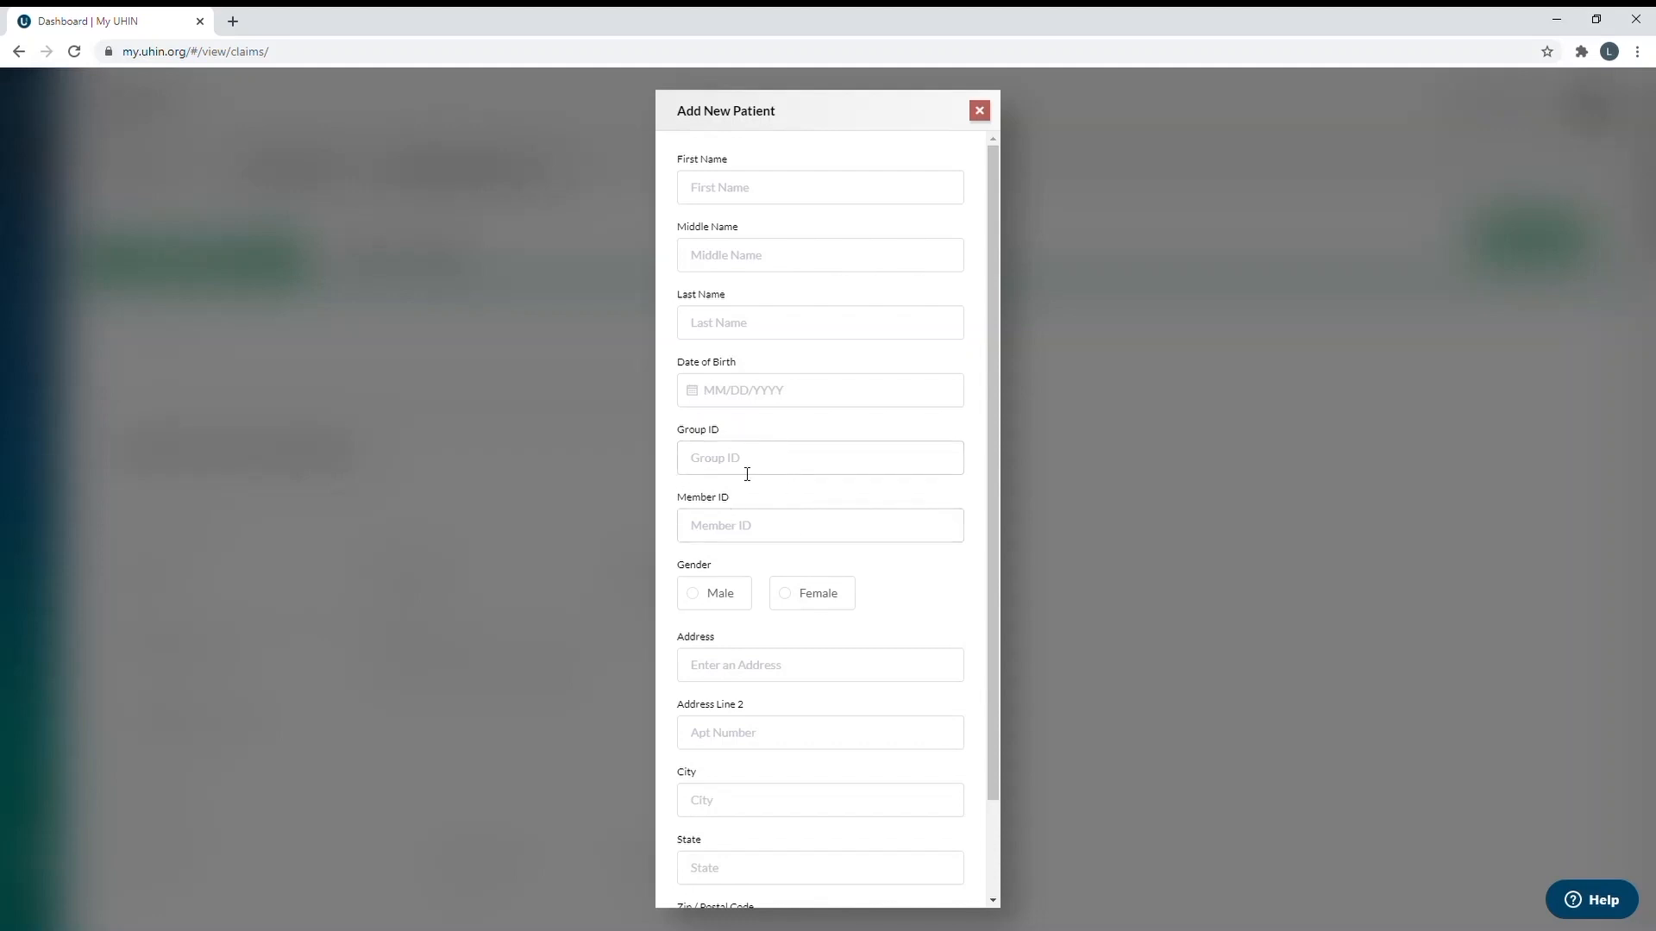
{"action": "mouse_move", "coordinate": [755, 488]}
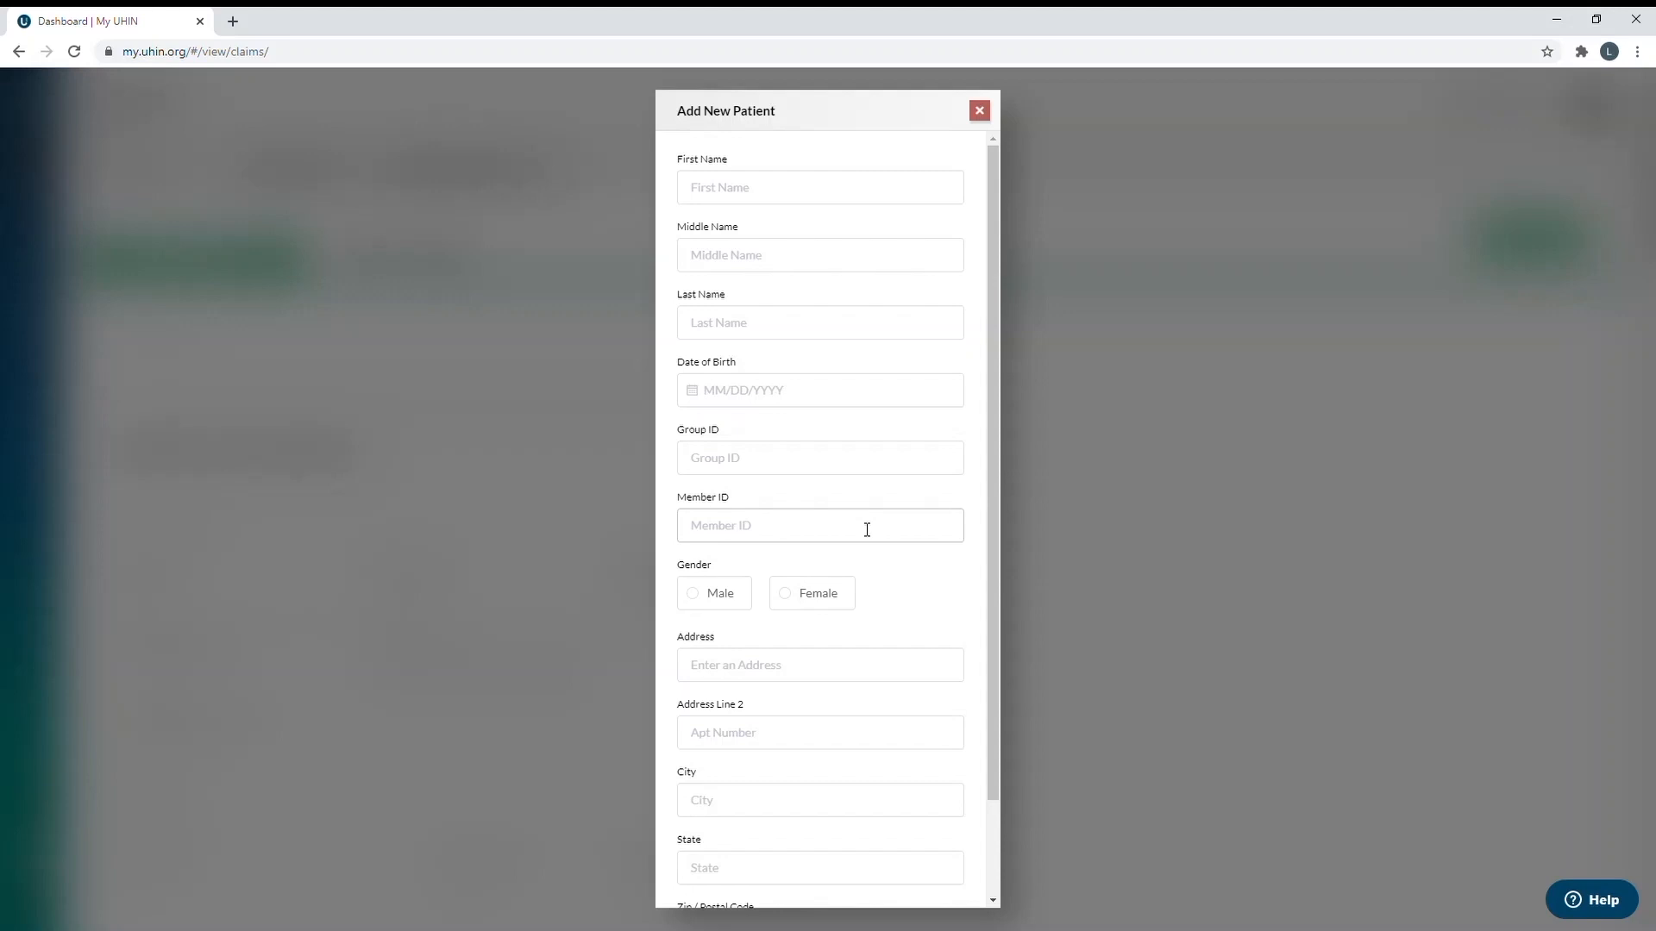
{"action": "mouse_move", "coordinate": [833, 528]}
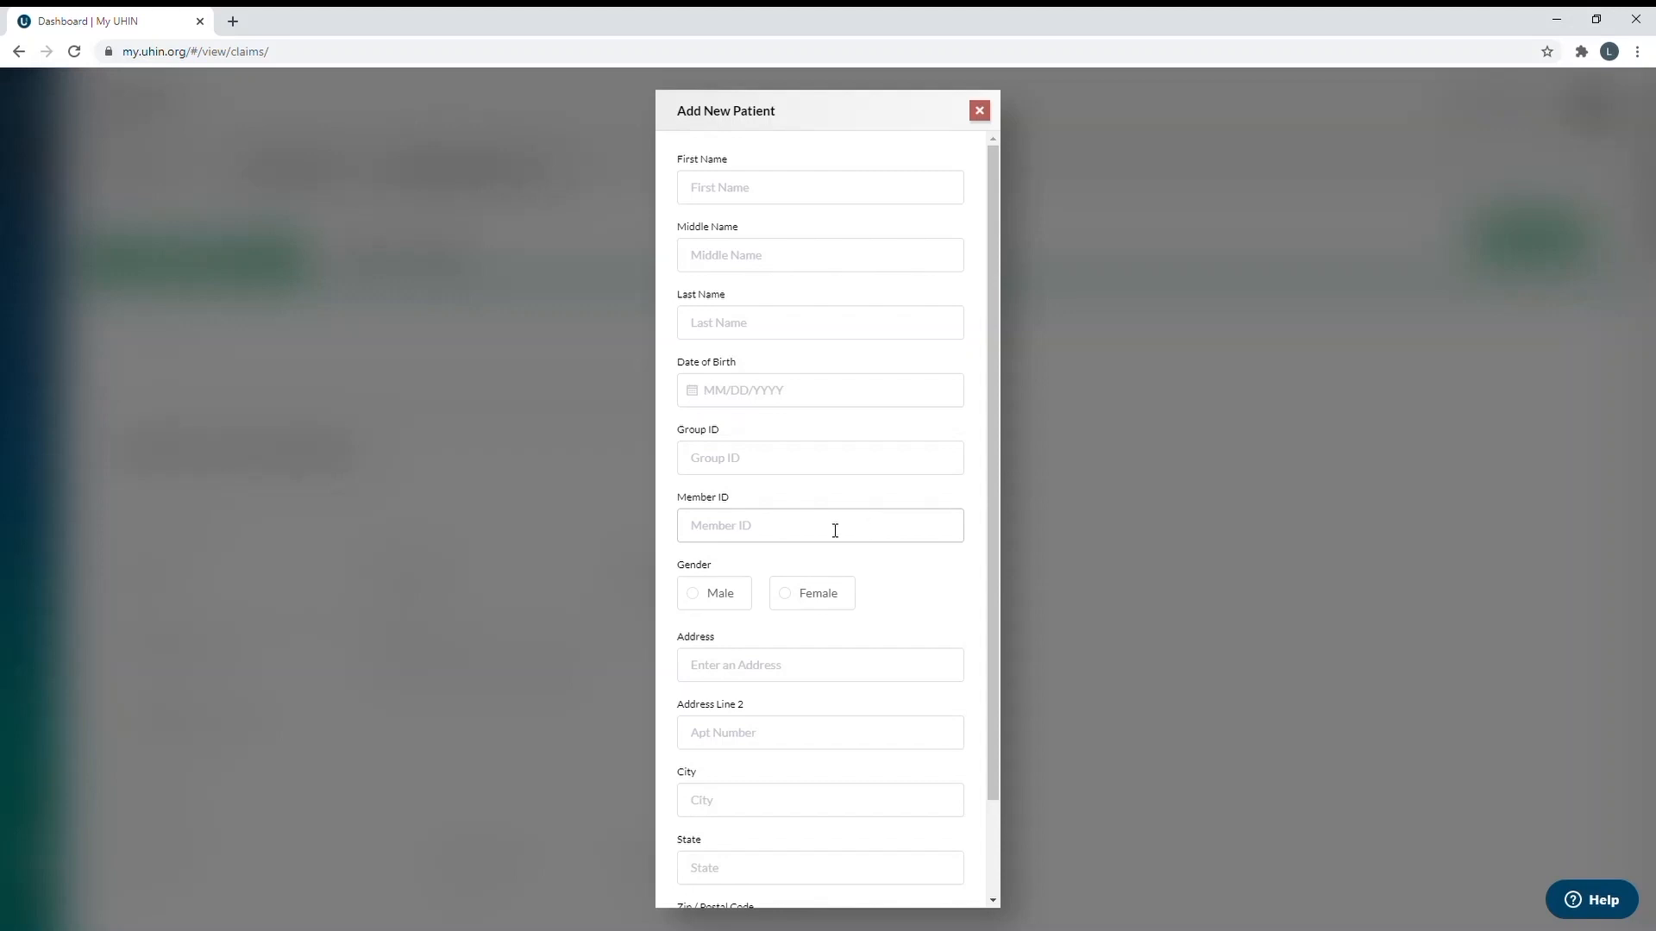
{"action": "scroll", "scroll_direction": "down", "scroll_amount": 3}
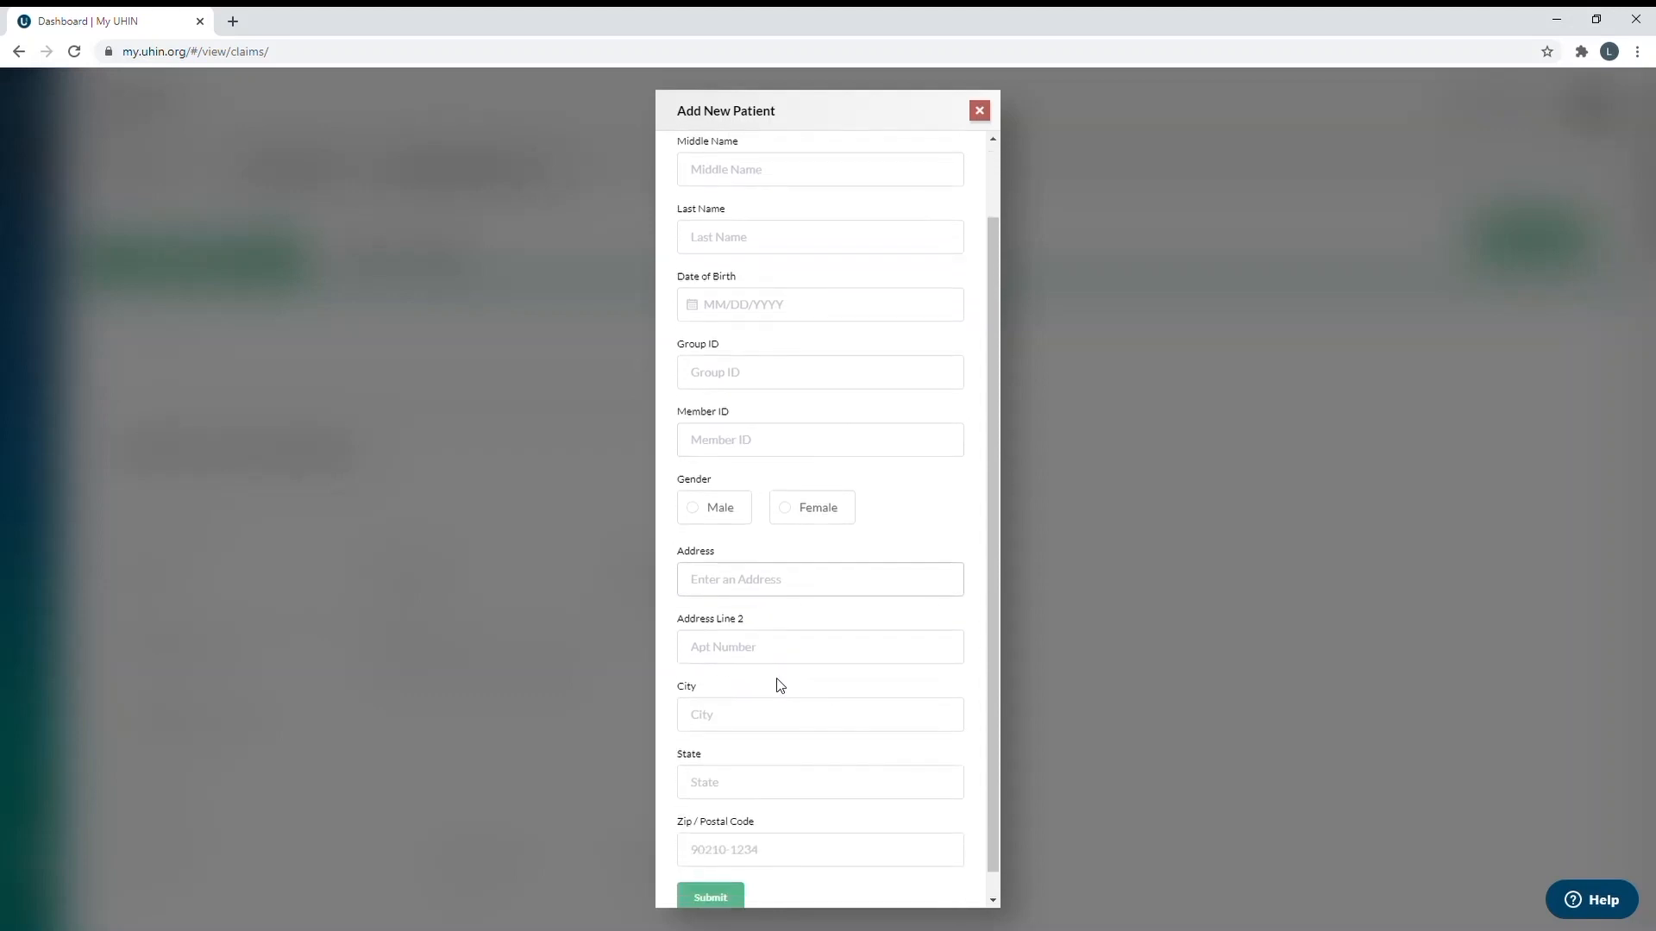
{"action": "scroll", "scroll_direction": "down", "scroll_amount": 3}
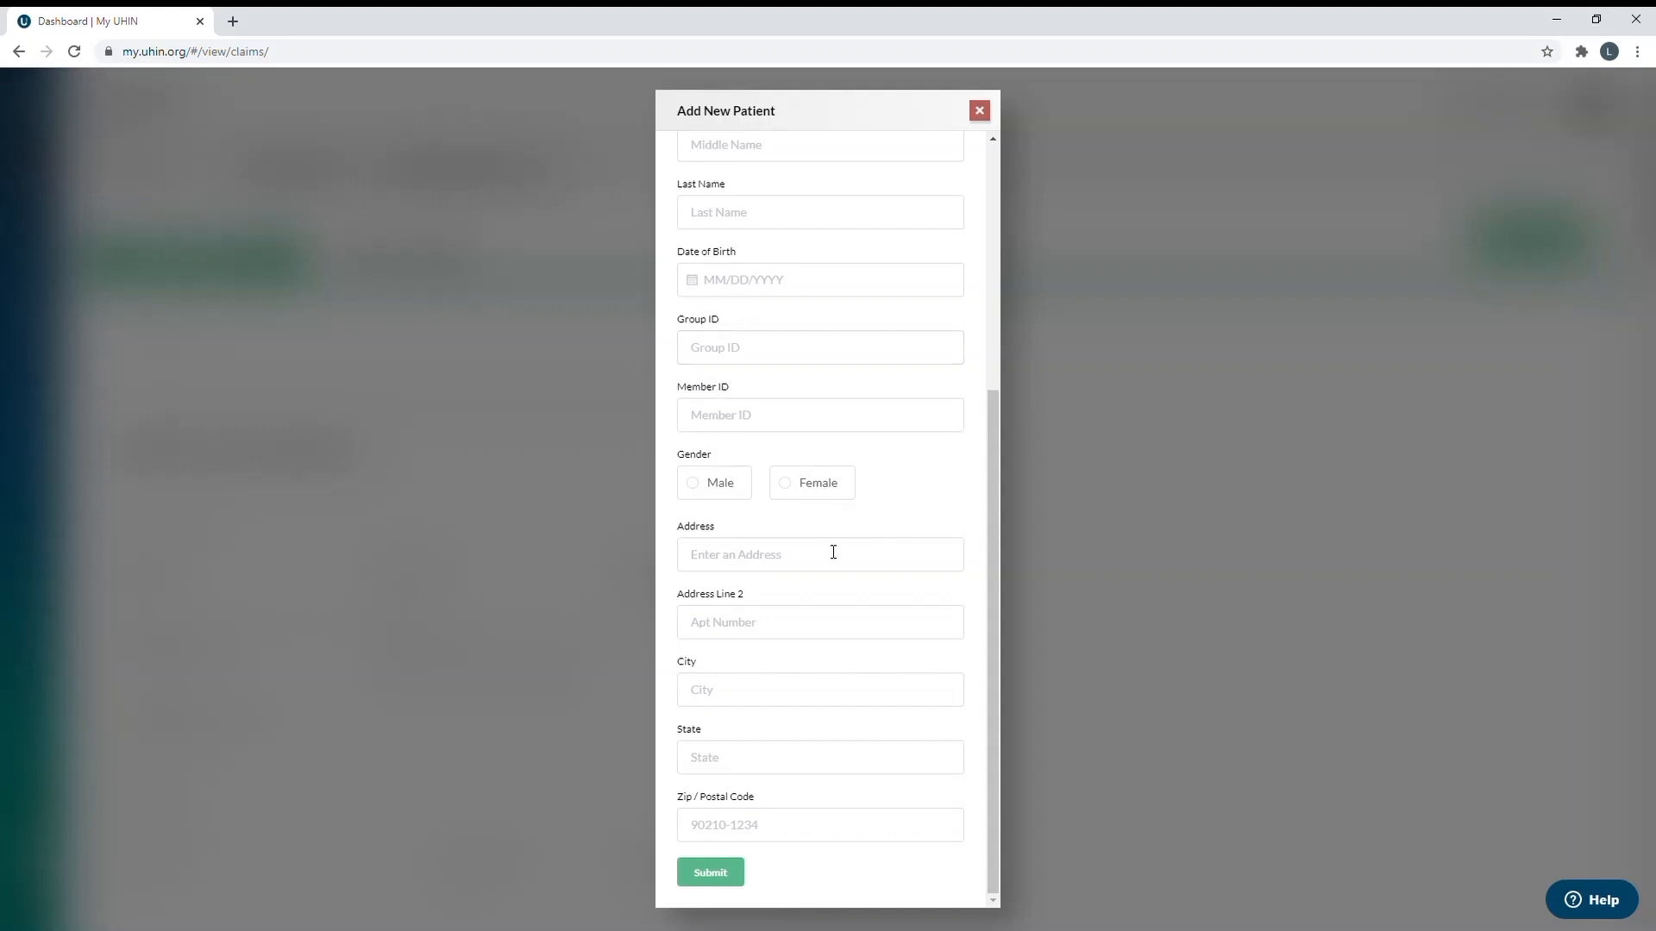
{"action": "left_click", "coordinate": [977, 110]}
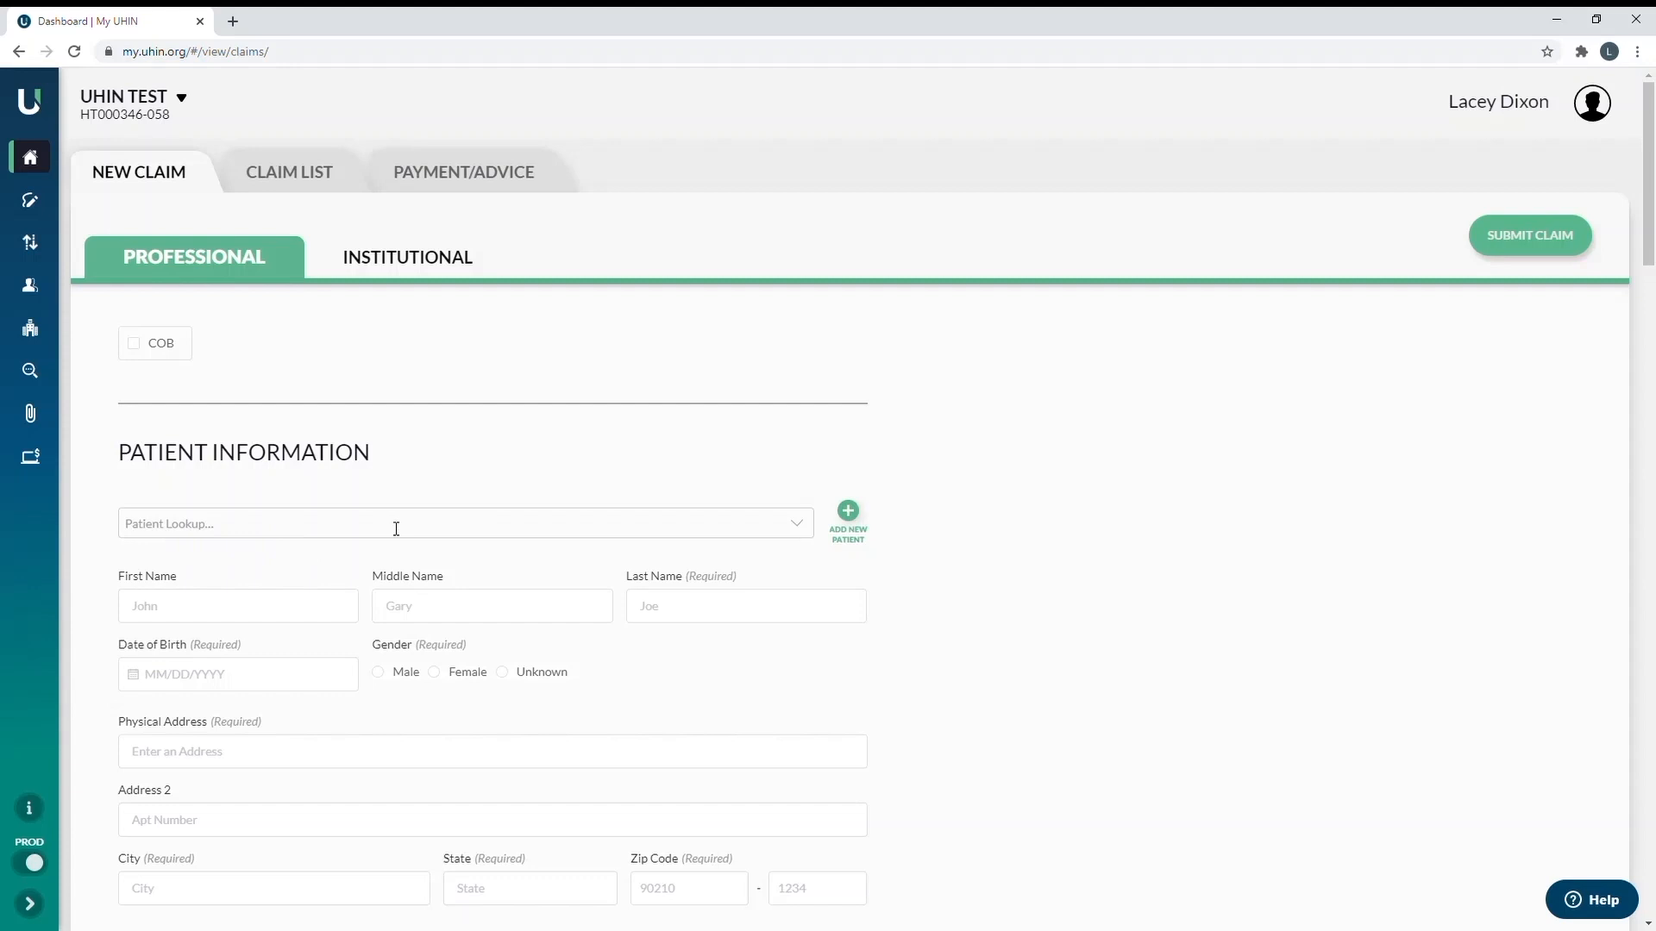
- Search Patient Lookup for 'mick' and select the matching saved patient
{"action": "left_click", "coordinate": [465, 522]}
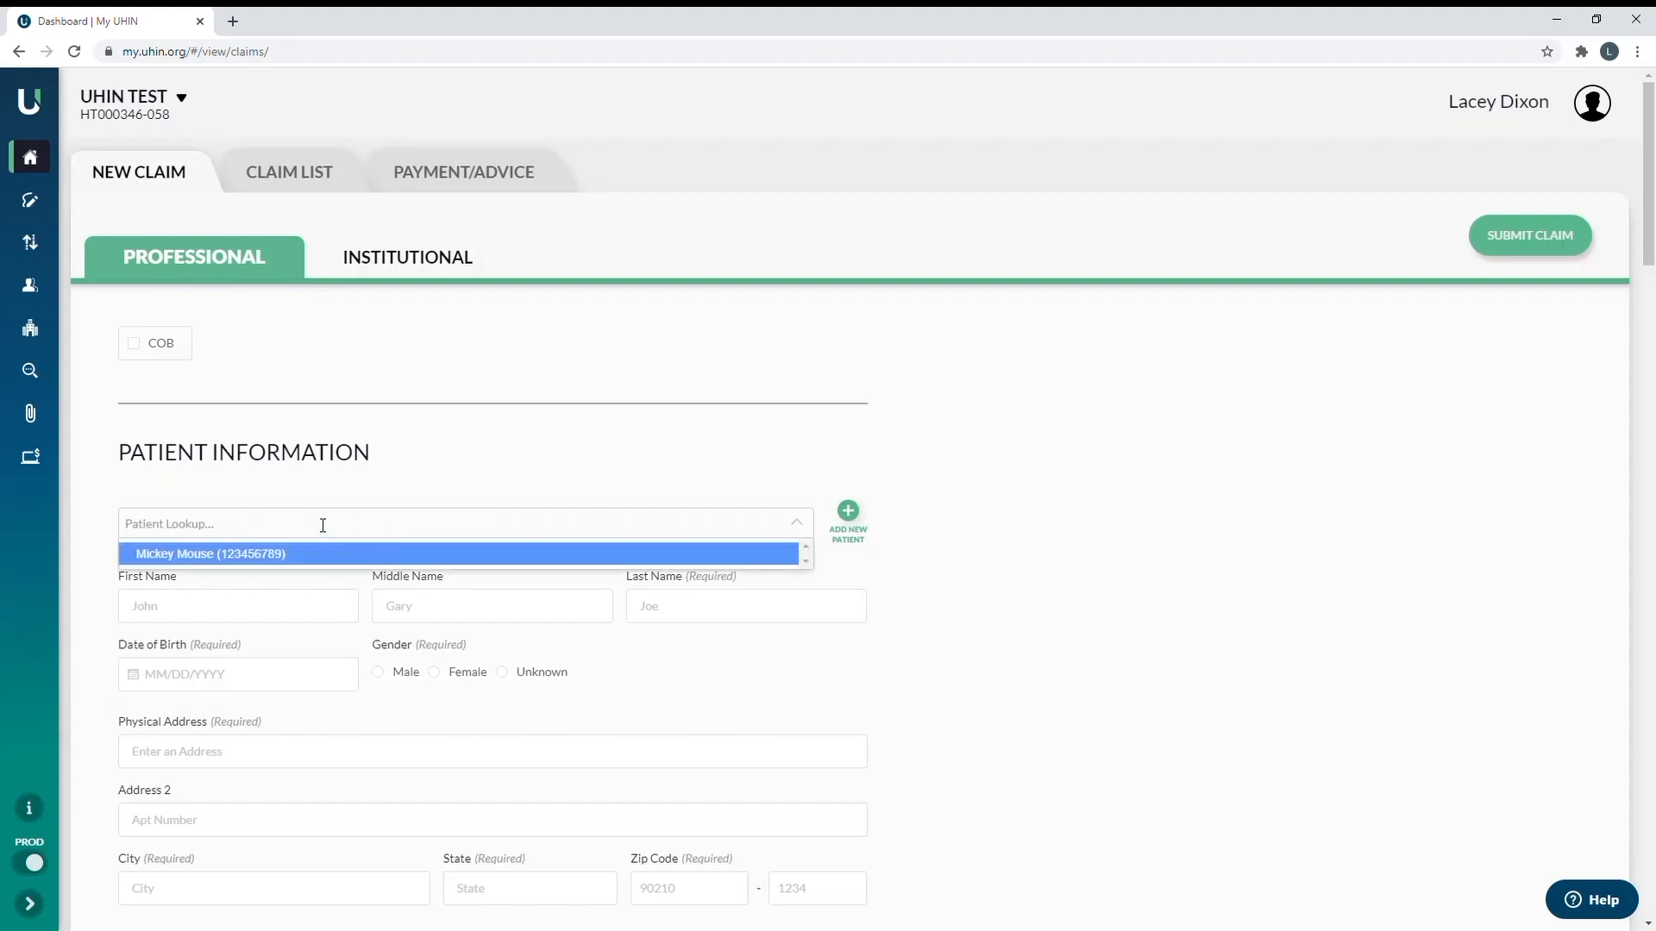
{"action": "type", "text": "mick"}
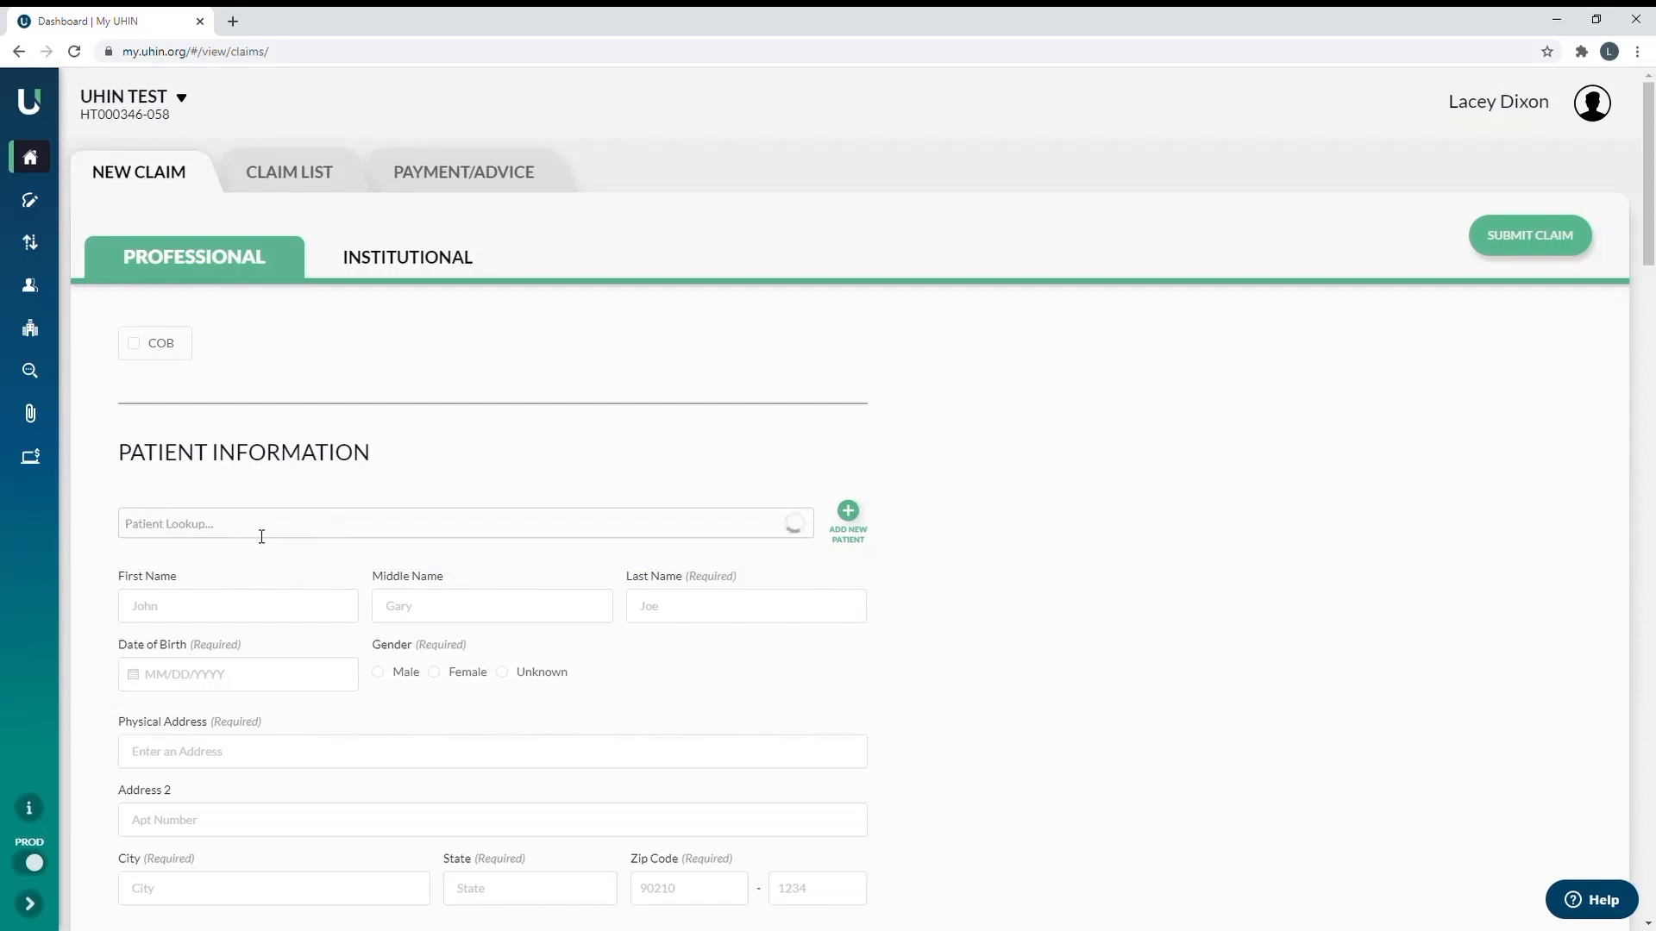
{"action": "left_click", "coordinate": [465, 523]}
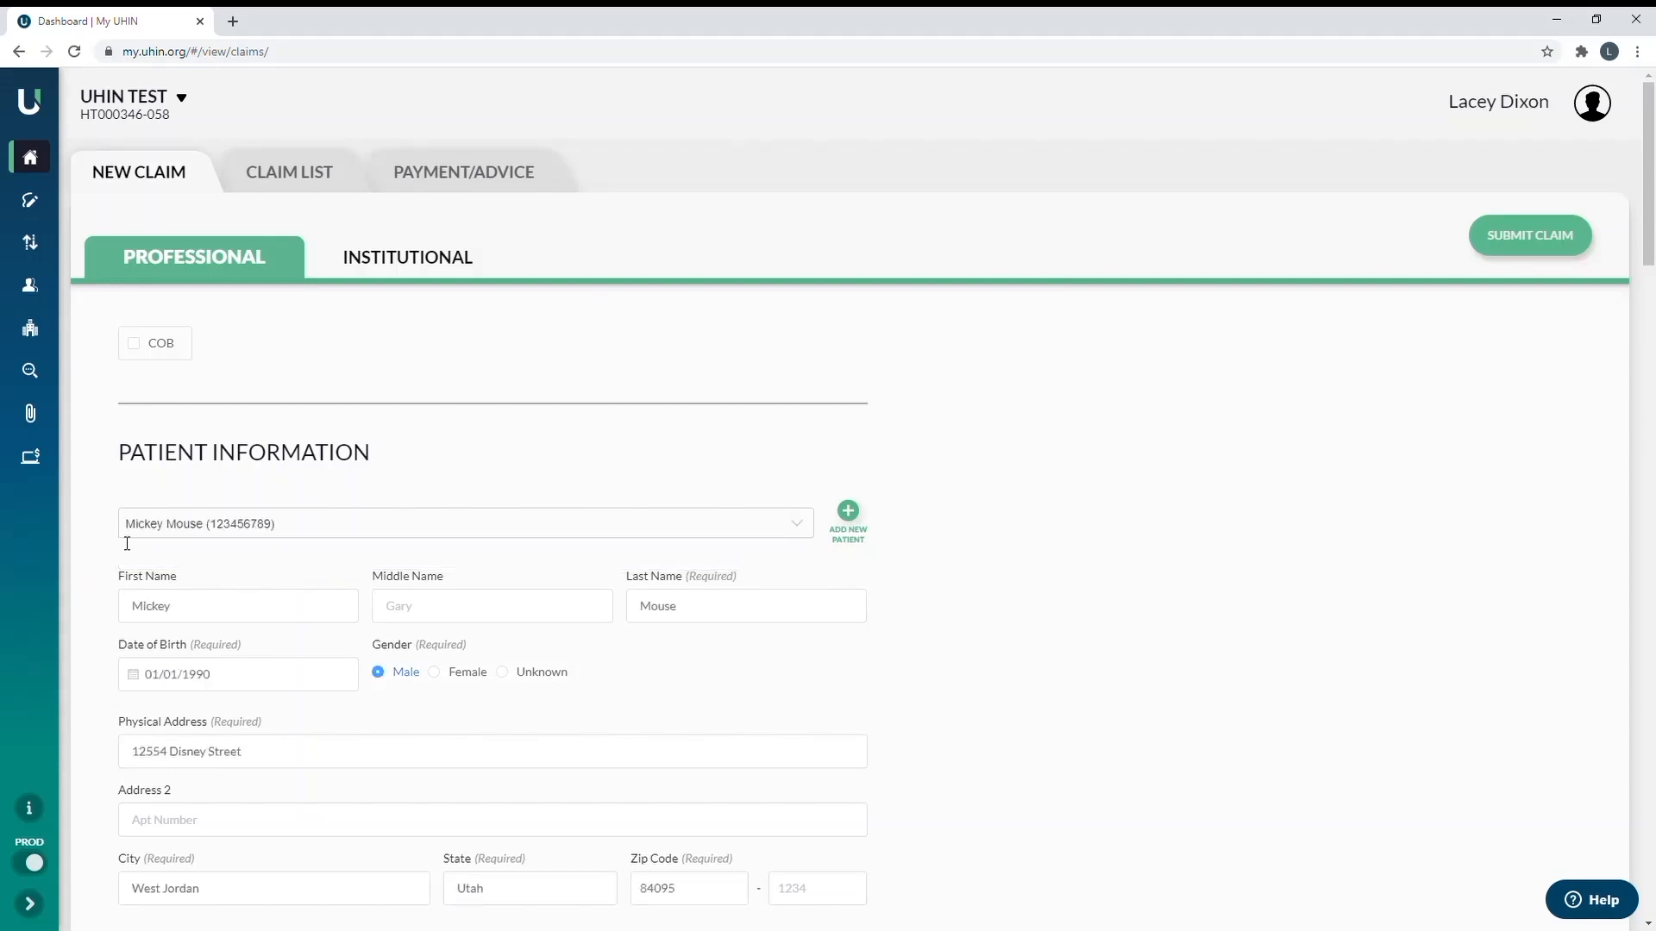
{"action": "mouse_move", "coordinate": [1499, 507]}
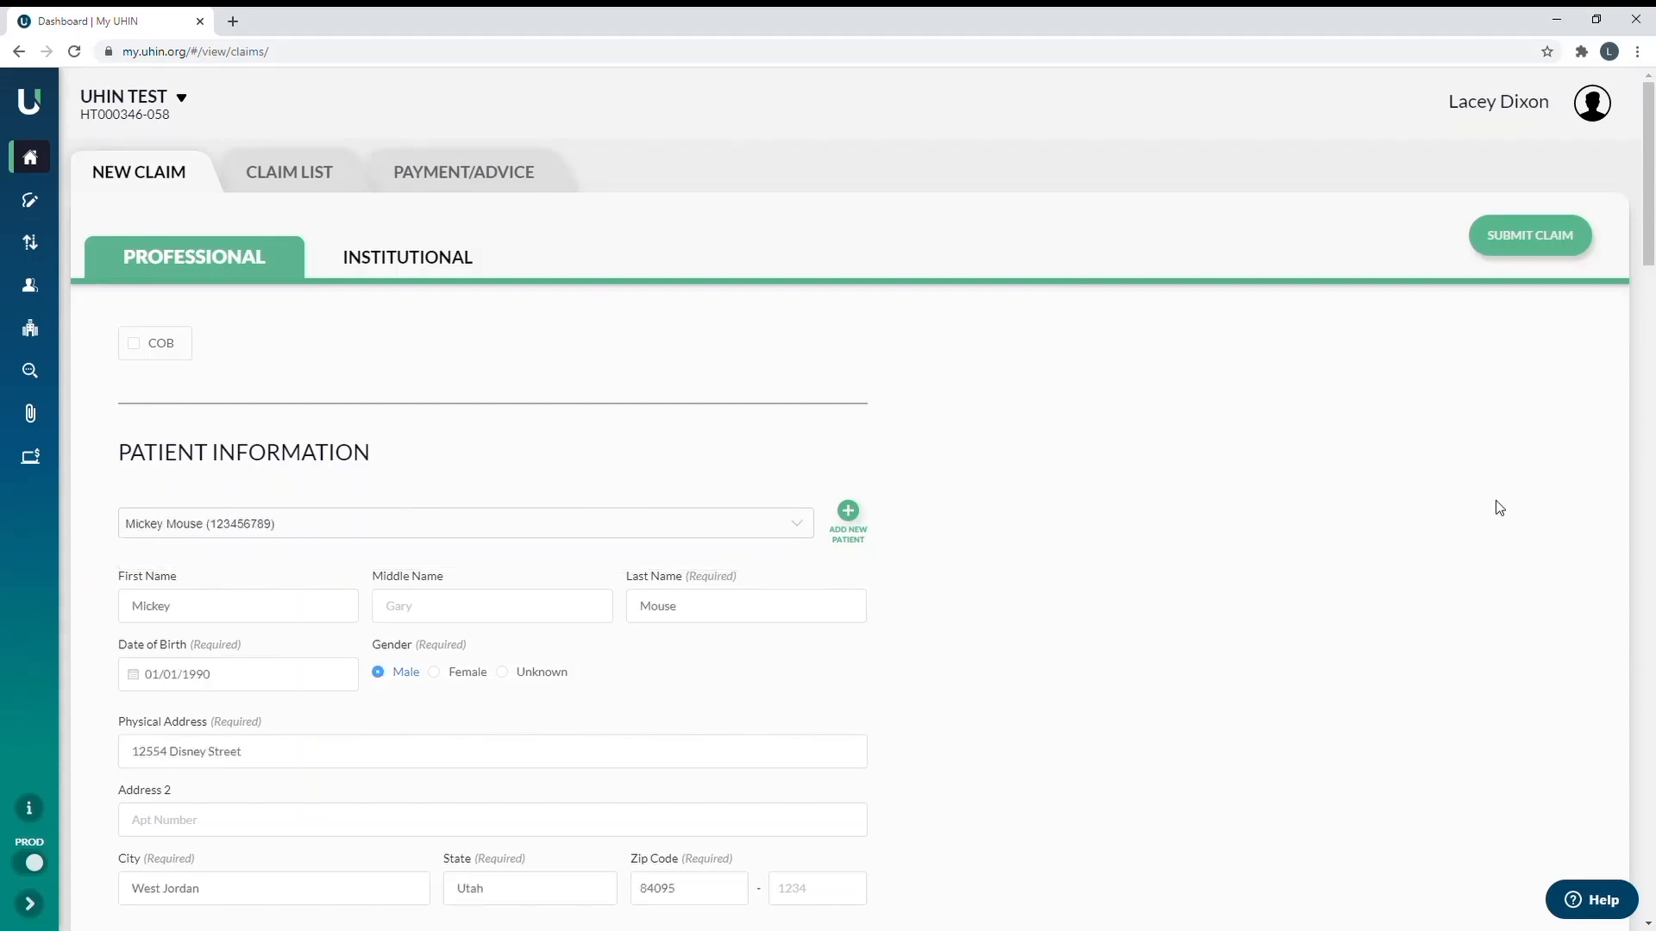
- Check 'The patient is a dependent' and set the dependency relationship to Child
{"action": "scroll", "scroll_direction": "down", "scroll_amount": 3}
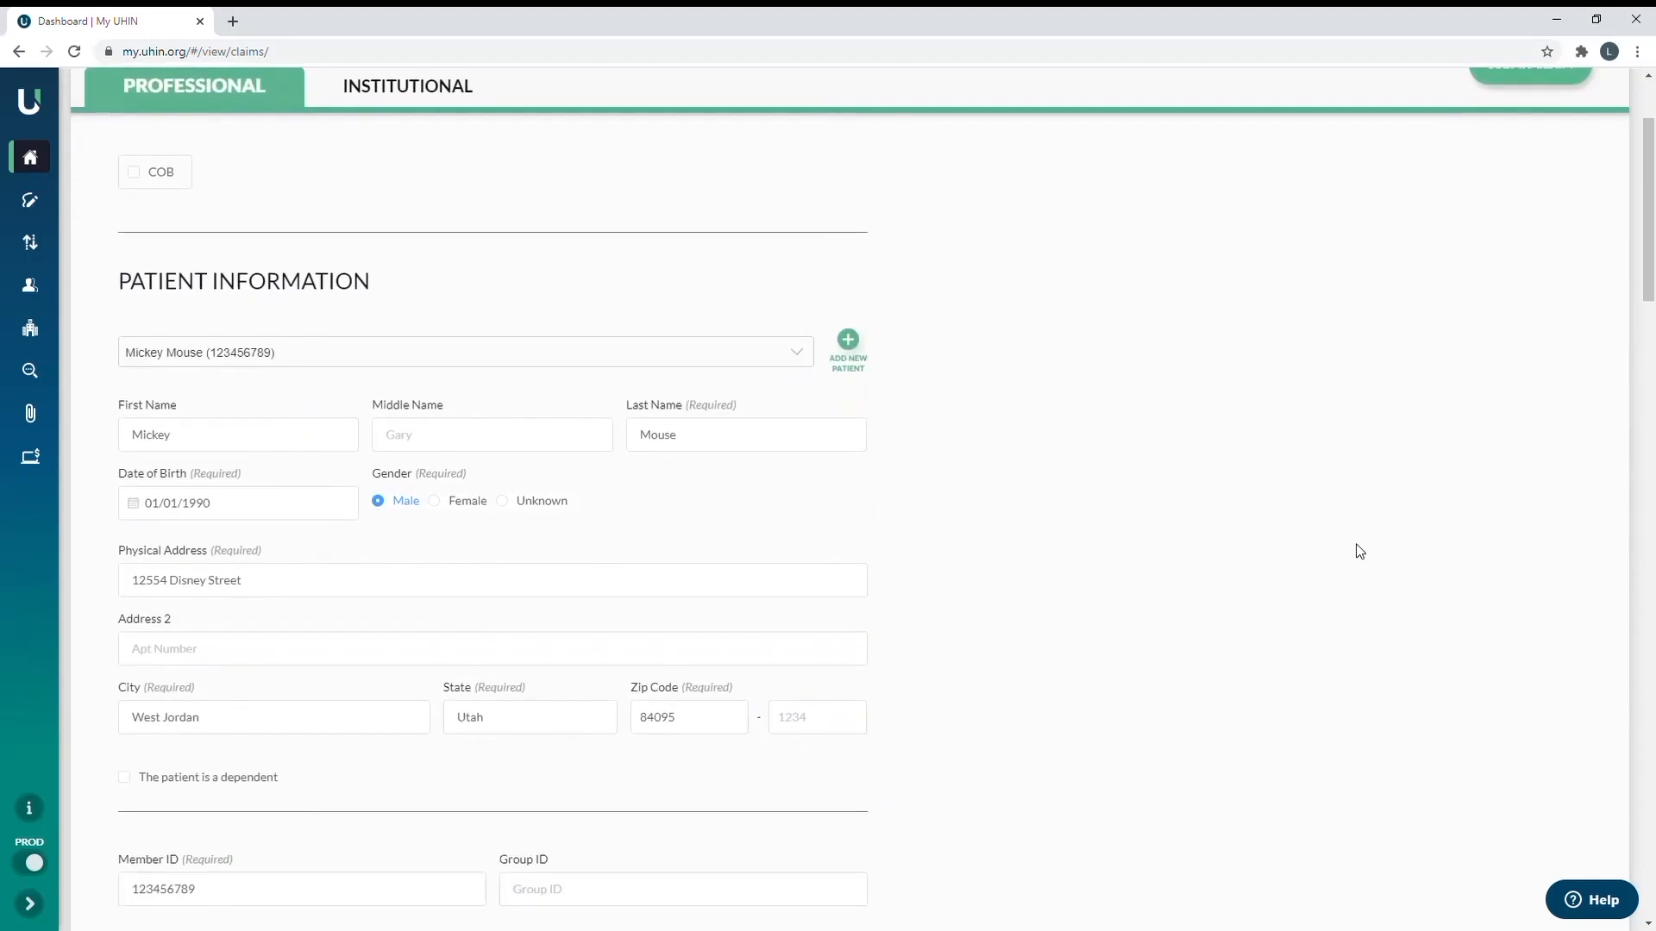
{"action": "scroll", "scroll_direction": "down", "scroll_amount": 3}
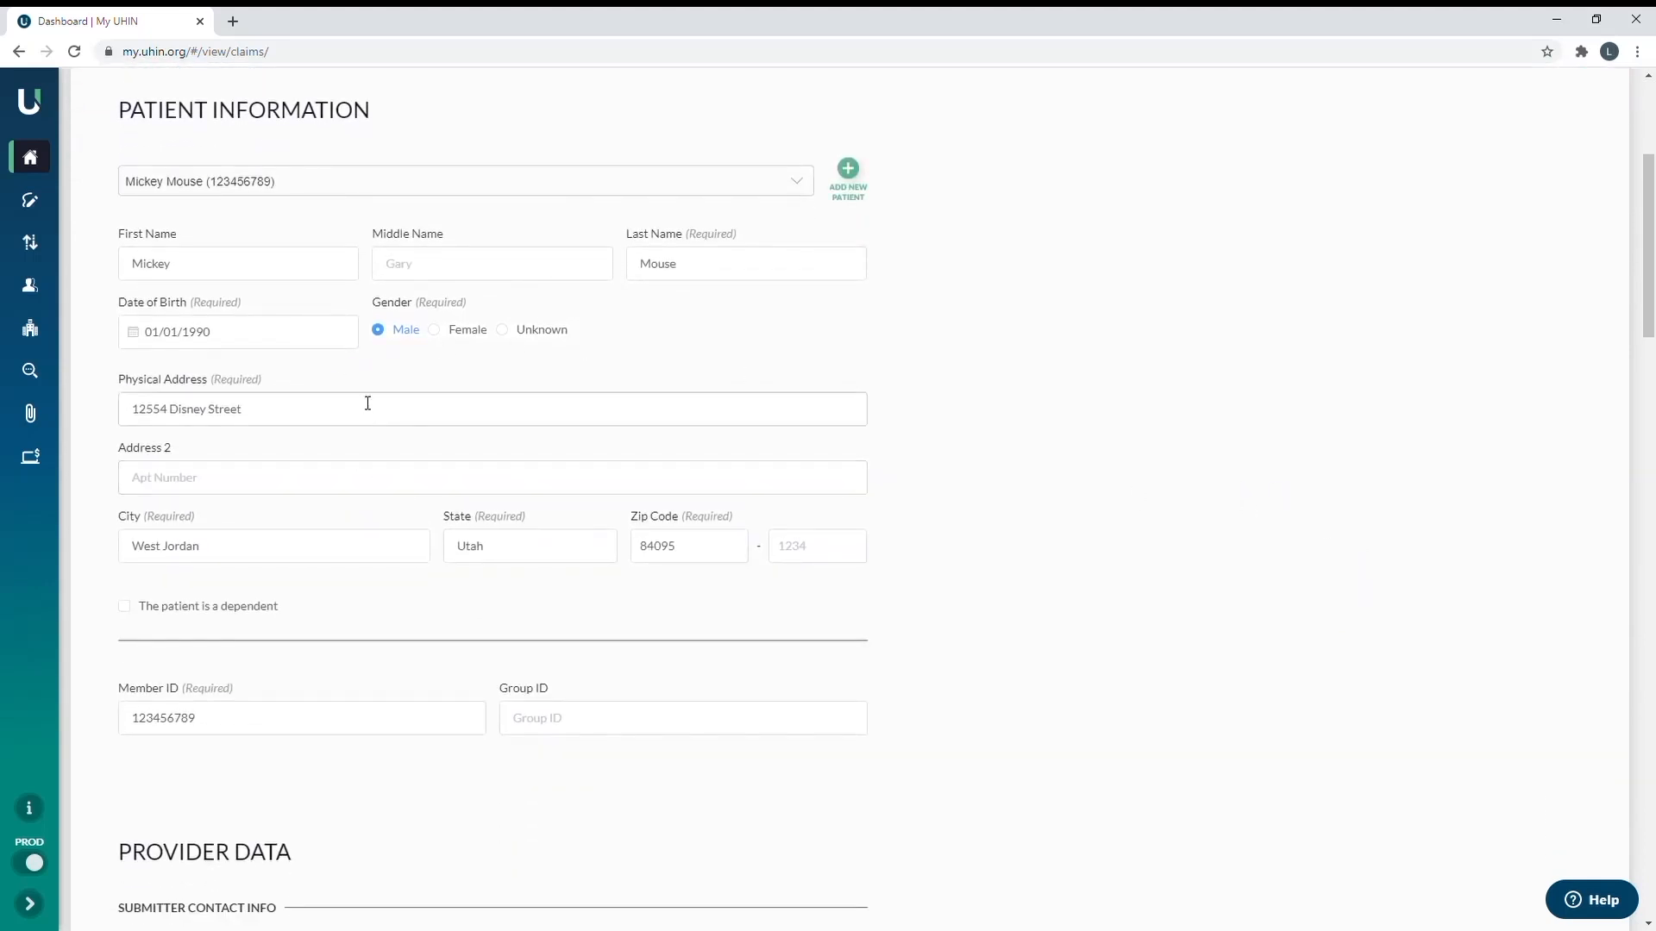
{"action": "mouse_move", "coordinate": [474, 364]}
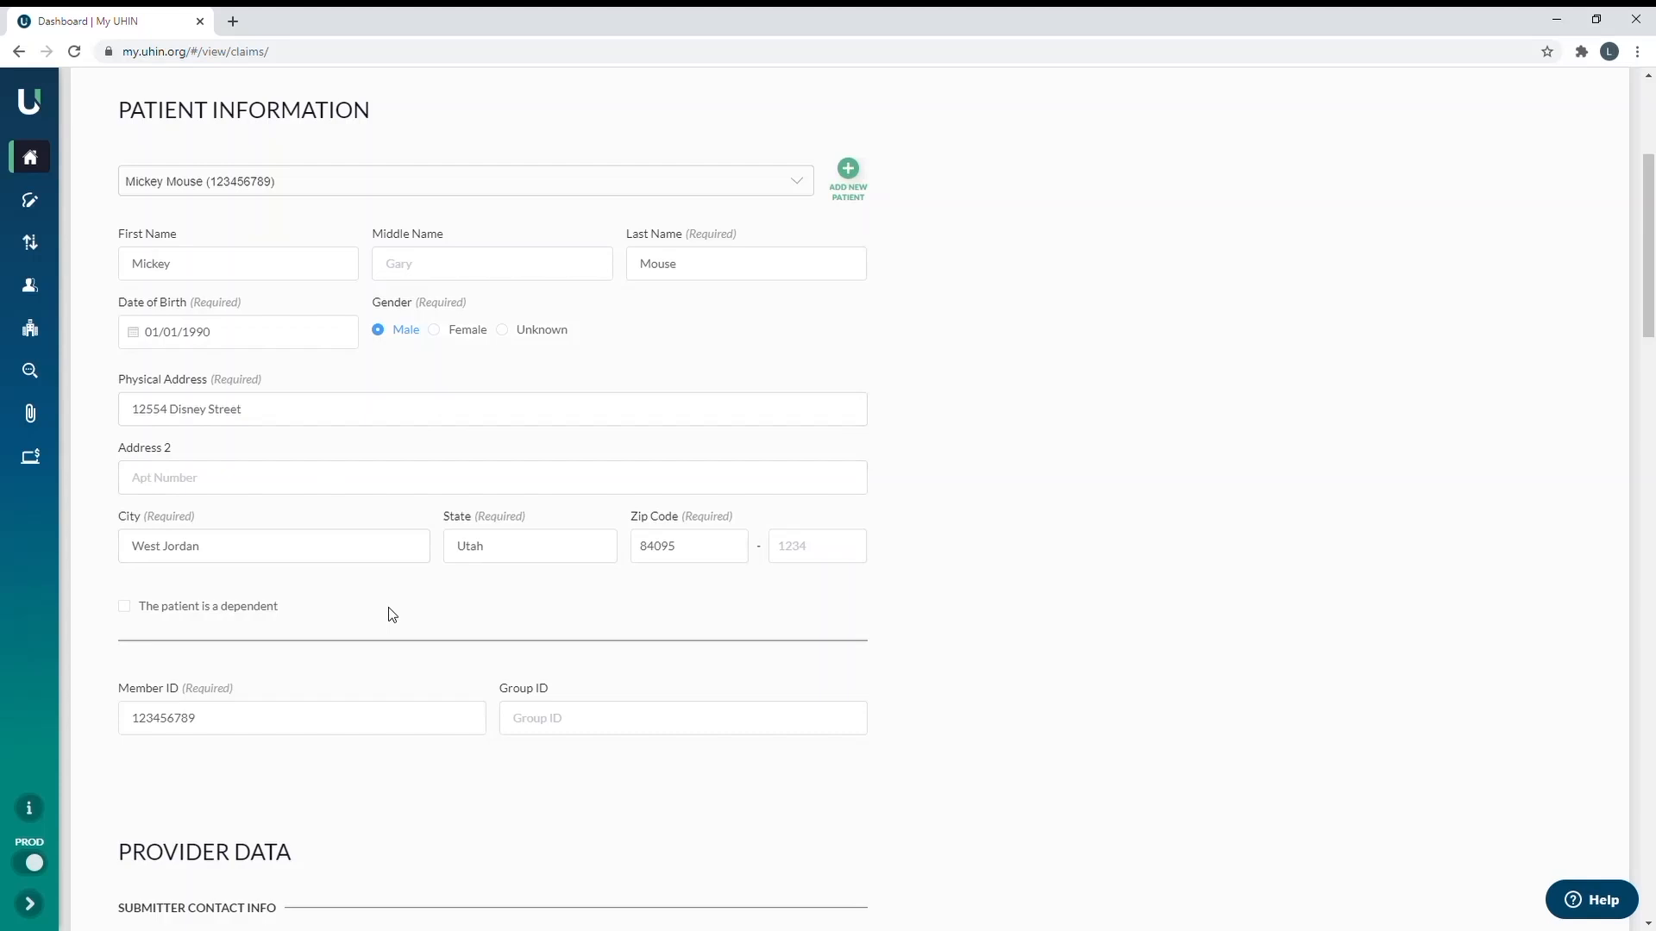
{"action": "mouse_move", "coordinate": [353, 615]}
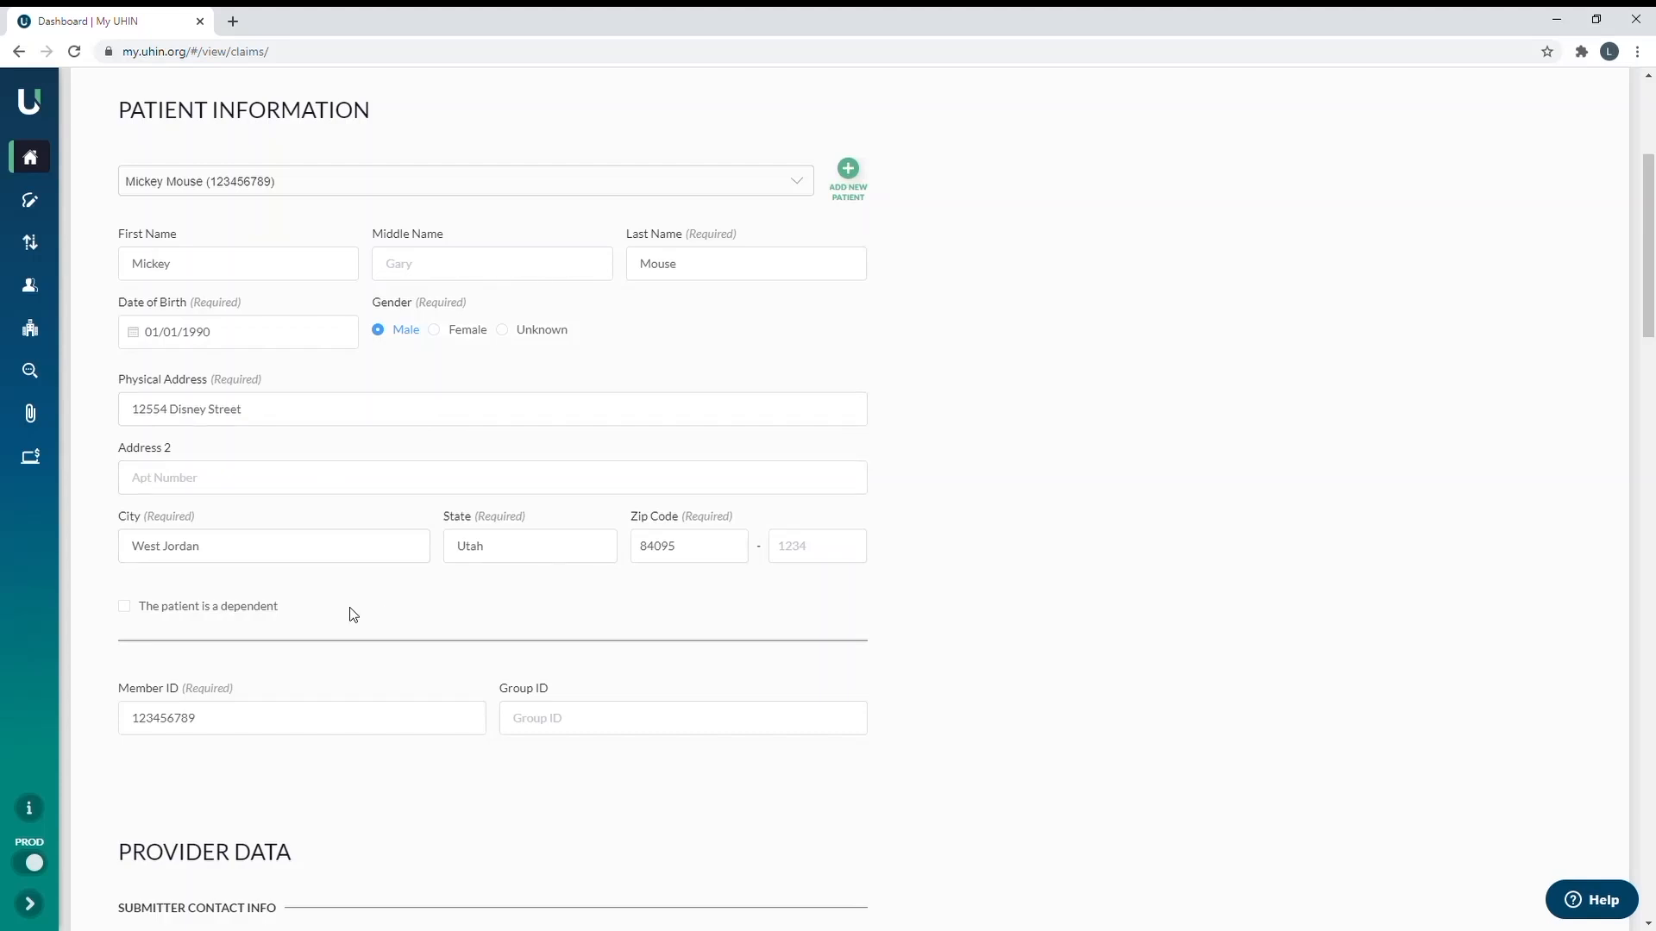
{"action": "mouse_move", "coordinate": [177, 695]}
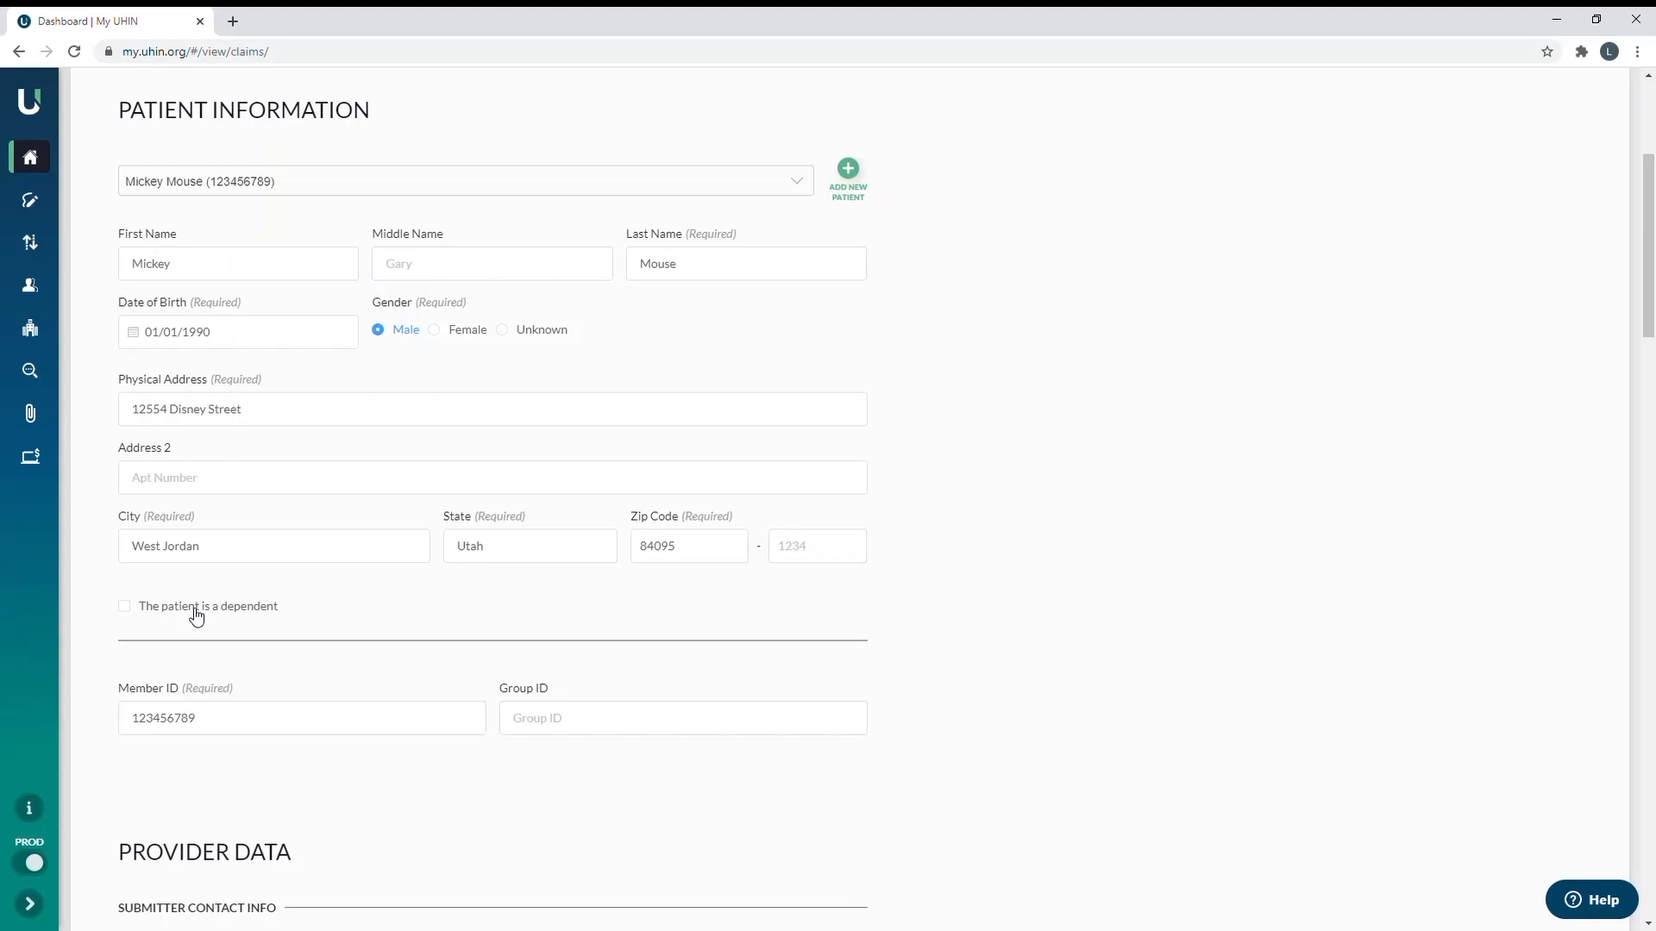
{"action": "left_click", "coordinate": [123, 606]}
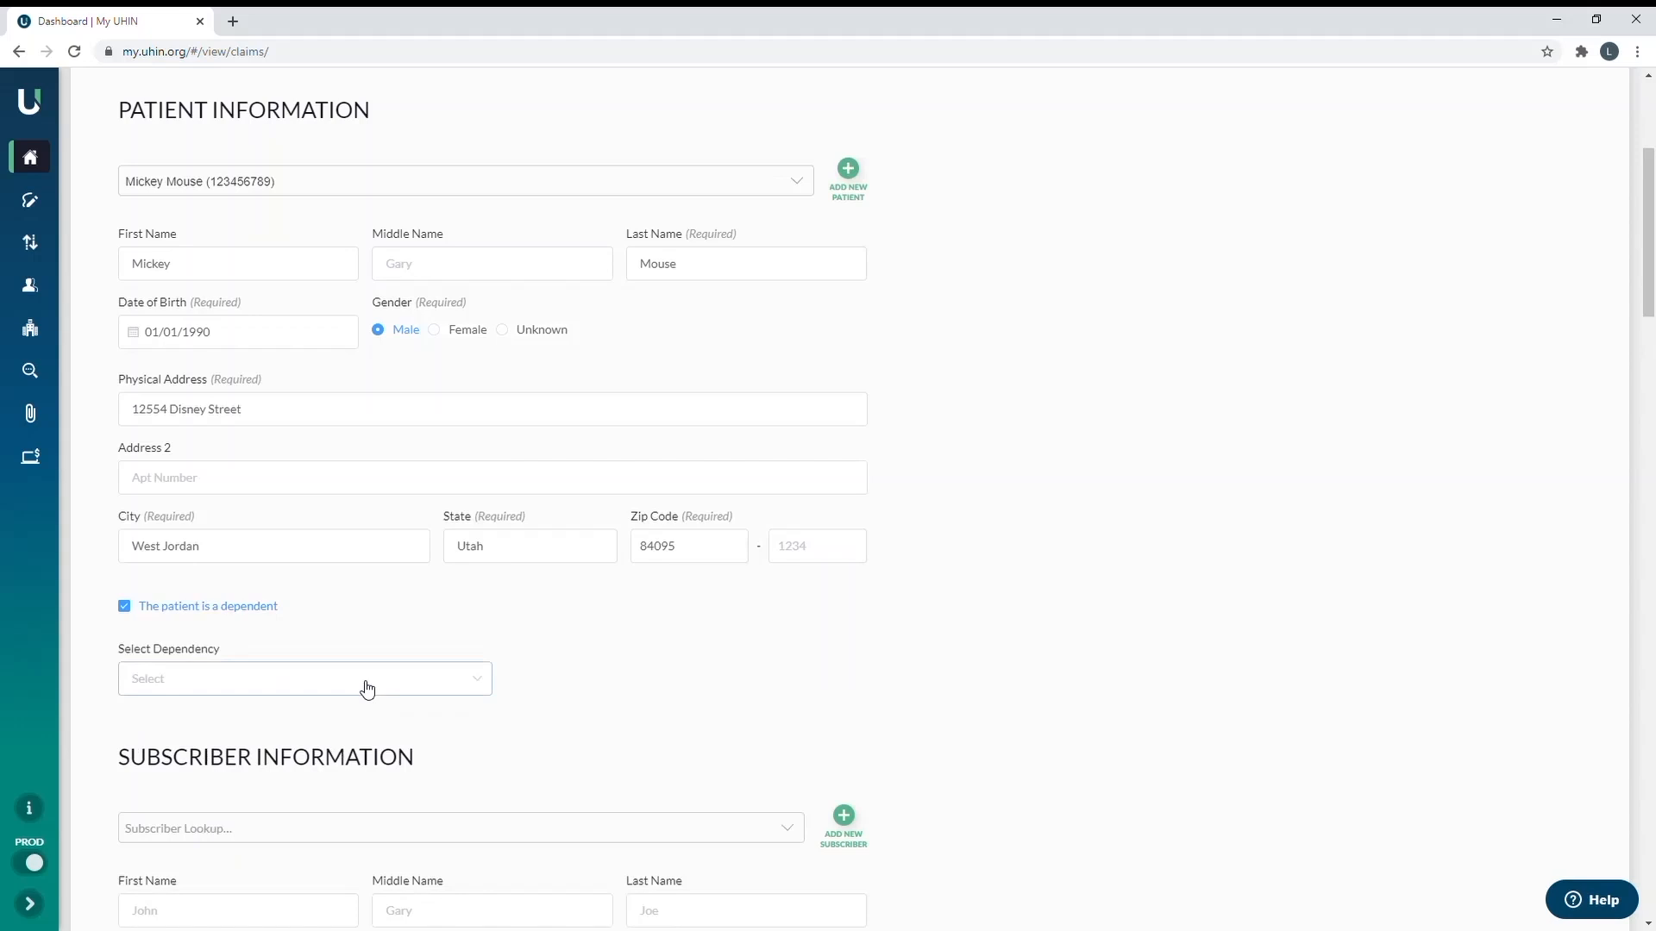
{"action": "left_click", "coordinate": [303, 678]}
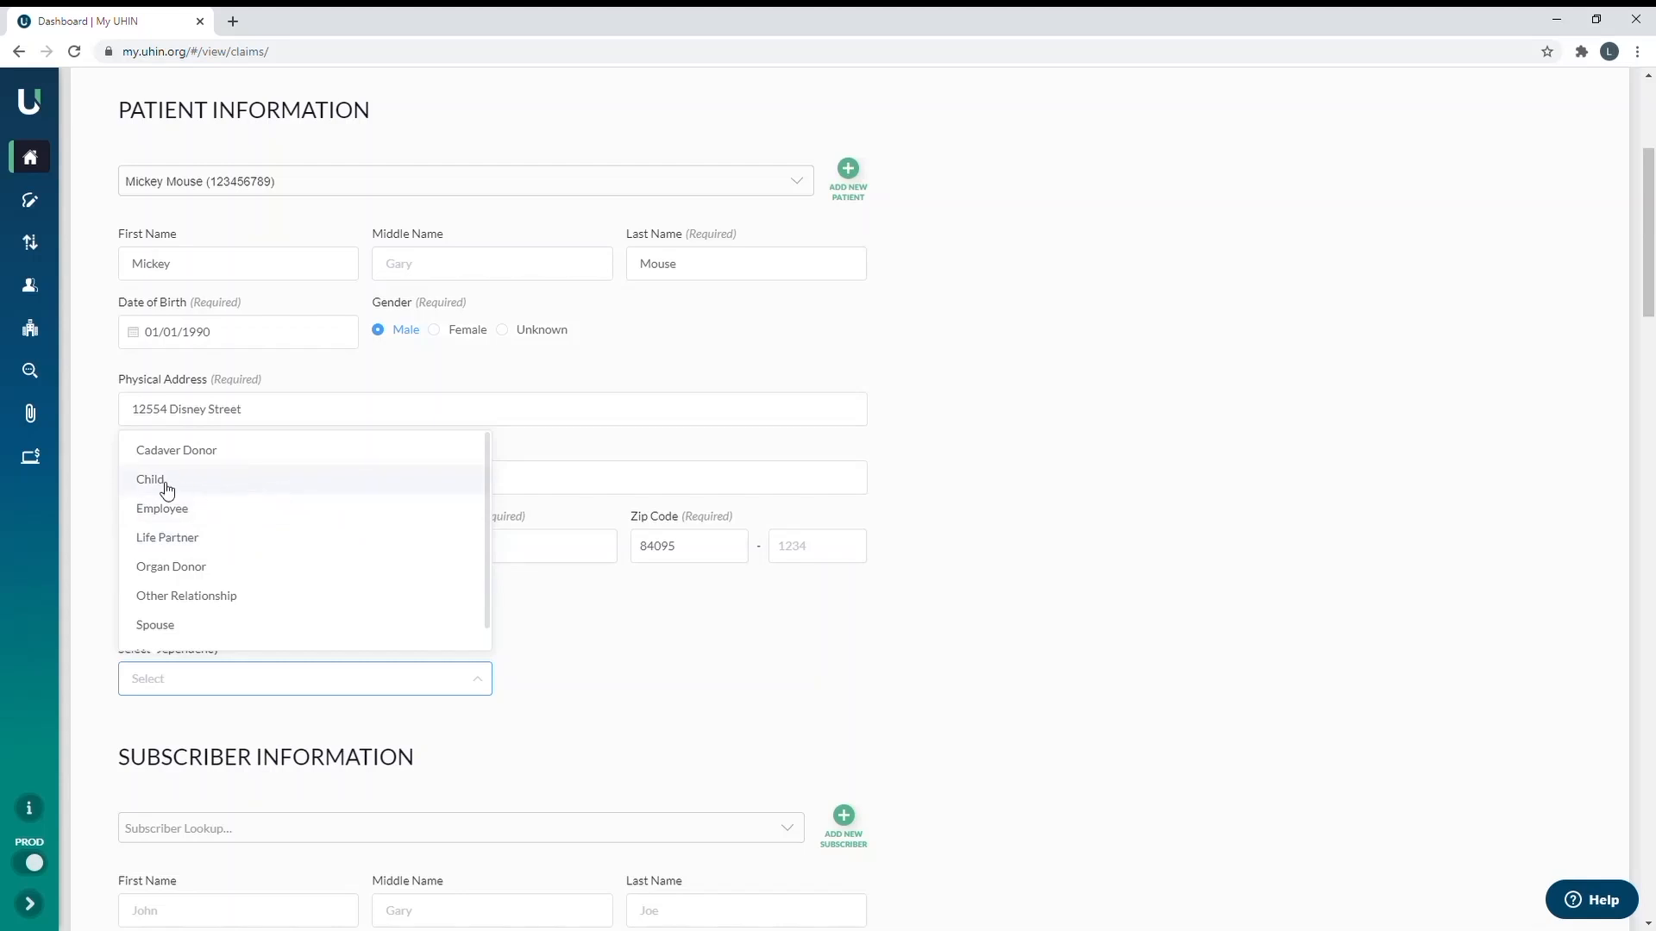
{"action": "left_click", "coordinate": [149, 479]}
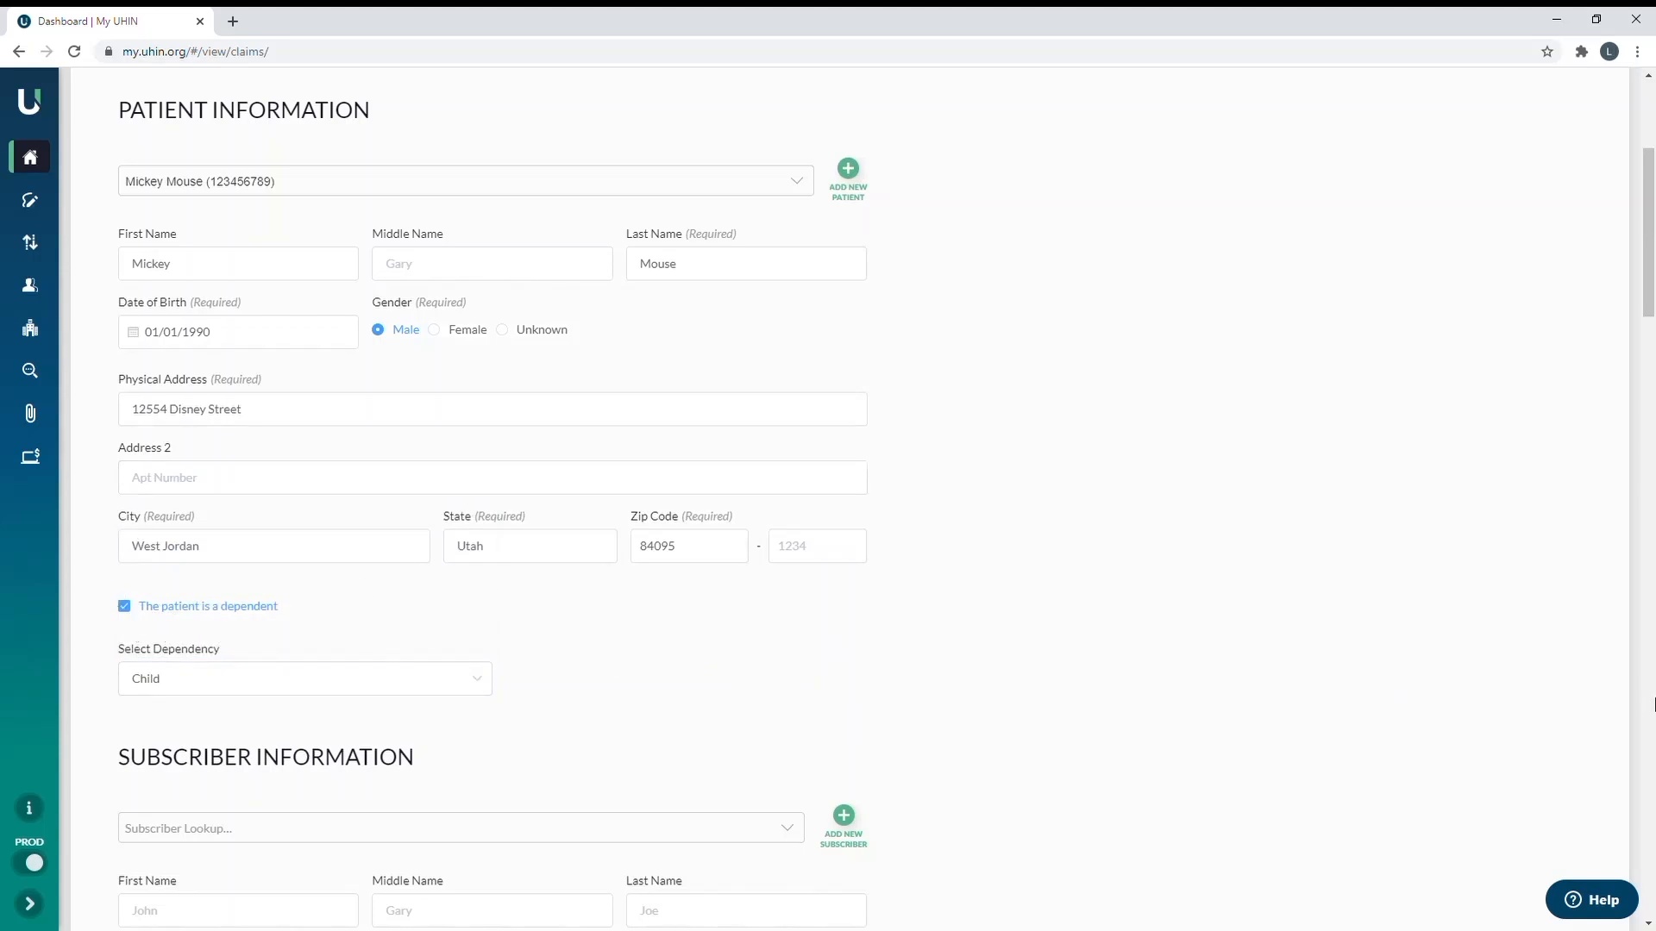
{"action": "scroll", "scroll_direction": "down", "scroll_amount": 3}
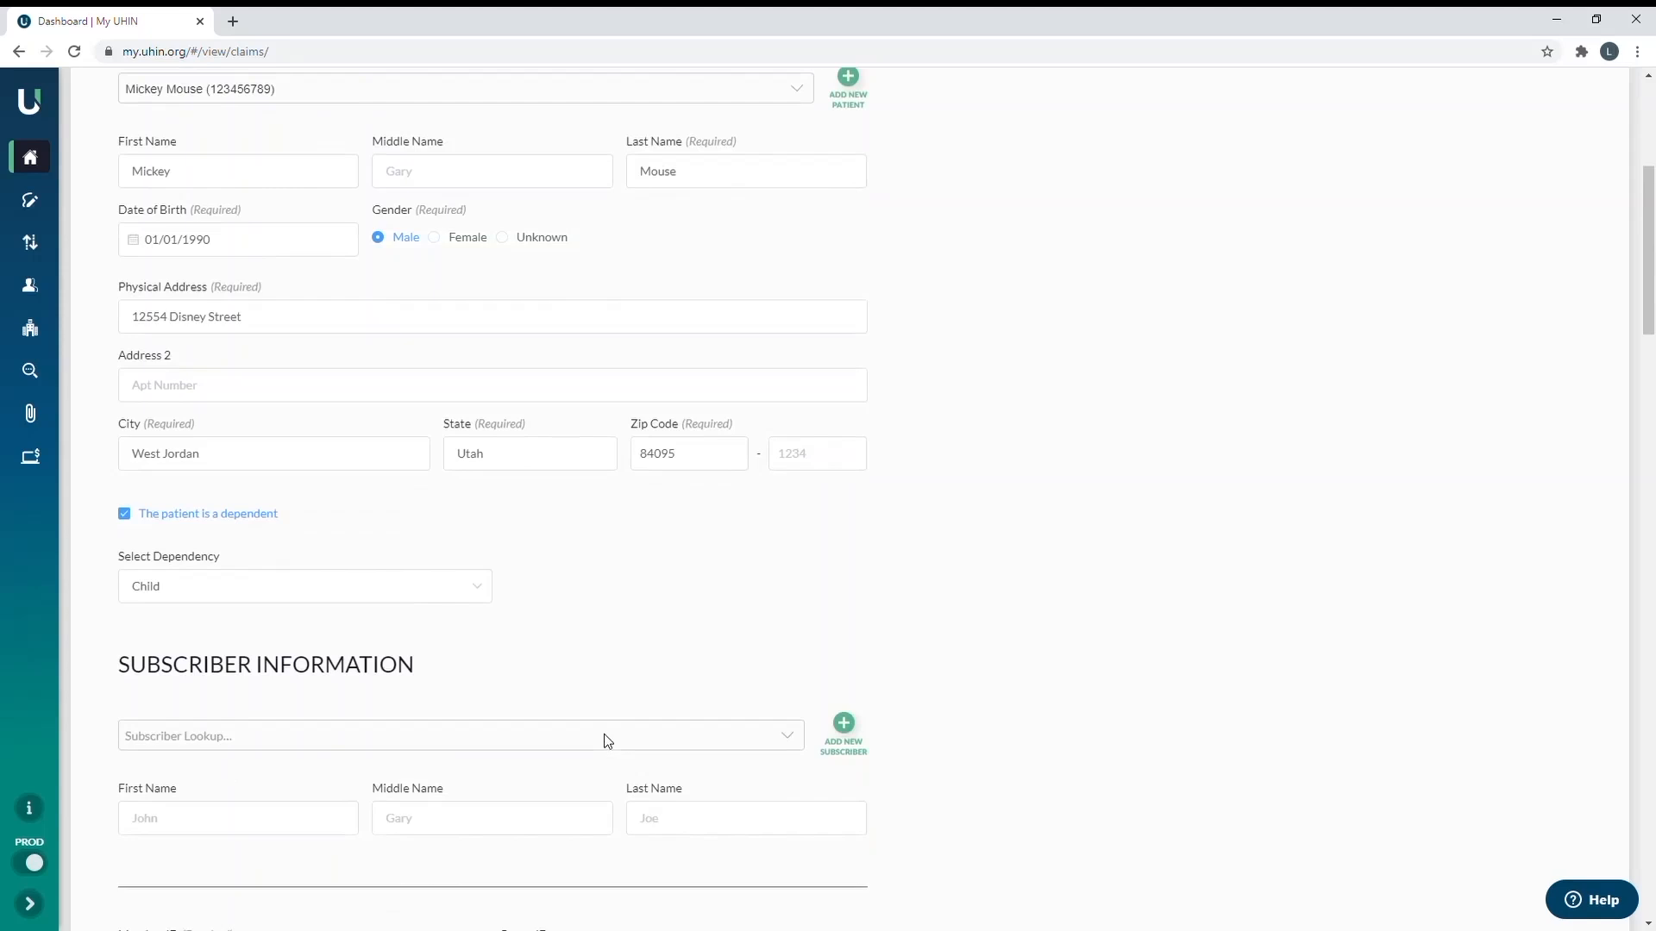
{"action": "scroll", "scroll_direction": "down", "scroll_amount": 3}
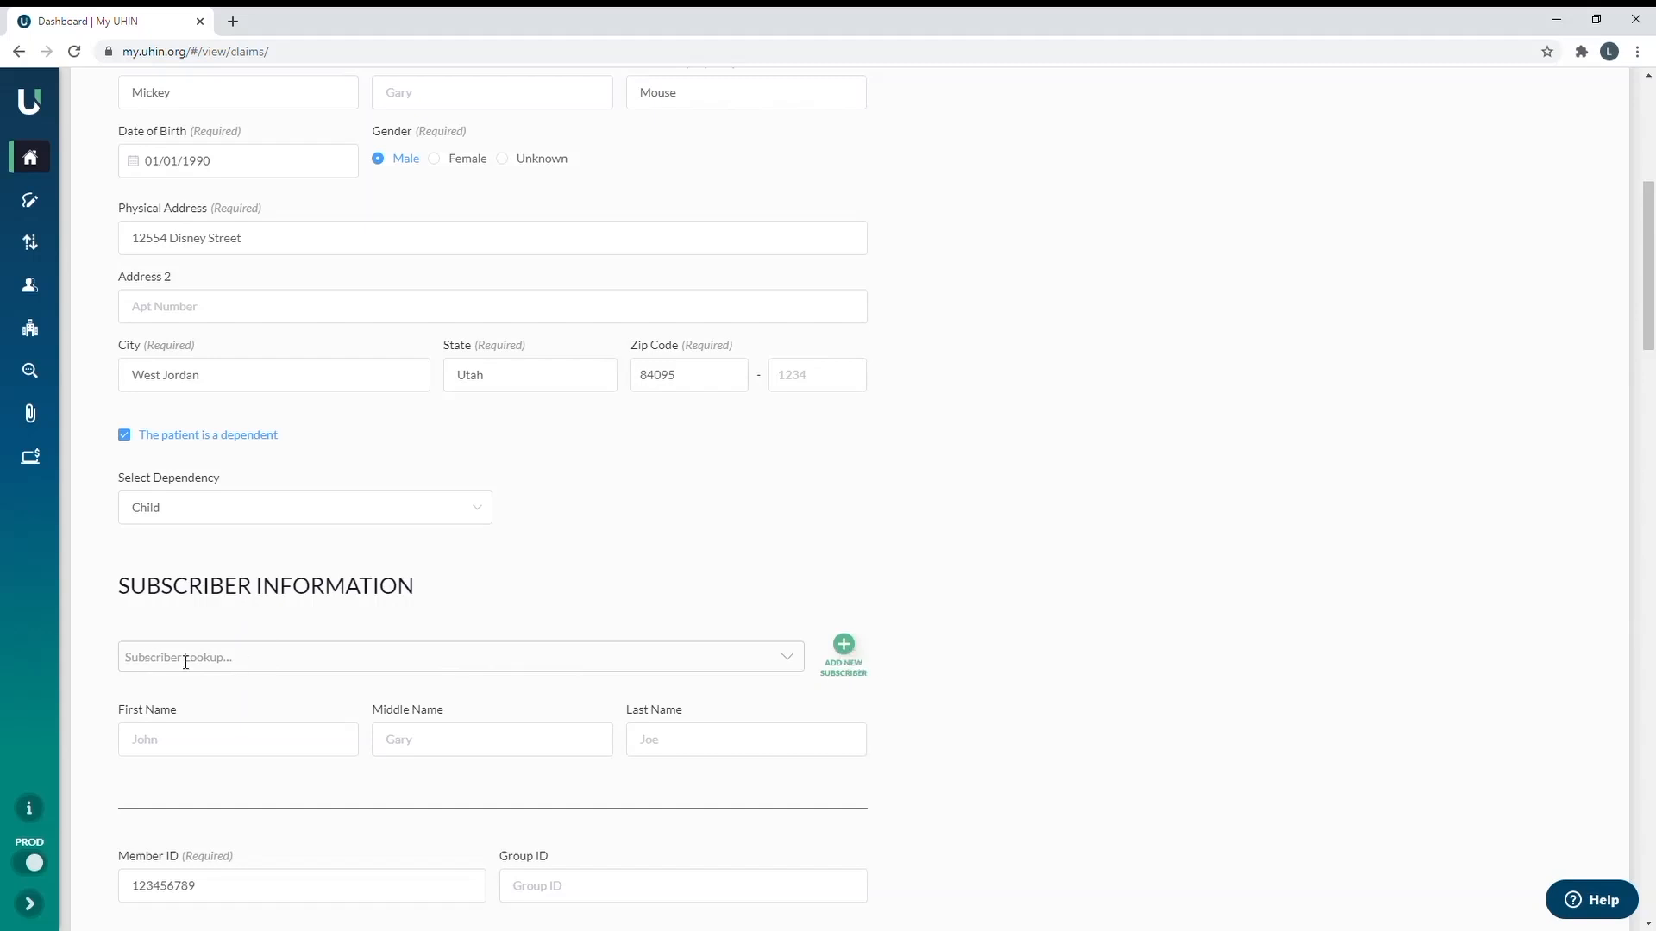
{"action": "left_click", "coordinate": [843, 645]}
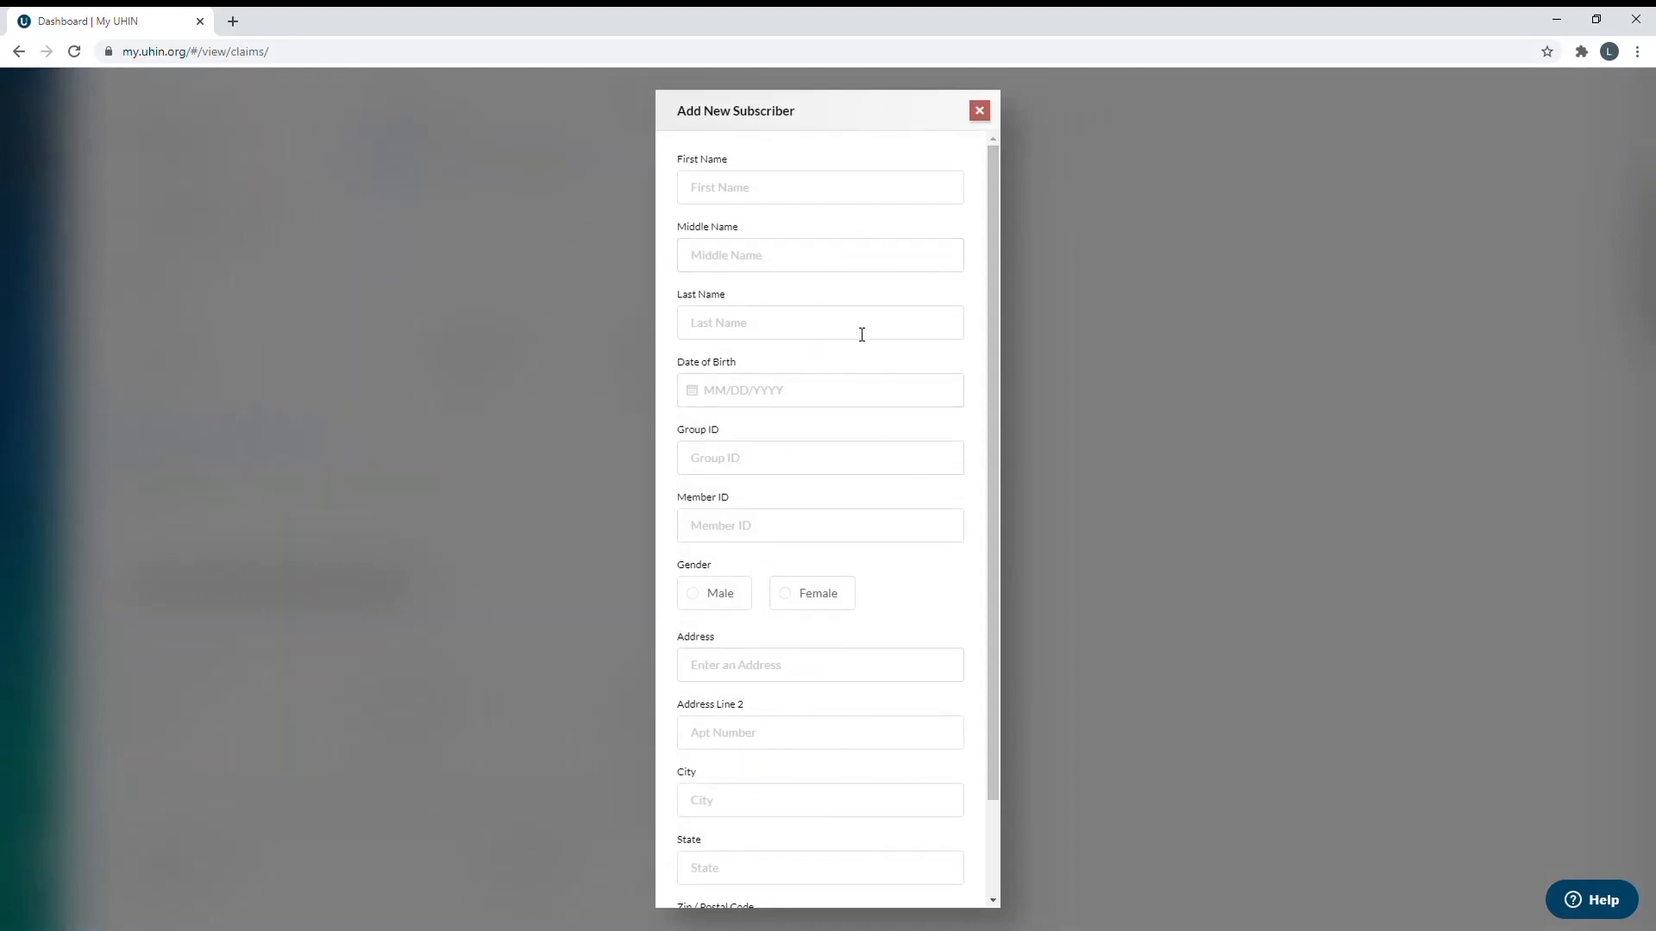
{"action": "scroll", "scroll_direction": "down", "scroll_amount": 3}
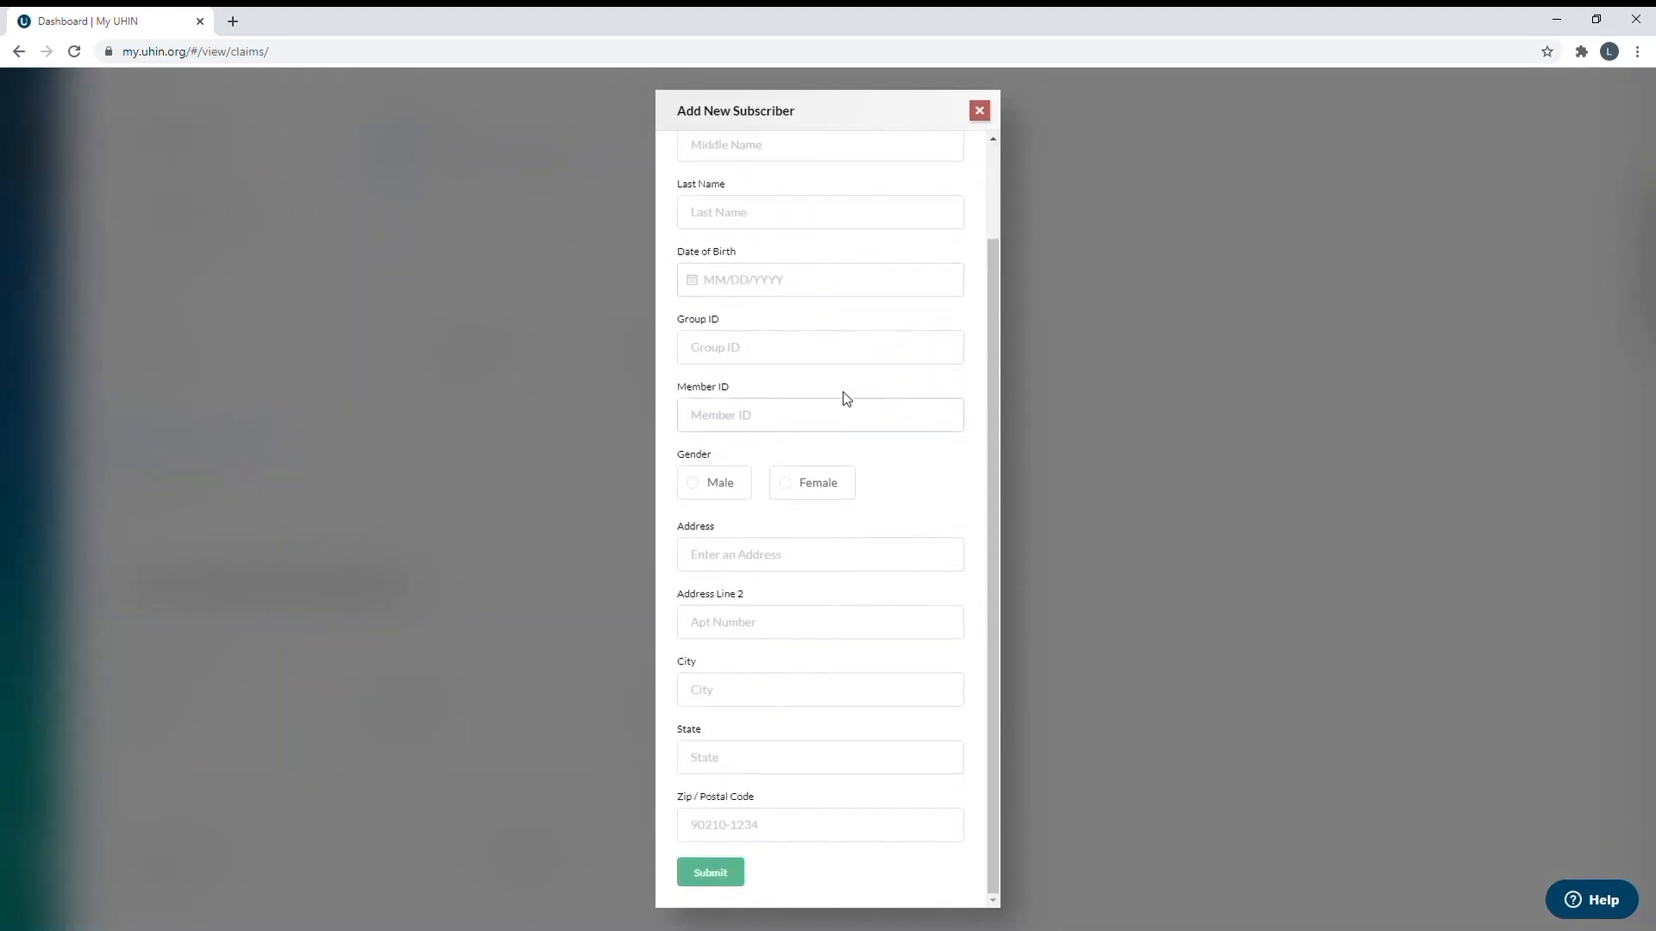
{"action": "left_click", "coordinate": [977, 110]}
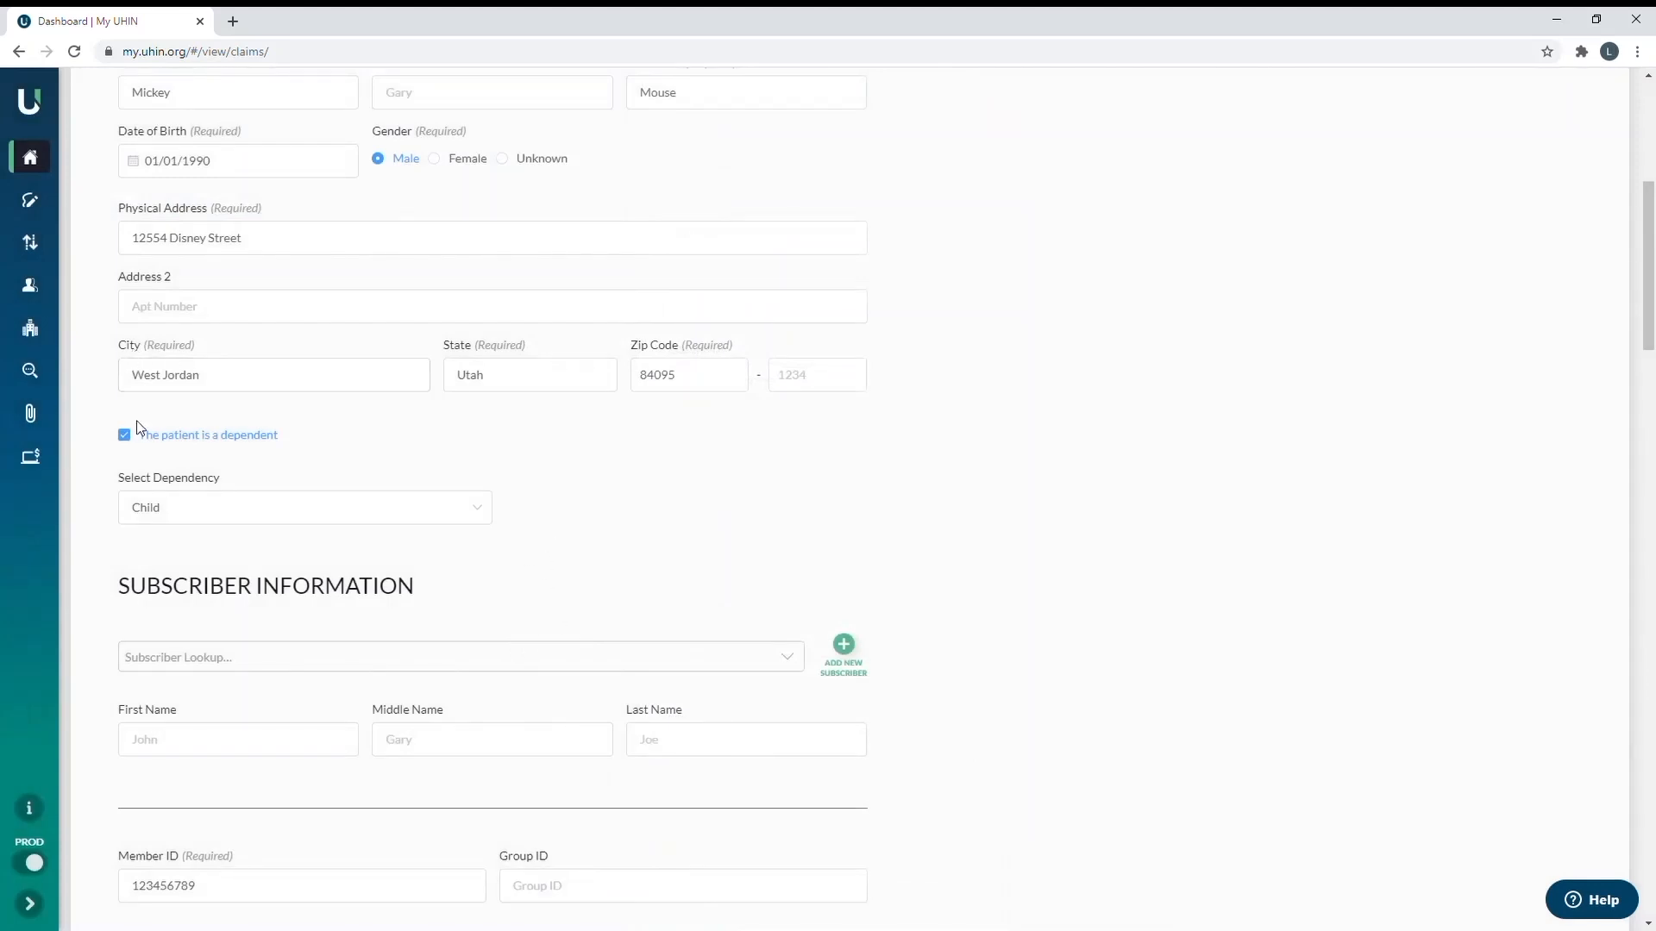
- Uncheck 'The patient is a dependent' and scroll down to Provider Data
{"action": "left_click", "coordinate": [123, 434]}
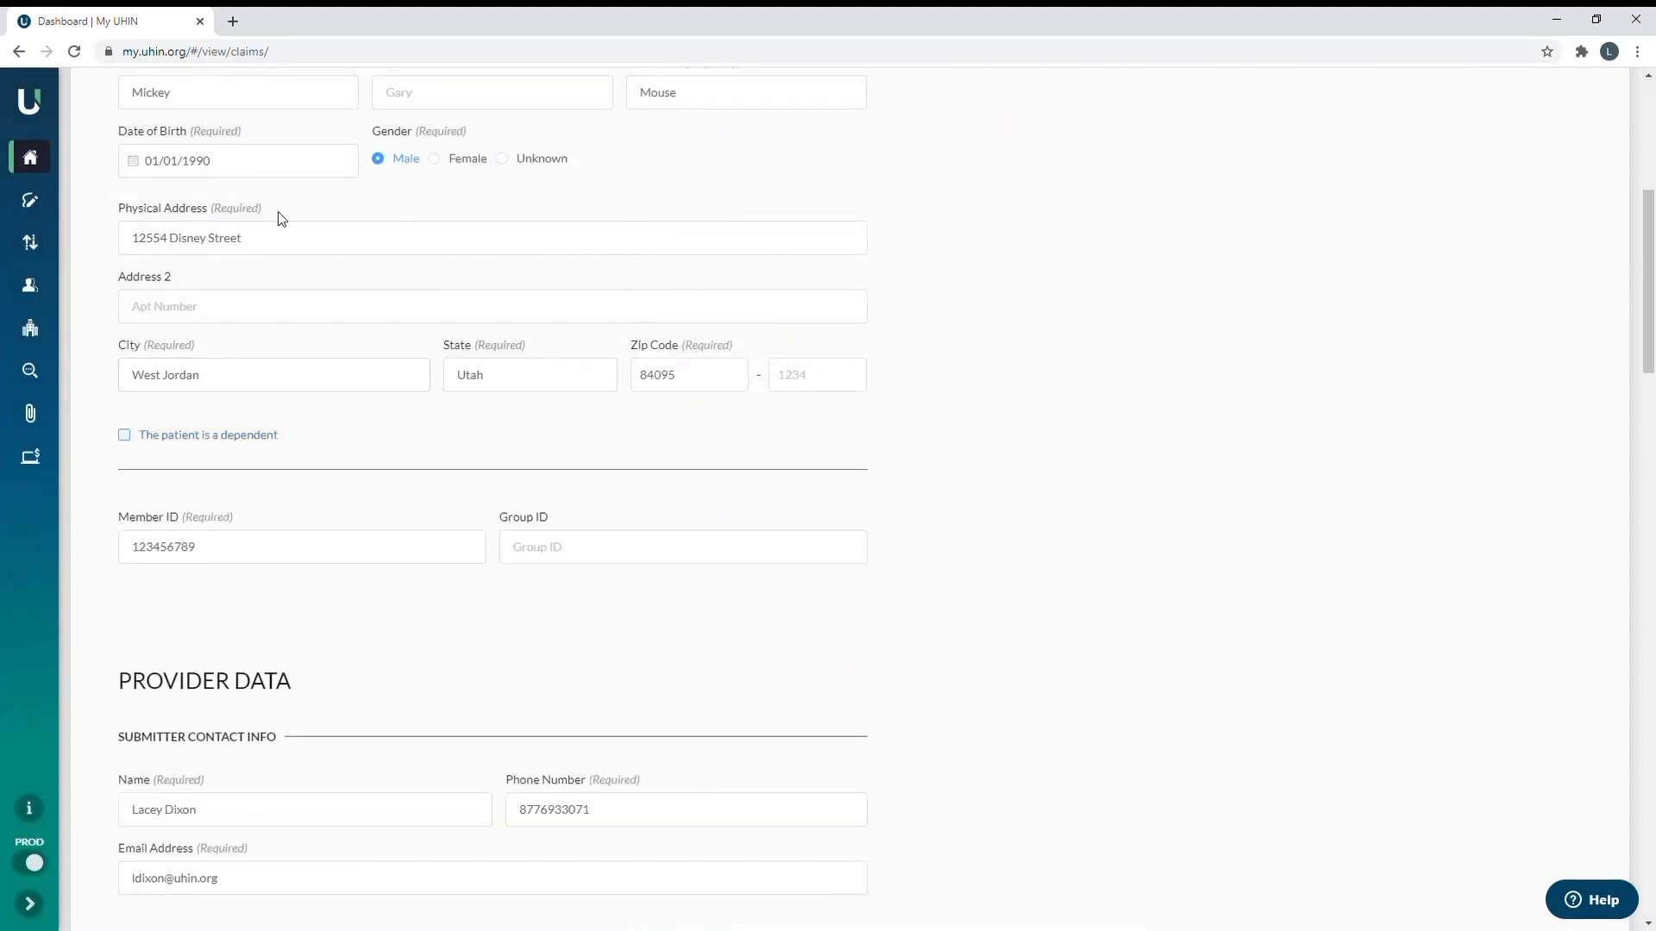
{"action": "mouse_move", "coordinate": [179, 145]}
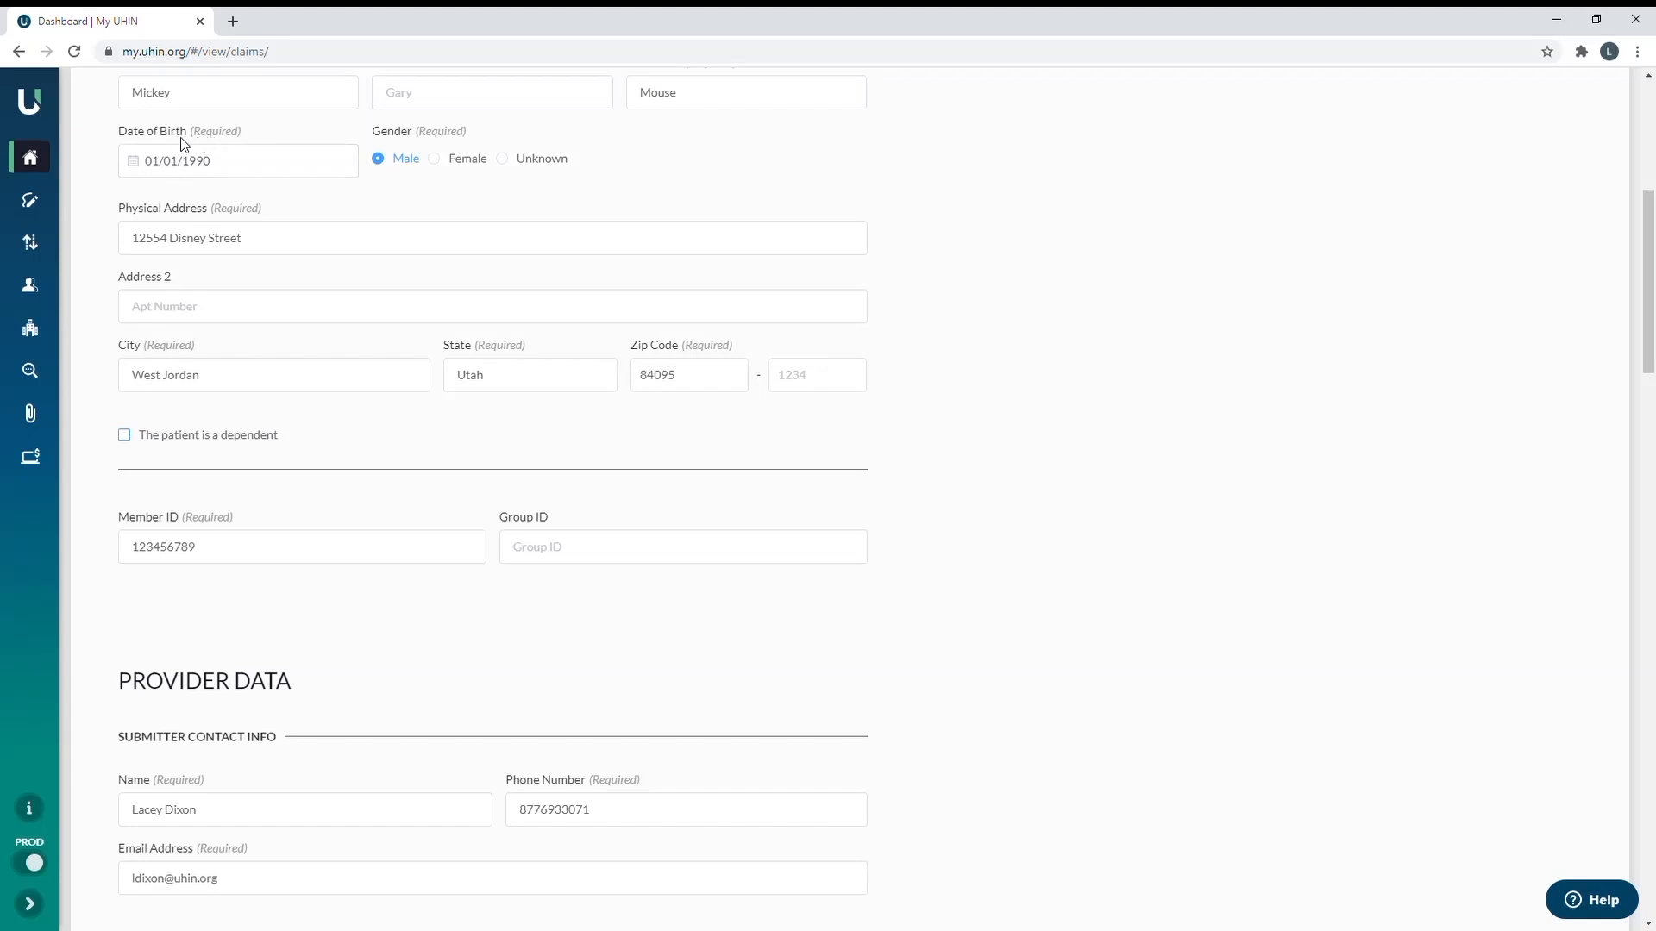
{"action": "scroll", "scroll_direction": "down", "scroll_amount": 3}
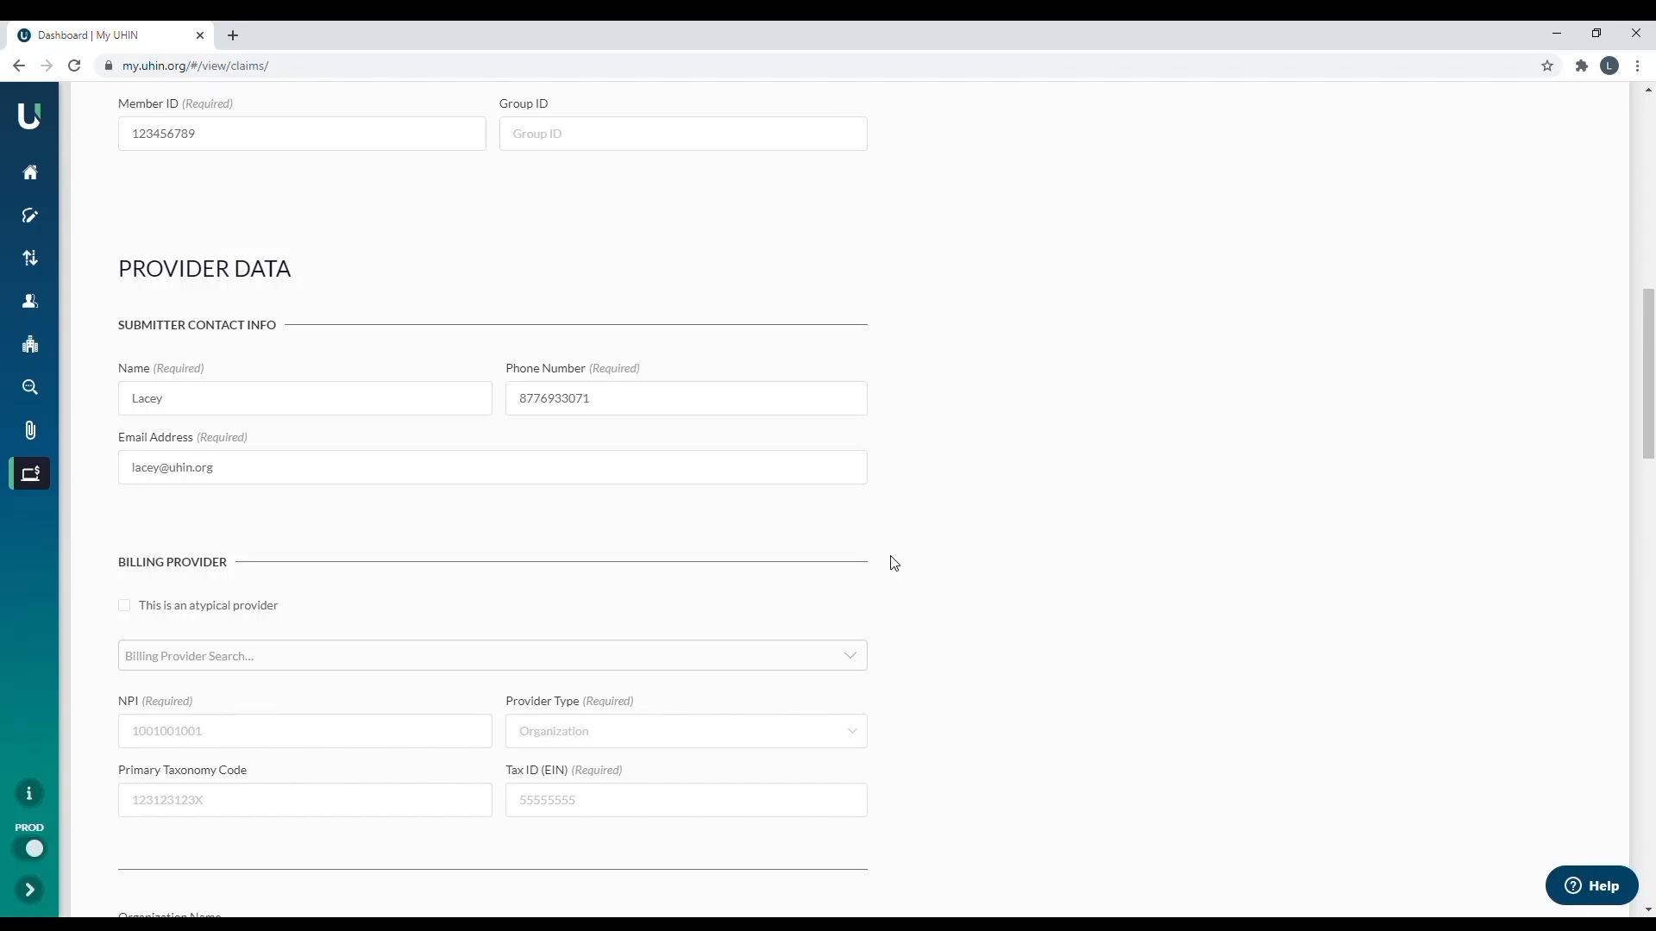
{"action": "mouse_move", "coordinate": [920, 569]}
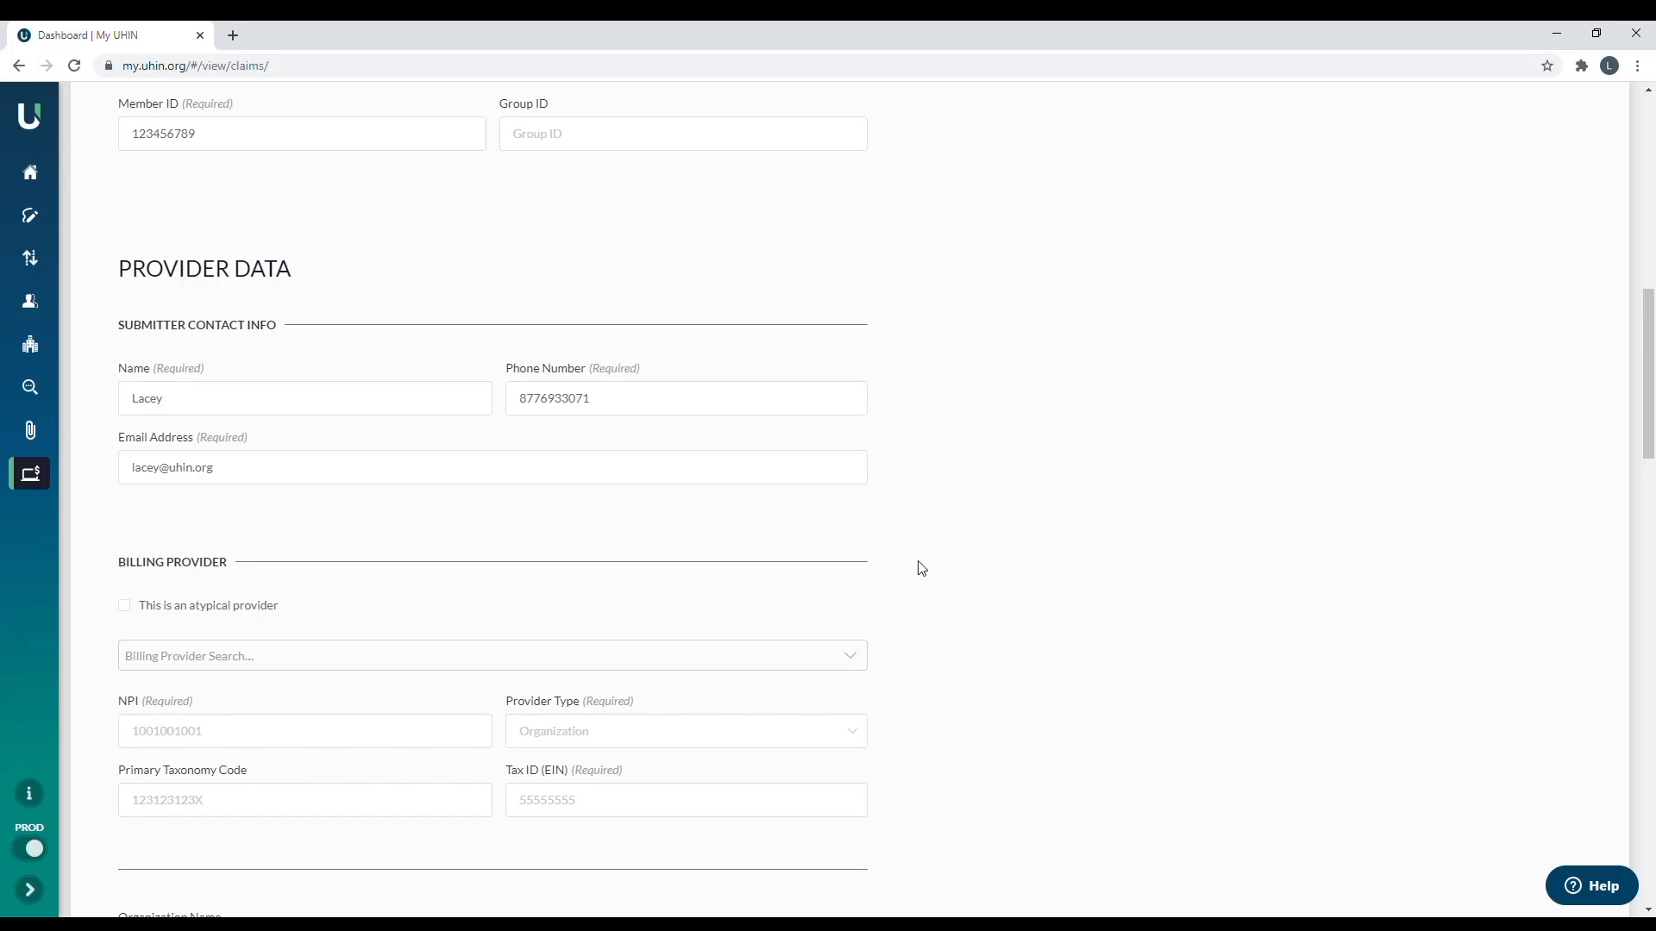
{"action": "mouse_move", "coordinate": [913, 558]}
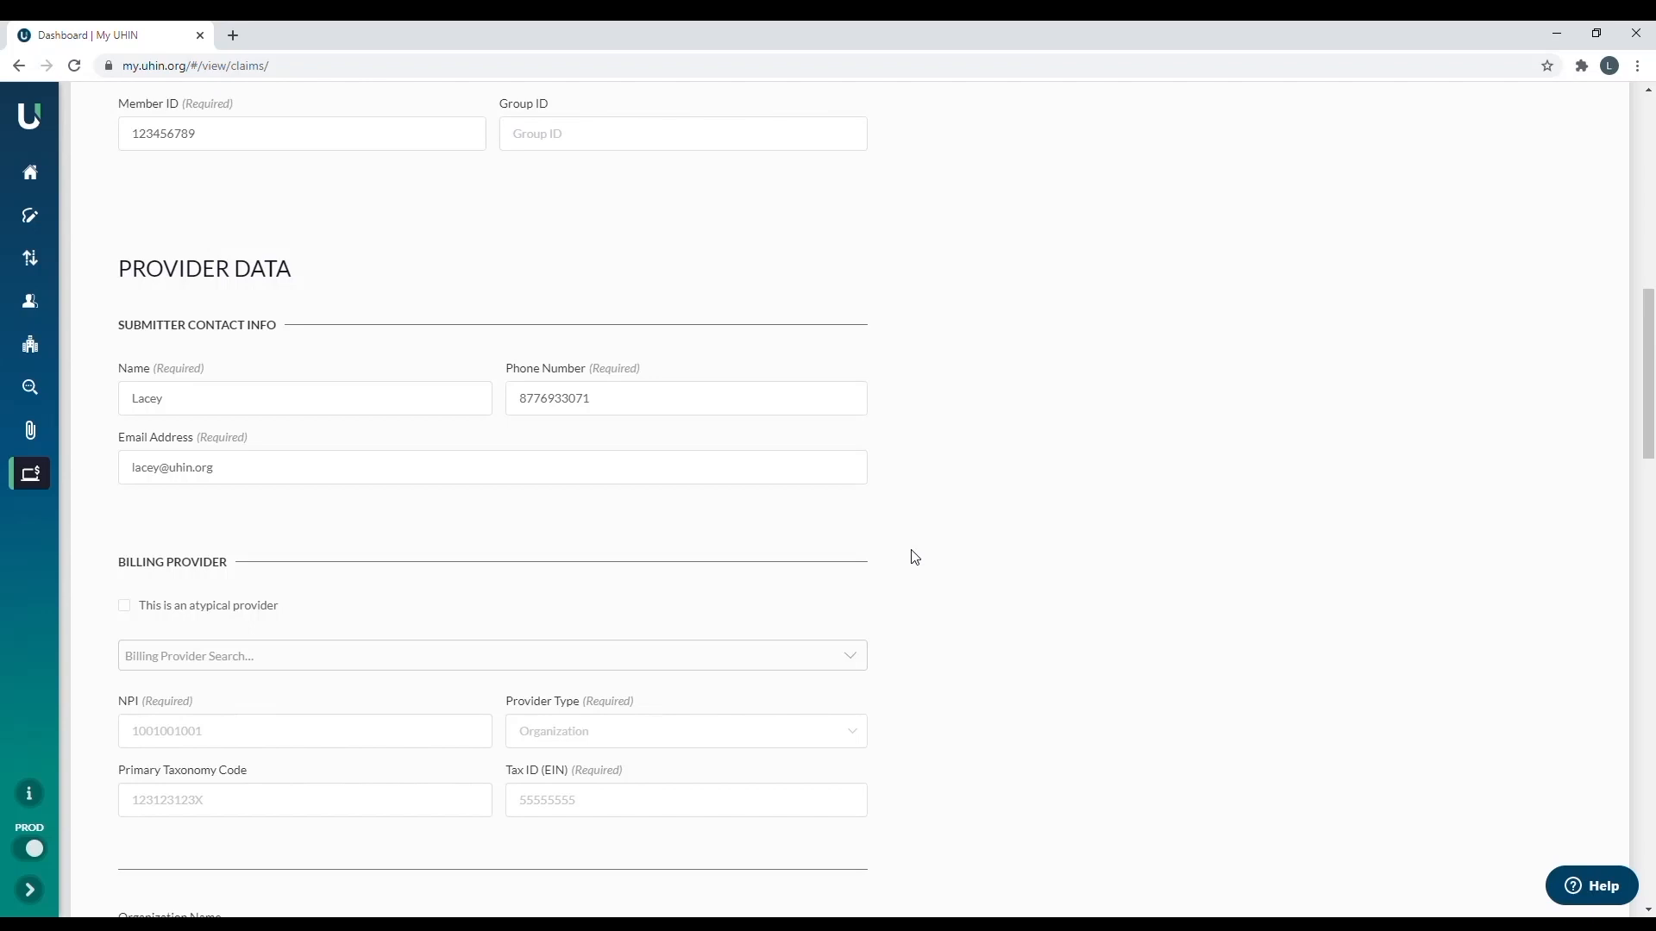
{"action": "mouse_move", "coordinate": [897, 557]}
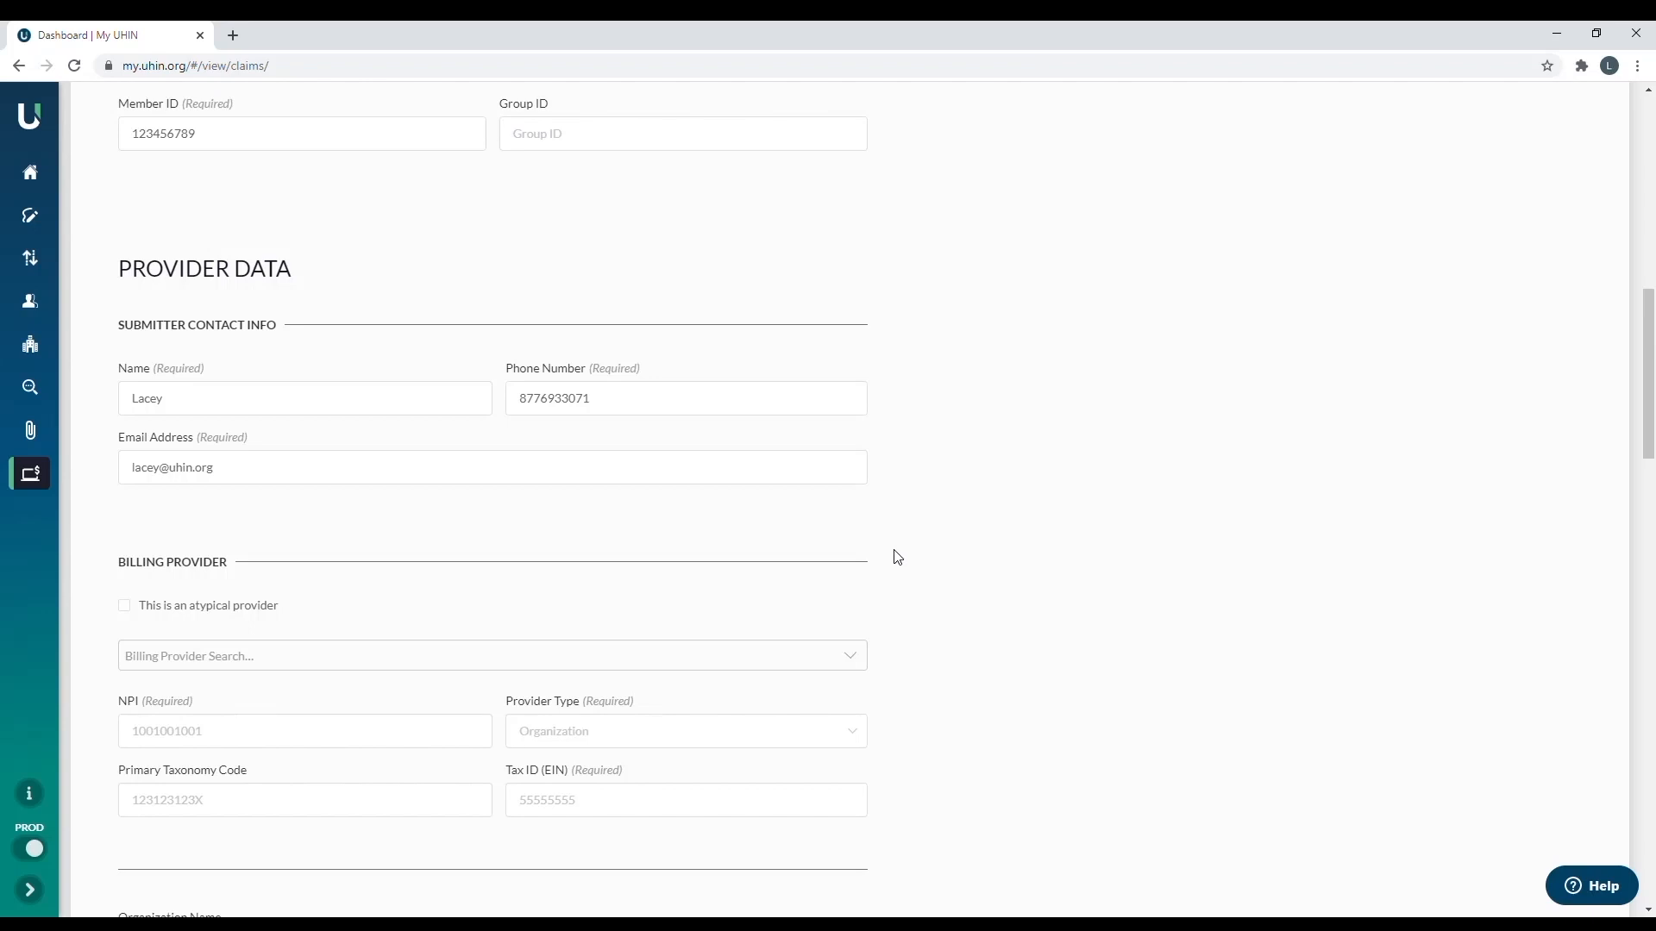
{"action": "mouse_move", "coordinate": [193, 608]}
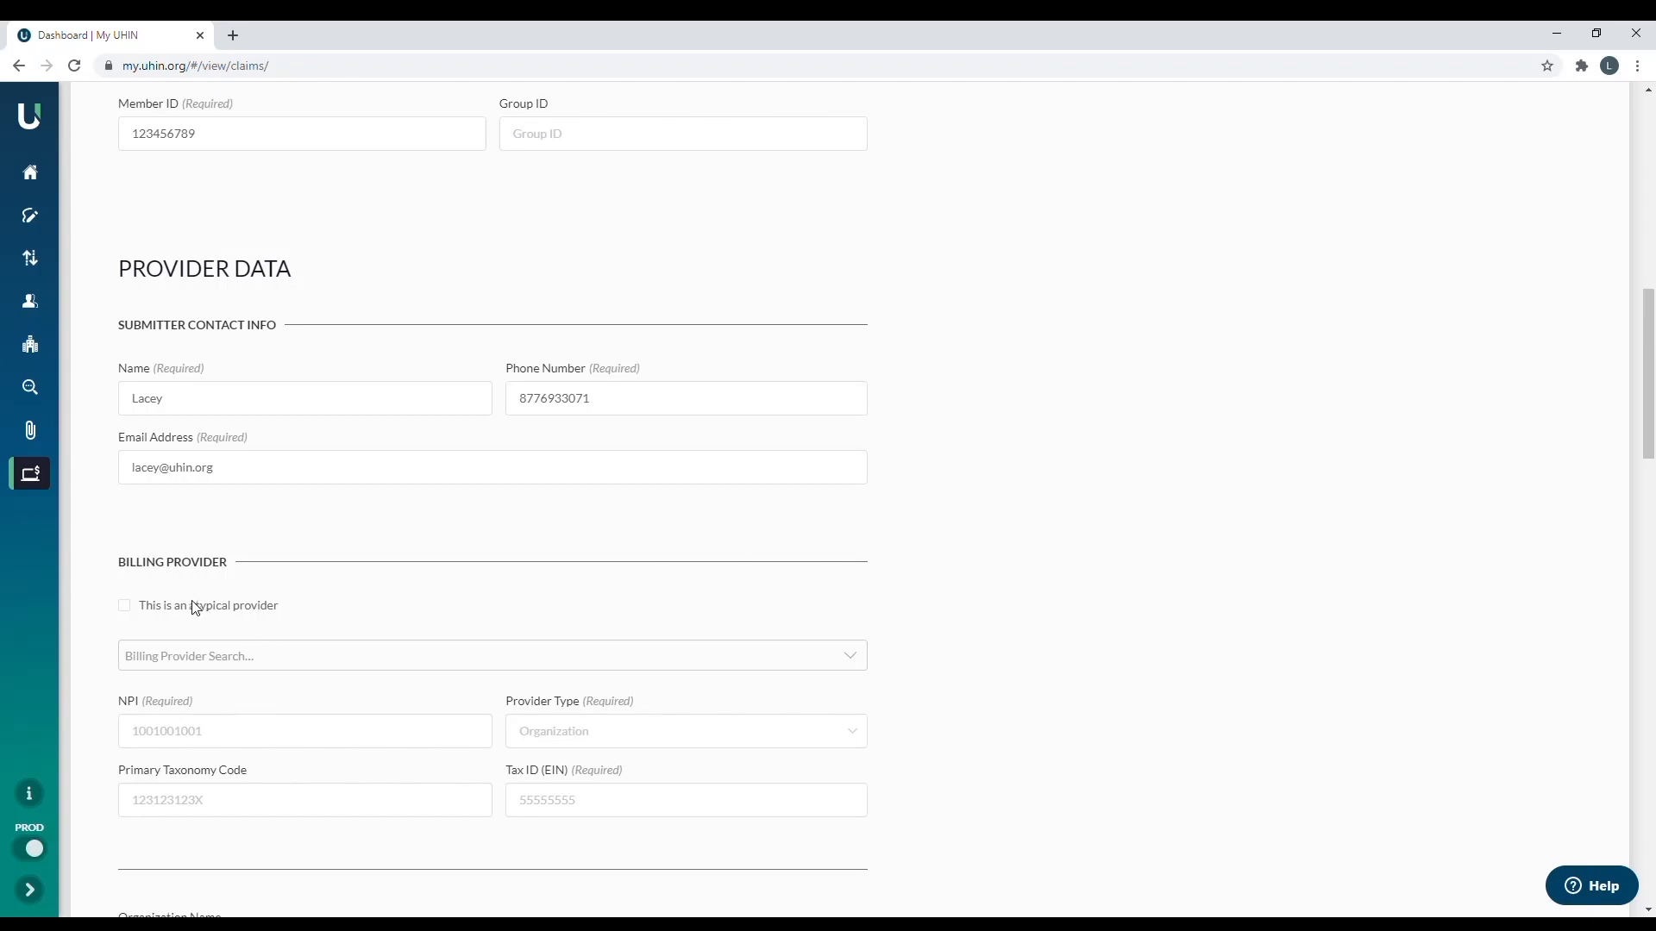
{"action": "mouse_move", "coordinate": [193, 605]}
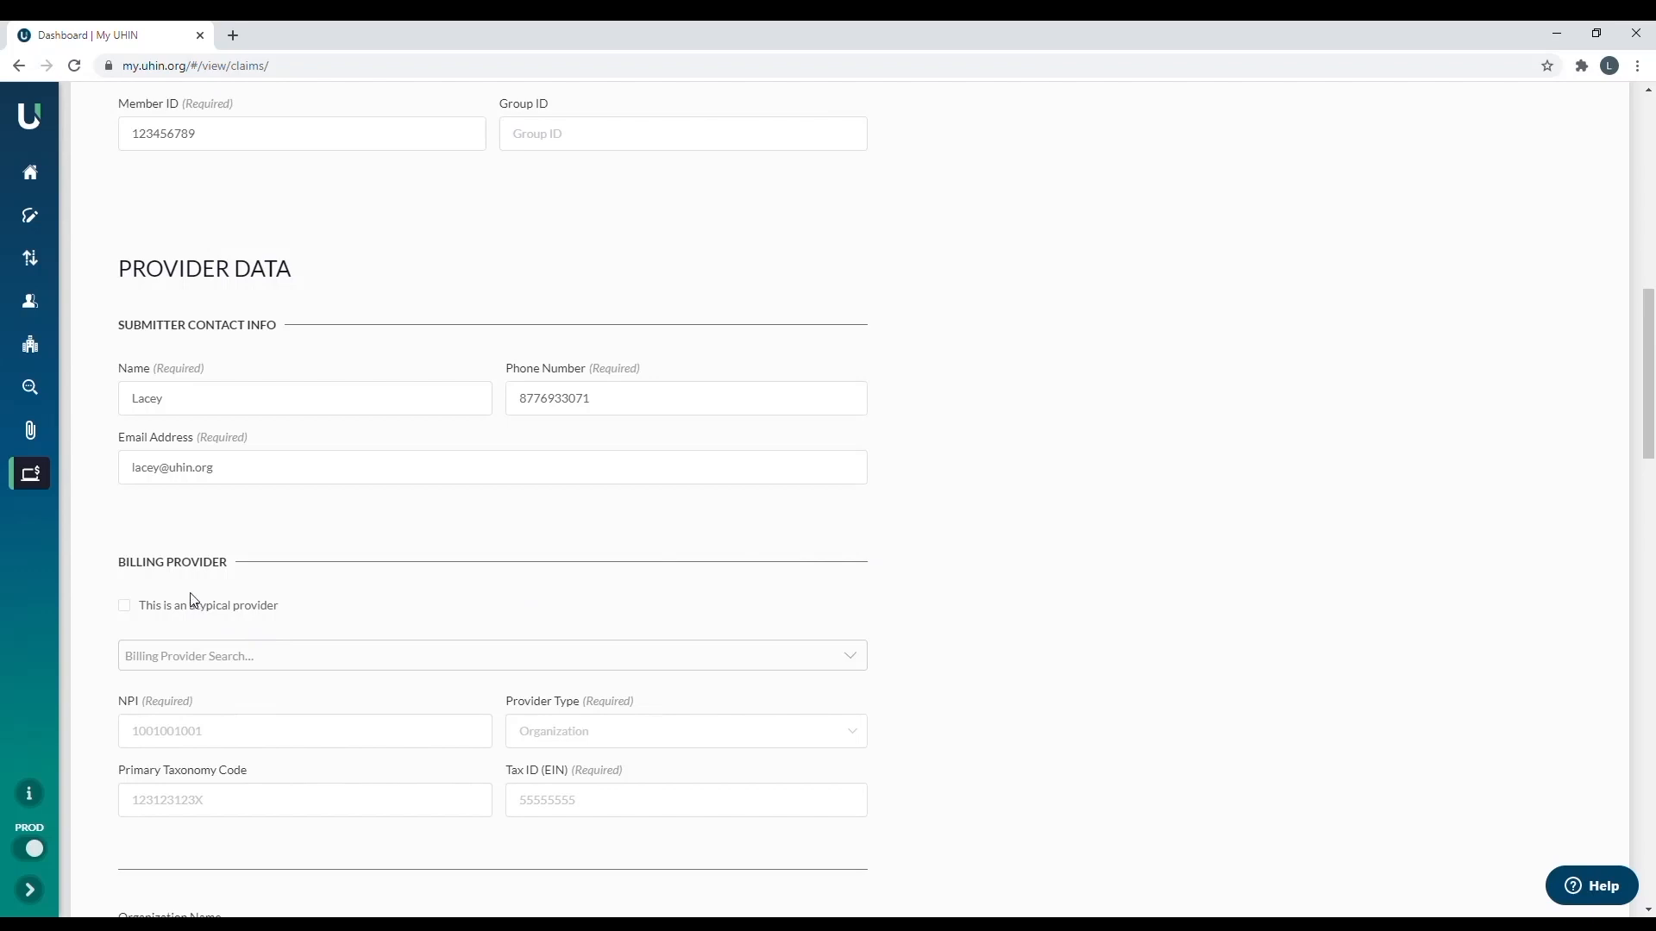
{"action": "mouse_move", "coordinate": [194, 570]}
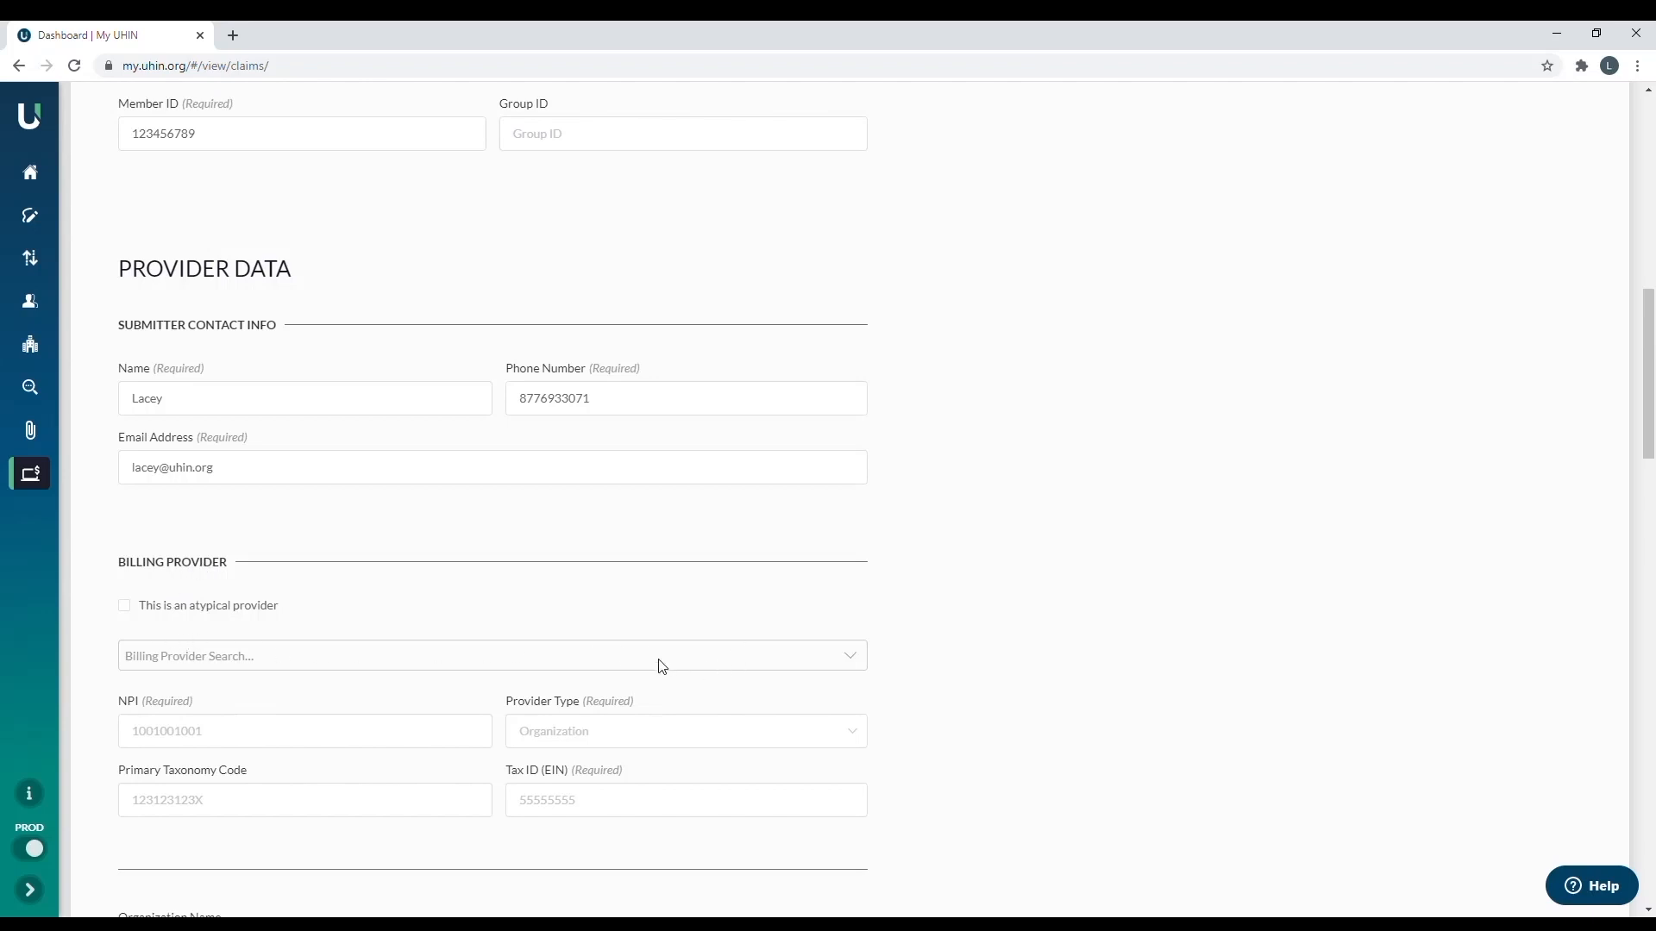
{"action": "mouse_move", "coordinate": [667, 659]}
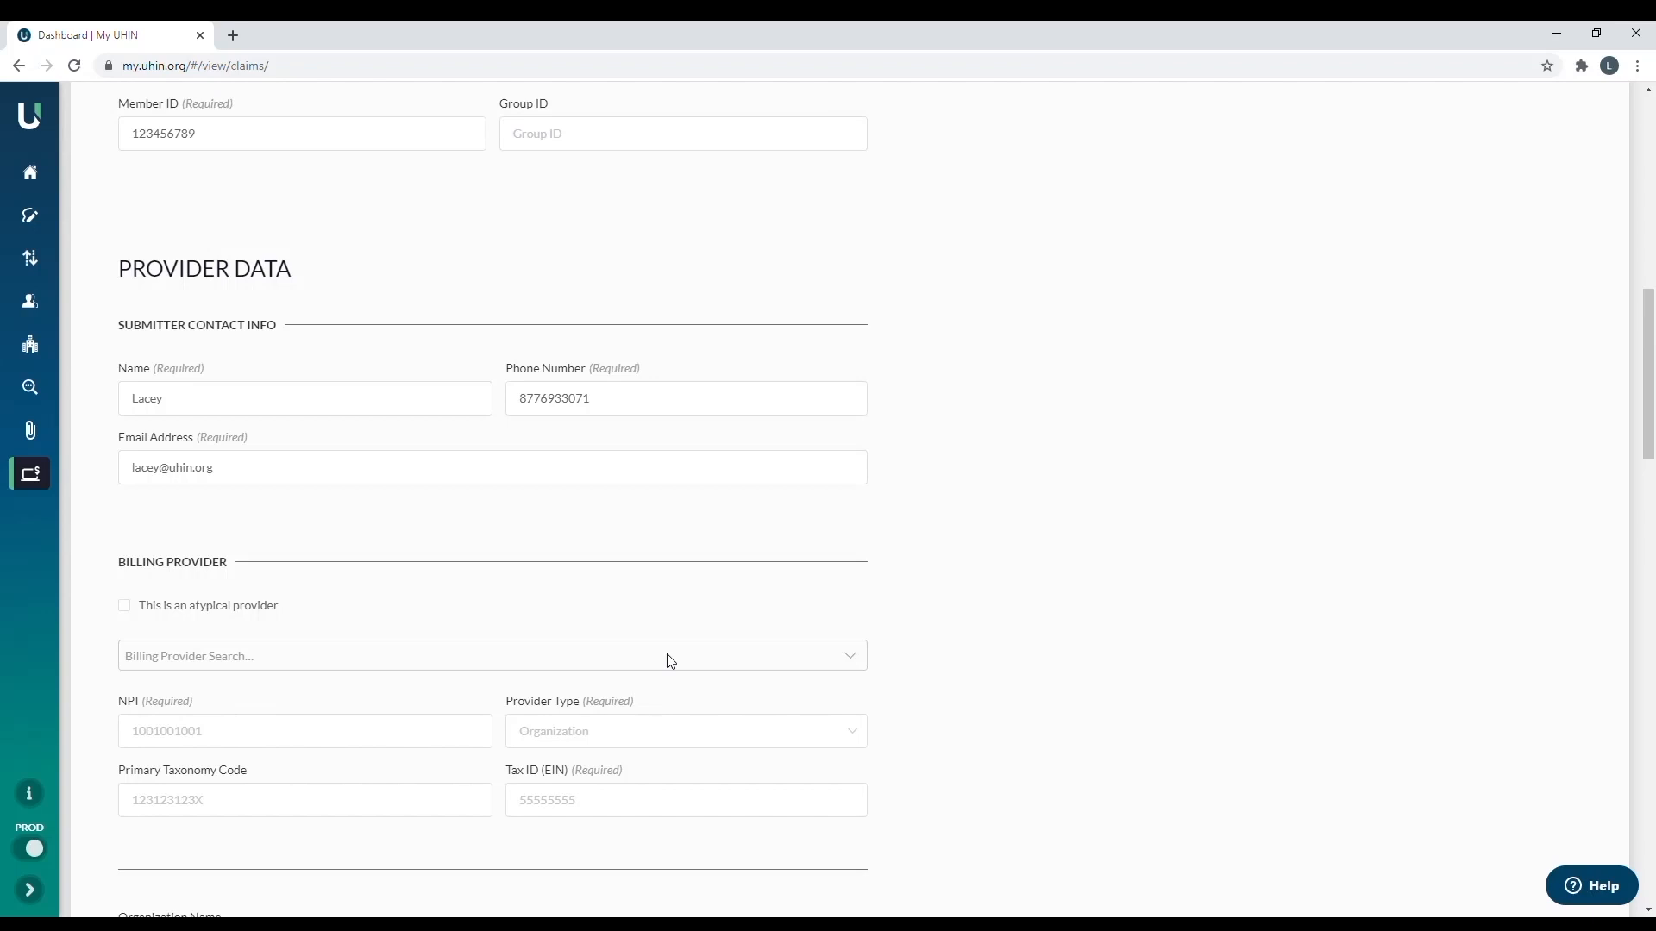
{"action": "mouse_move", "coordinate": [1194, 373]}
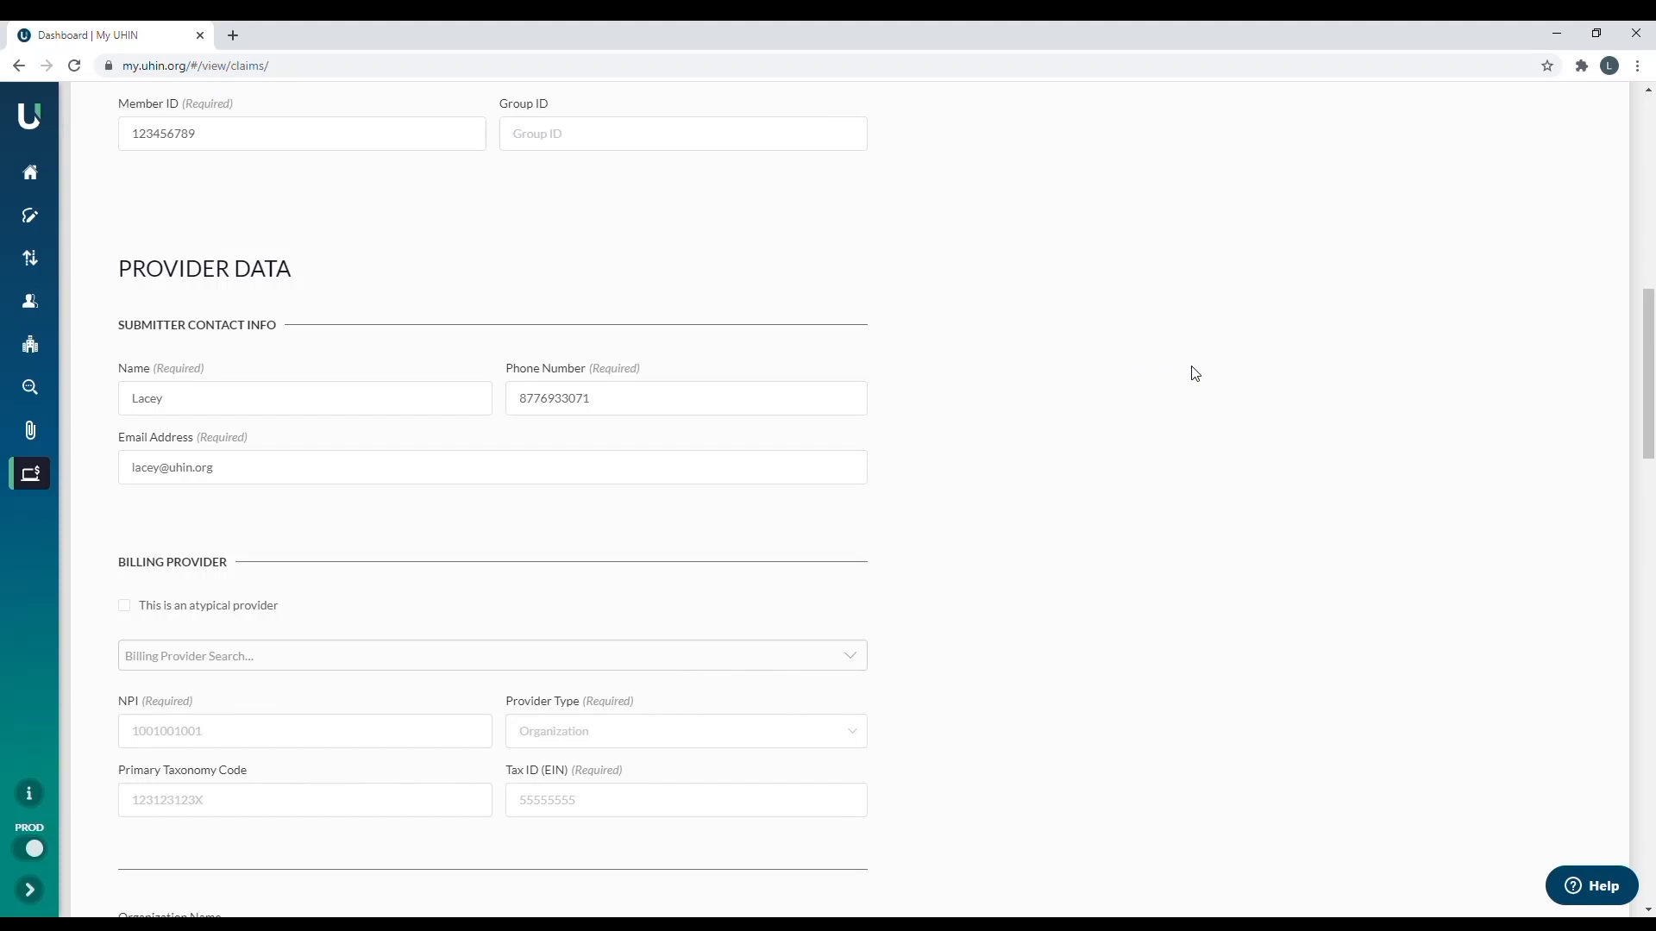
{"action": "left_click", "coordinate": [491, 654]}
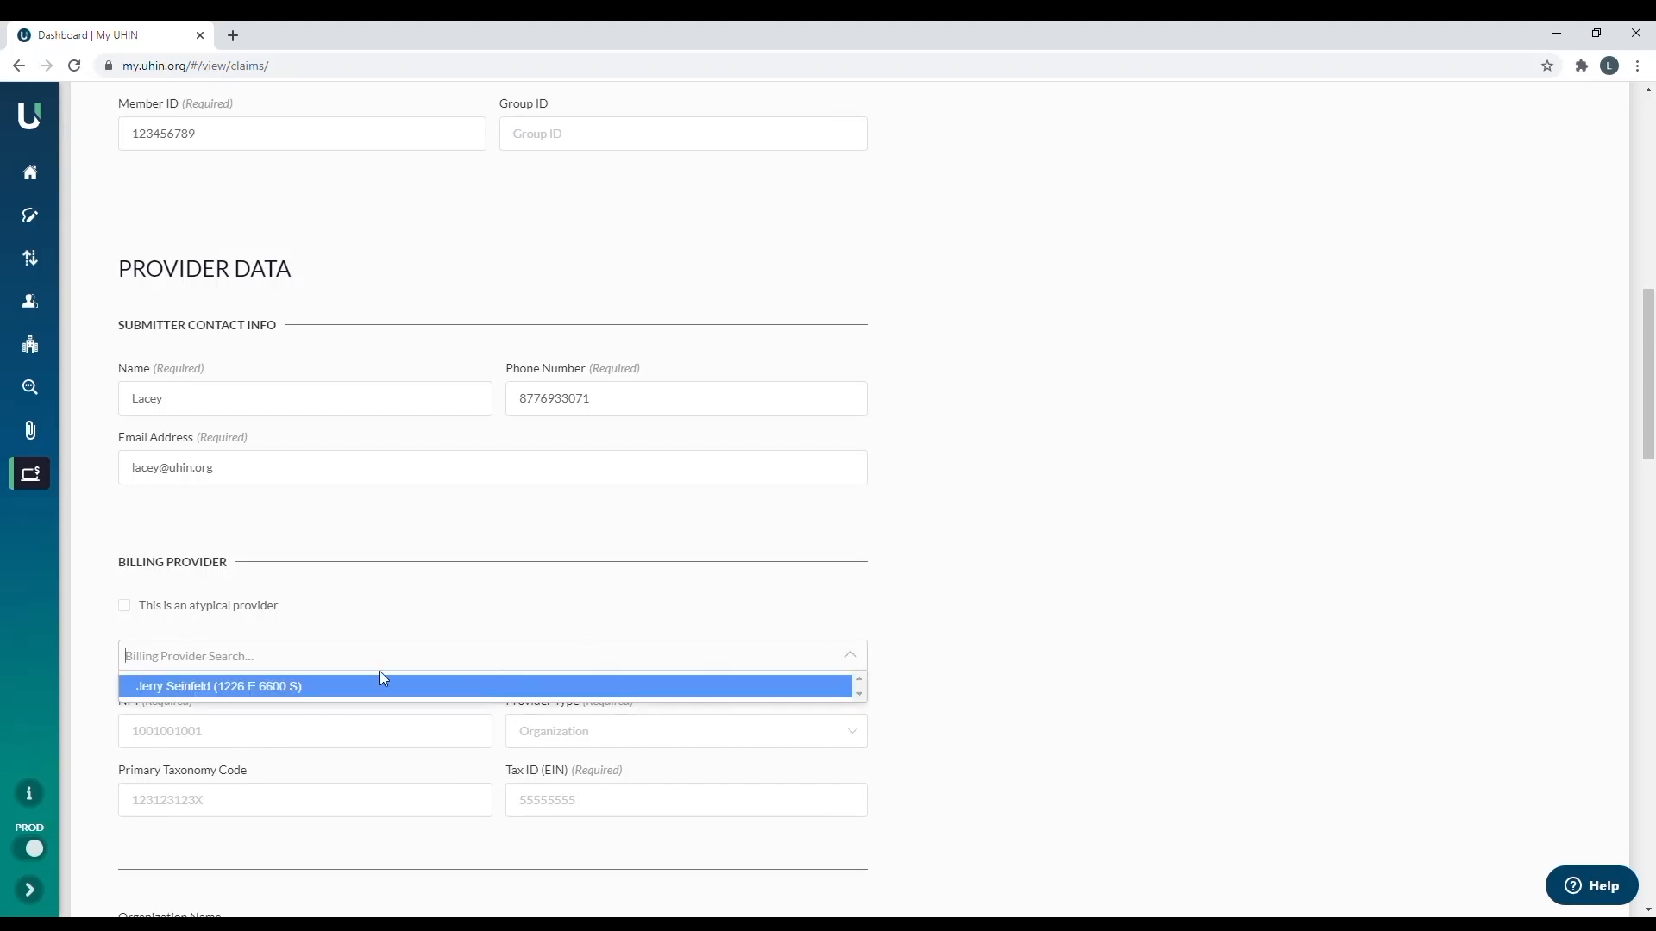
{"action": "mouse_move", "coordinate": [329, 636]}
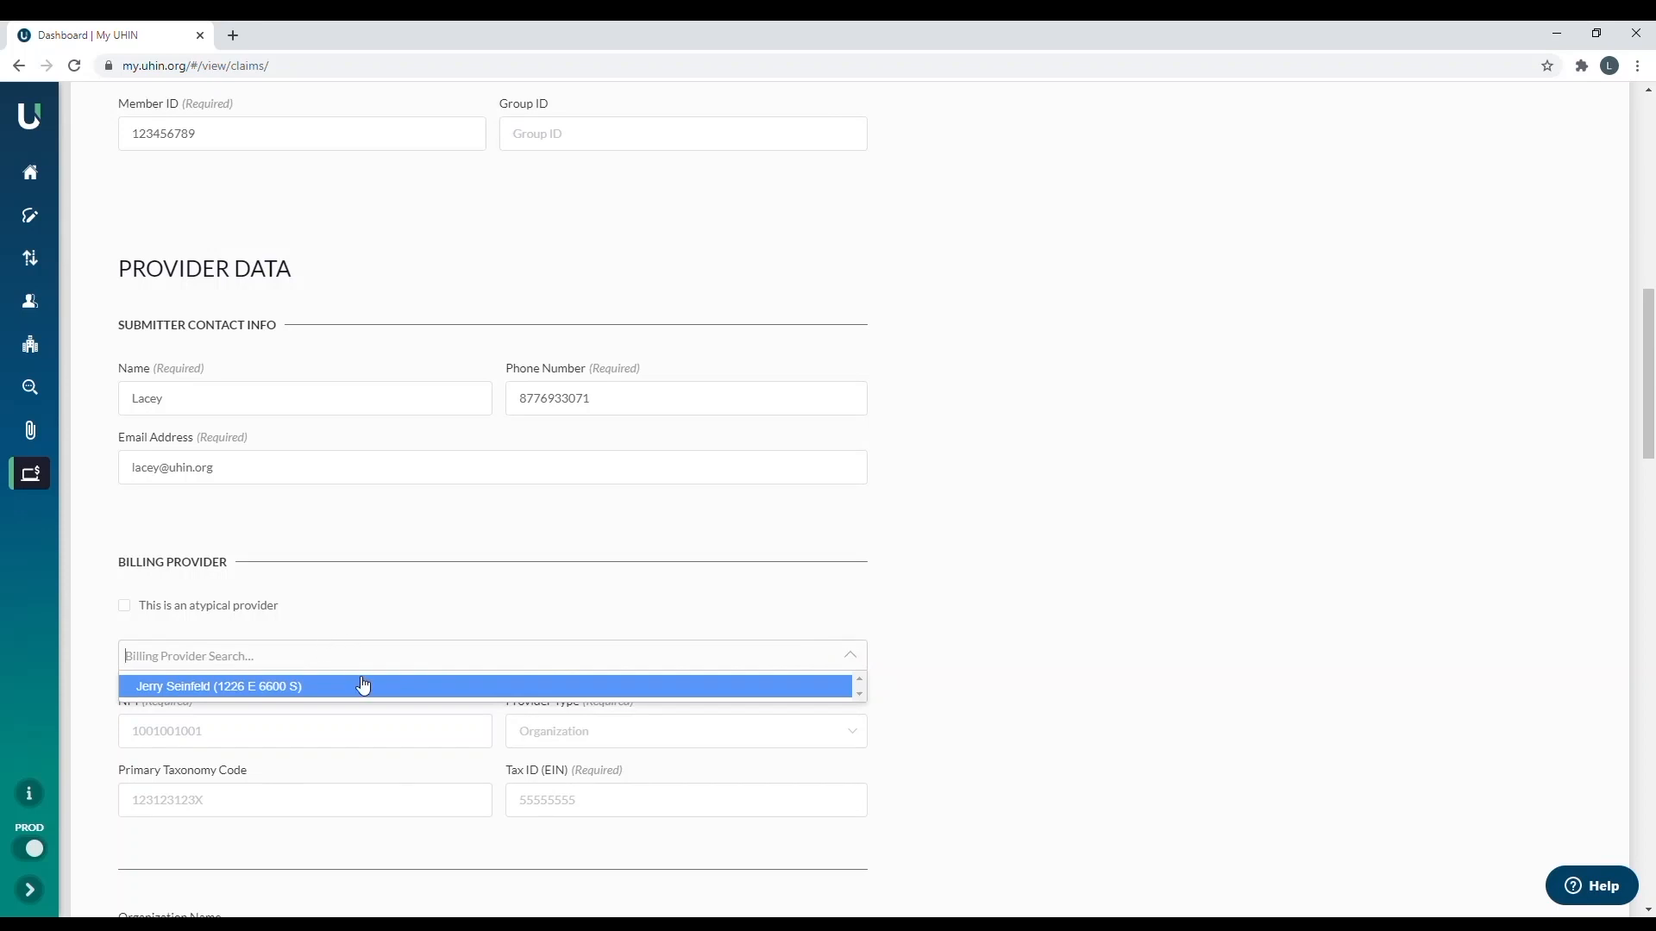
{"action": "left_click", "coordinate": [219, 687]}
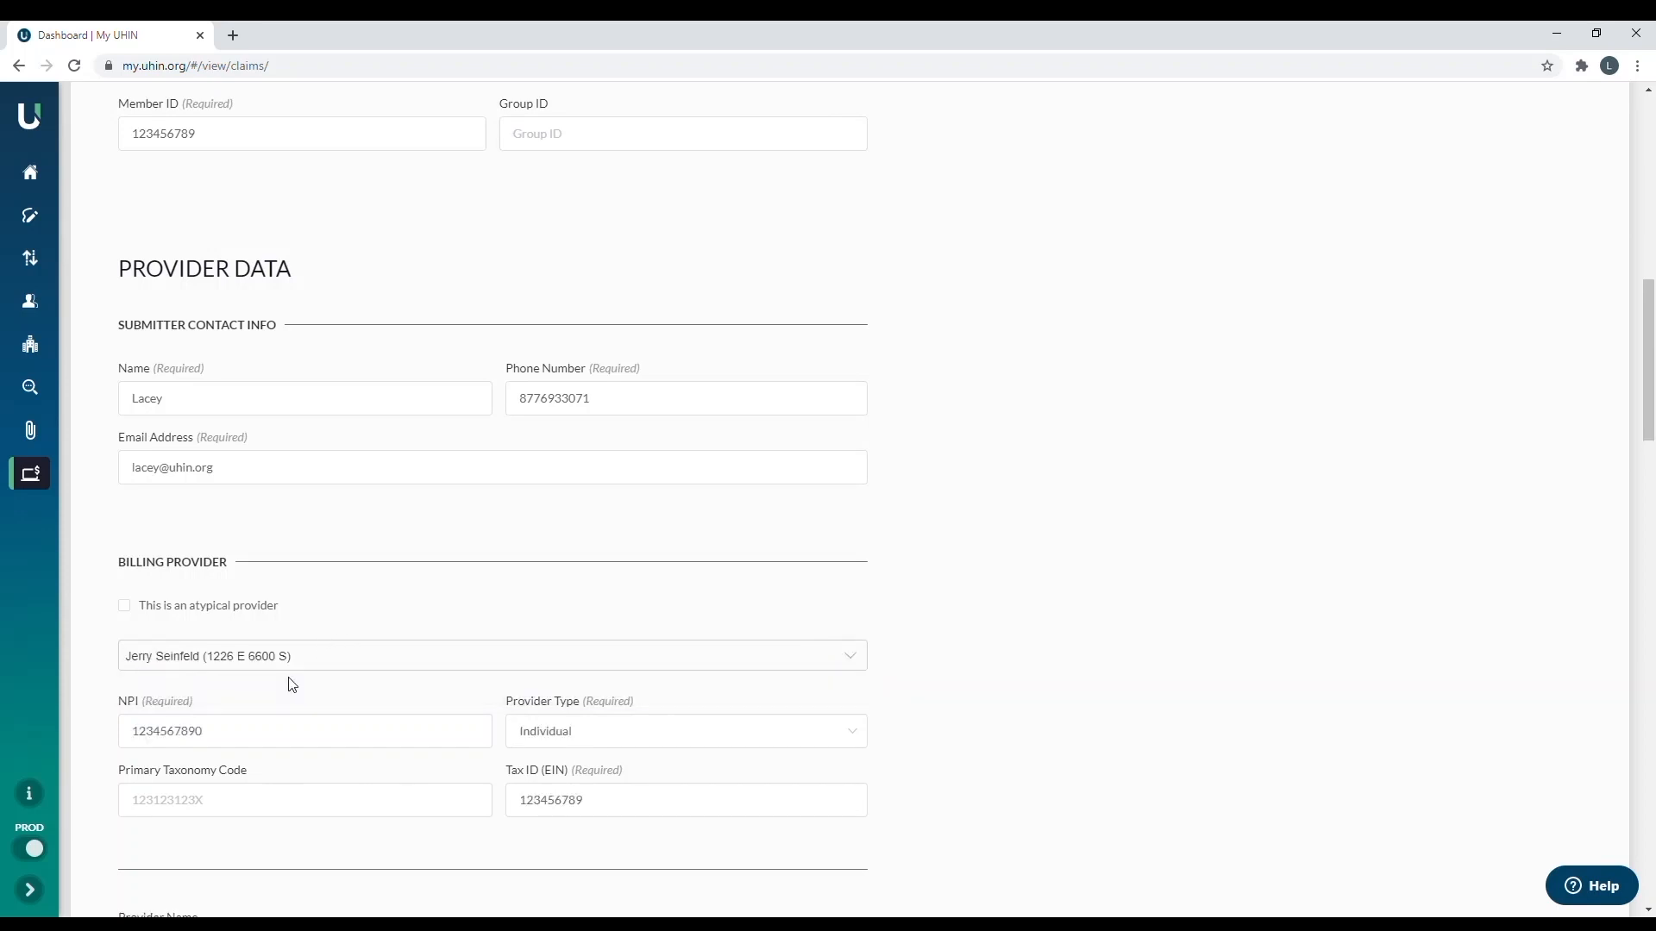
{"action": "scroll", "scroll_direction": "down", "scroll_amount": 3}
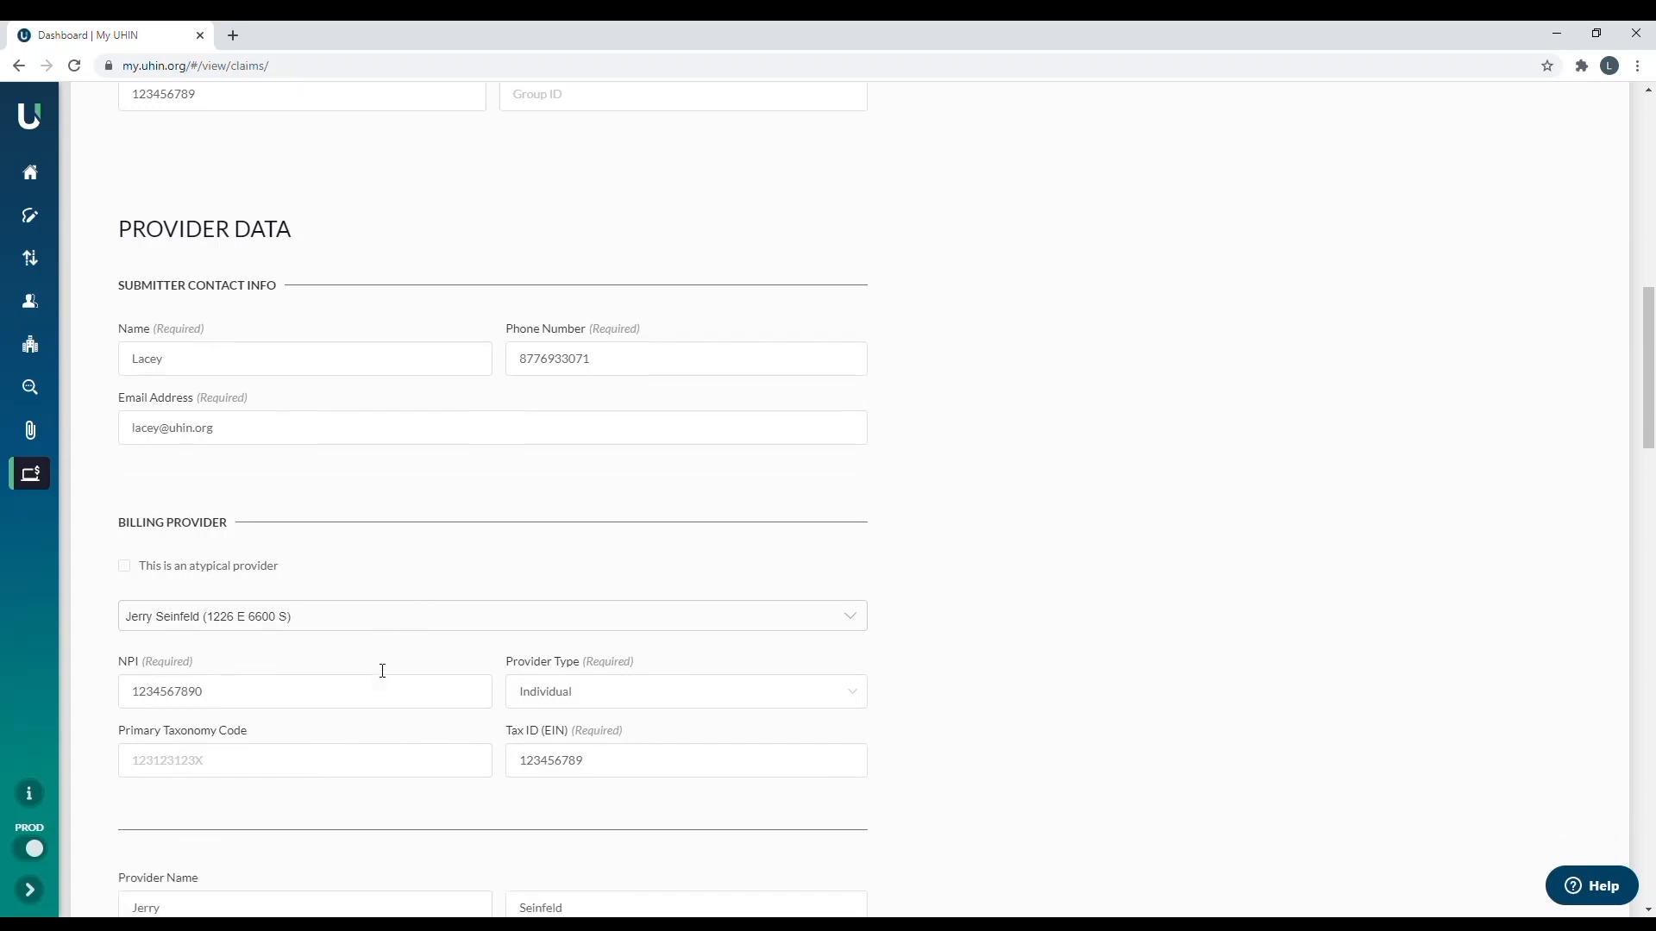
{"action": "scroll", "scroll_direction": "down", "scroll_amount": 3}
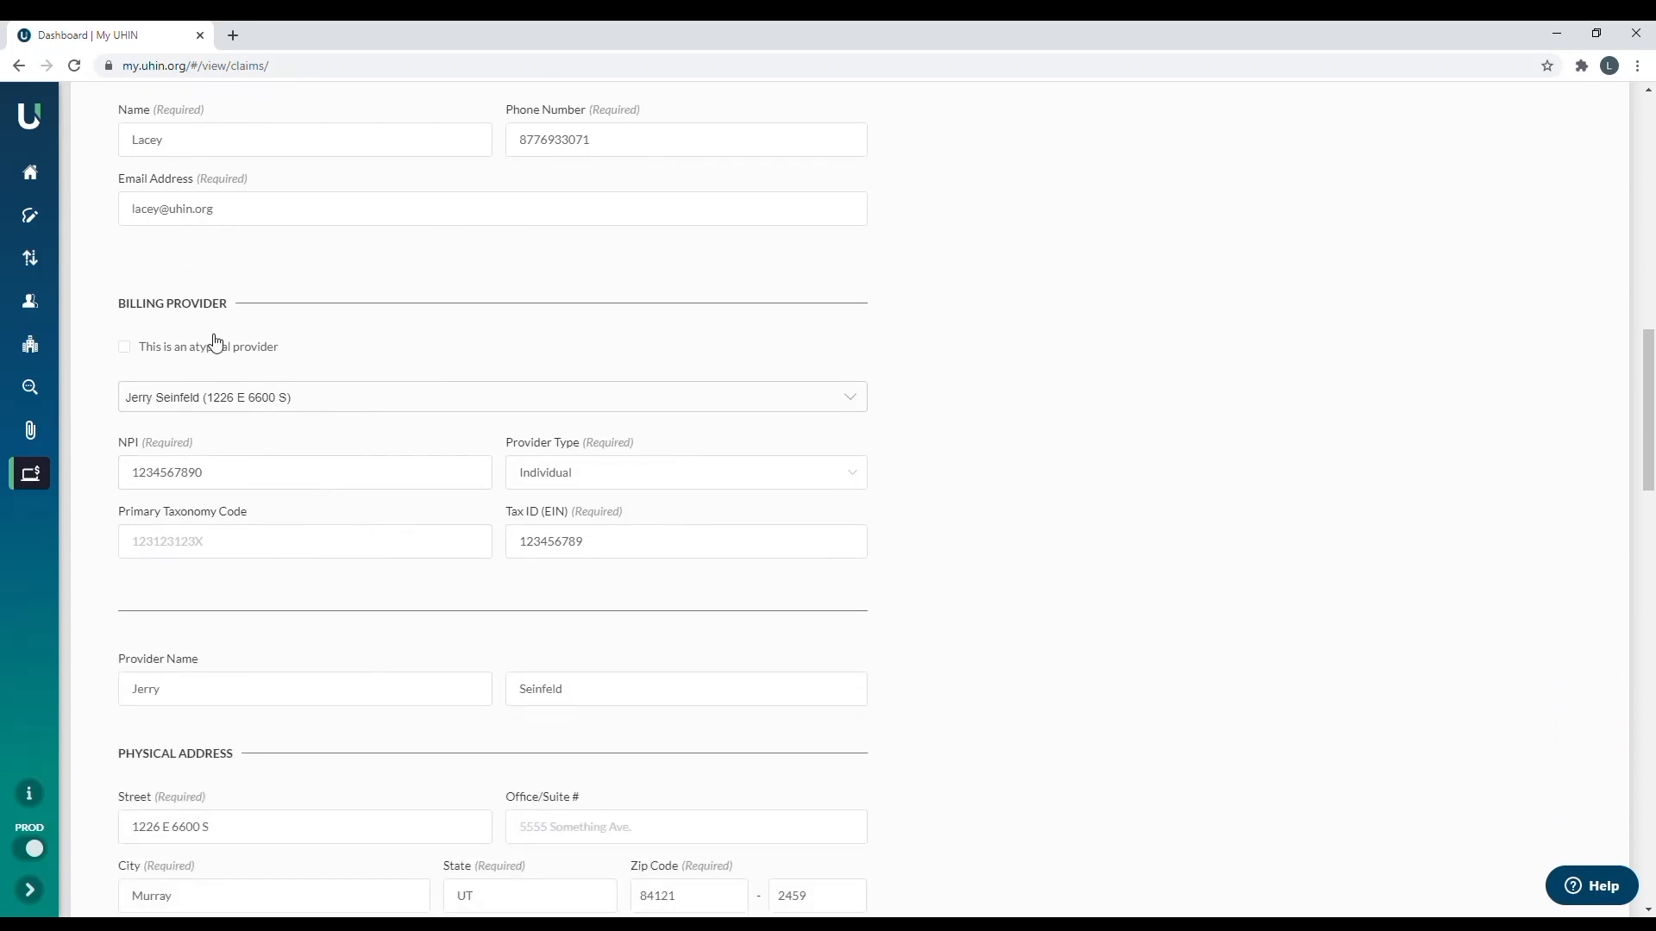
{"action": "mouse_move", "coordinate": [770, 589]}
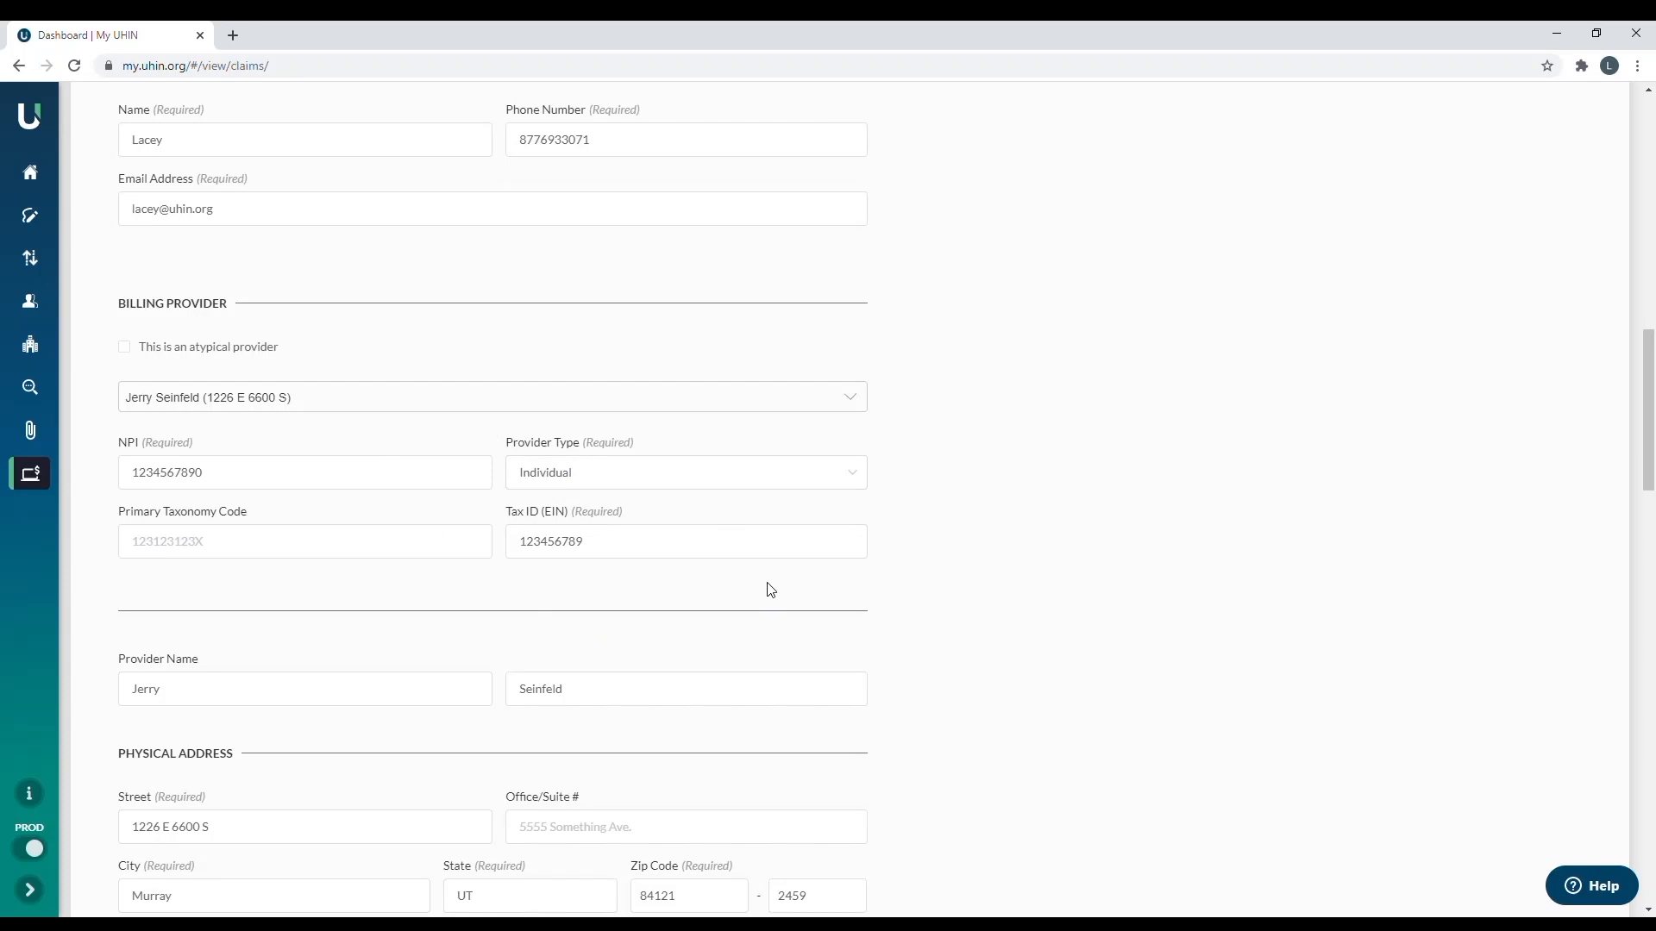
{"action": "scroll", "scroll_direction": "down", "scroll_amount": 3}
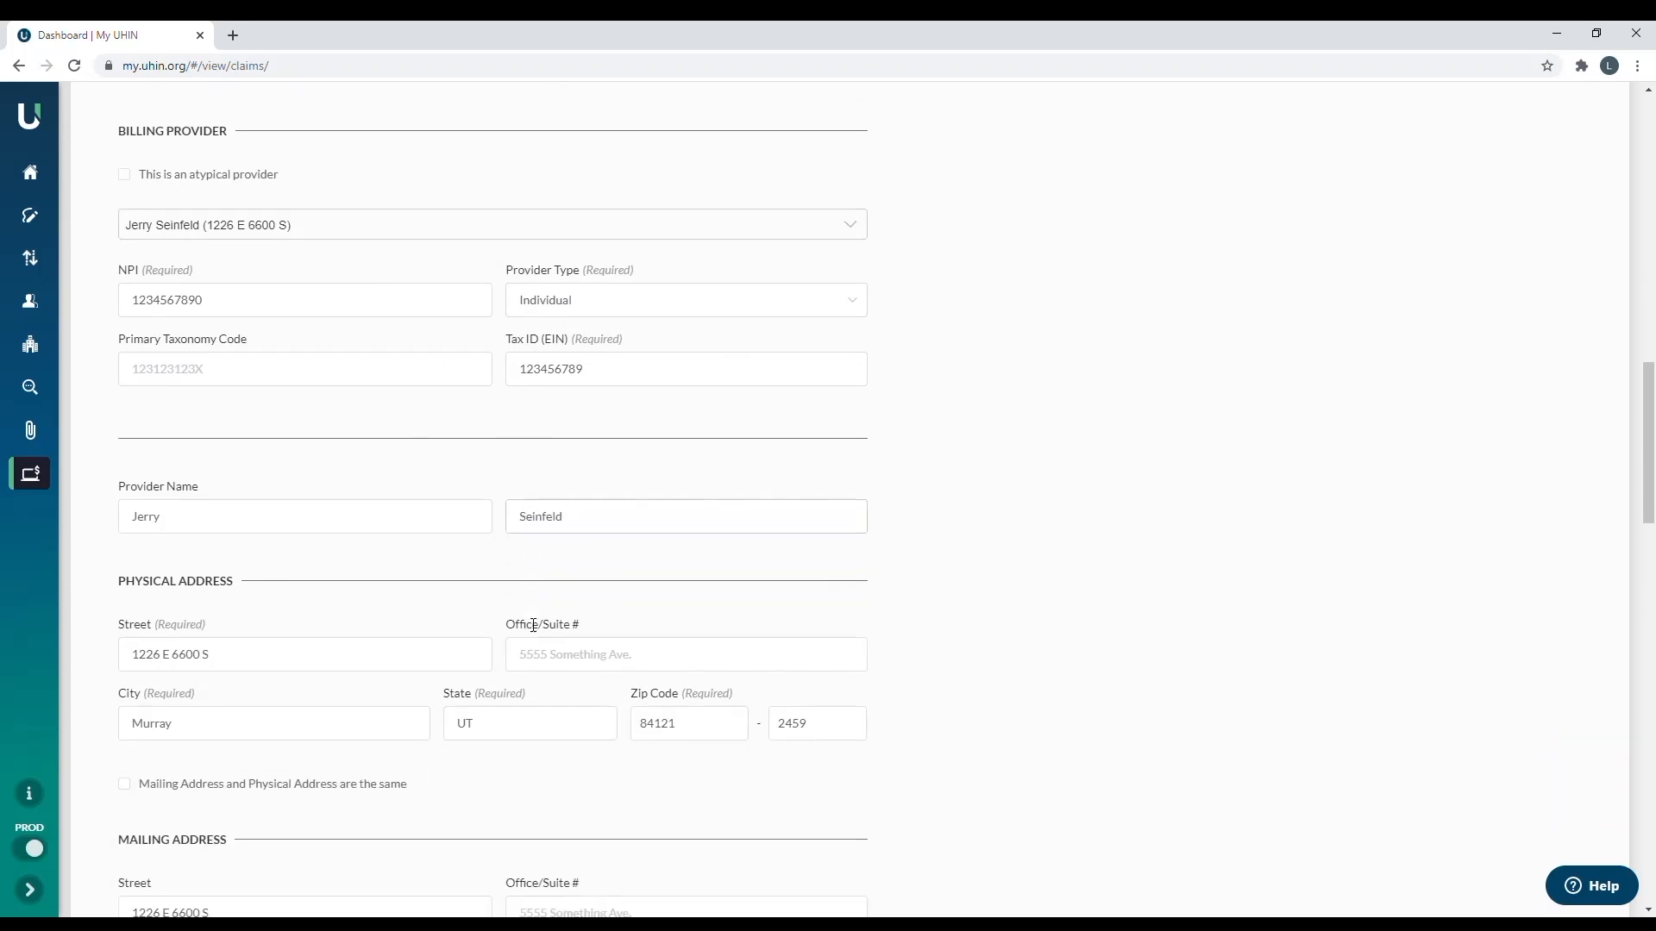
{"action": "scroll", "scroll_direction": "down", "scroll_amount": 3}
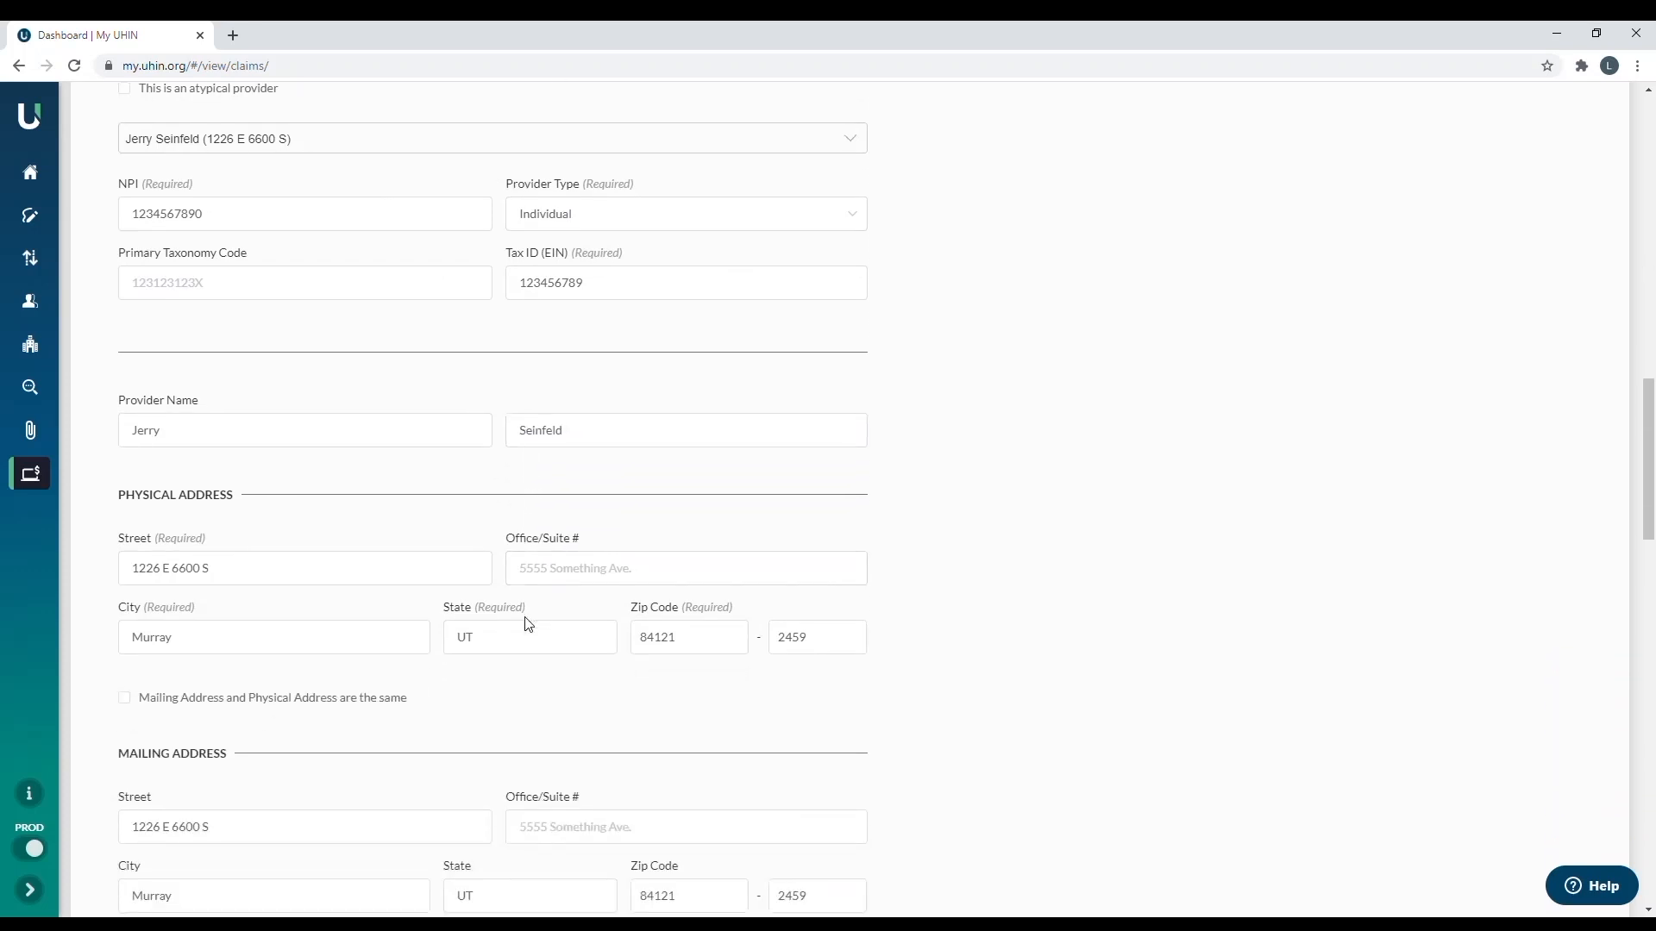
{"action": "scroll", "scroll_direction": "down", "scroll_amount": 3}
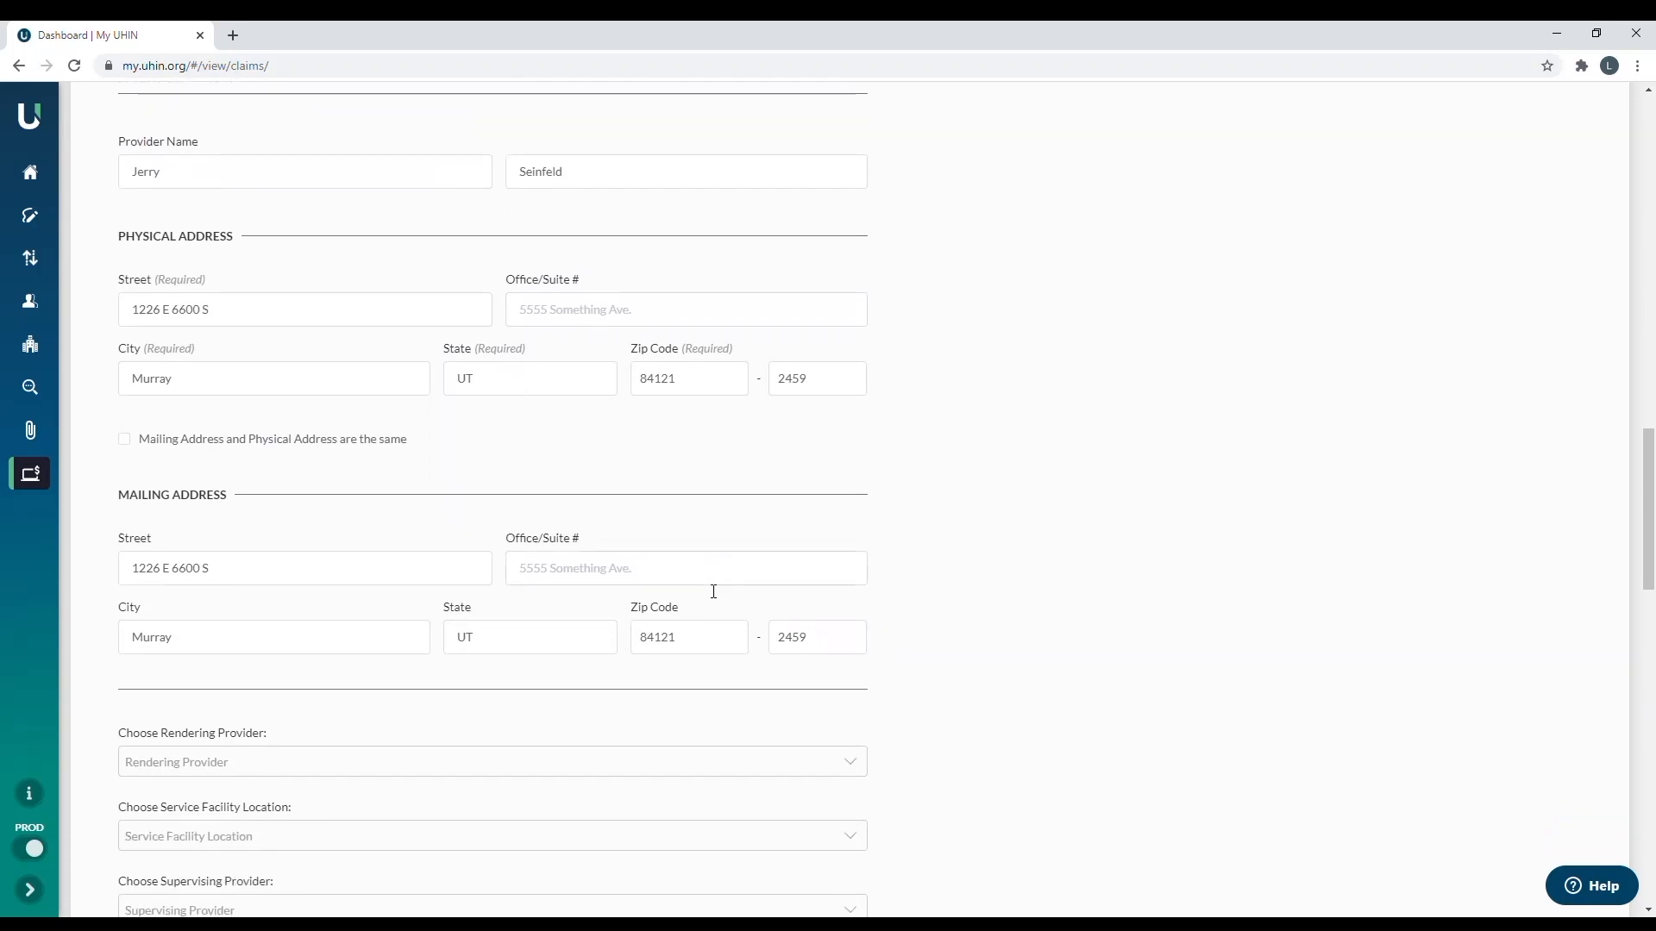
{"action": "scroll", "scroll_direction": "down", "scroll_amount": 3}
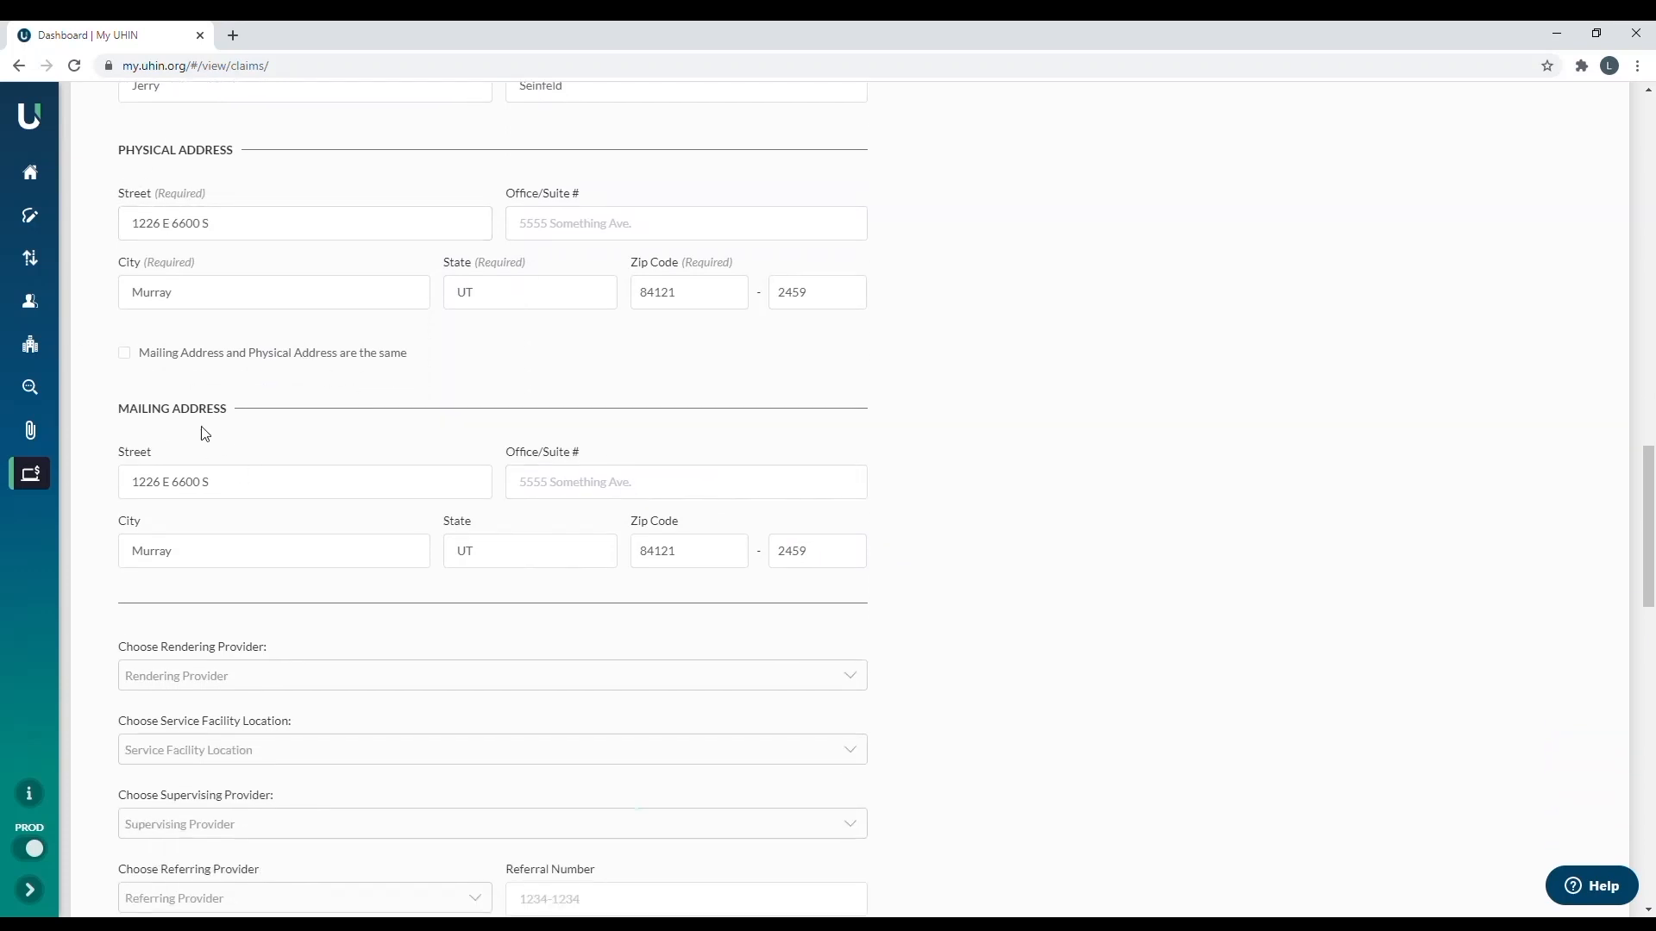
{"action": "mouse_move", "coordinate": [461, 653]}
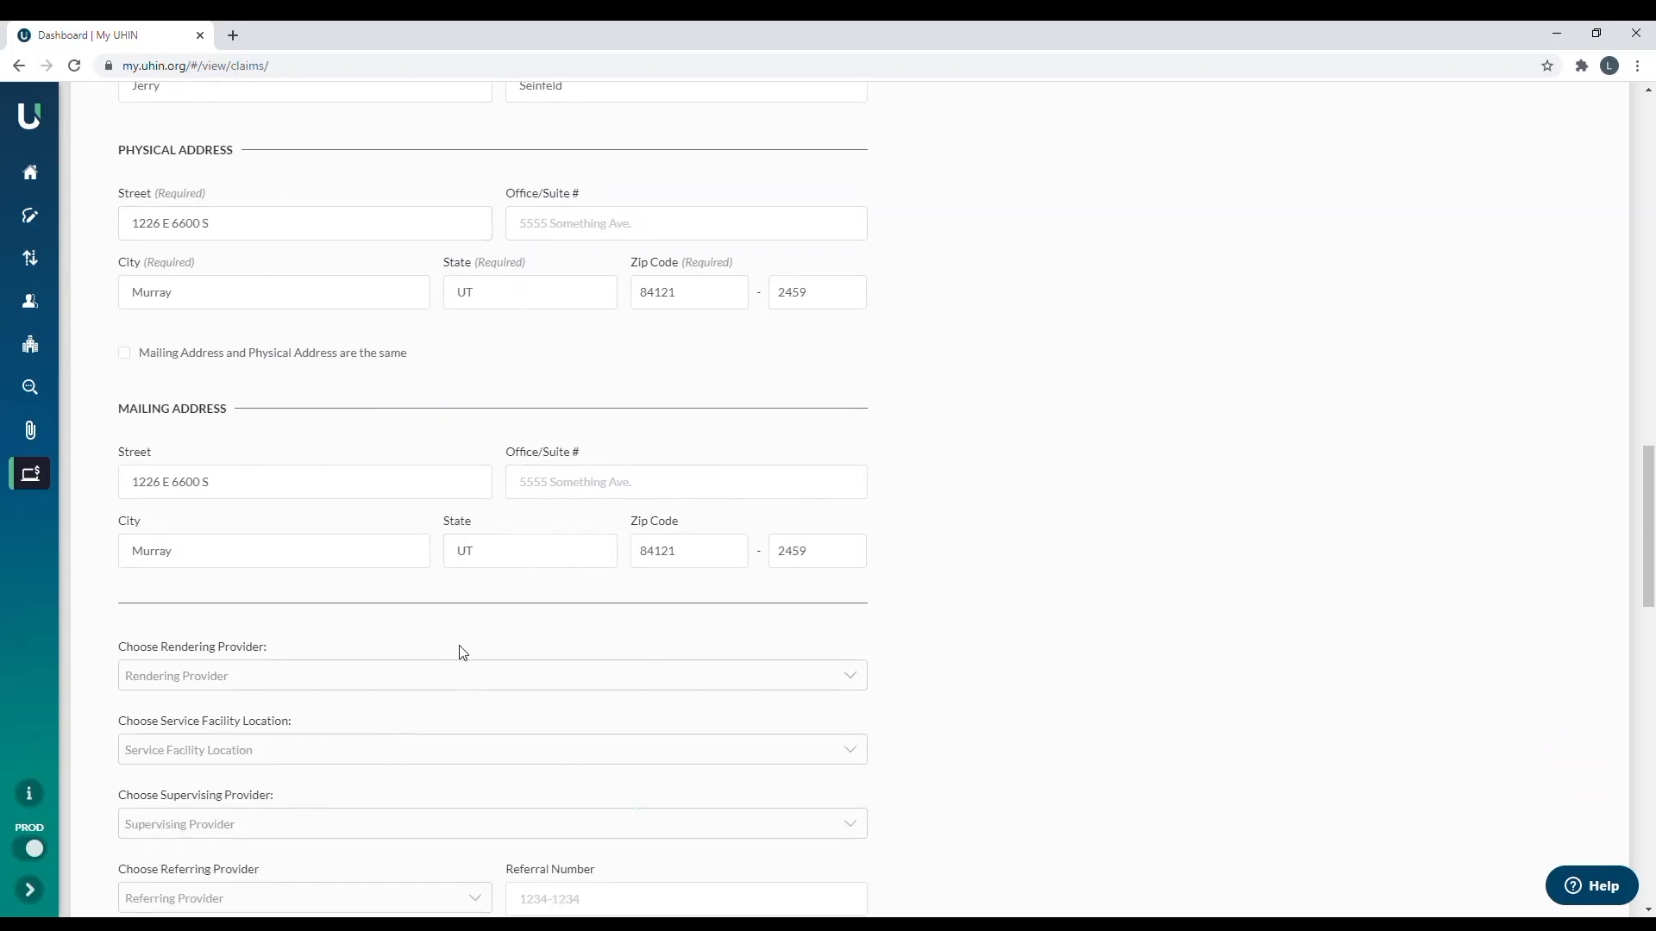
{"action": "scroll", "scroll_direction": "down", "scroll_amount": 3}
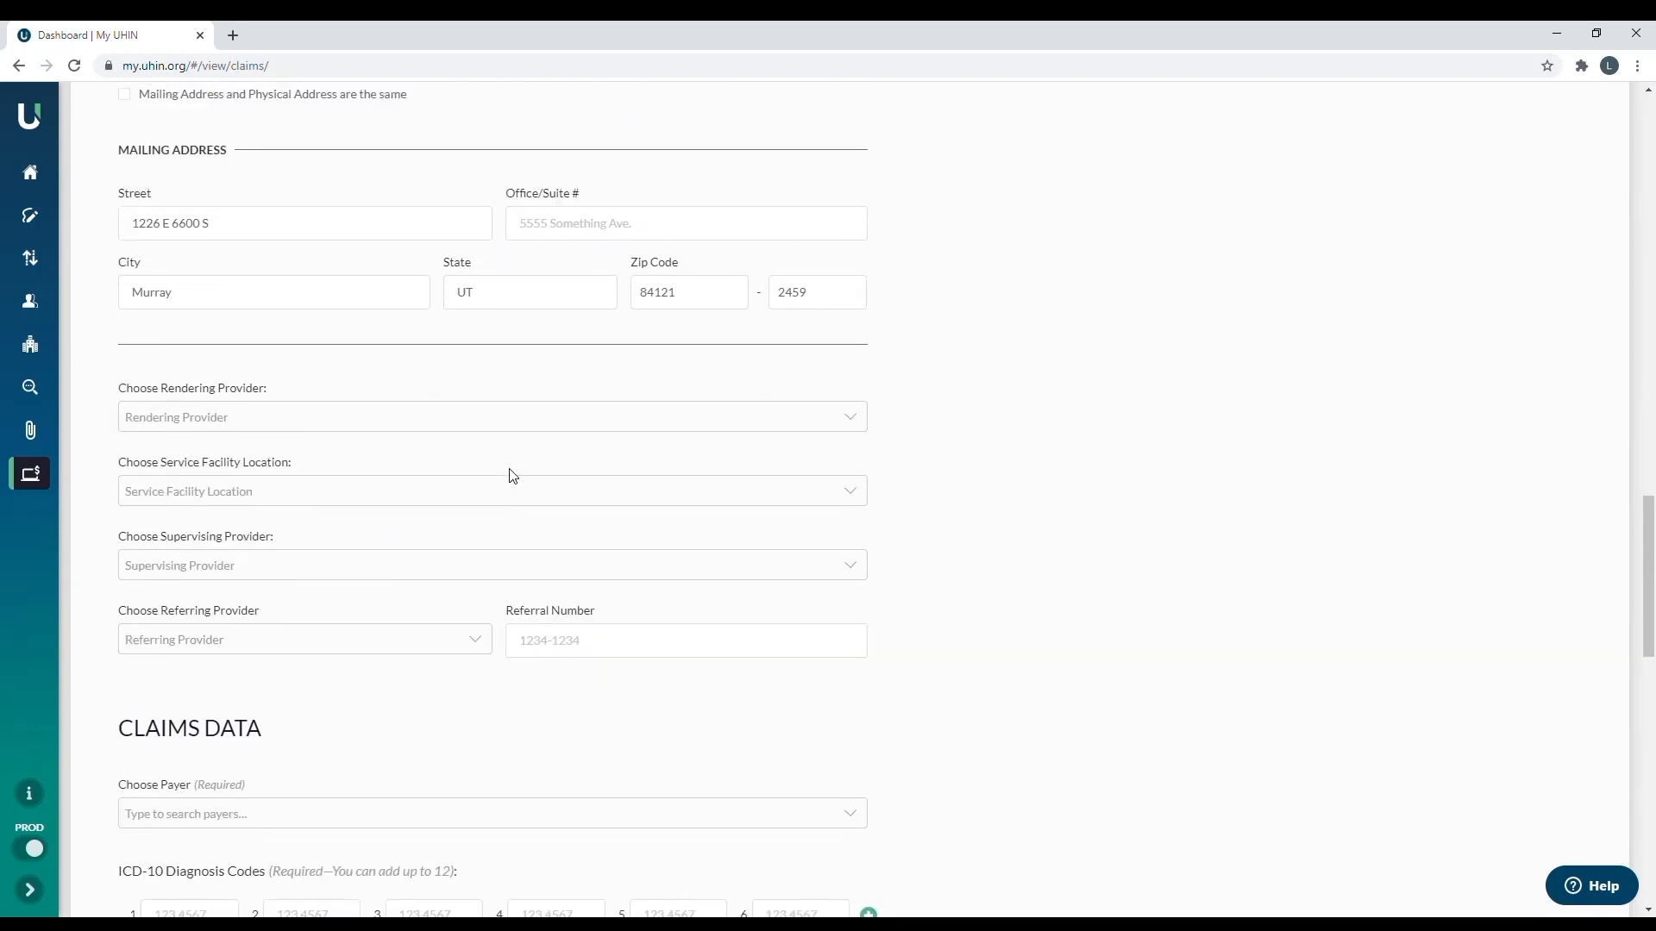
{"action": "scroll", "scroll_direction": "down", "scroll_amount": 3}
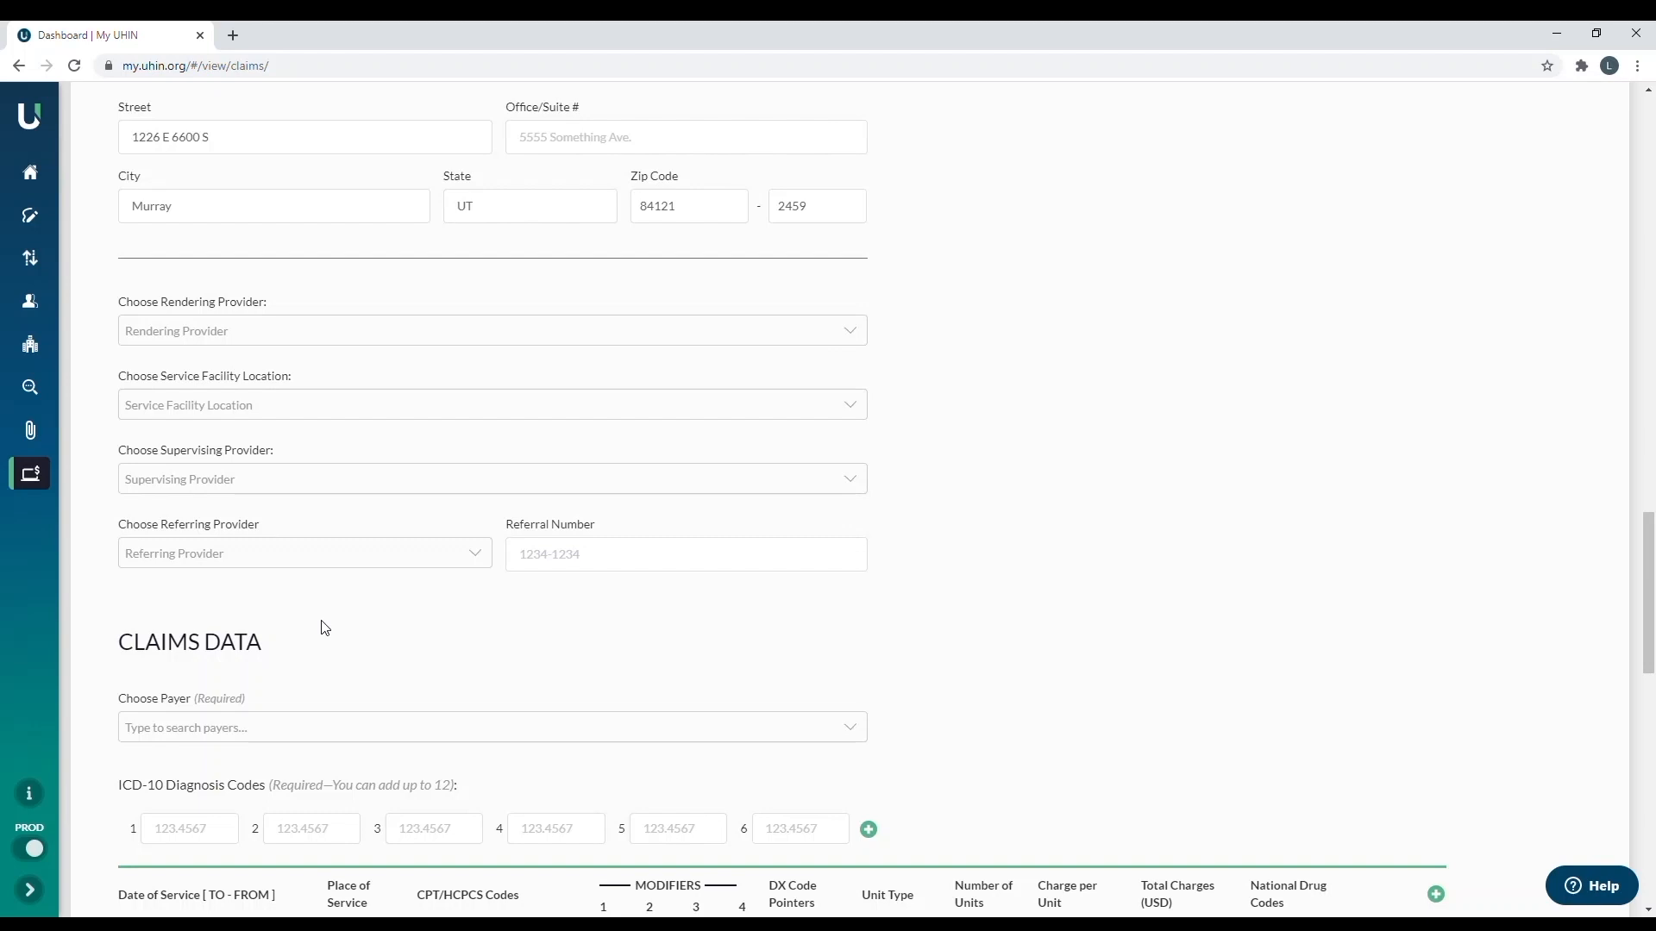
{"action": "mouse_move", "coordinate": [193, 440]}
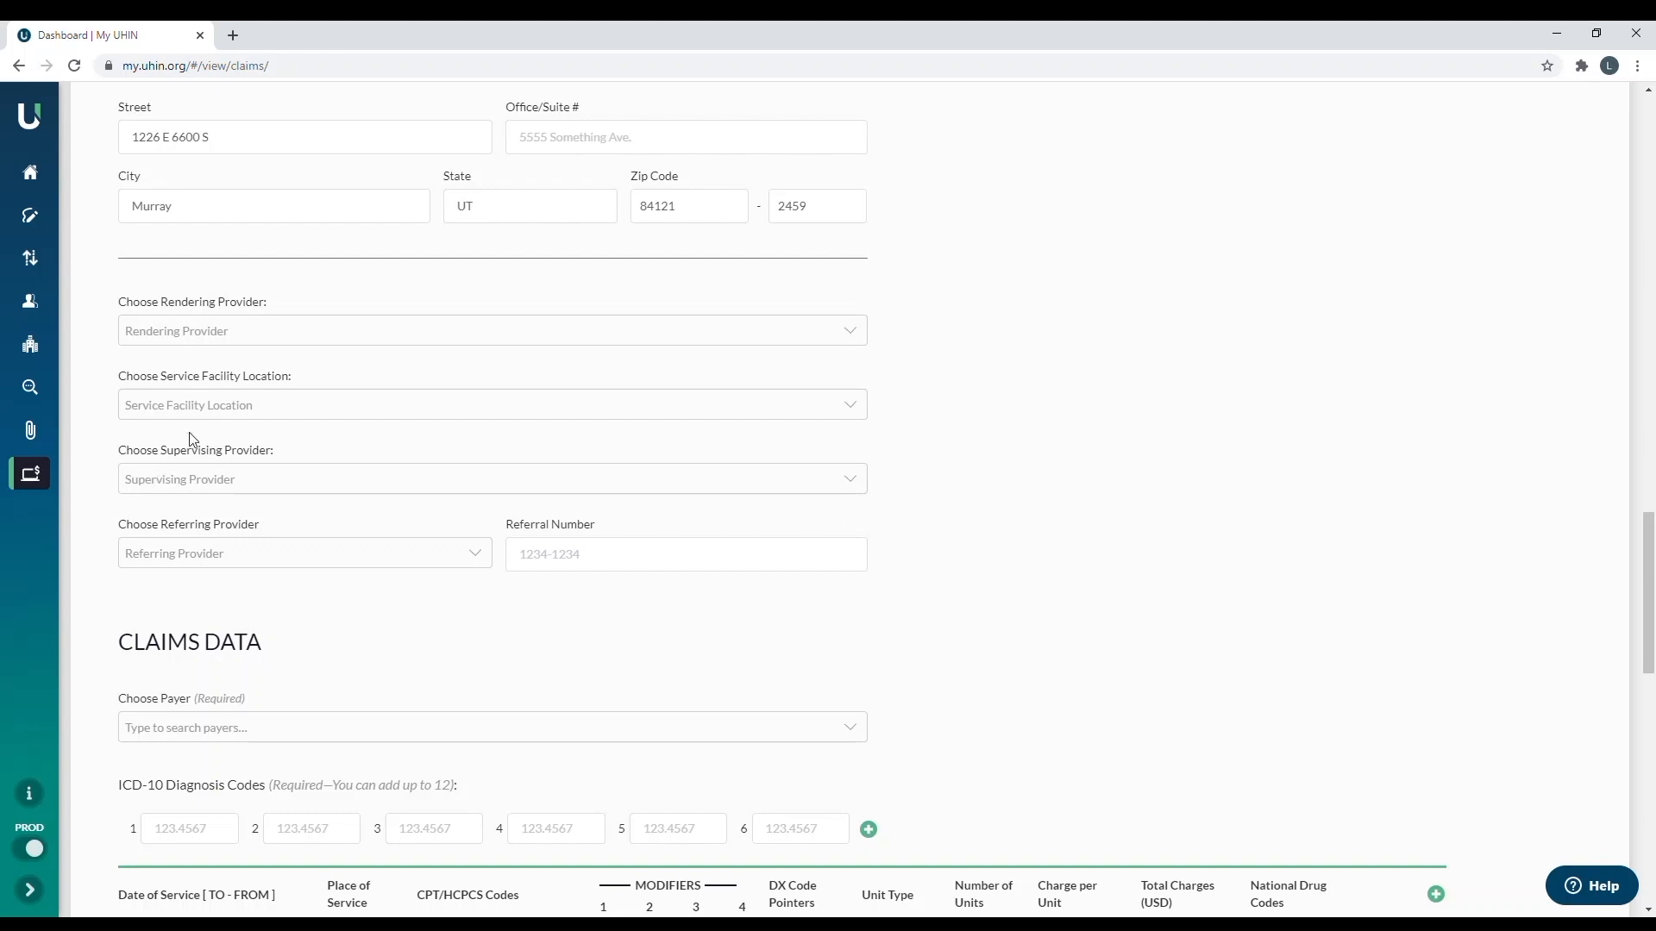
{"action": "mouse_move", "coordinate": [526, 418]}
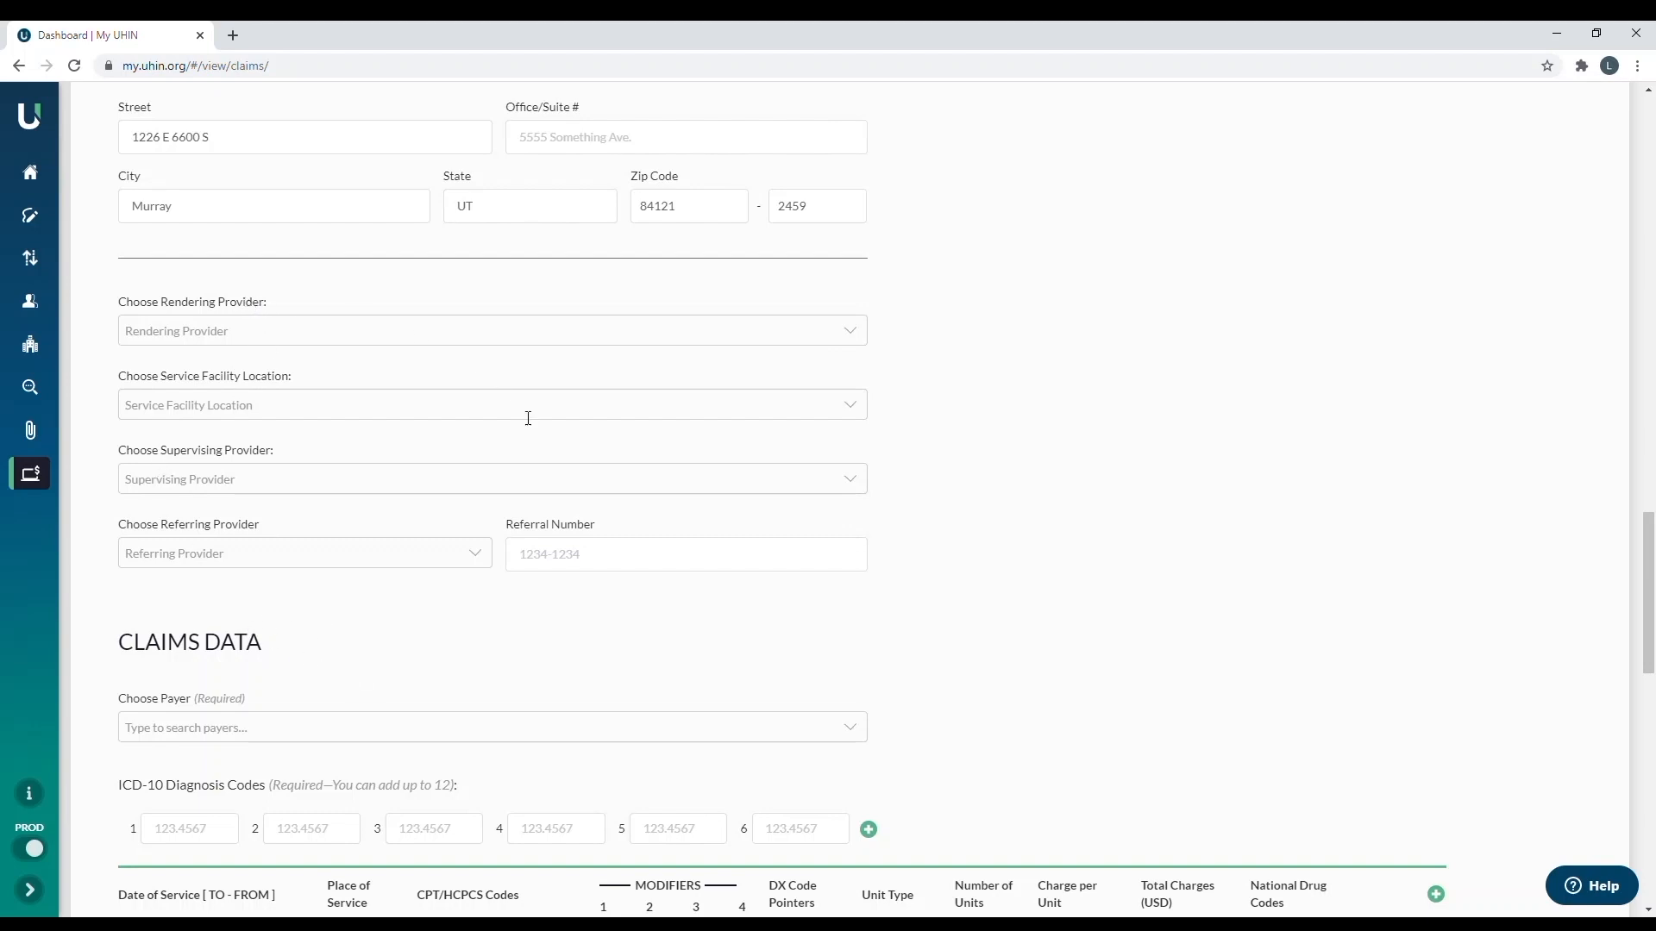
{"action": "mouse_move", "coordinate": [269, 389]}
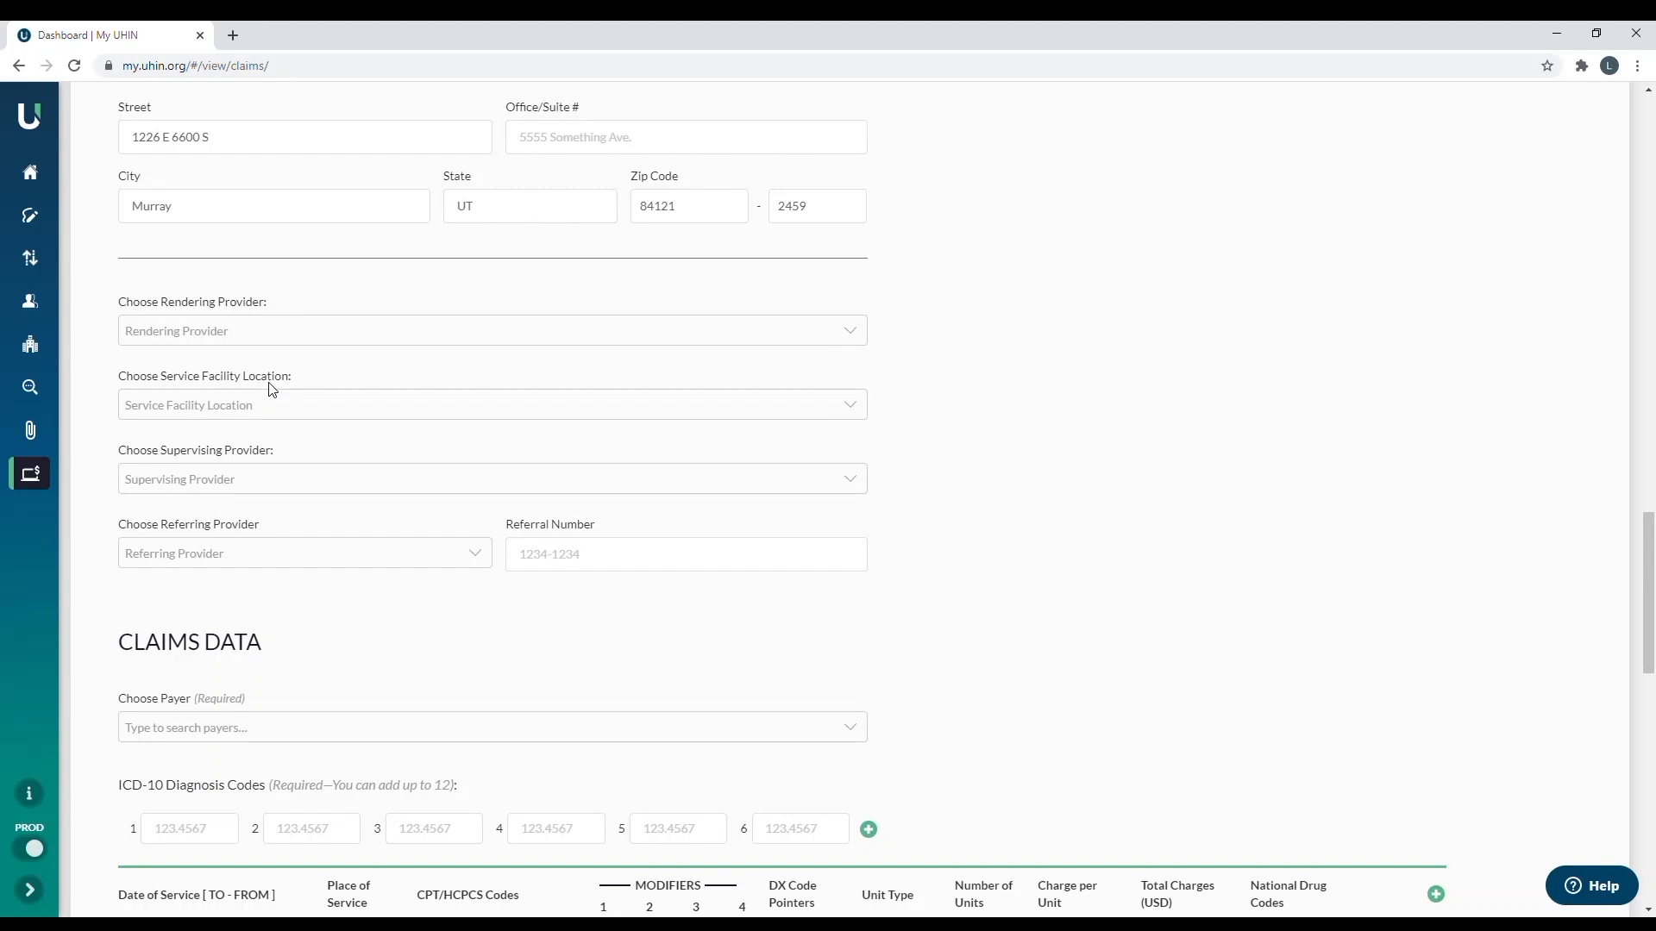
{"action": "mouse_move", "coordinate": [287, 485]}
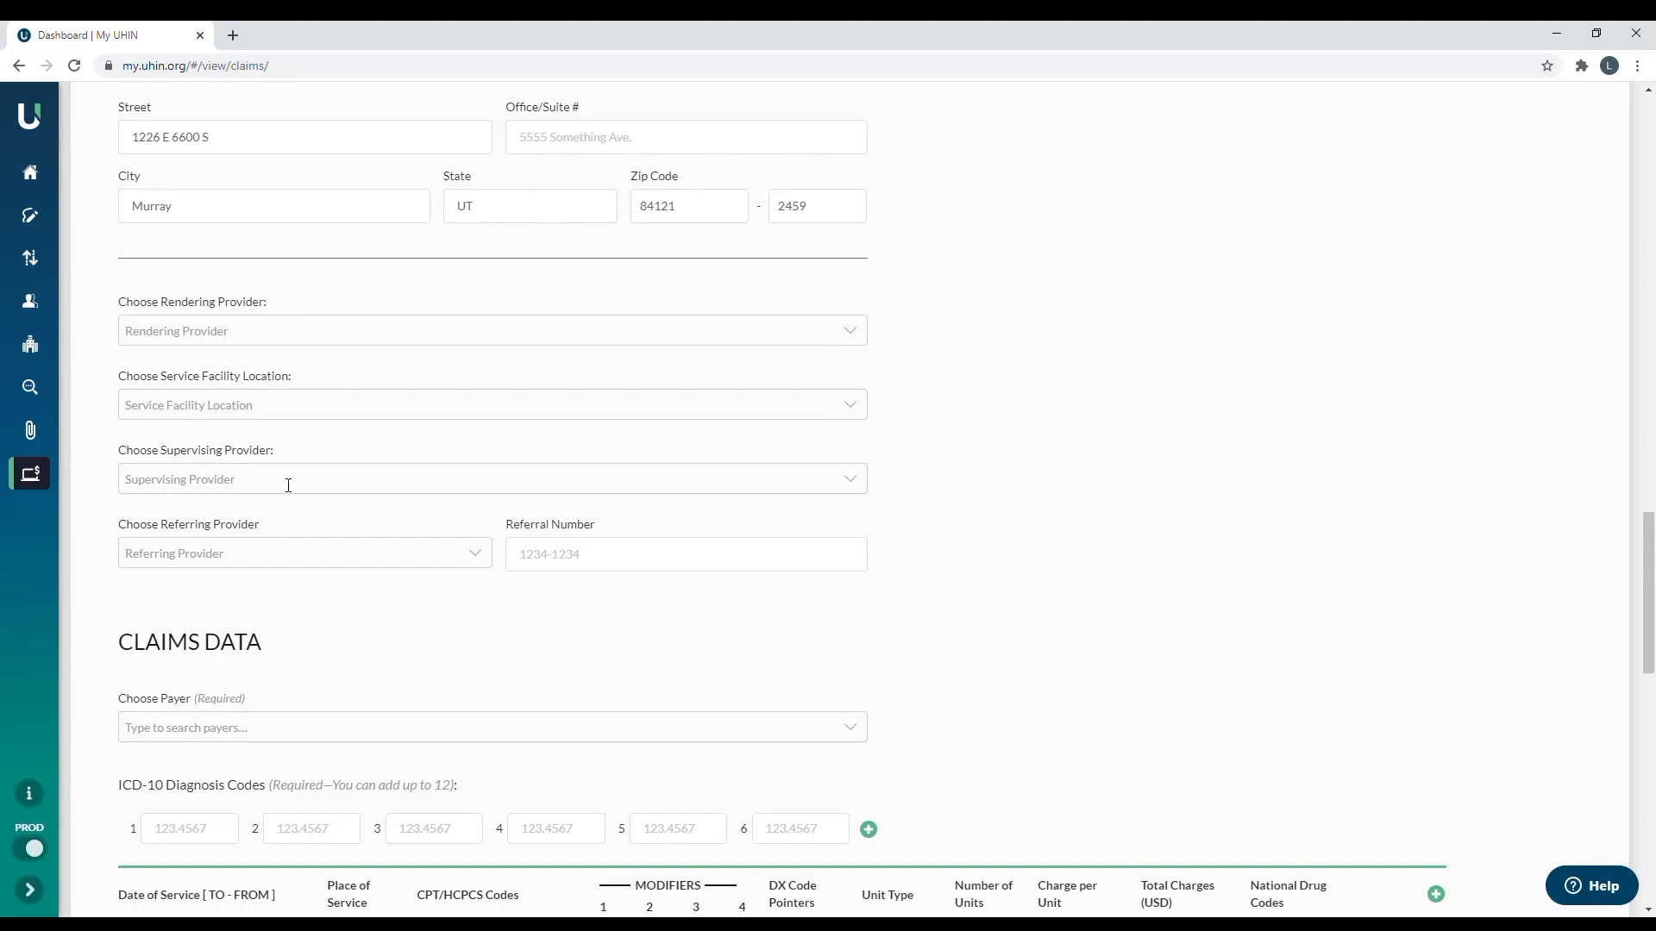
{"action": "mouse_move", "coordinate": [280, 531]}
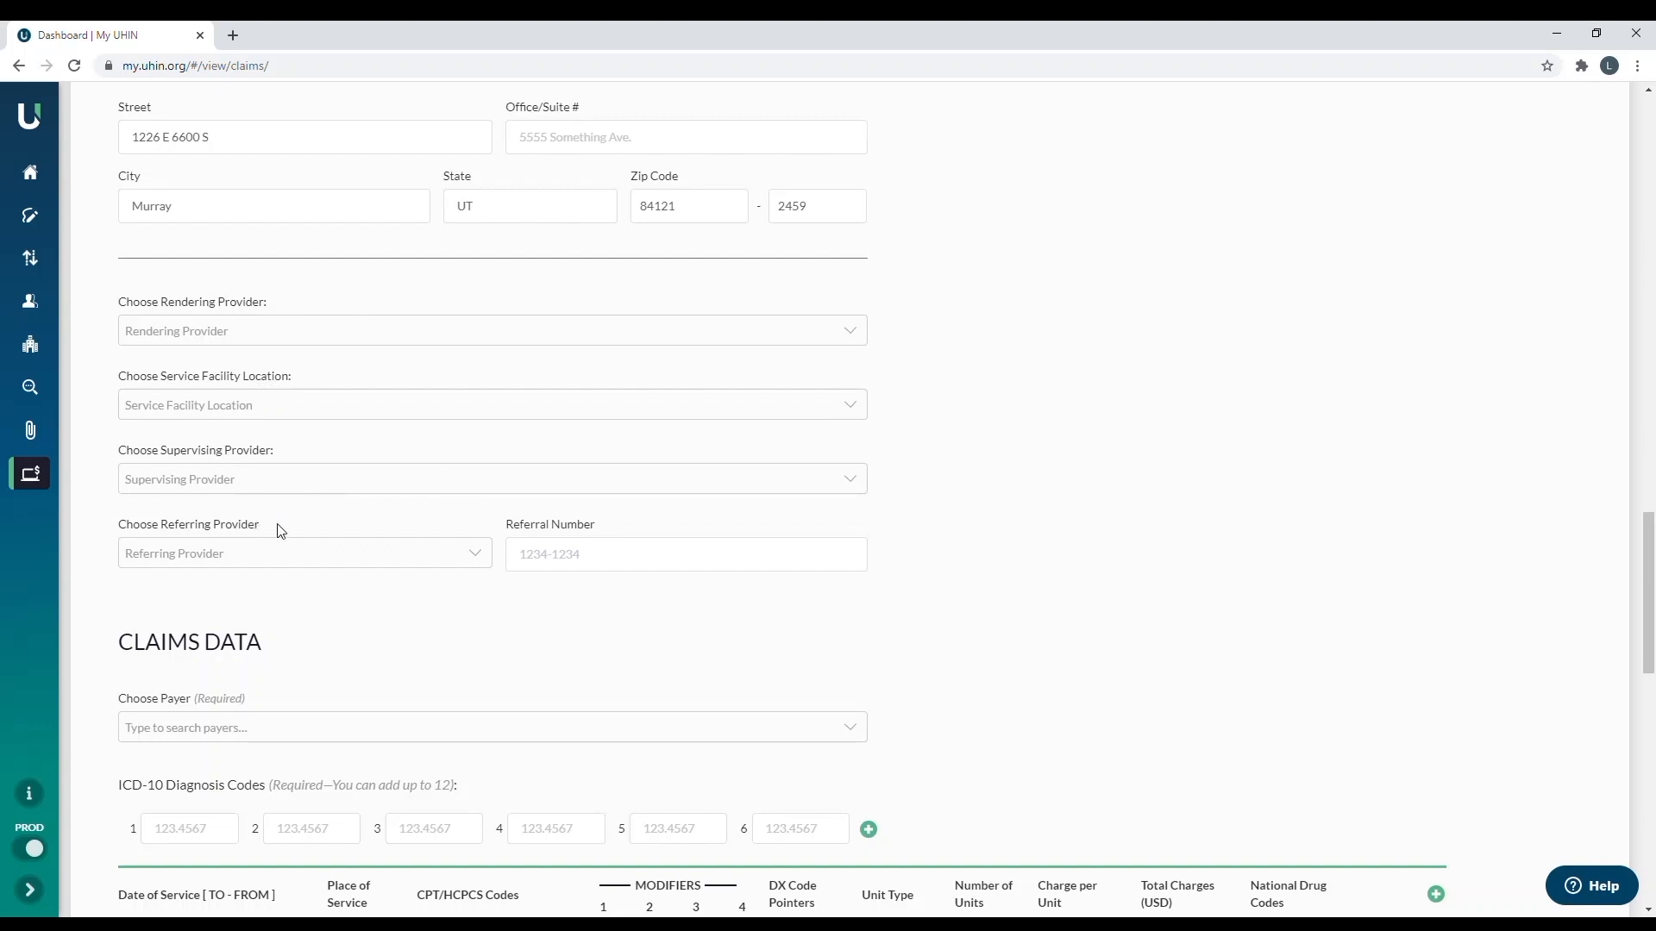
{"action": "mouse_move", "coordinate": [286, 535]}
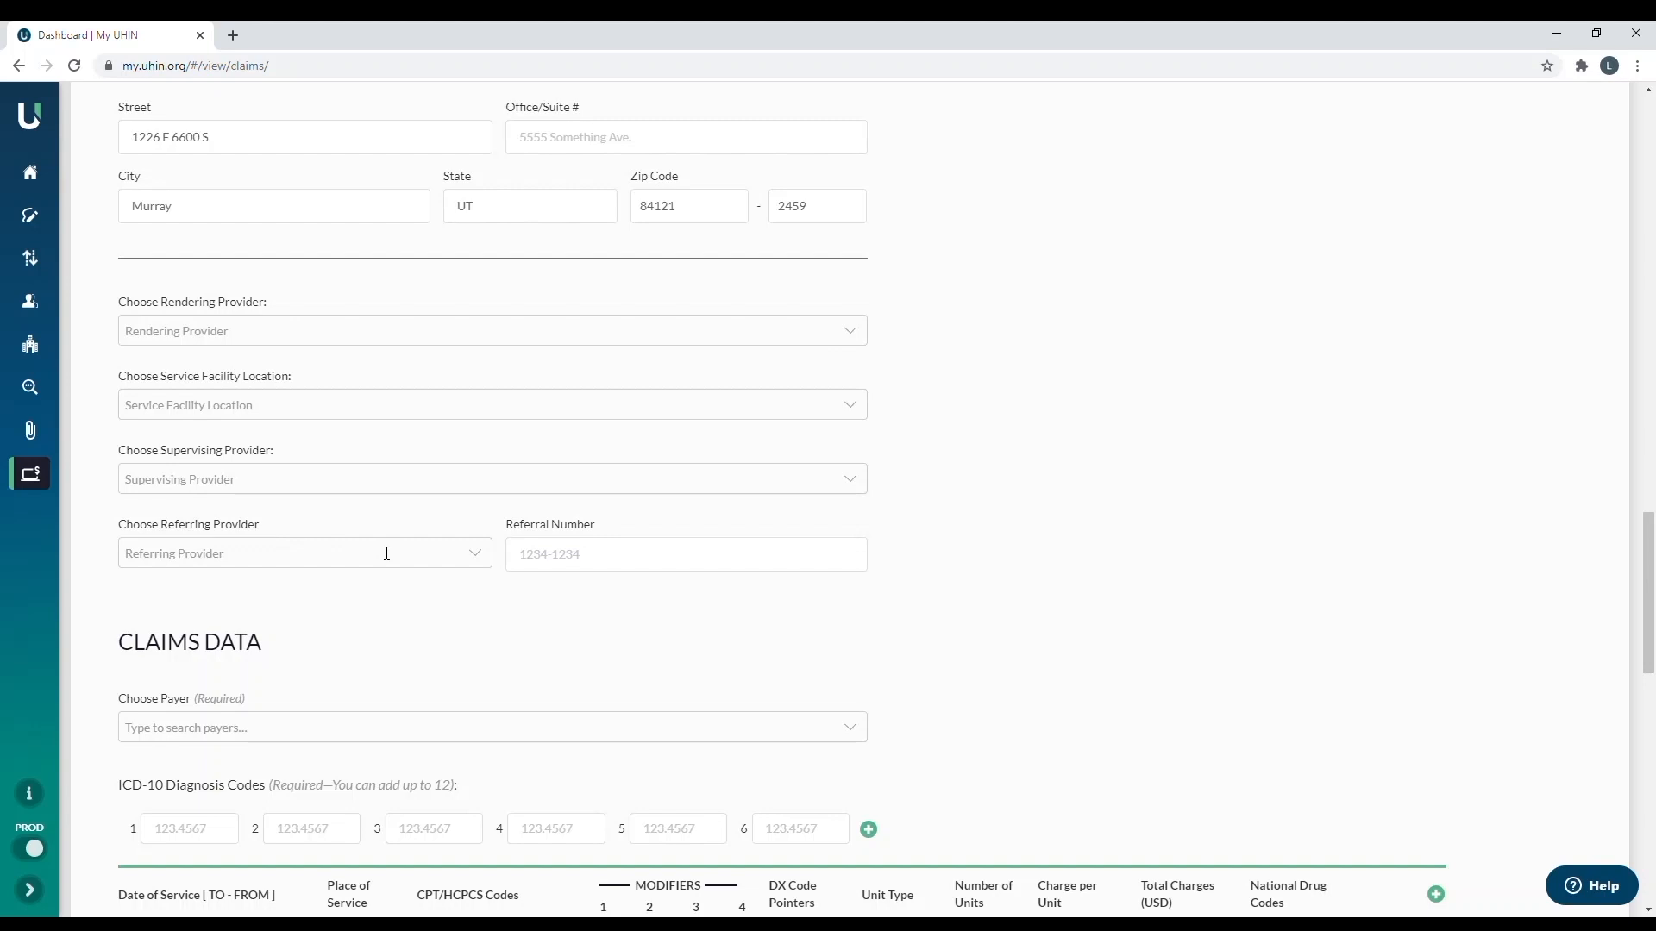
{"action": "mouse_move", "coordinate": [464, 351]}
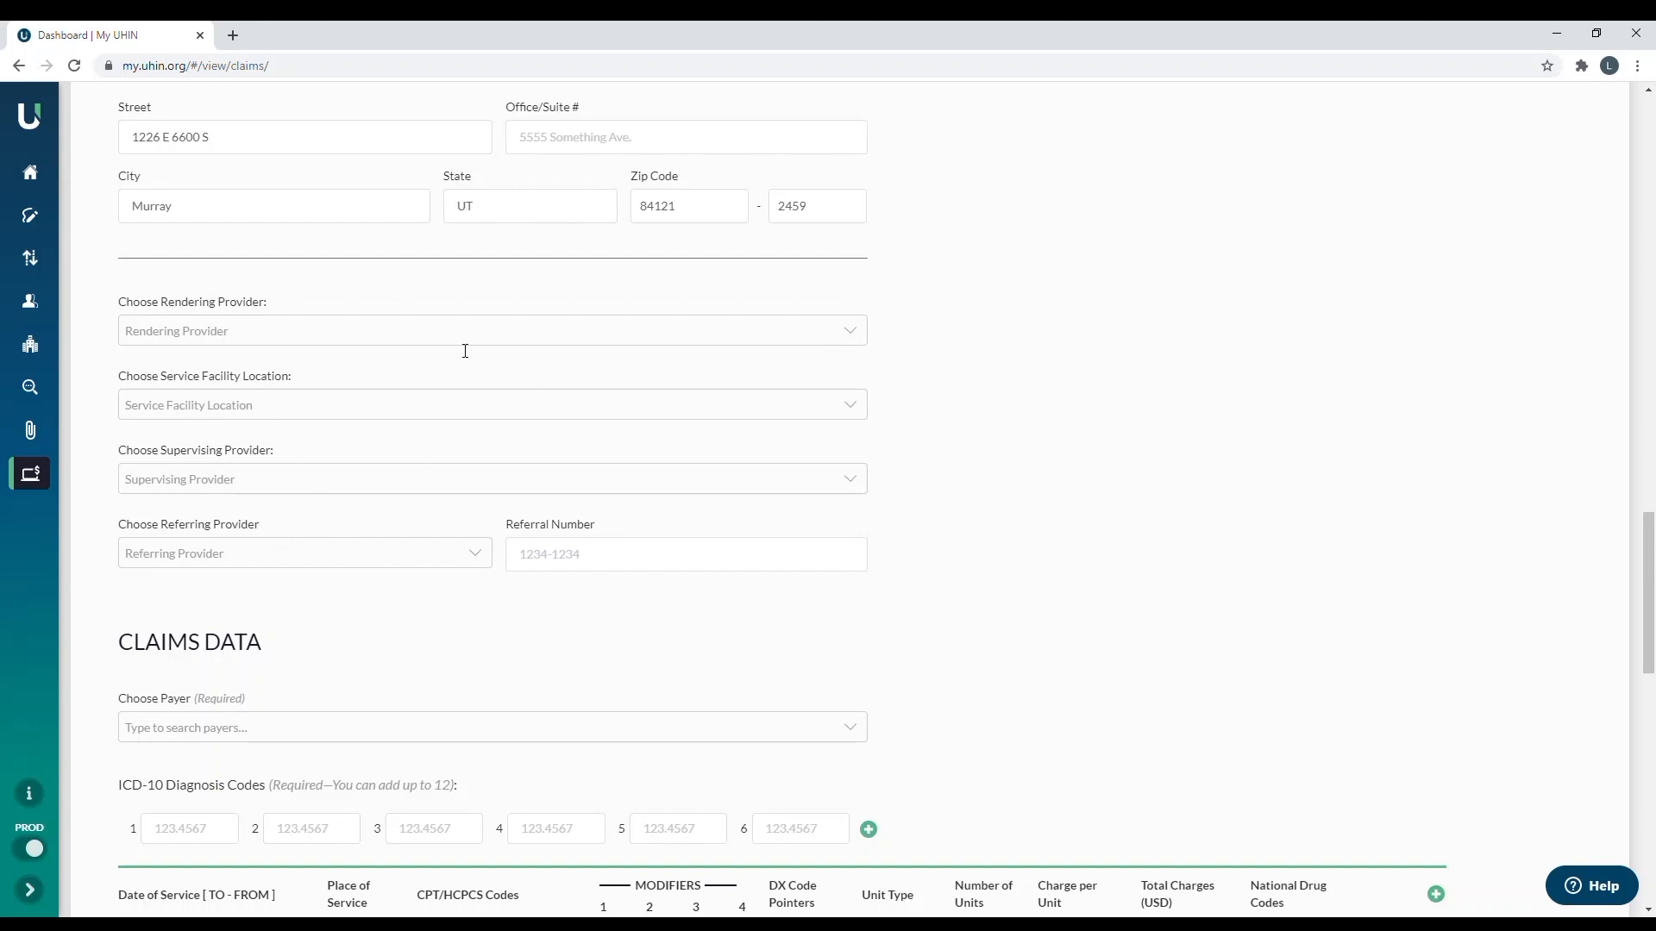
{"action": "mouse_move", "coordinate": [458, 353]}
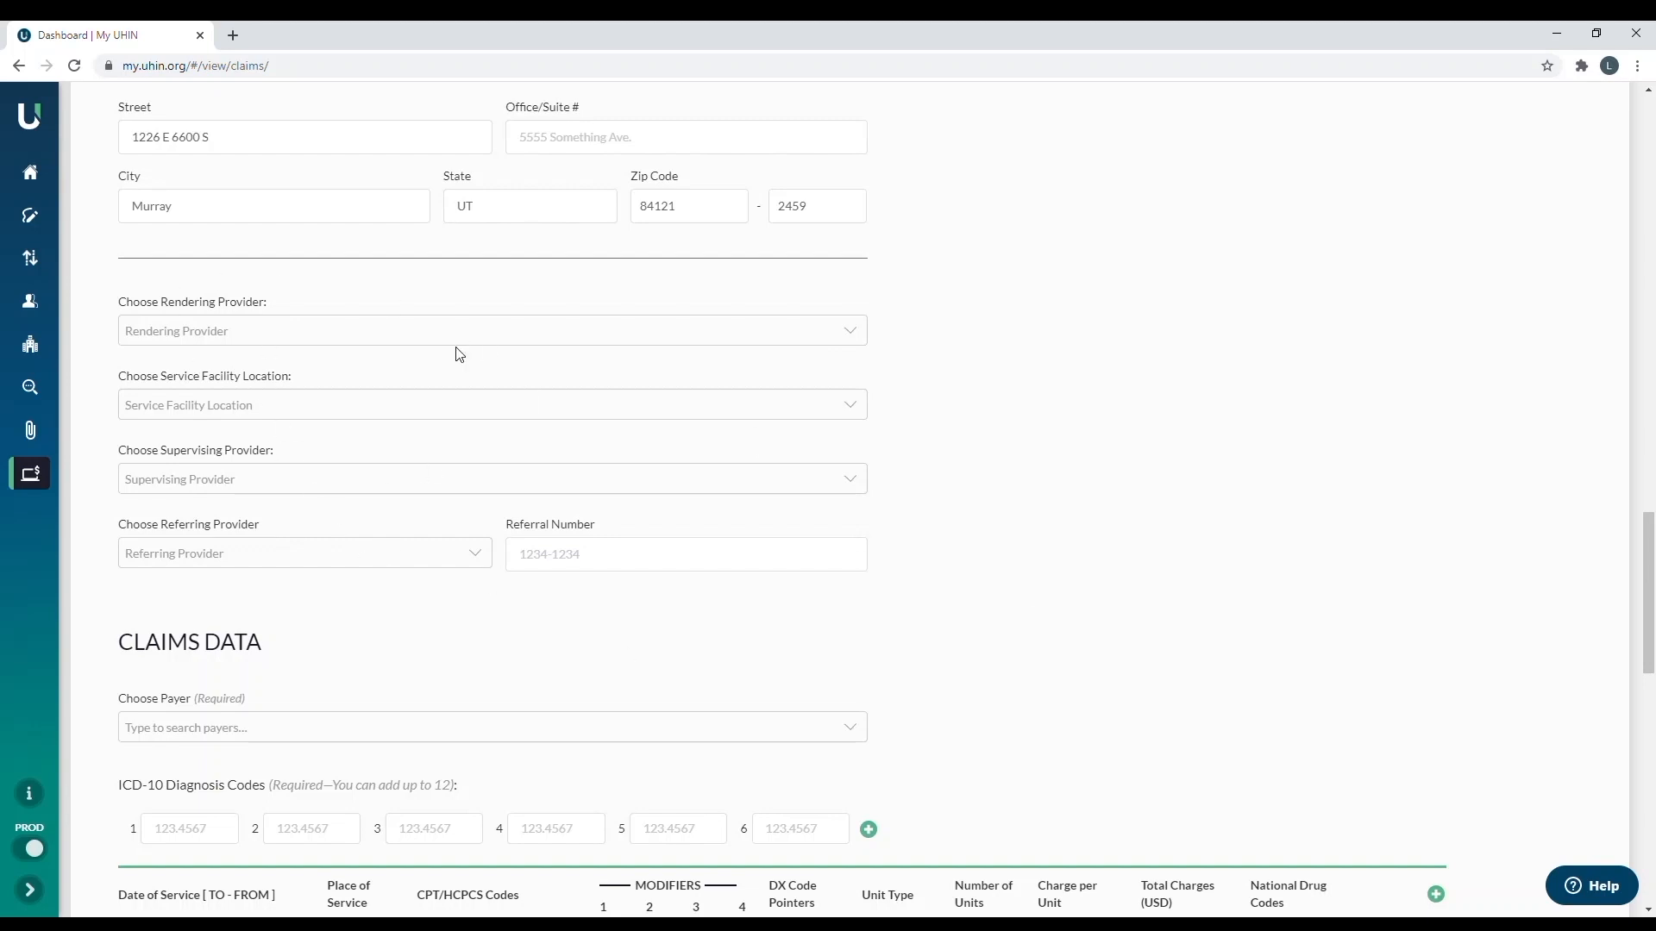
{"action": "mouse_move", "coordinate": [470, 358]}
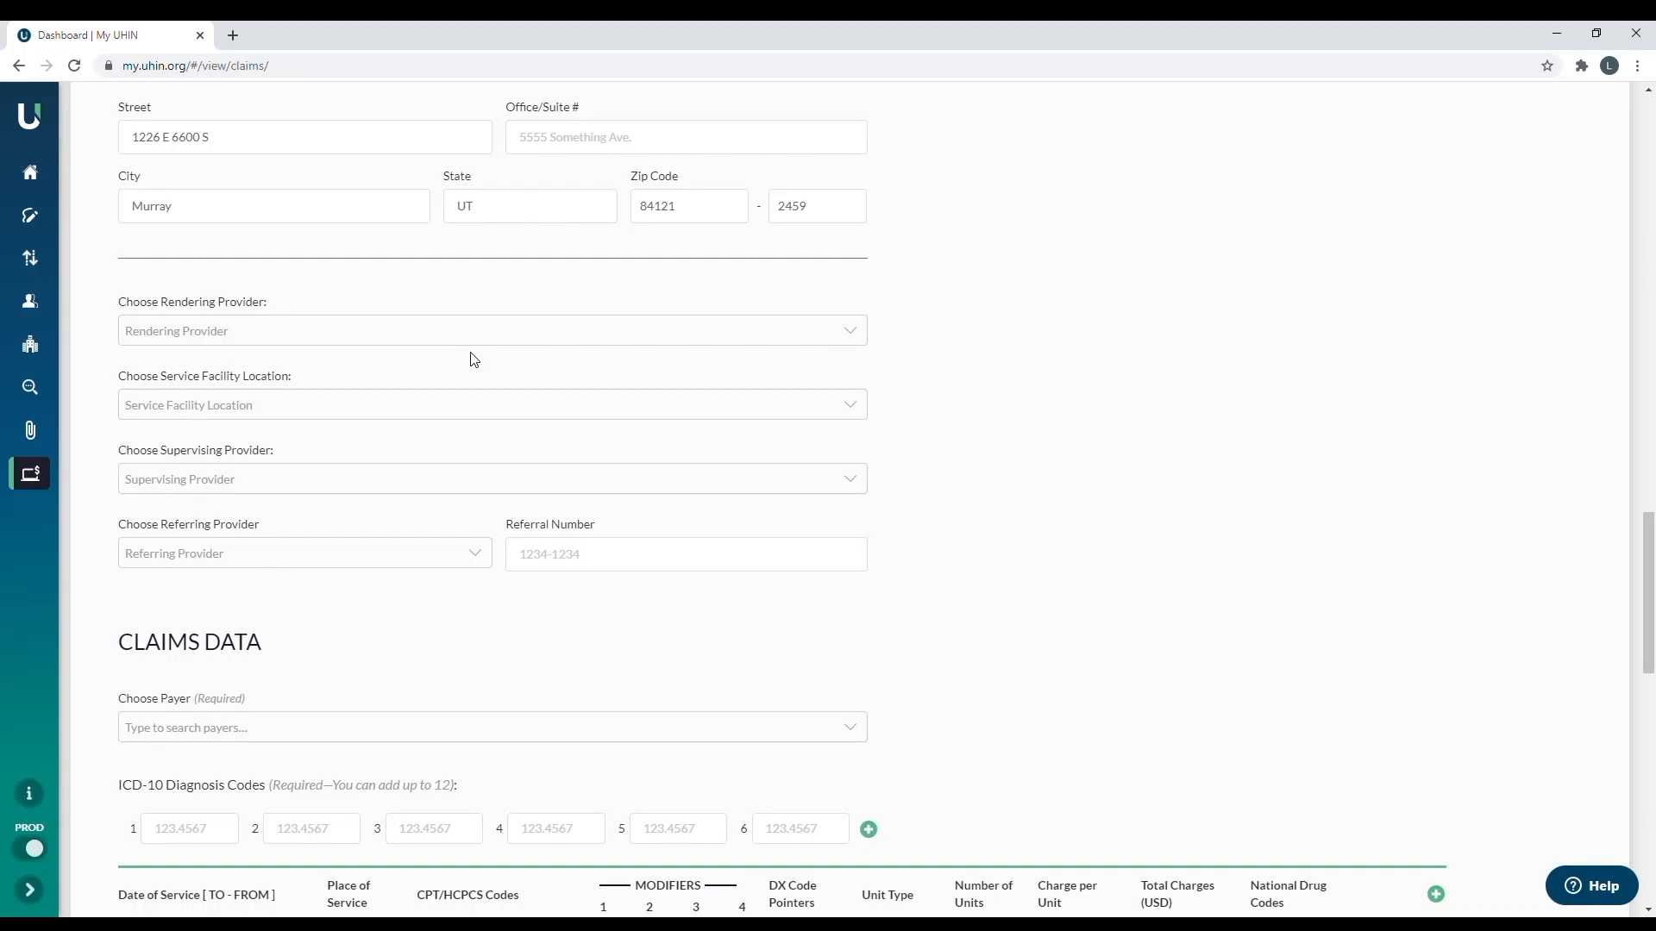
{"action": "mouse_move", "coordinate": [501, 366]}
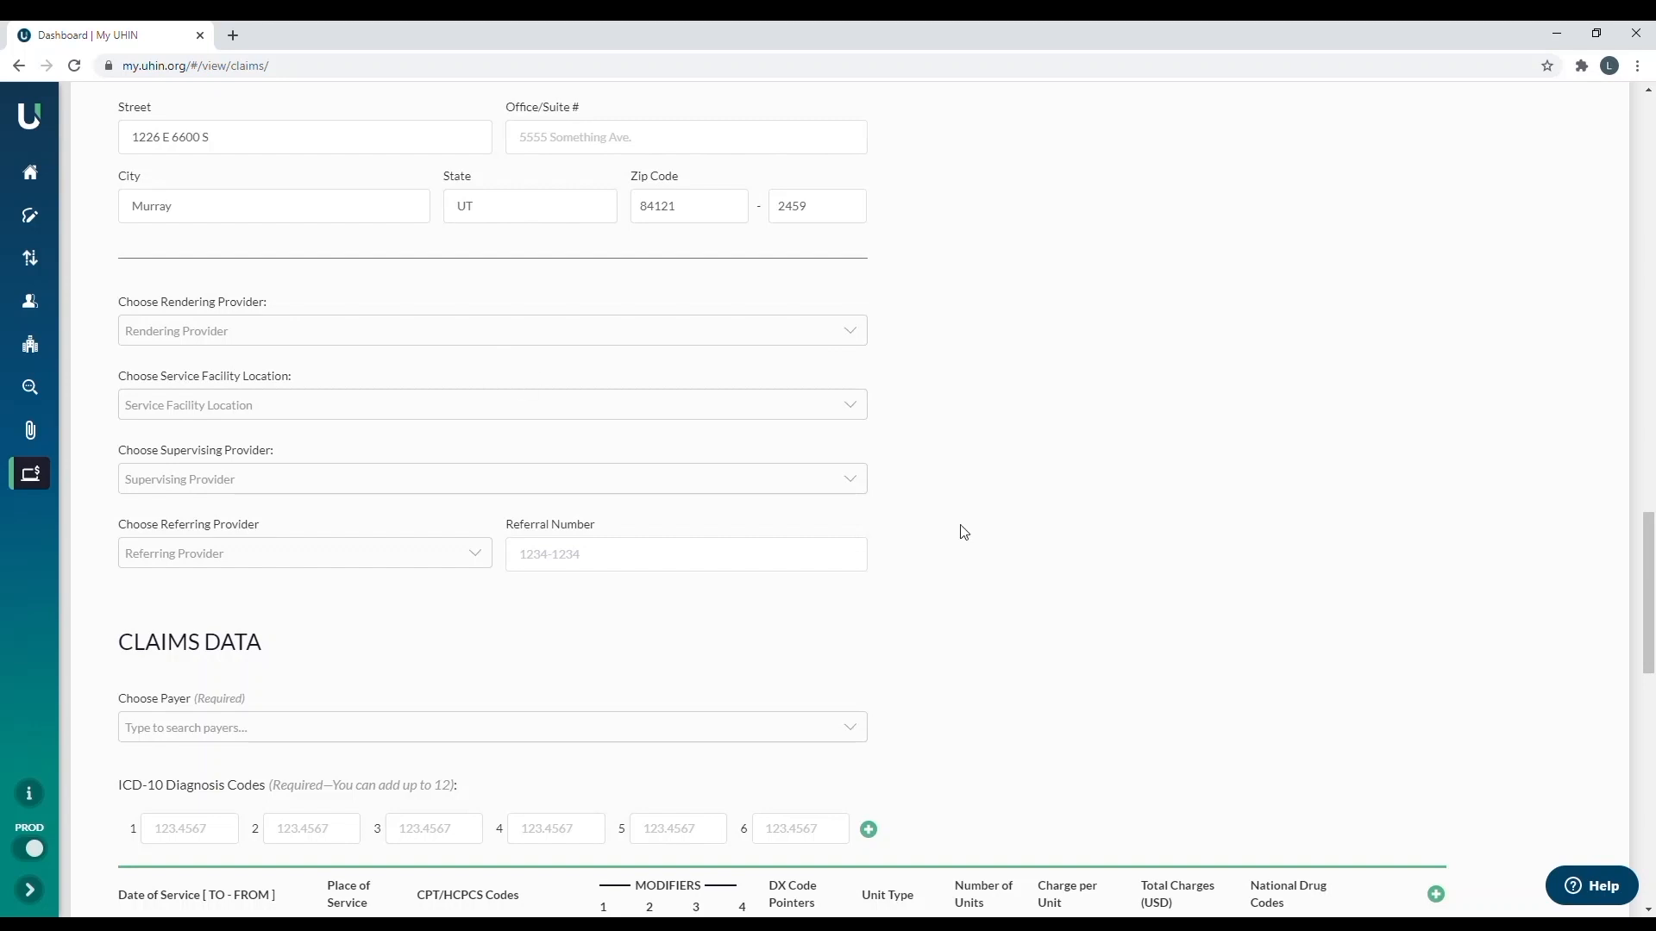
{"action": "mouse_move", "coordinate": [1003, 532]}
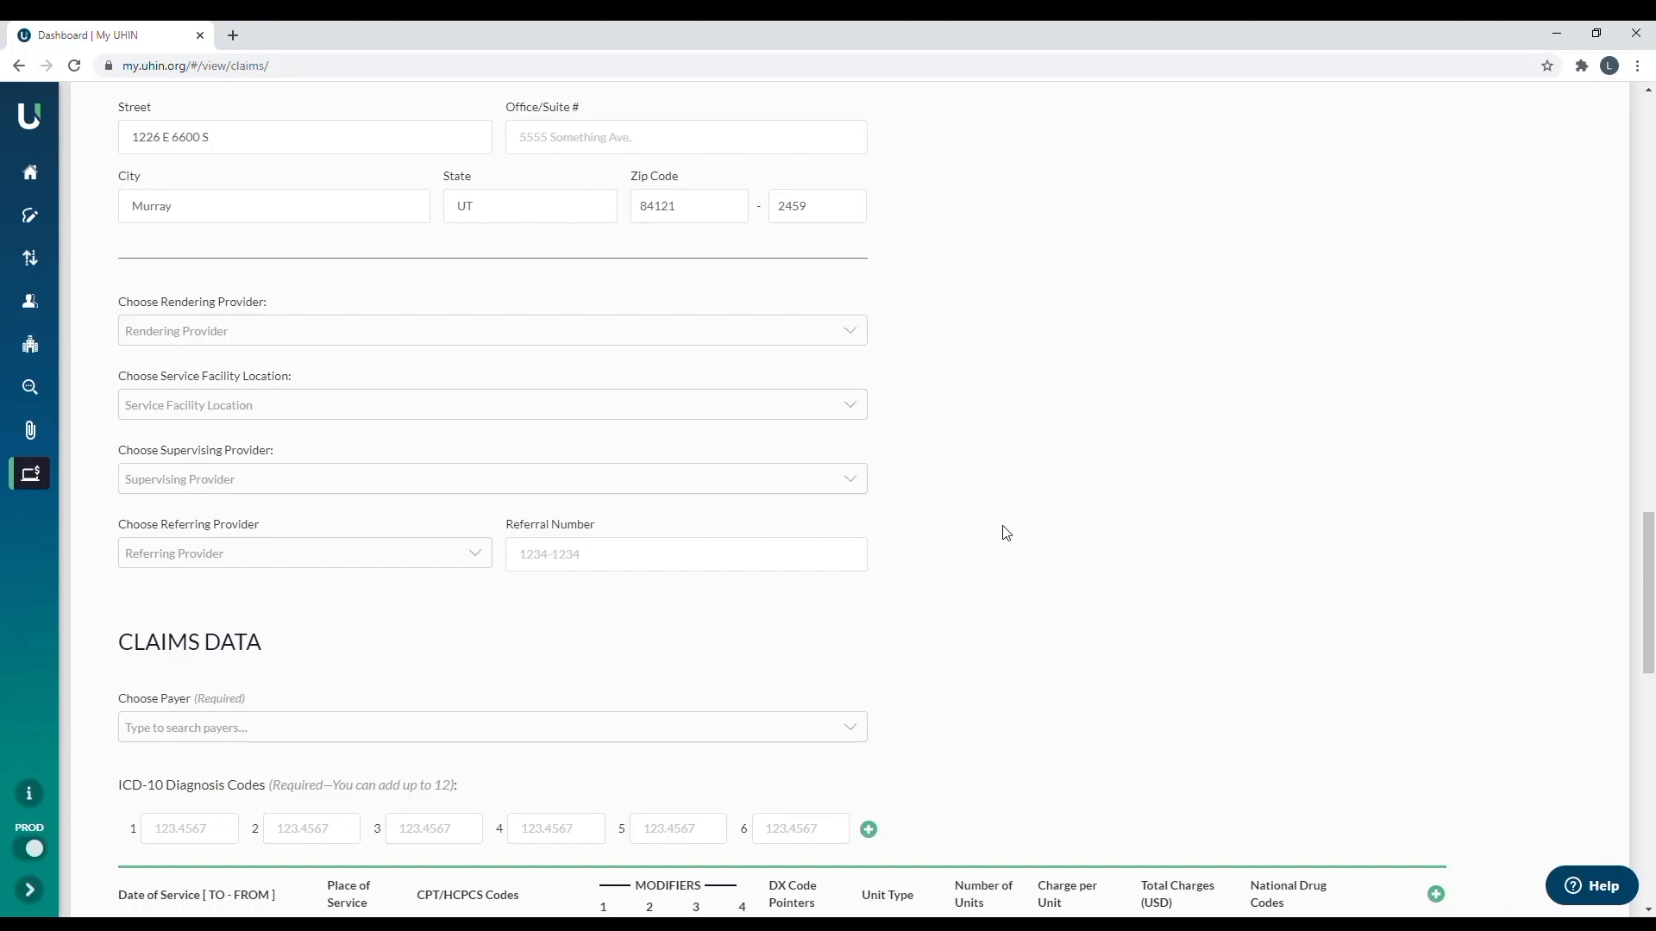
- Search payers for 'utah medi' and select Utah Medicaid FFS (SKUT0)
{"action": "scroll", "scroll_direction": "down", "scroll_amount": 3}
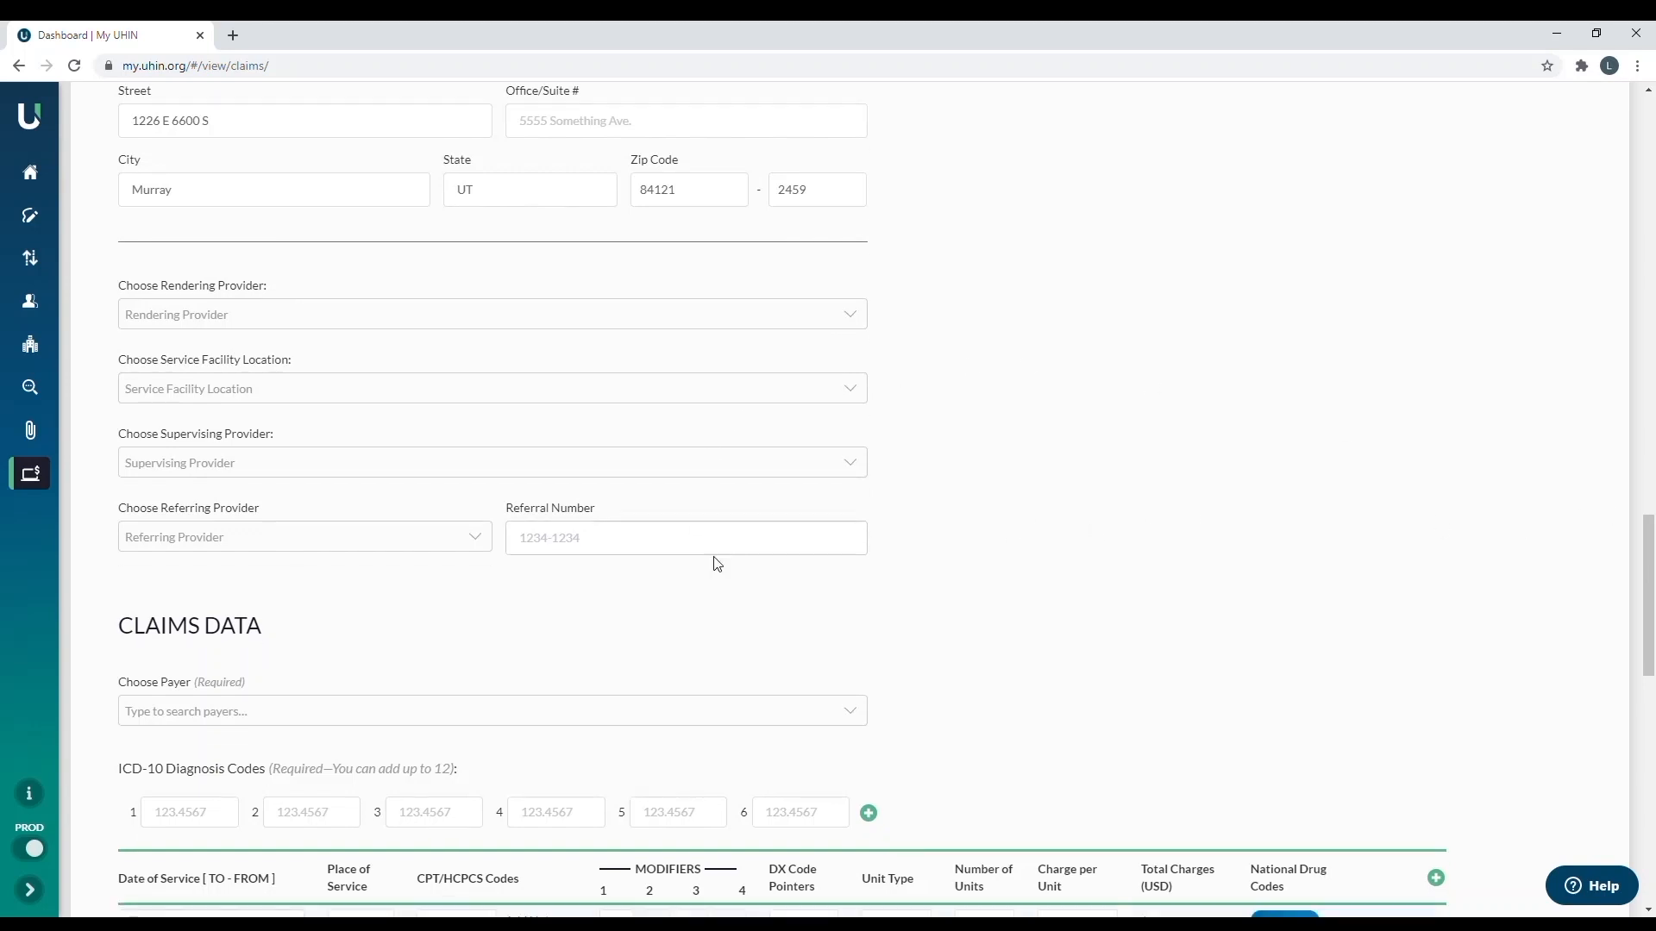
{"action": "scroll", "scroll_direction": "down", "scroll_amount": 3}
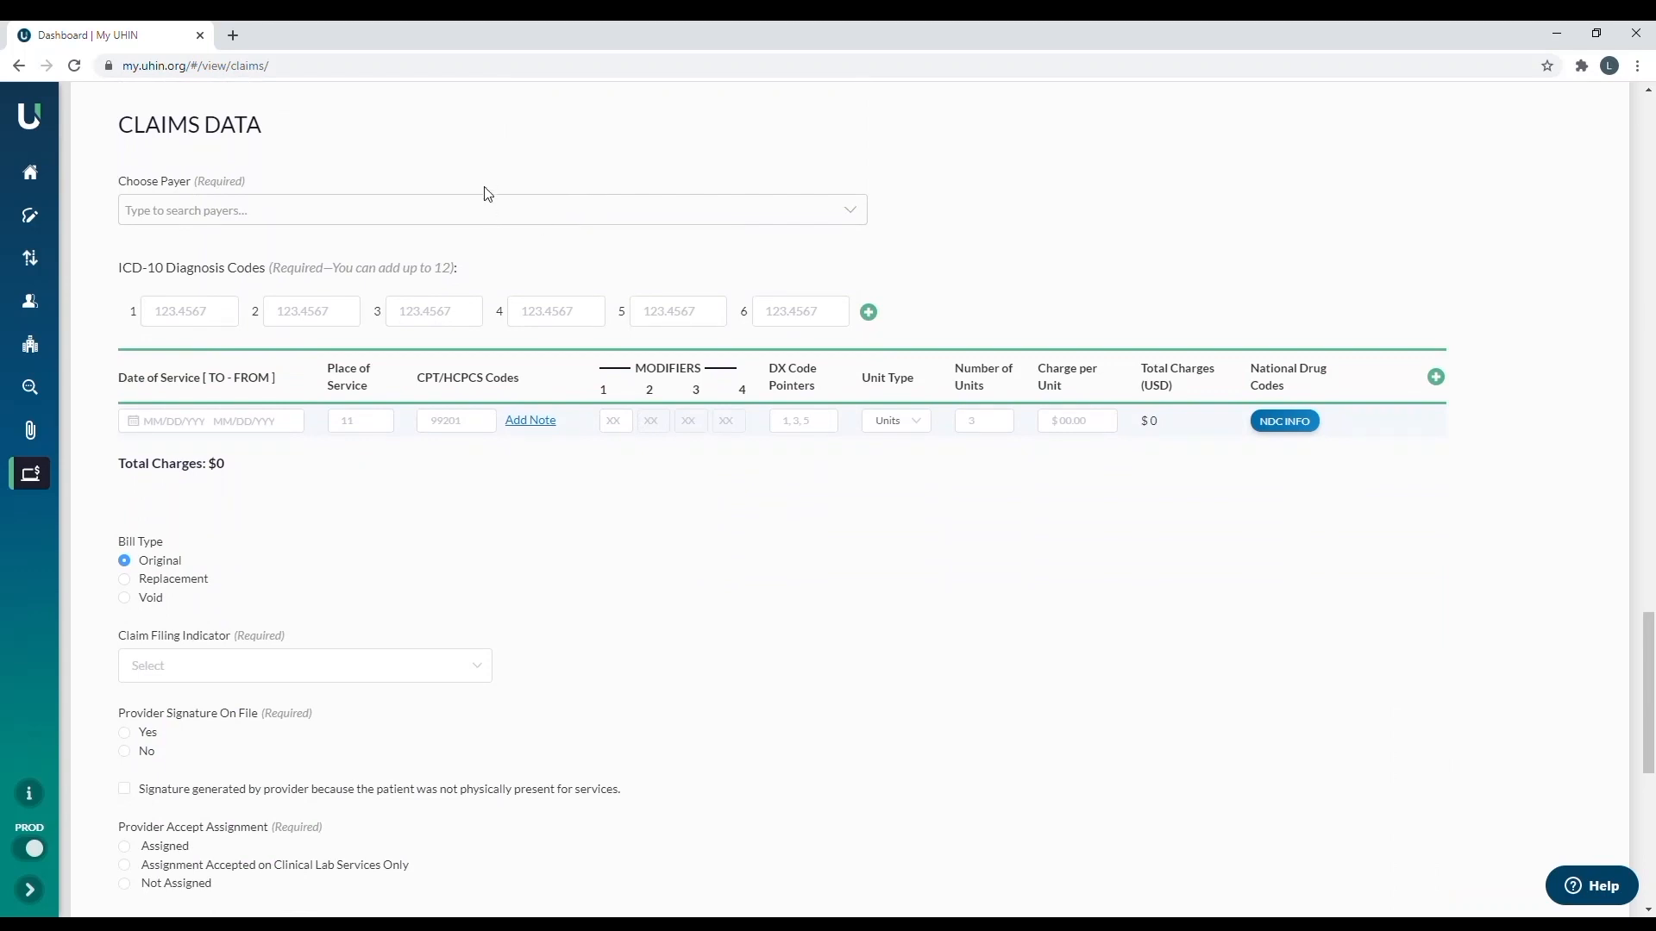
{"action": "left_click", "coordinate": [491, 209]}
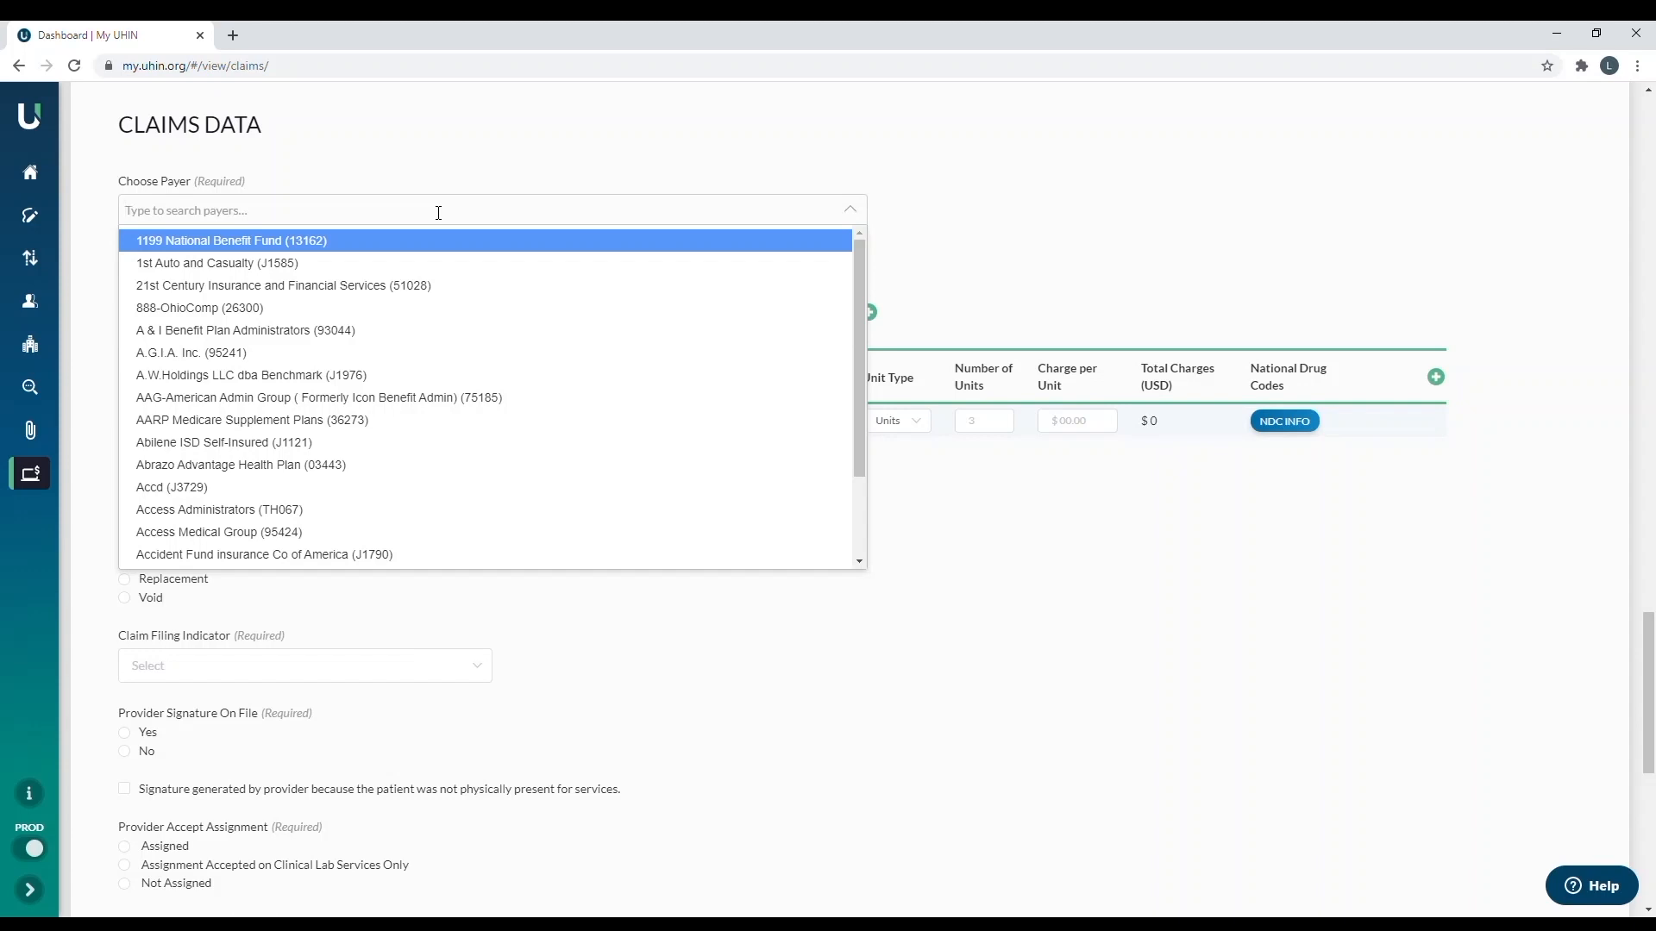
{"action": "type", "text": "utah"}
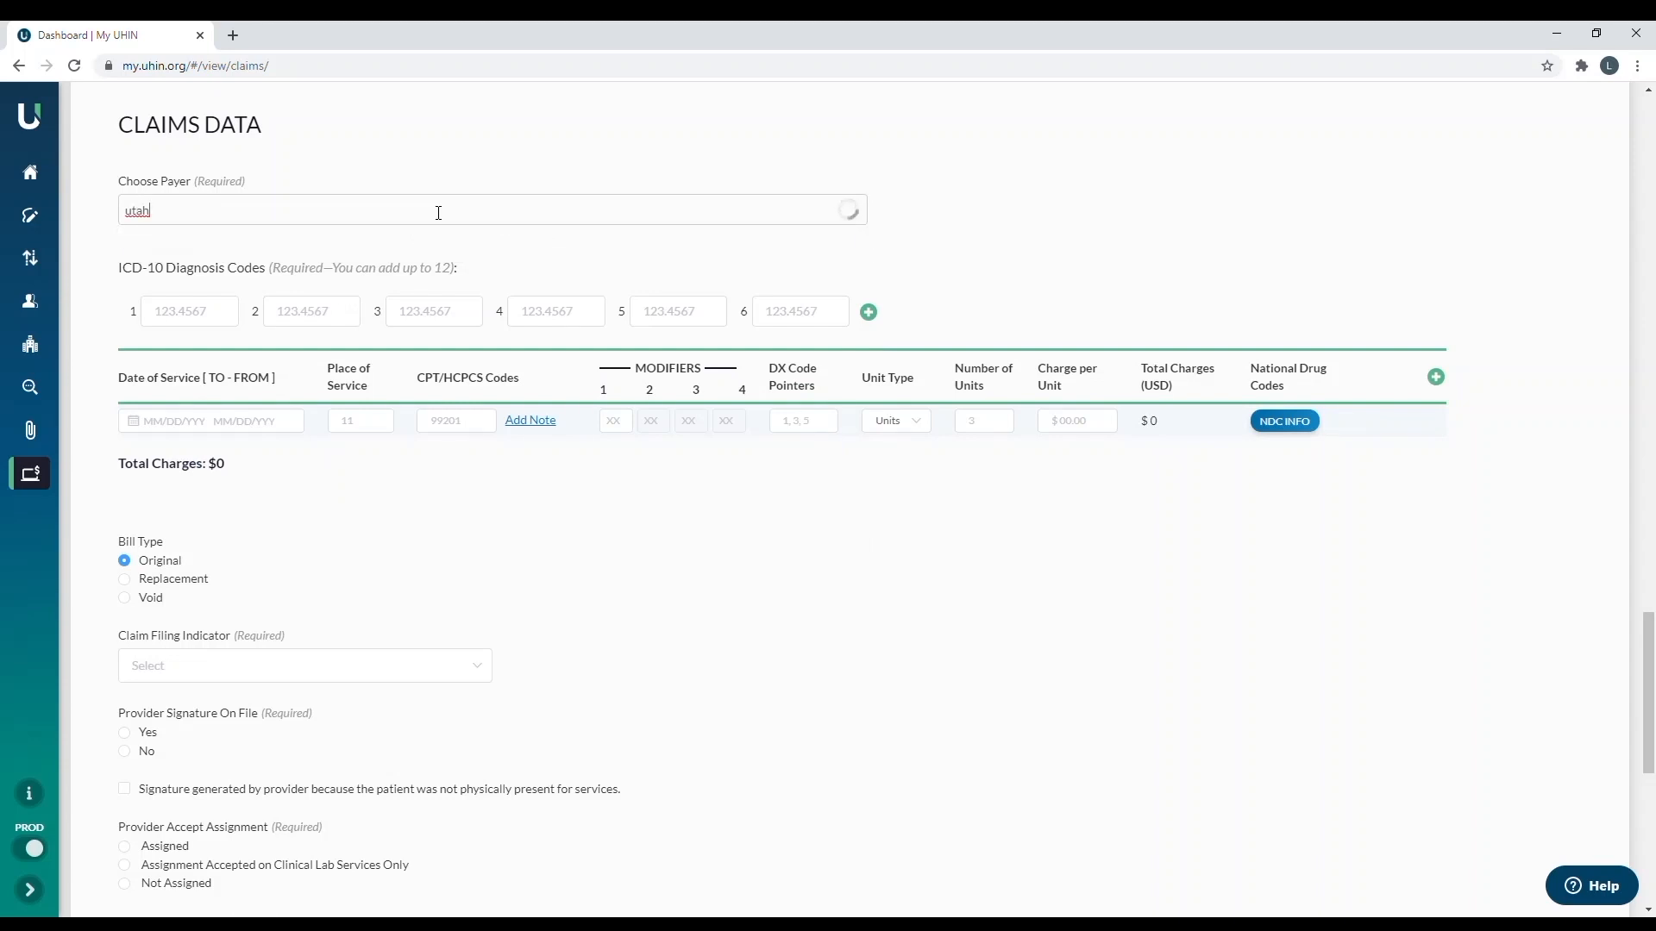
{"action": "type", "text": "utah"}
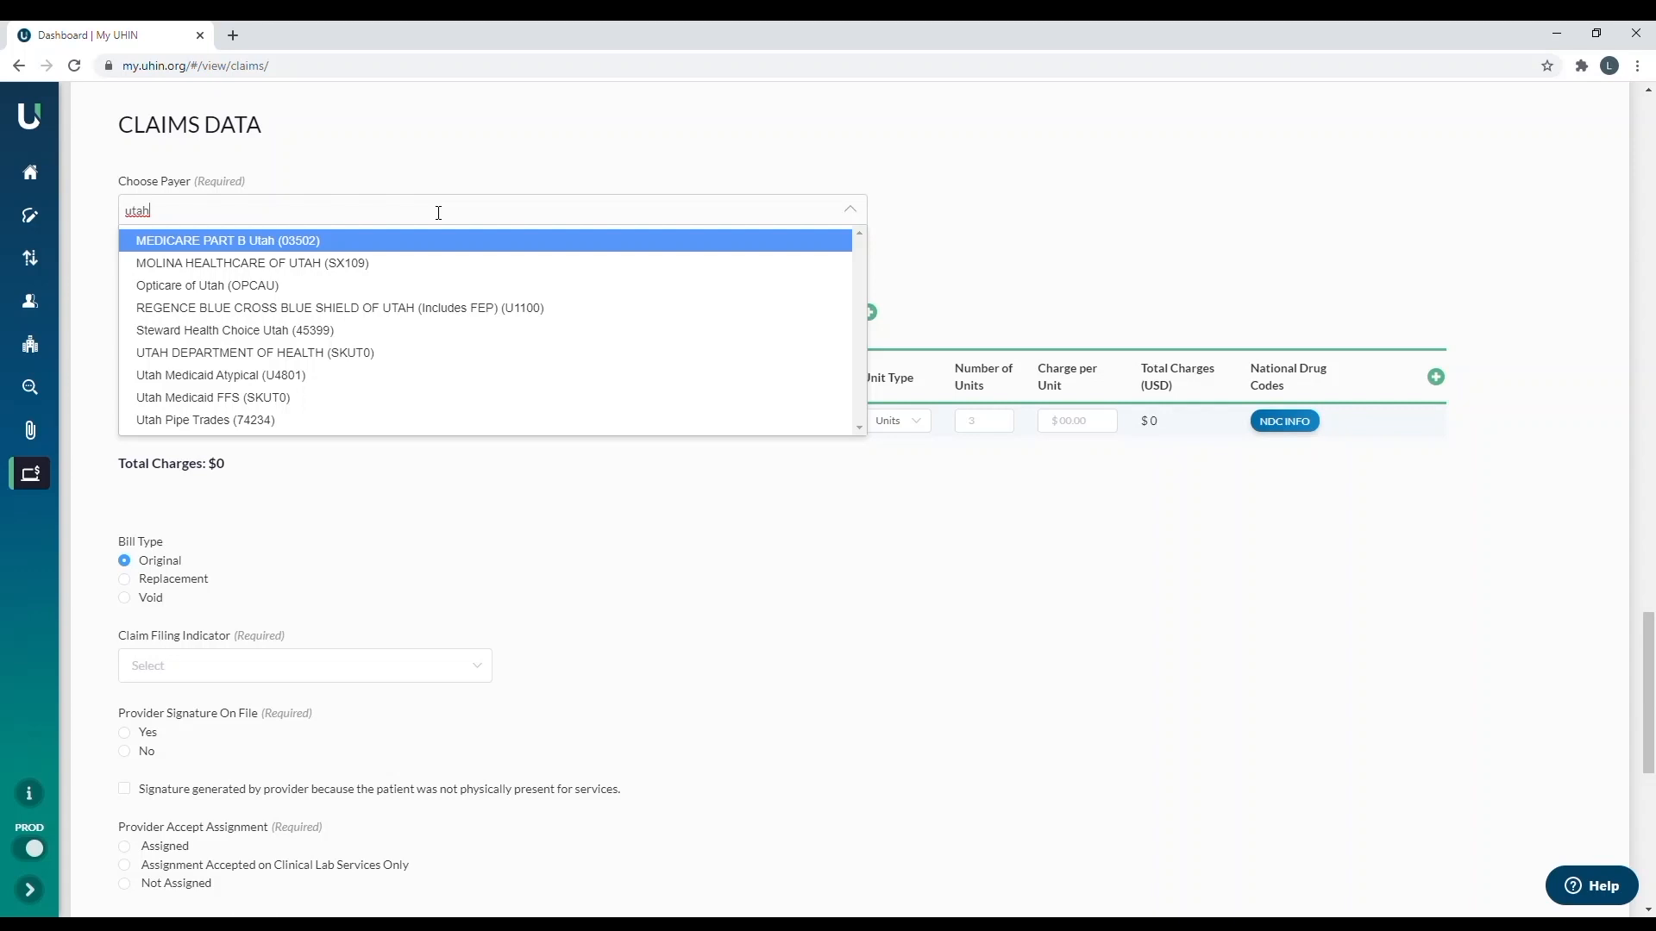
{"action": "type", "text": "medi"}
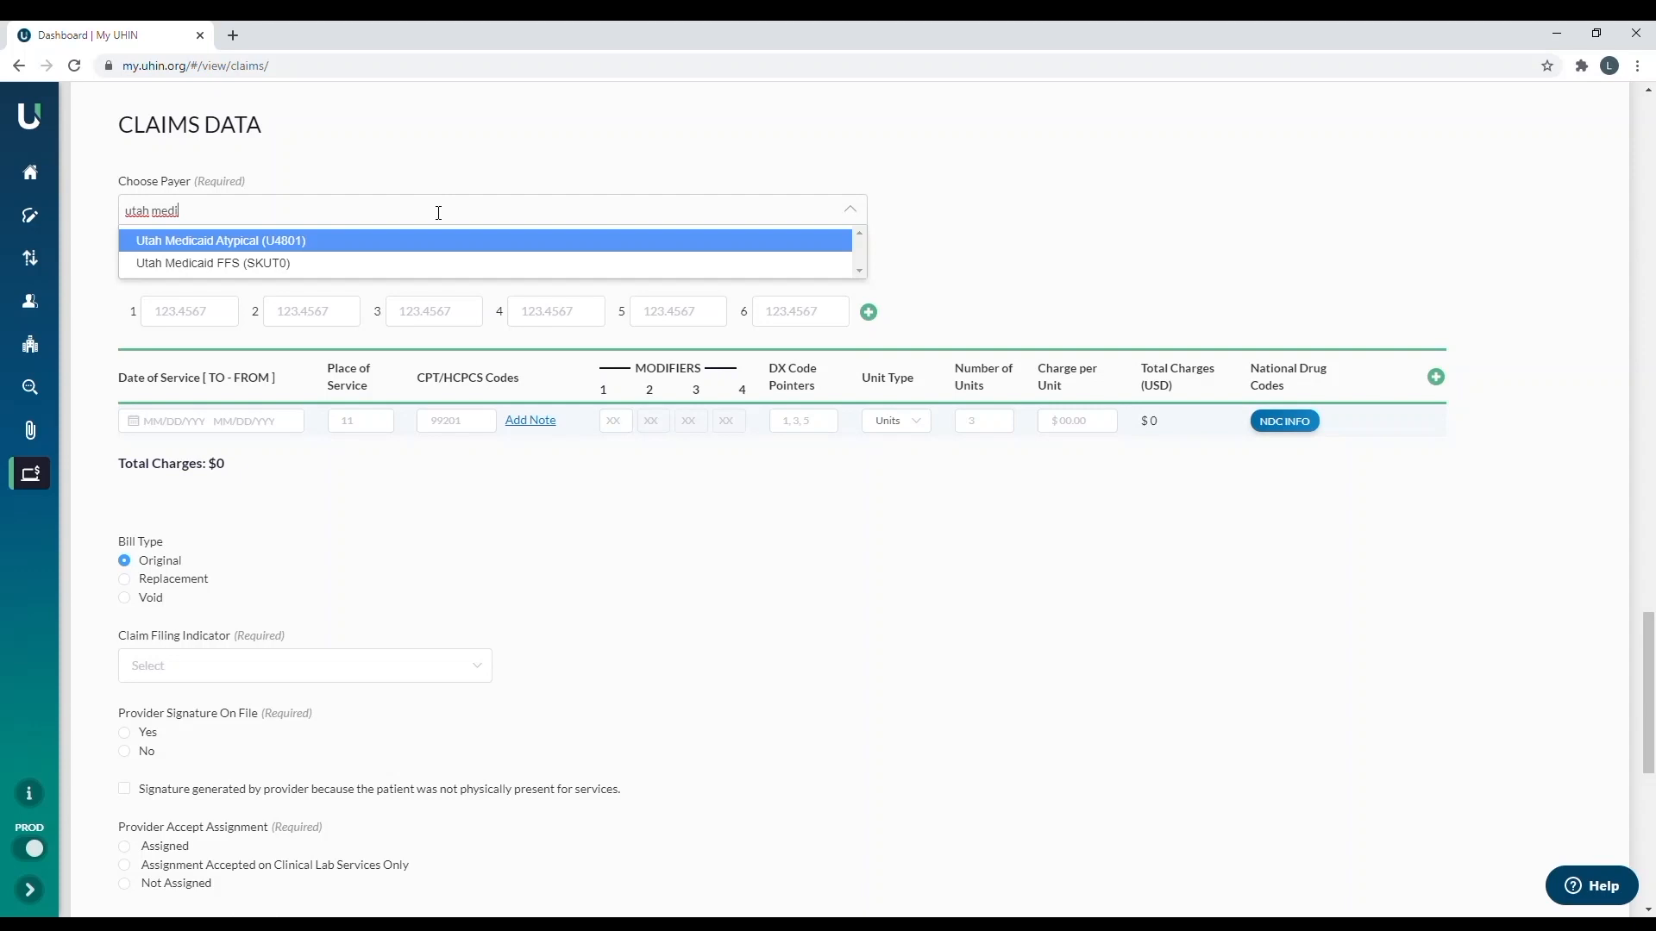
{"action": "mouse_move", "coordinate": [243, 263]}
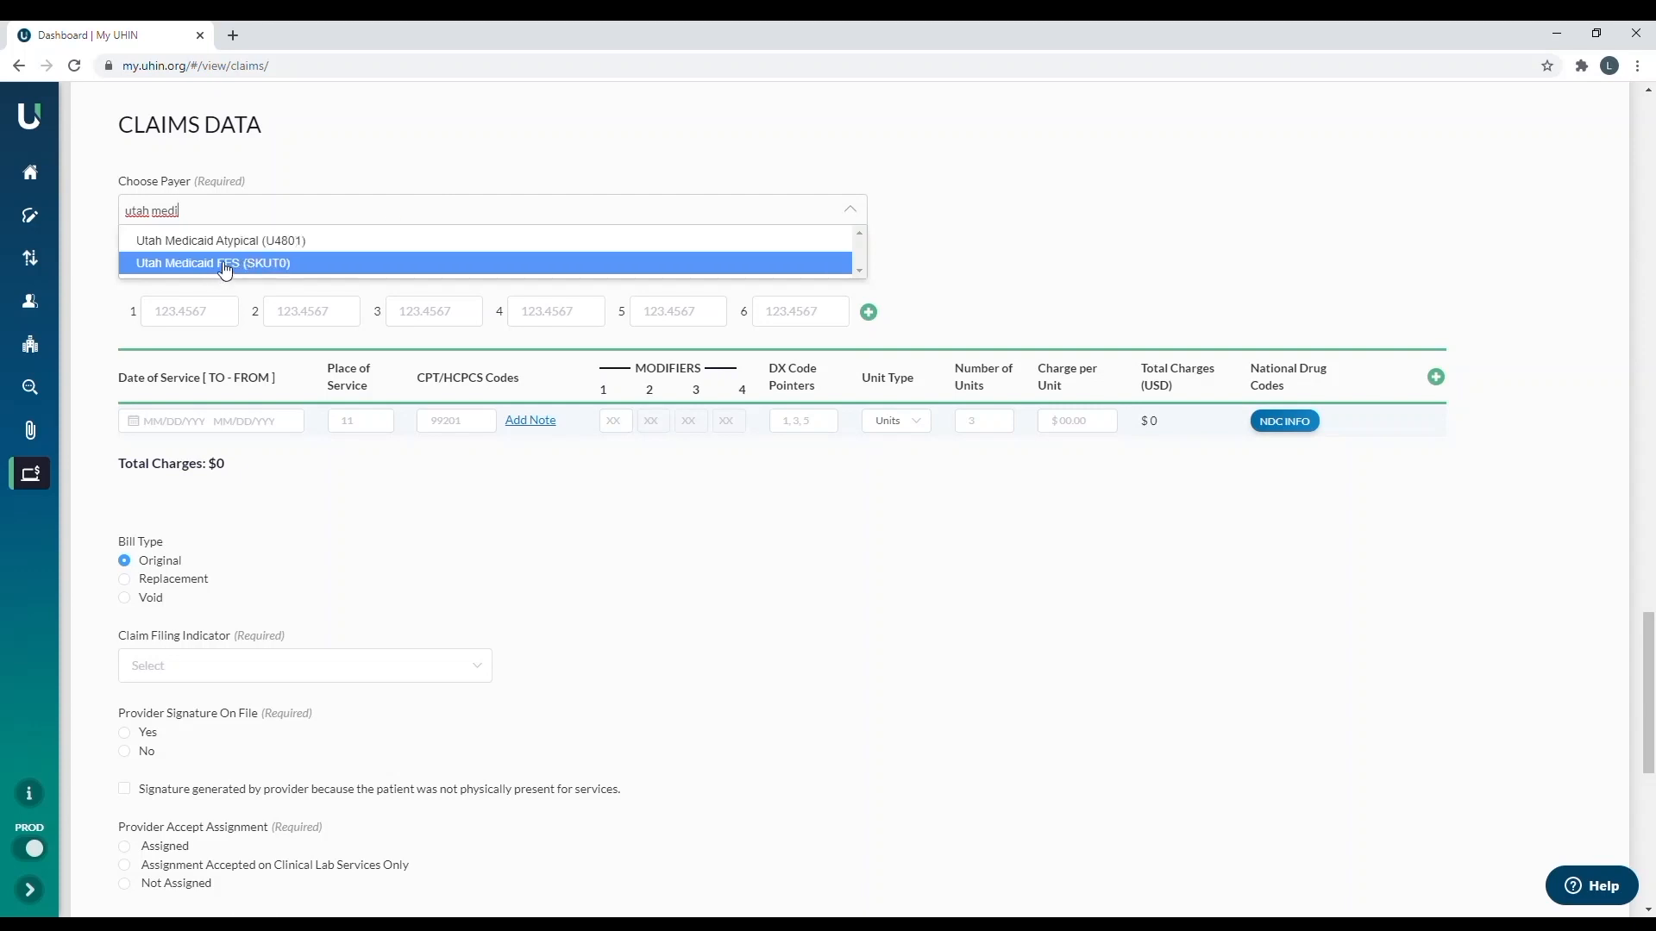
{"action": "left_click", "coordinate": [212, 263]}
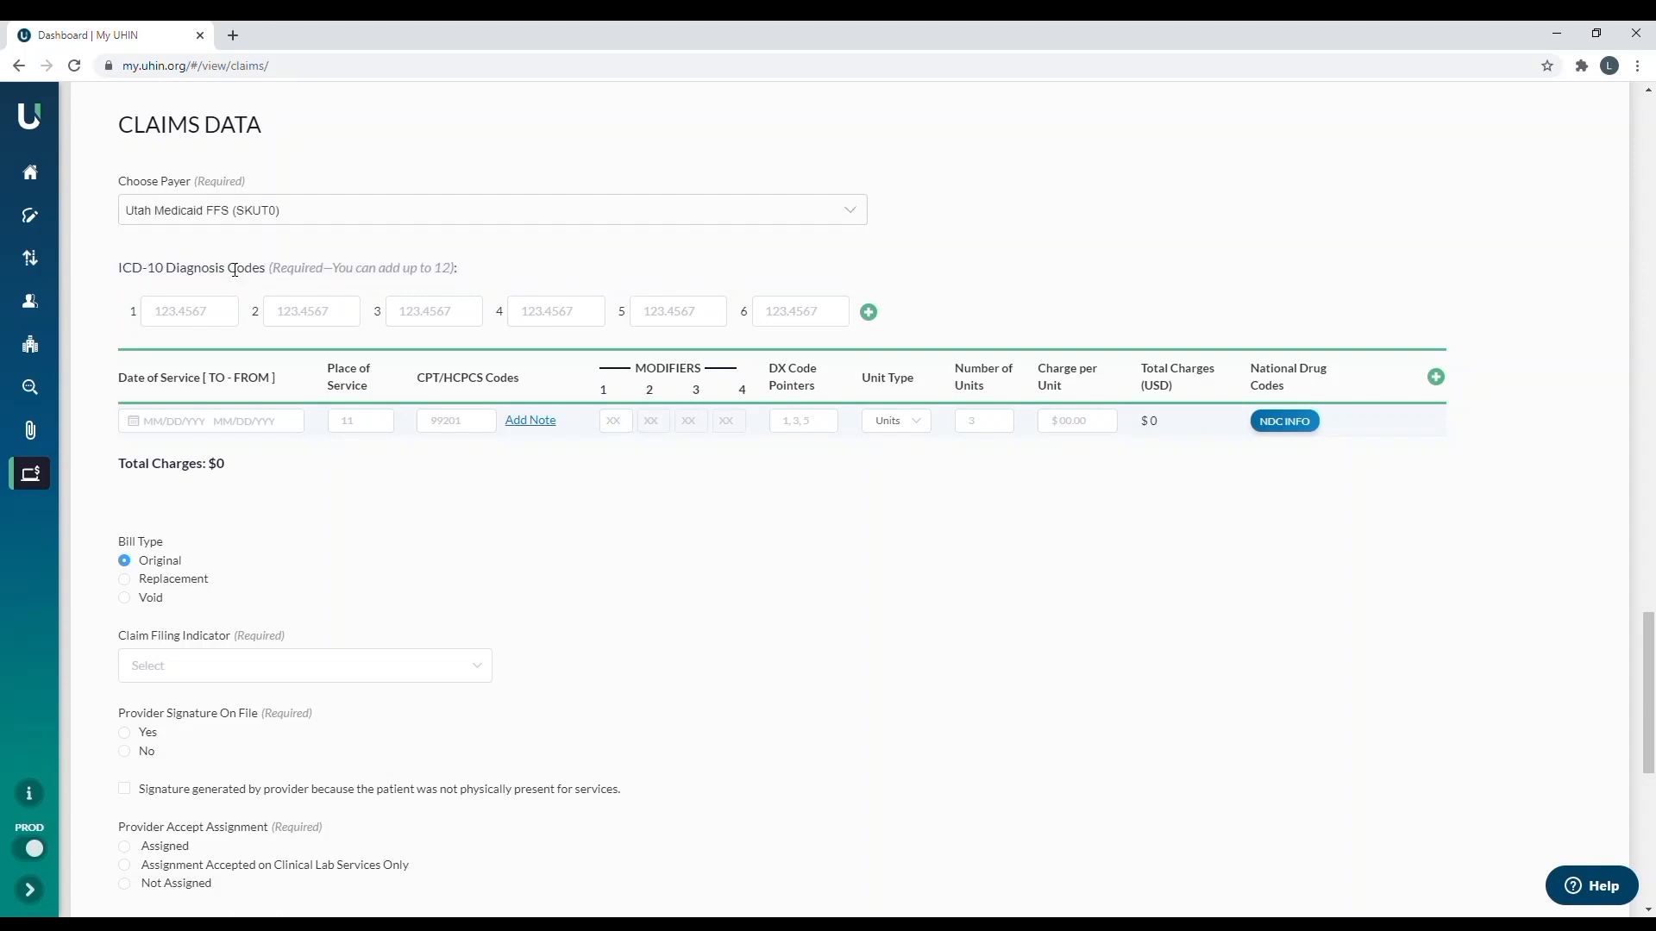
- Expand the diagnosis section to twelve slots and enter R69 in the first
{"action": "left_click", "coordinate": [188, 311]}
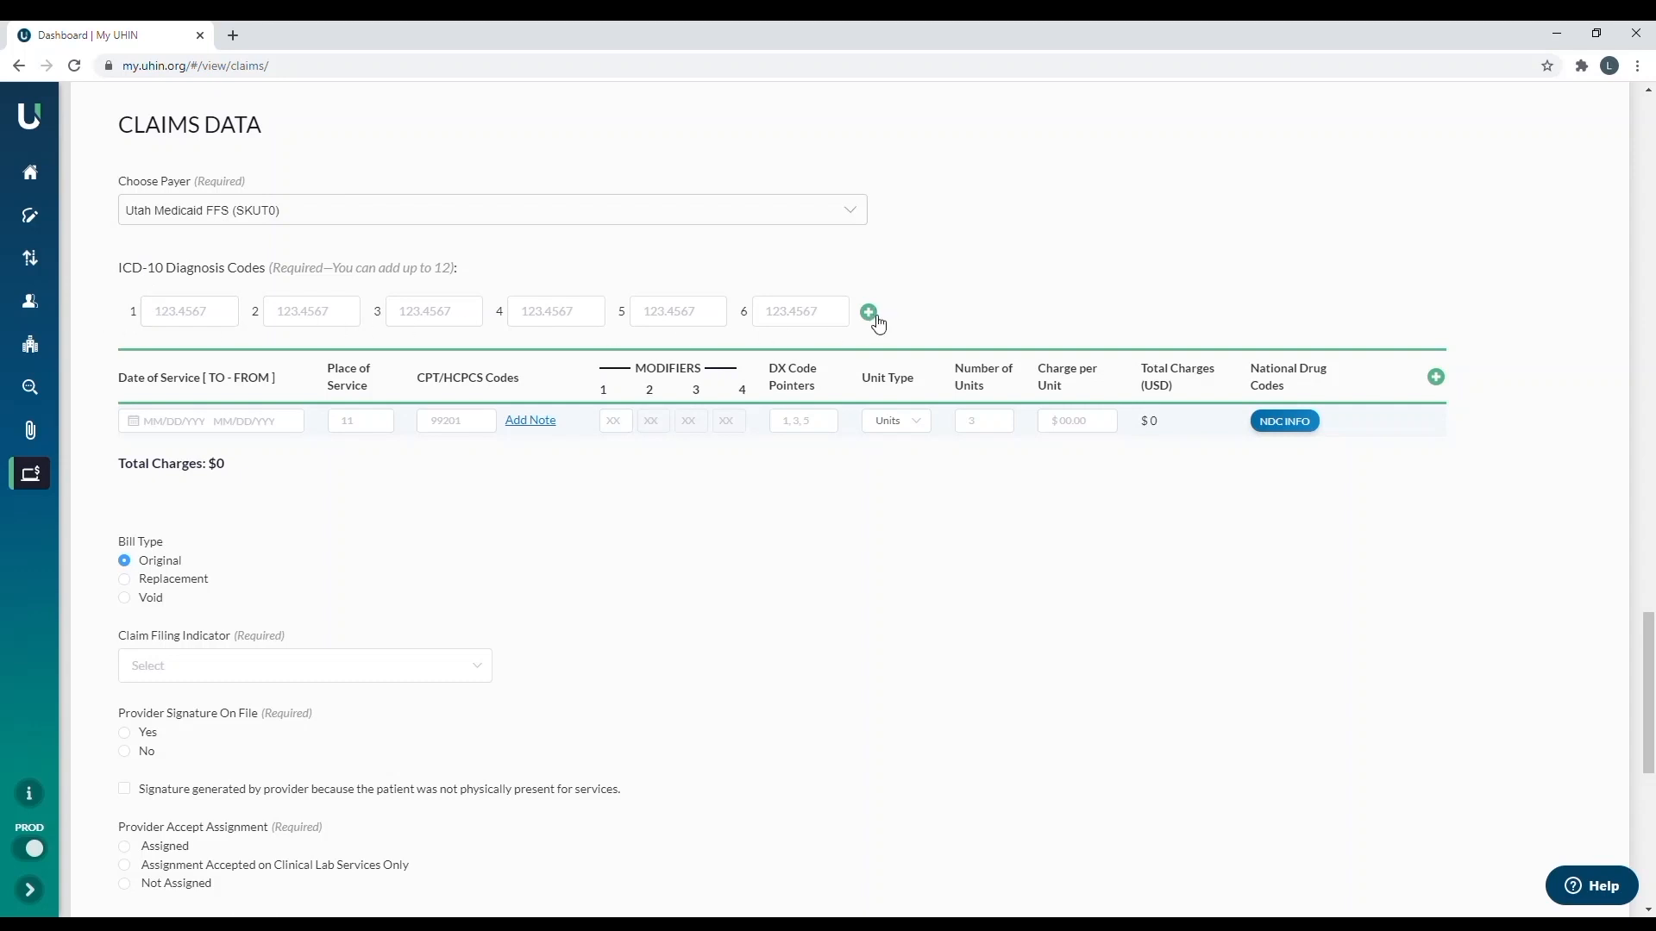
{"action": "left_click", "coordinate": [866, 311]}
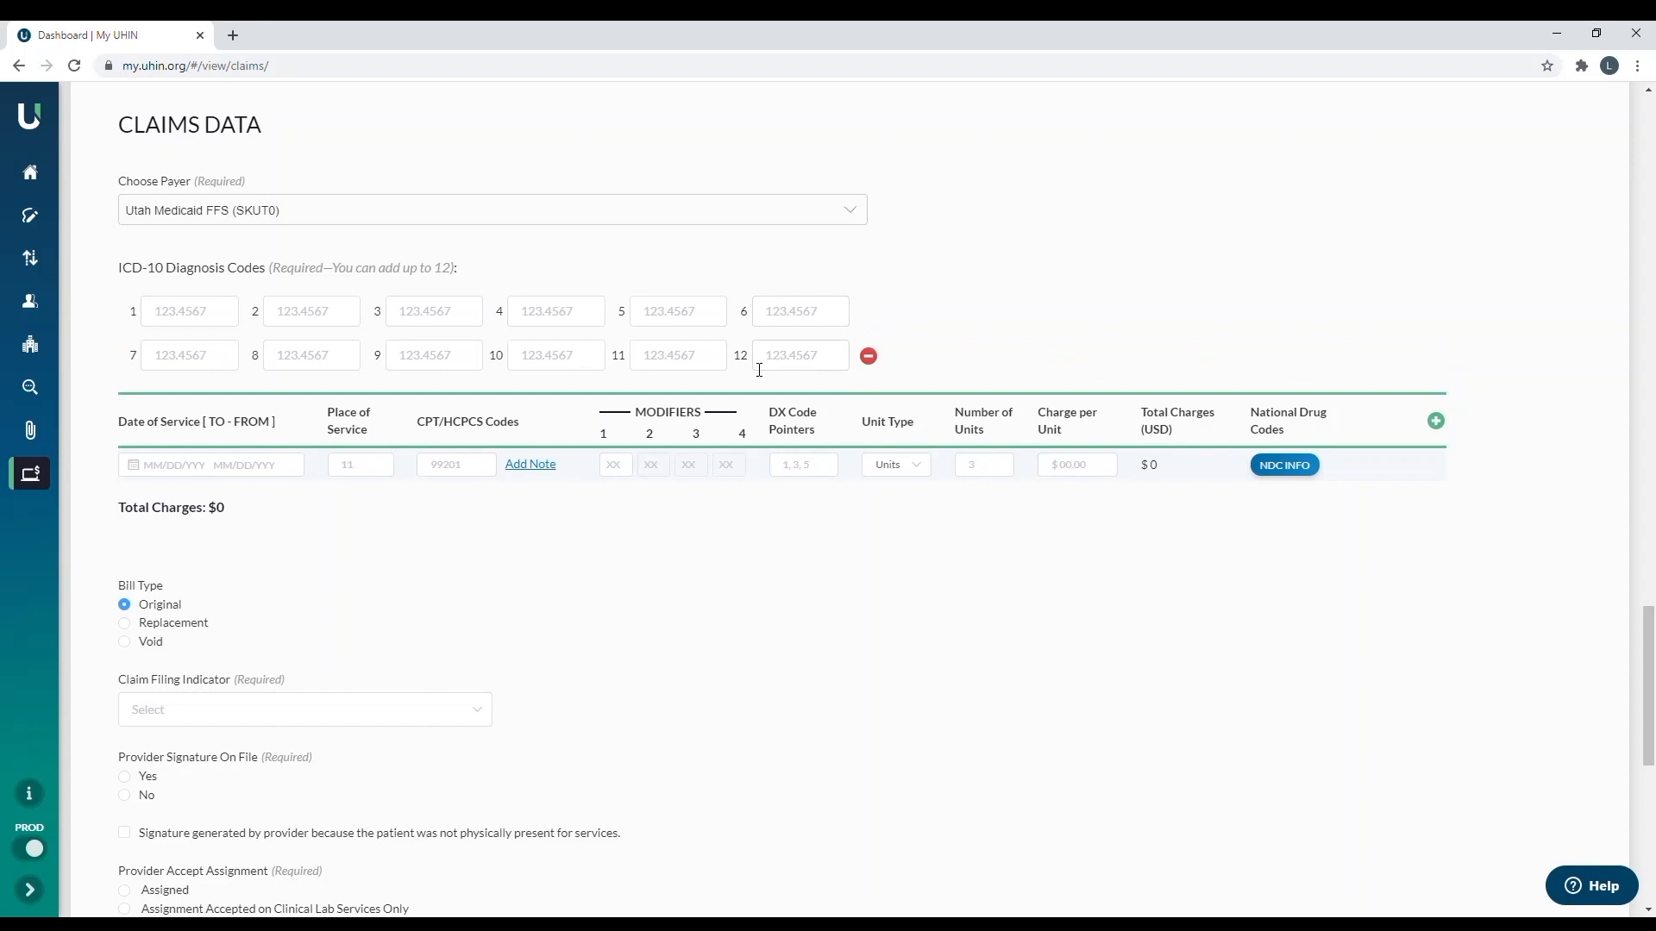
{"action": "mouse_move", "coordinate": [121, 348]}
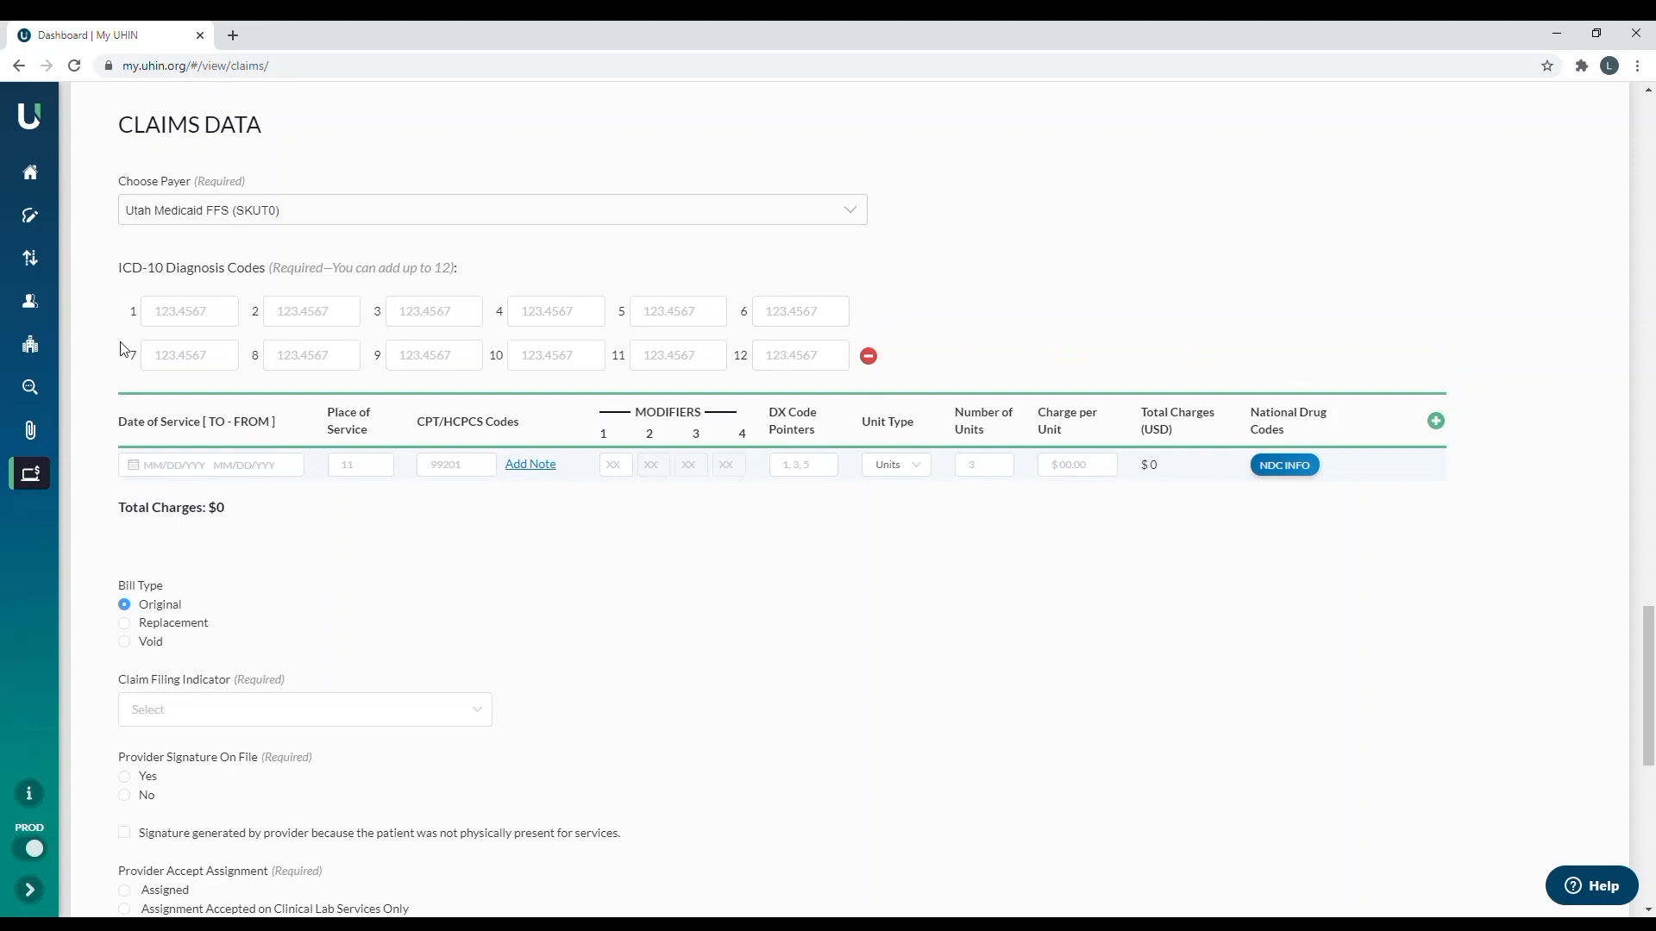
{"action": "left_click", "coordinate": [188, 310]}
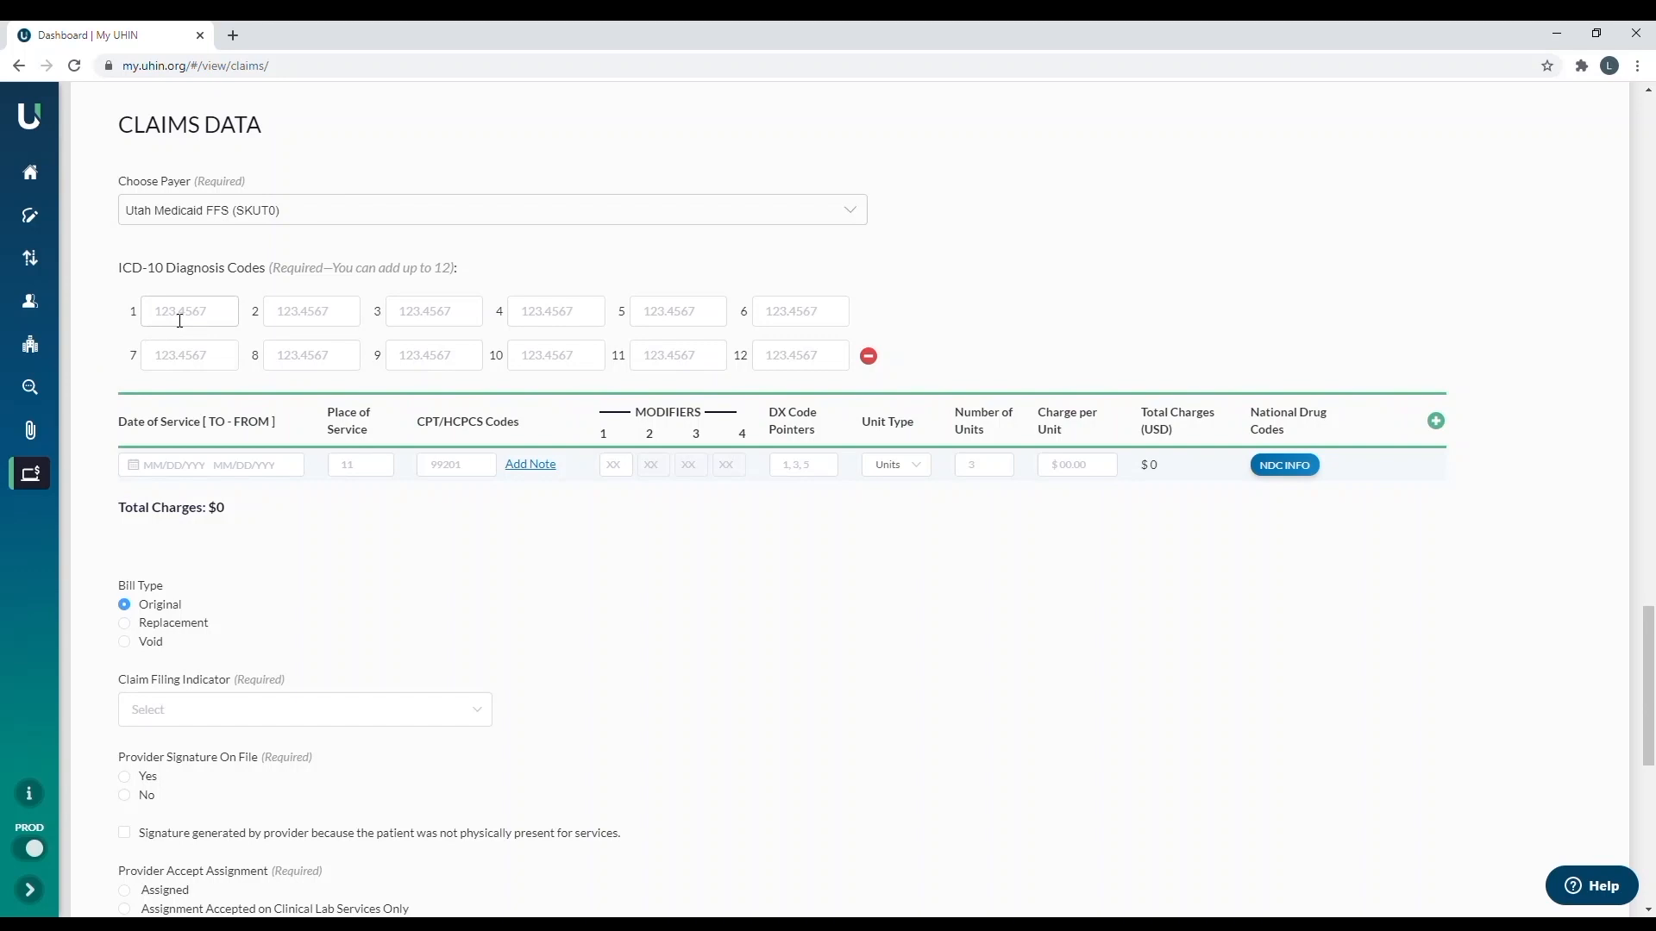
{"action": "left_click", "coordinate": [188, 311]}
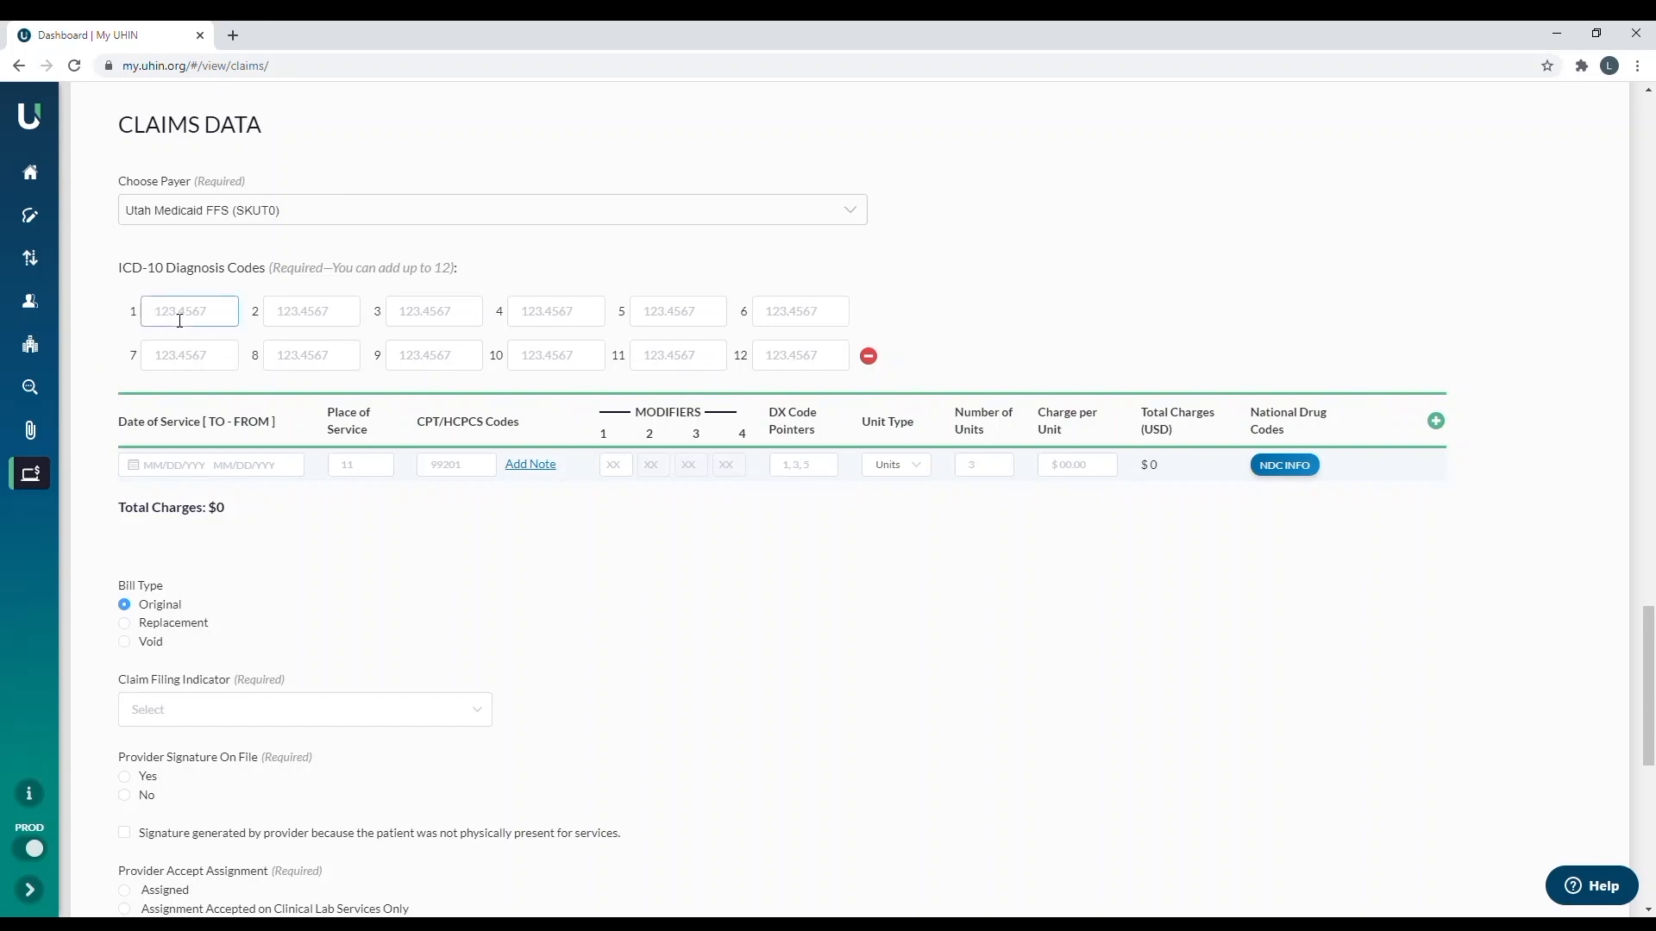
{"action": "type", "text": "R69"}
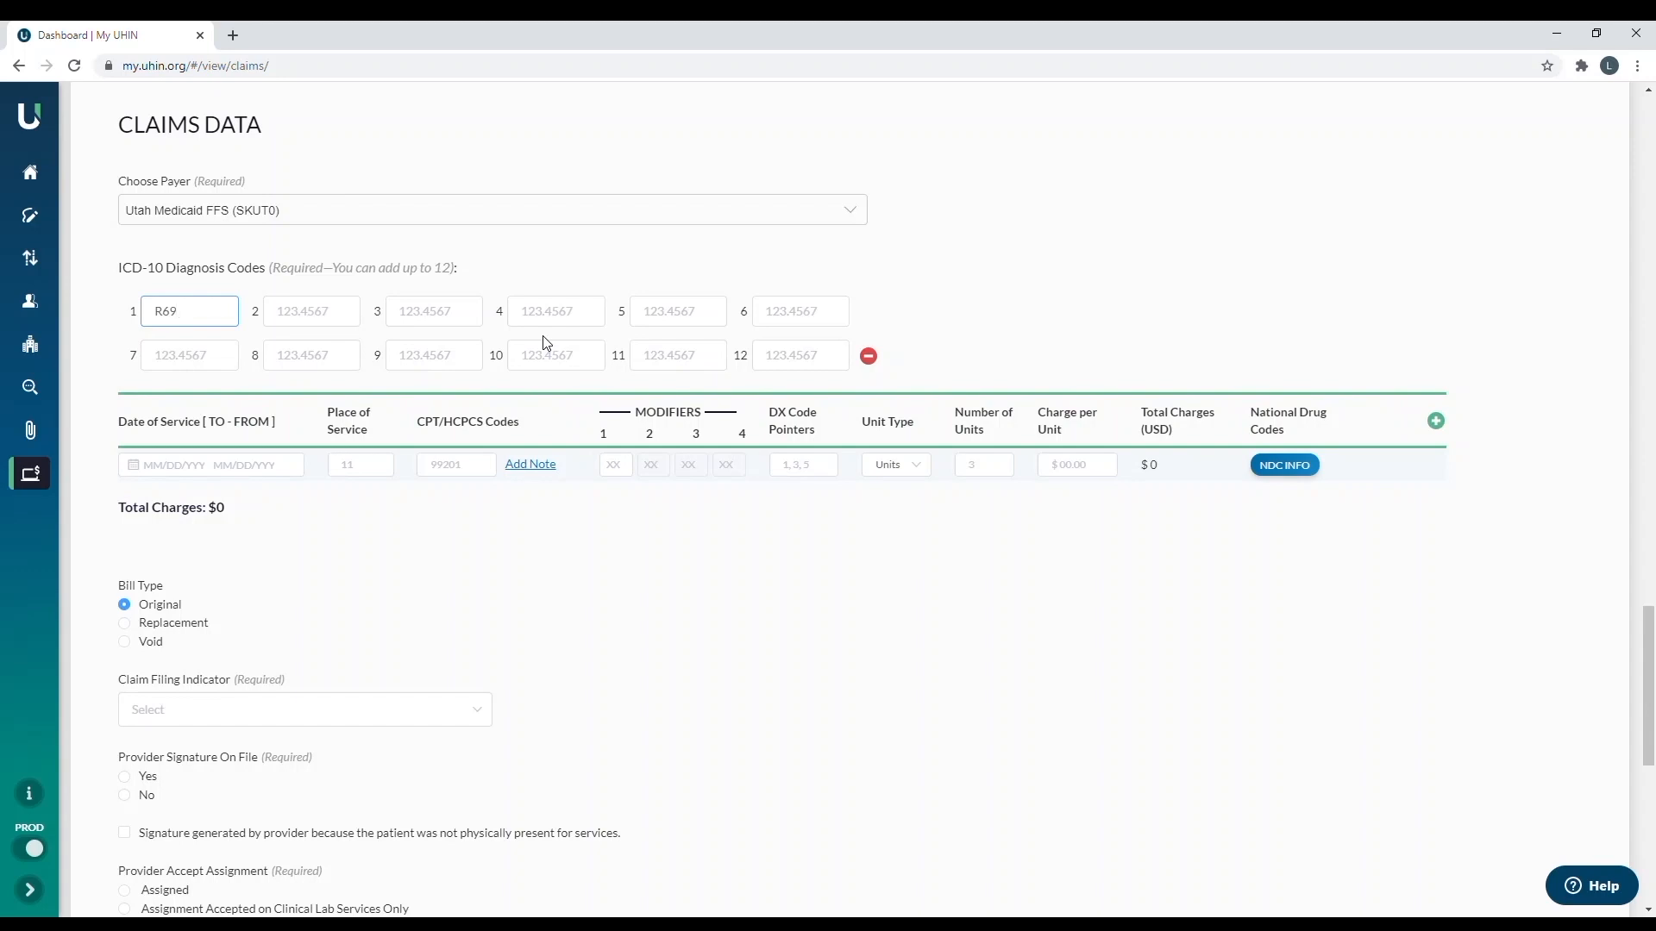
{"action": "mouse_move", "coordinate": [880, 364]}
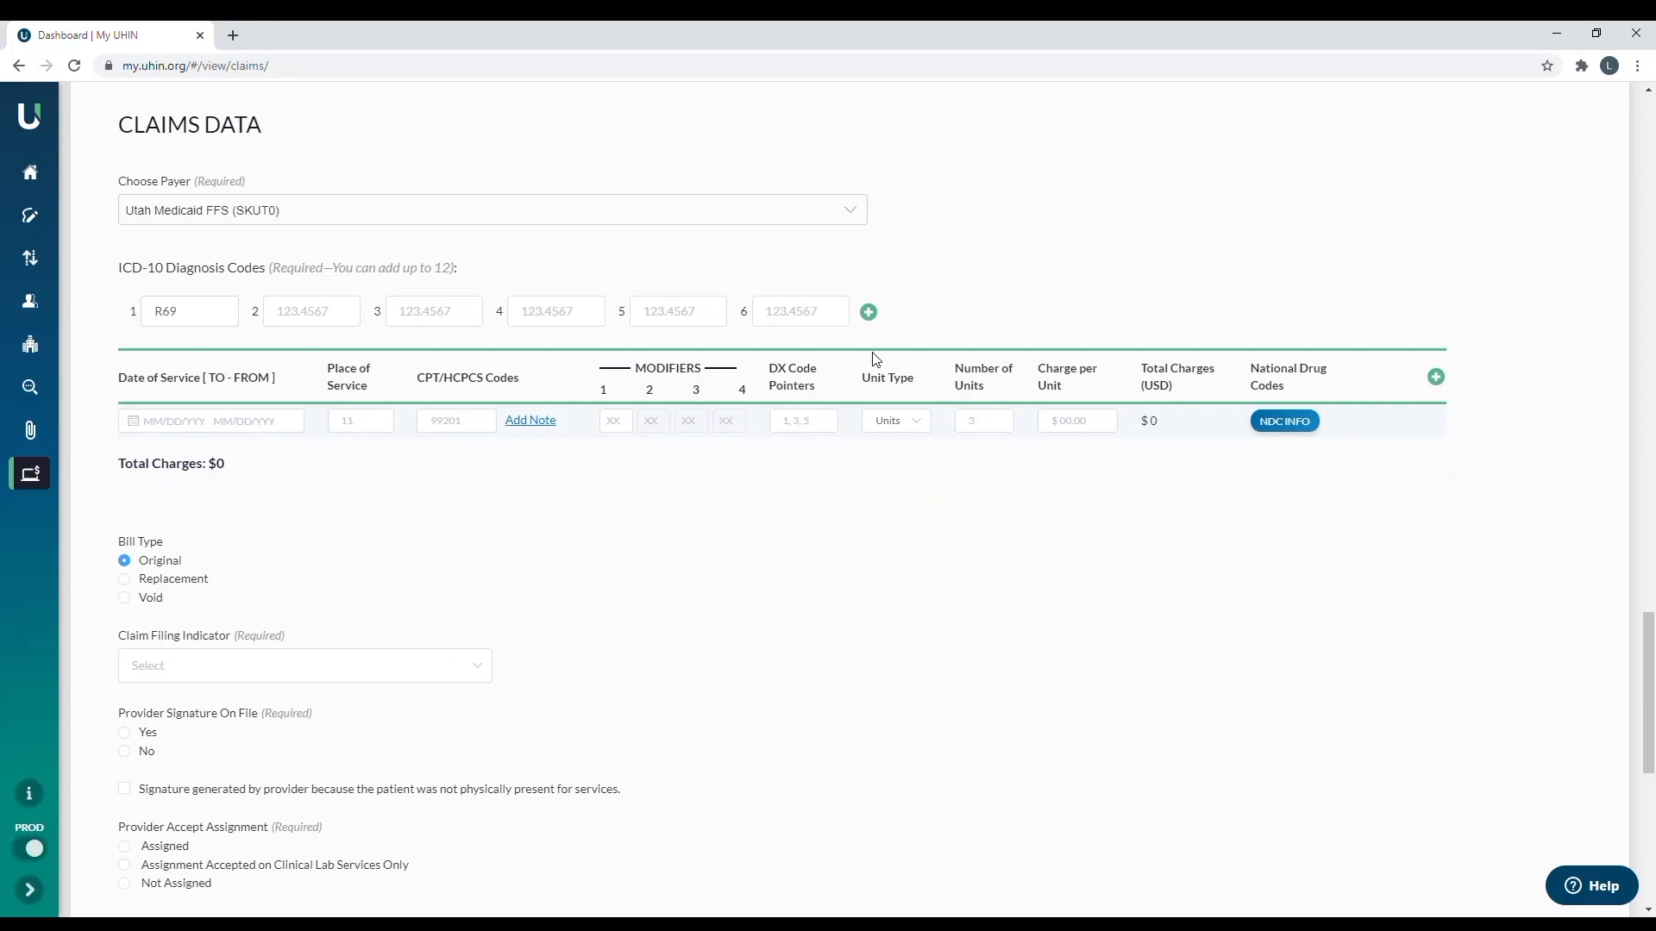
{"action": "mouse_move", "coordinate": [194, 442]}
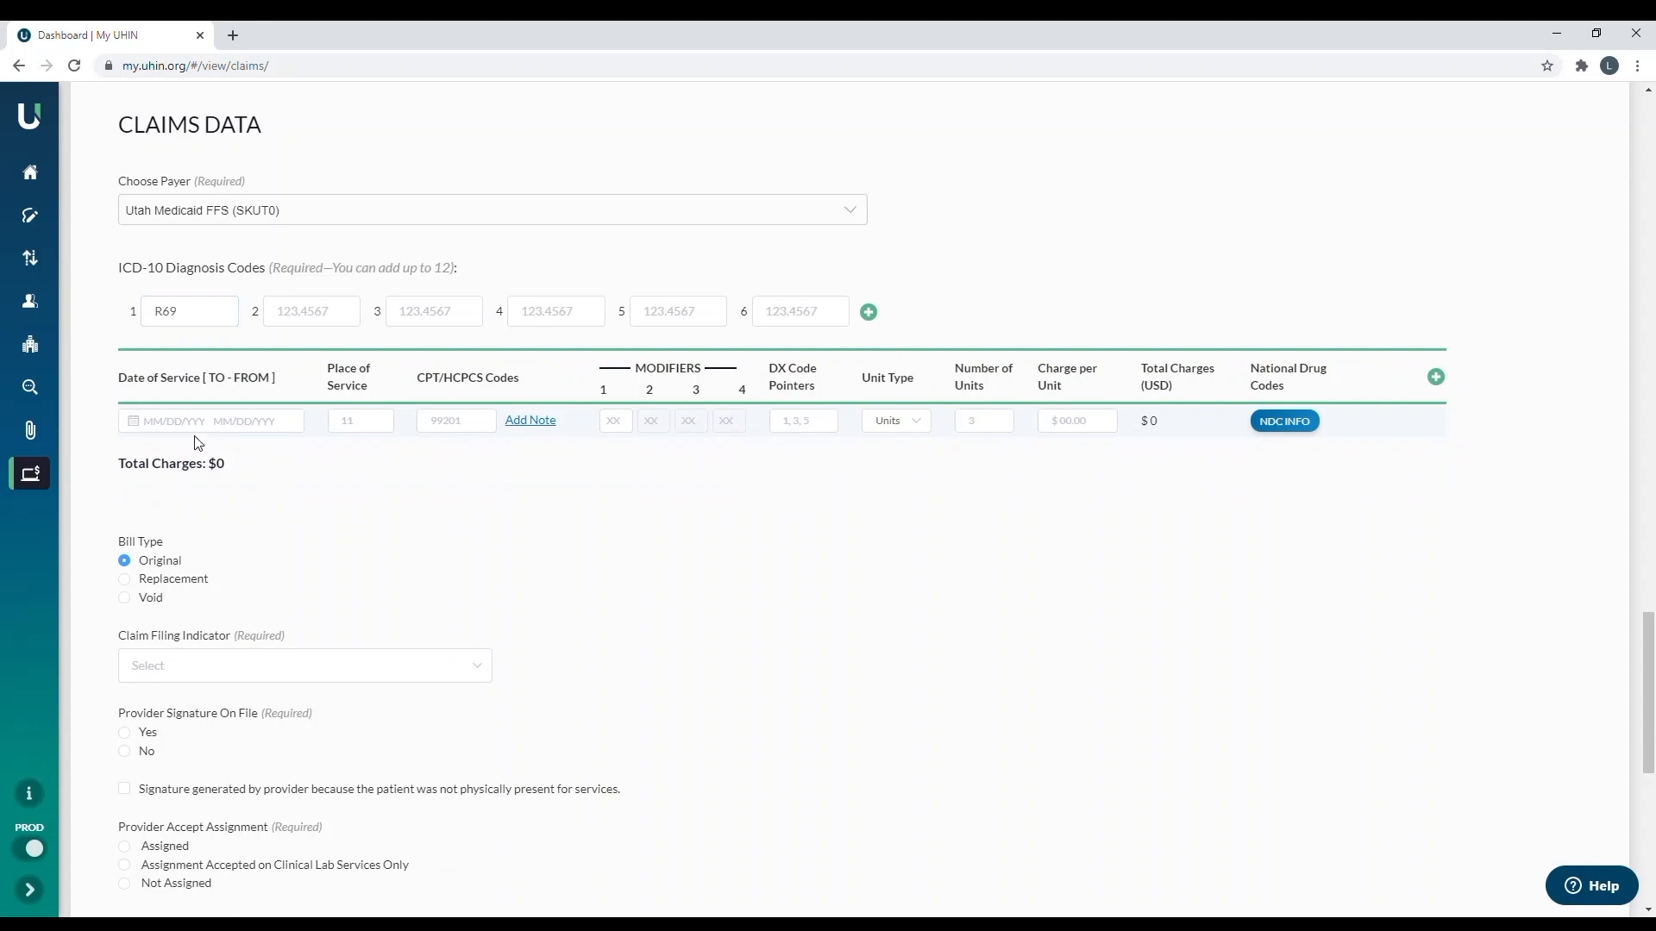
- Set the service line's from and to dates of service to 02/17/2021
{"action": "left_click", "coordinate": [212, 420]}
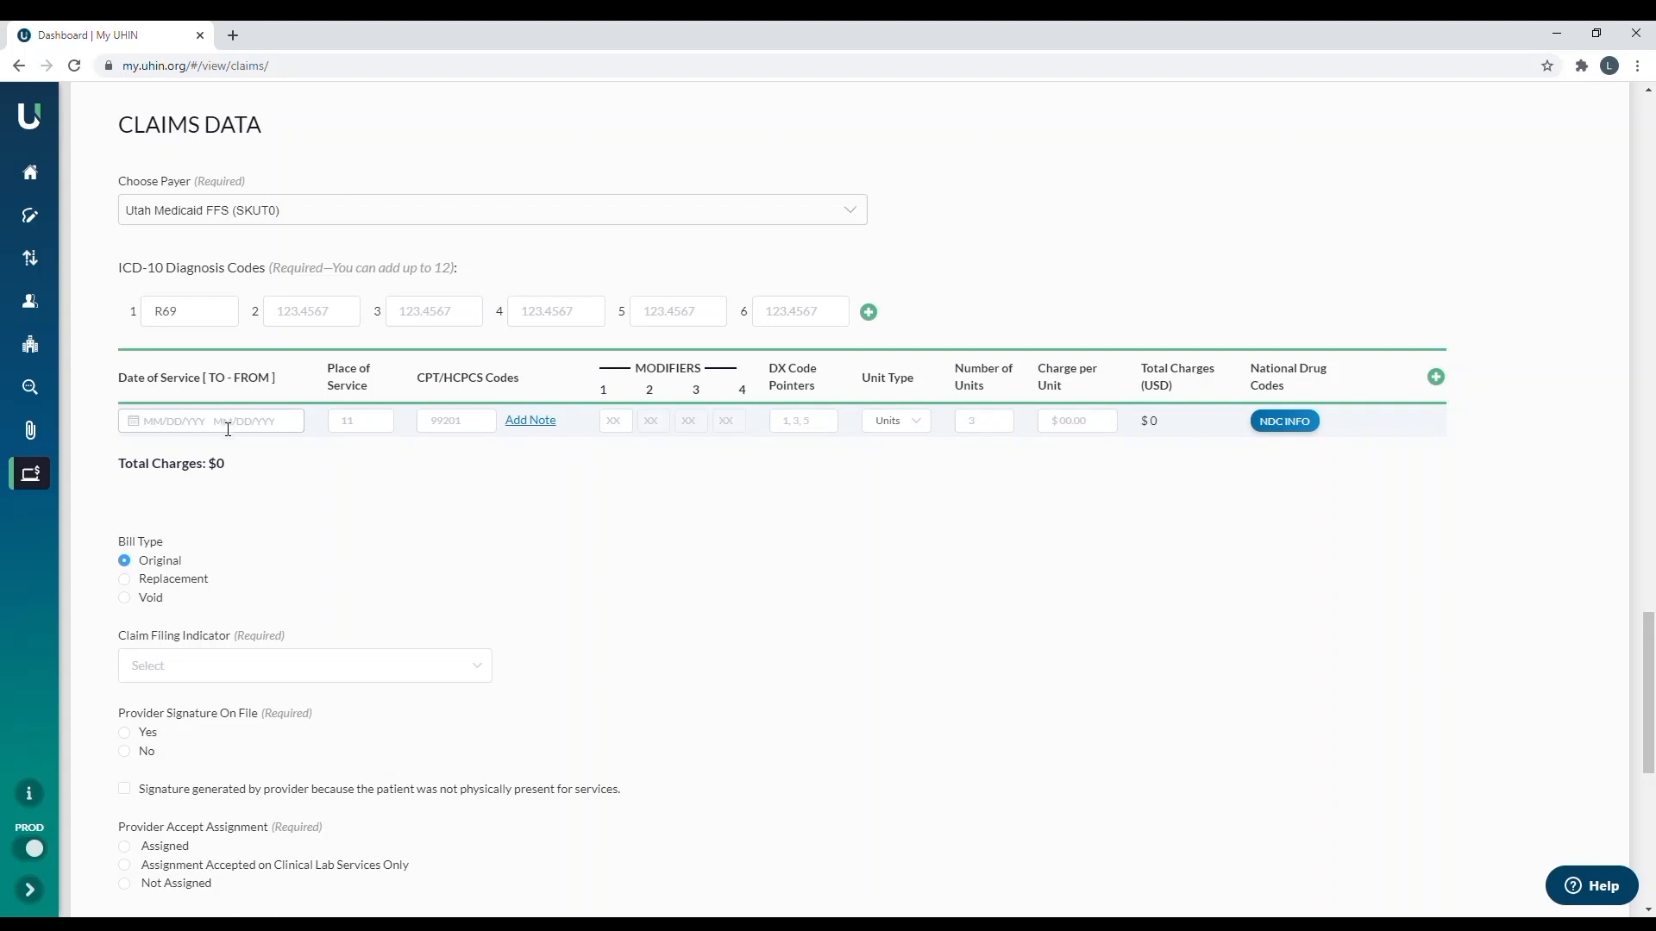
{"action": "left_click", "coordinate": [211, 420]}
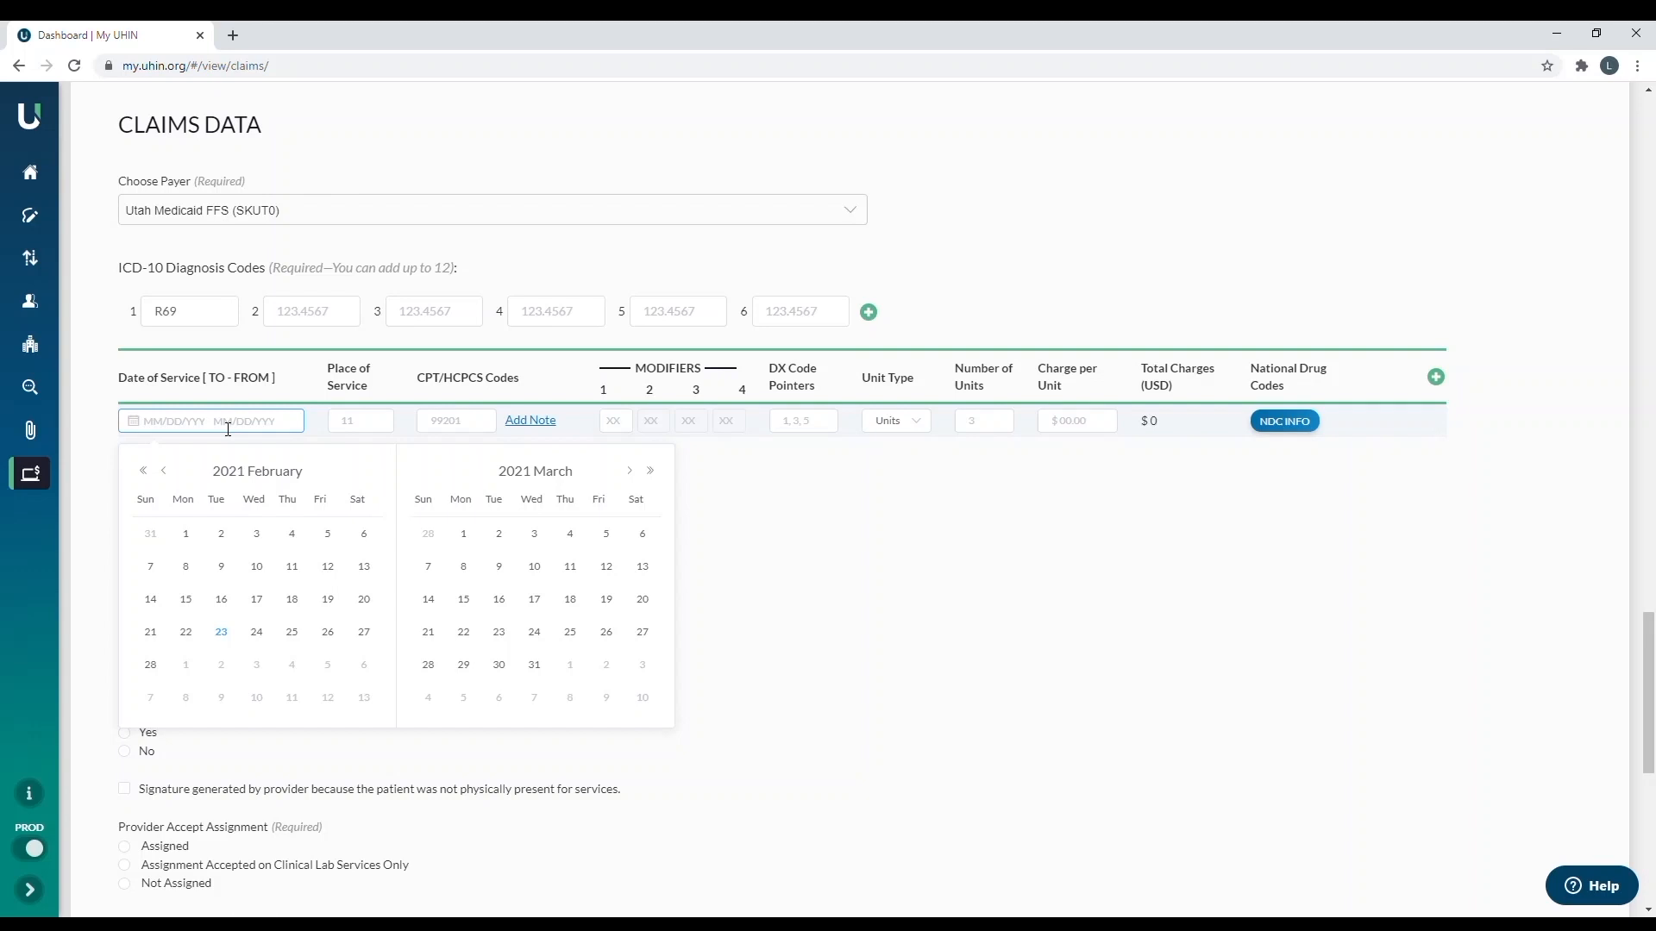
{"action": "mouse_move", "coordinate": [207, 531]}
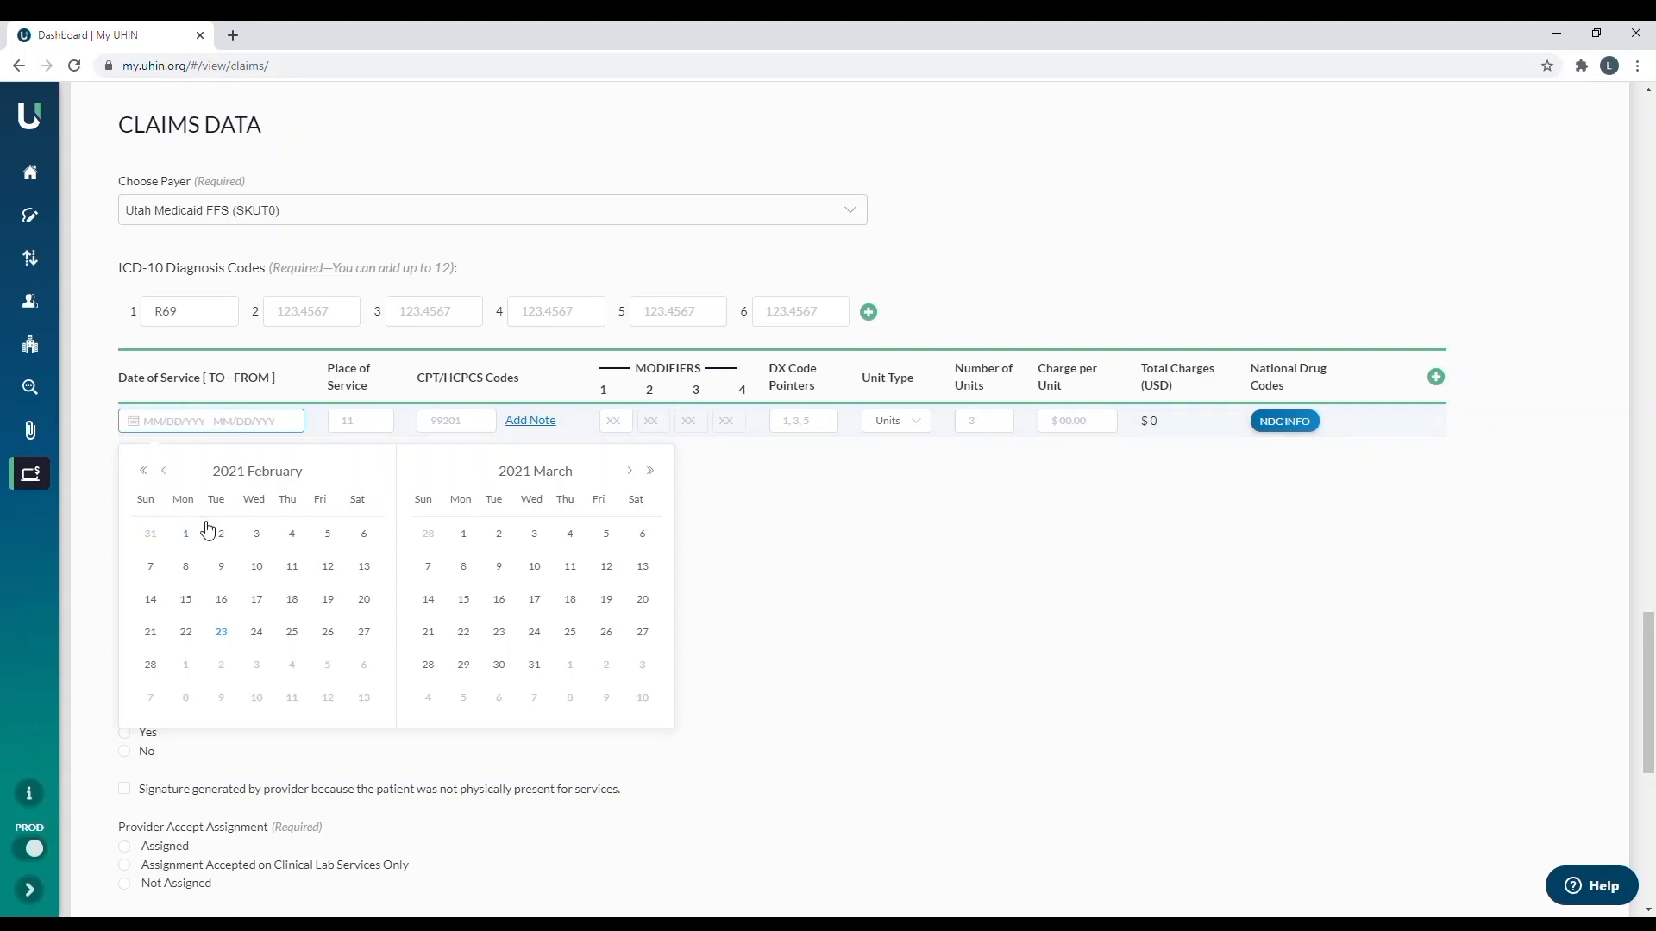
{"action": "left_click", "coordinate": [184, 533]}
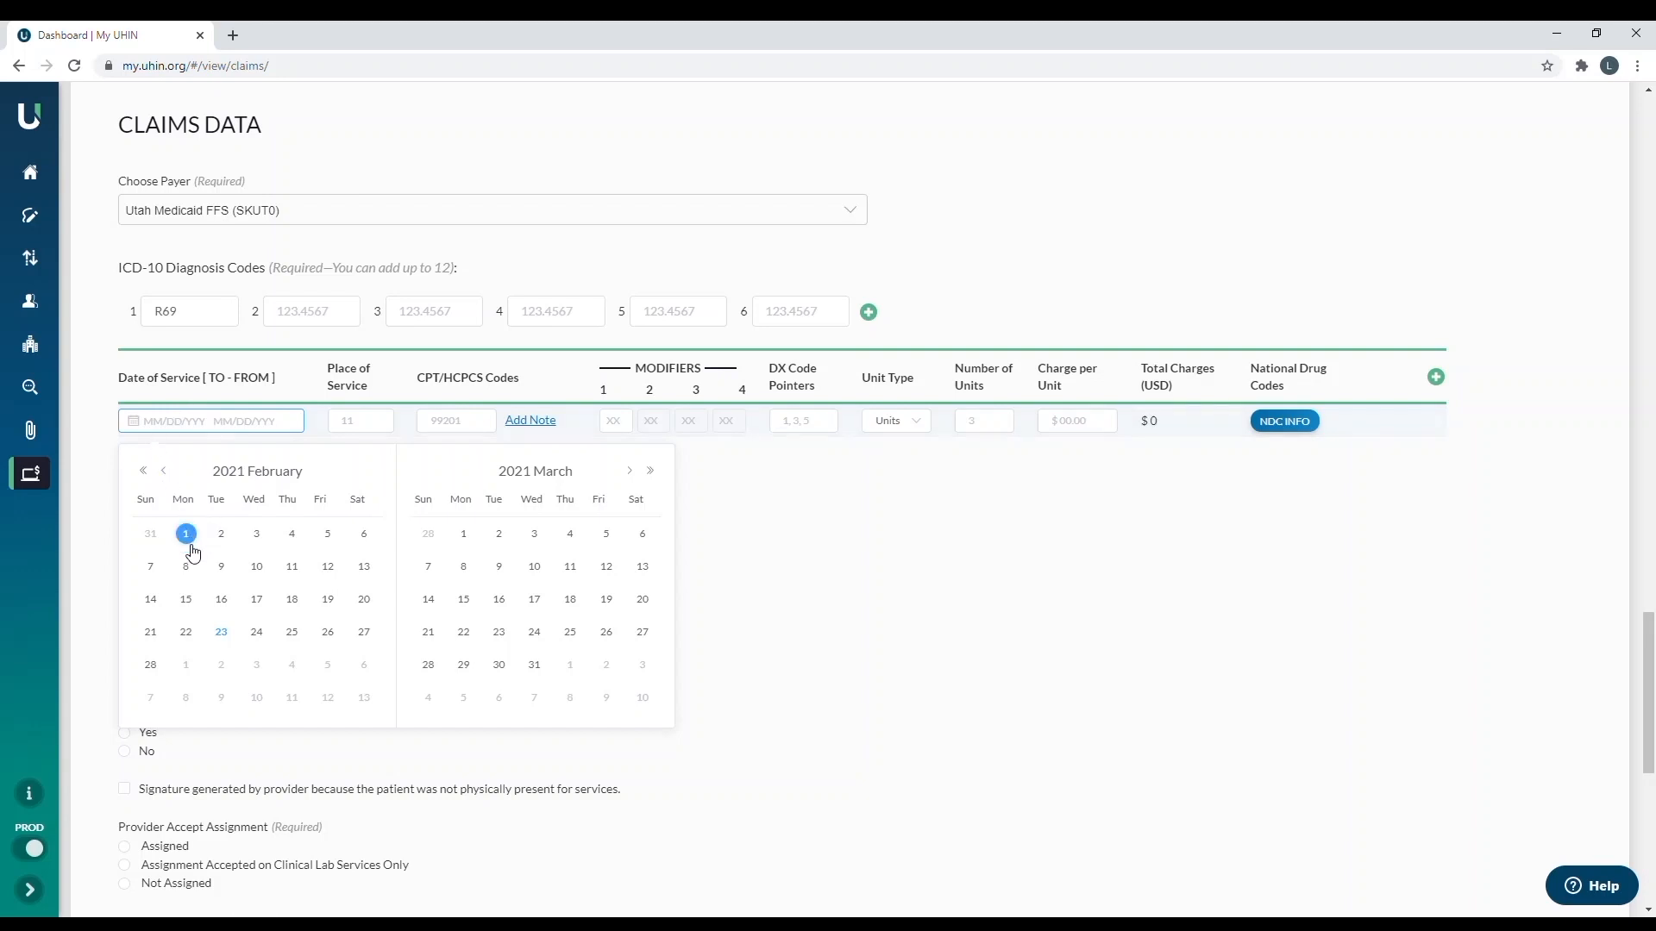
{"action": "left_click", "coordinate": [186, 566]}
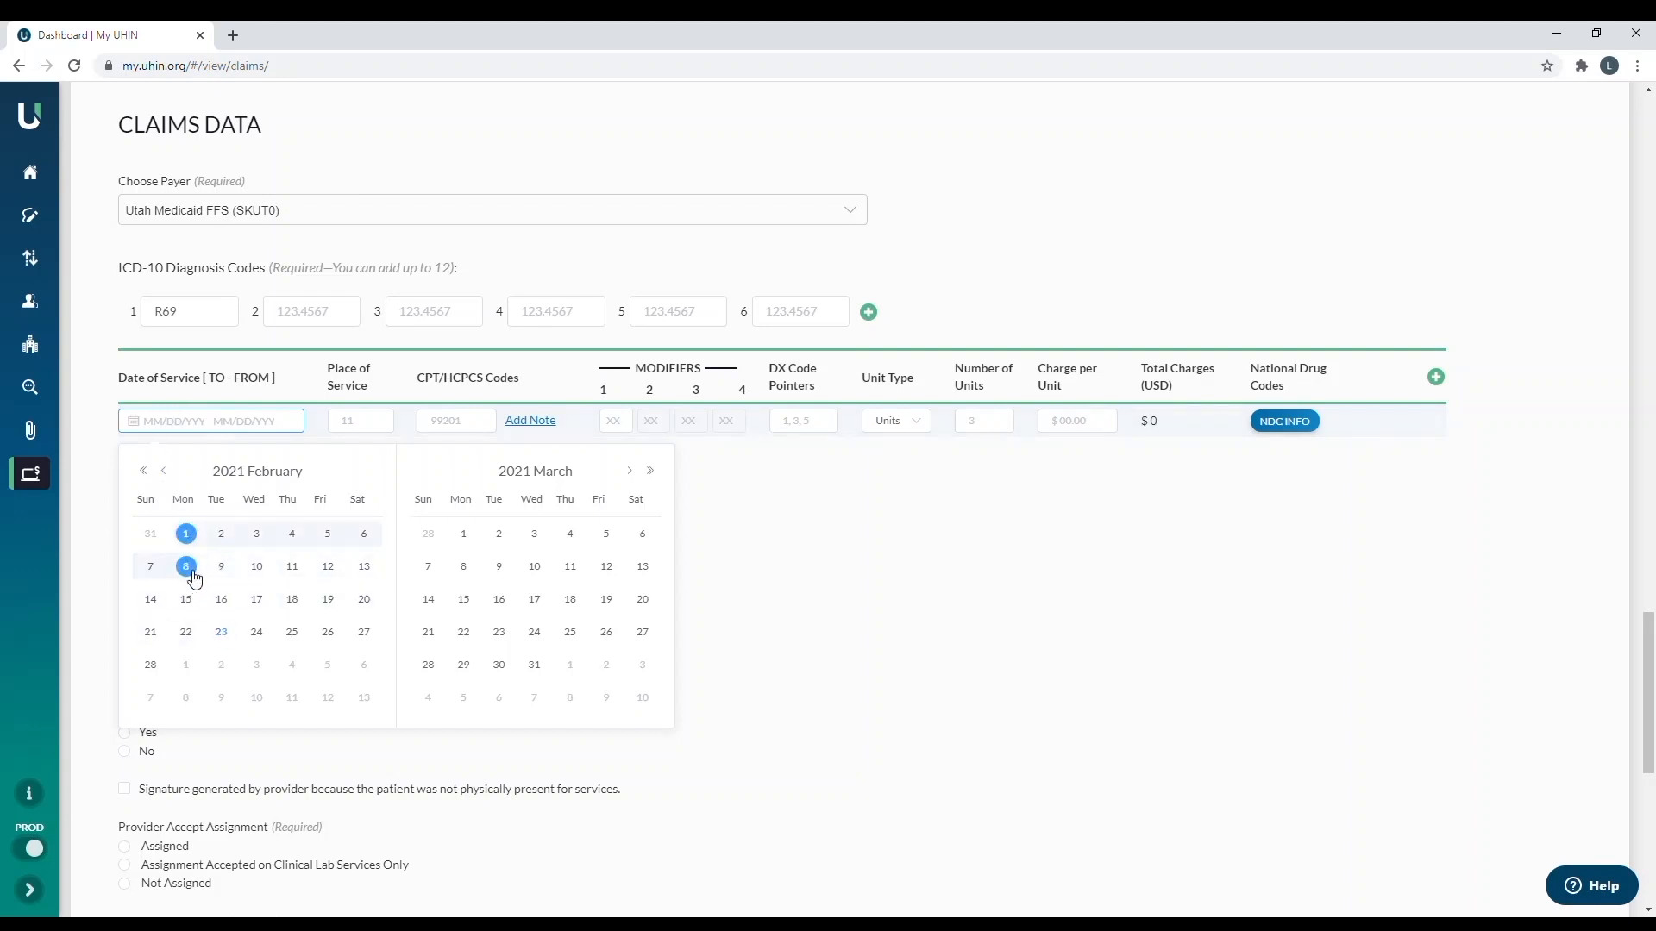
{"action": "left_click", "coordinate": [186, 566]}
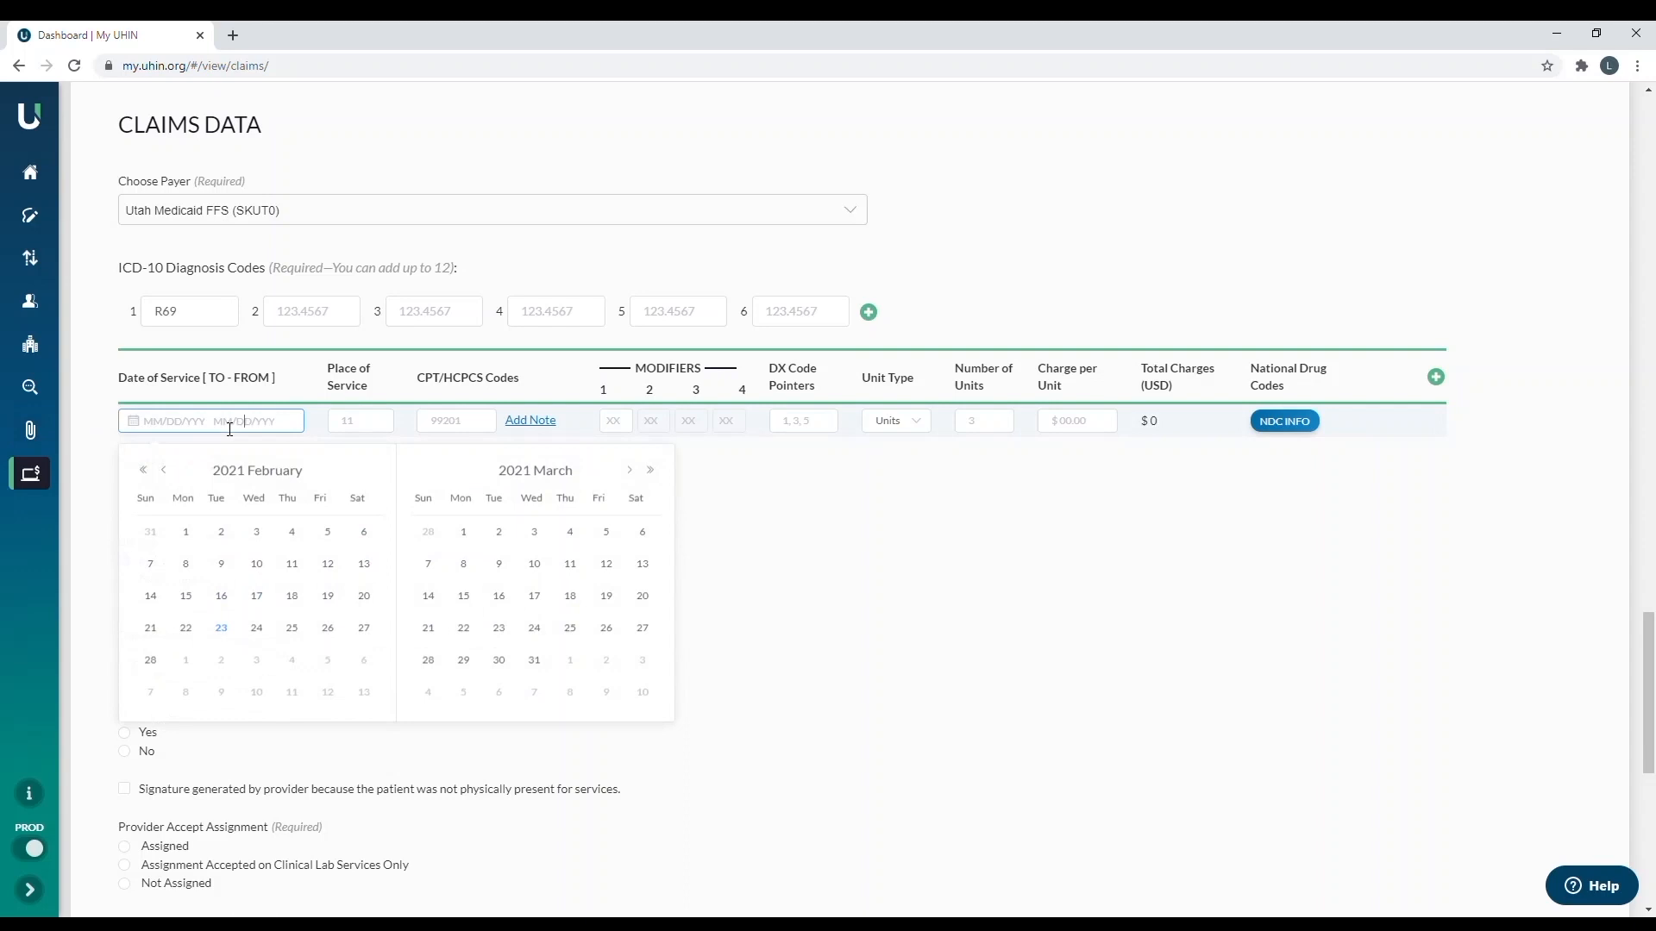
{"action": "type", "text": "02"}
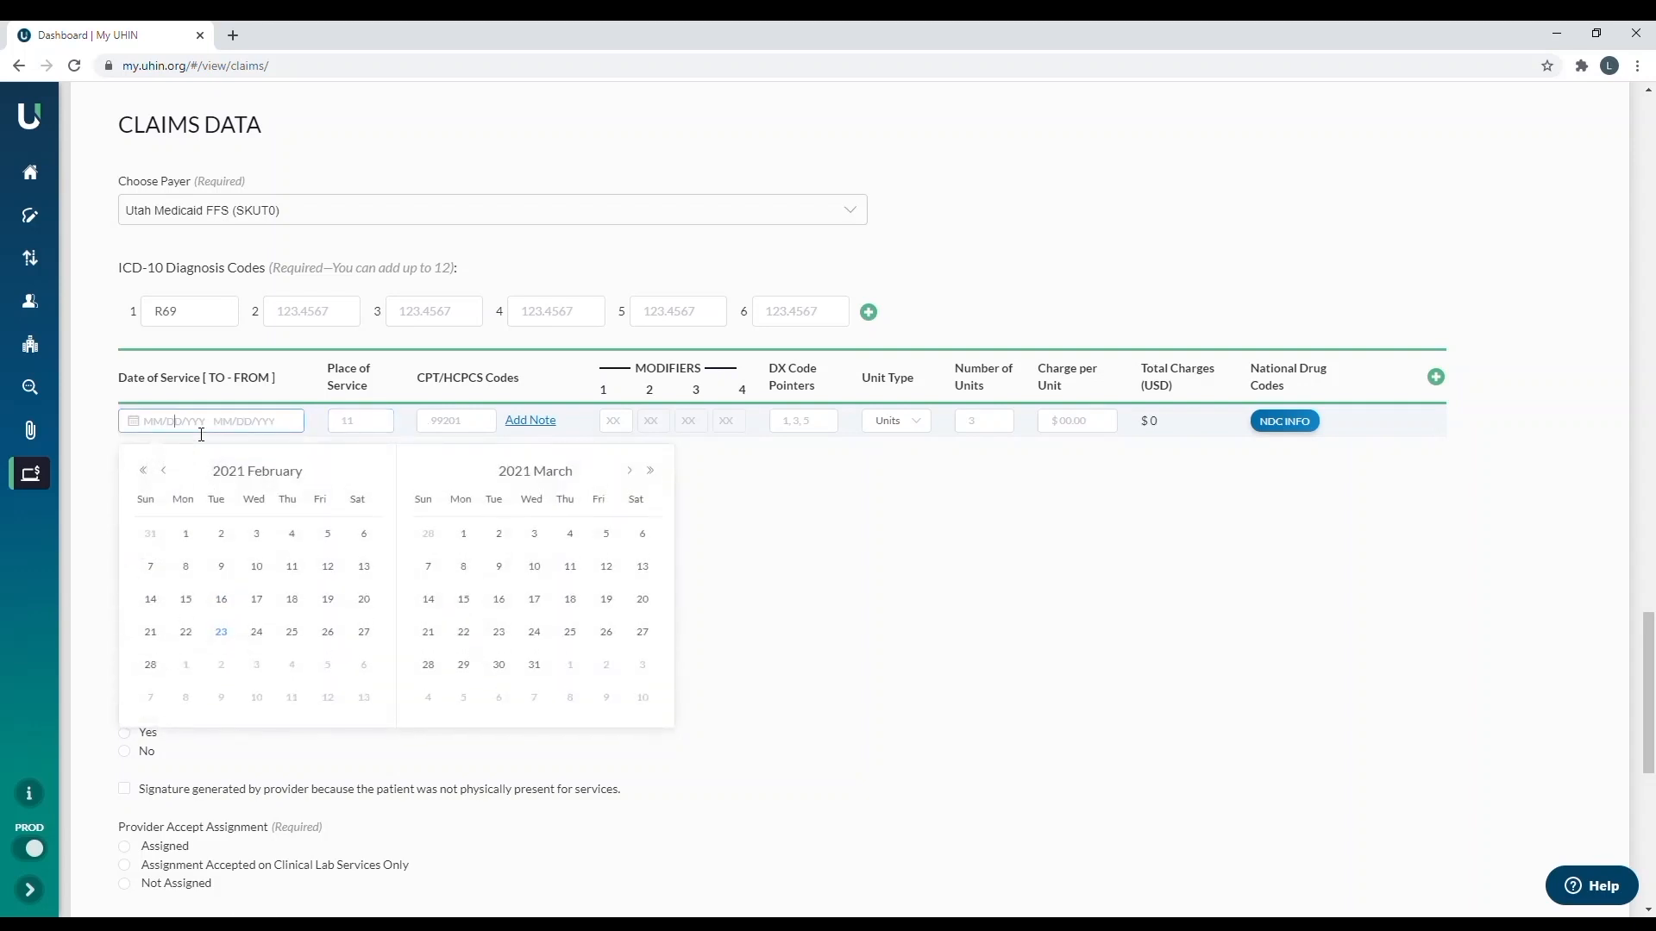
{"action": "type", "text": "0"}
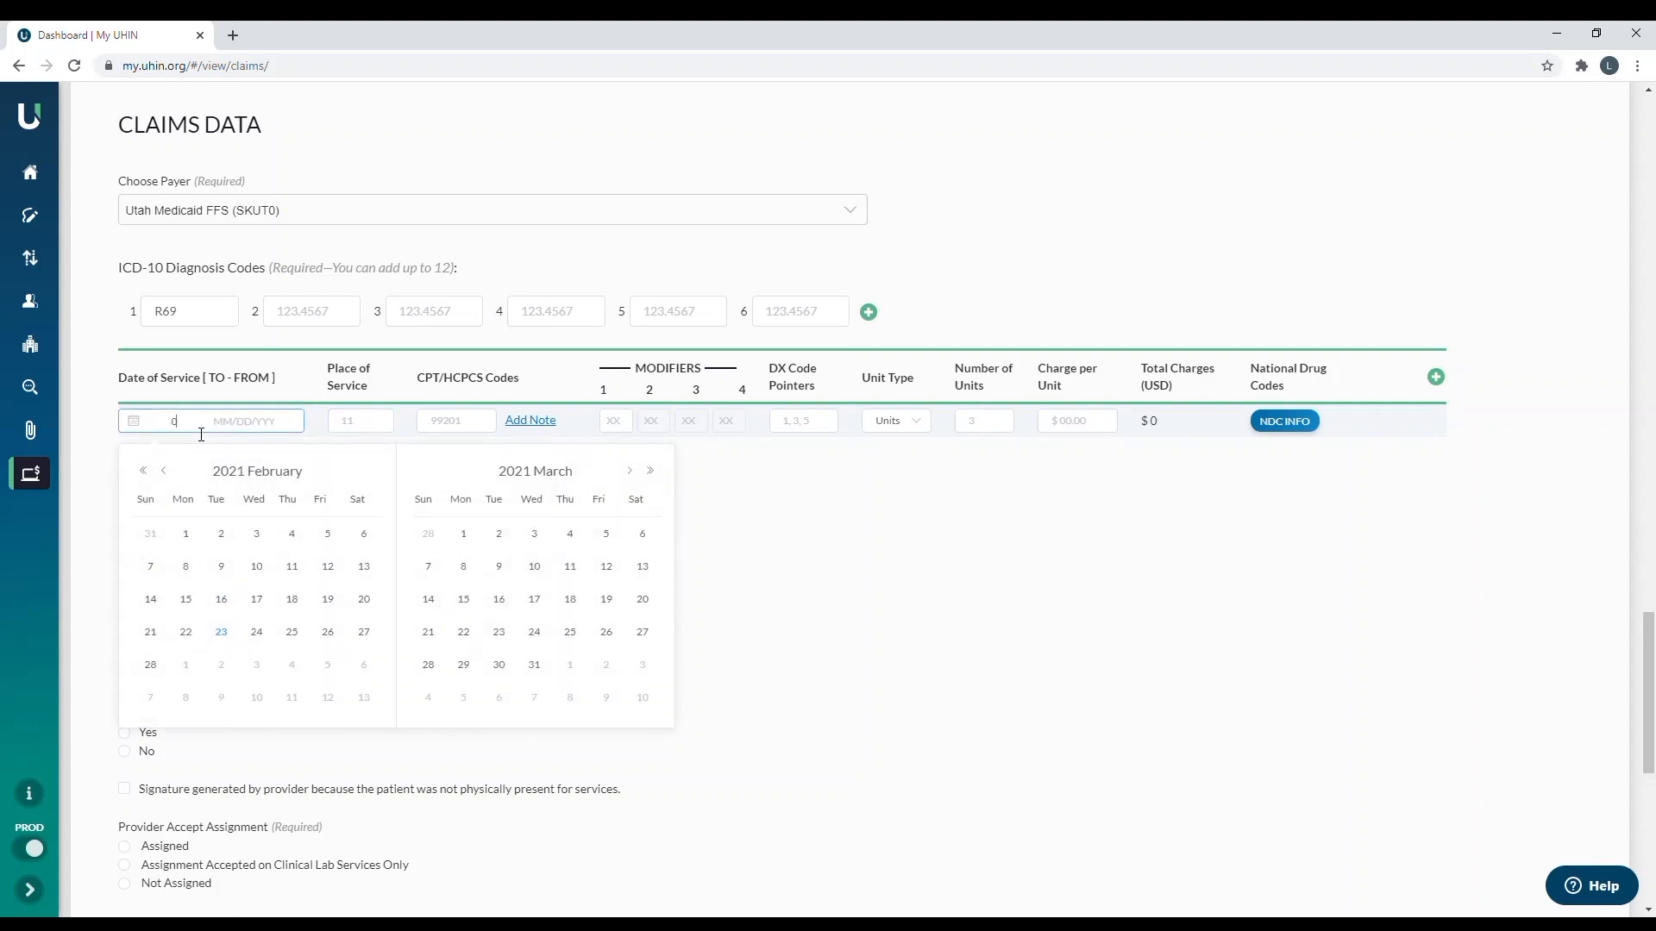
{"action": "type", "text": "02/01/2021"}
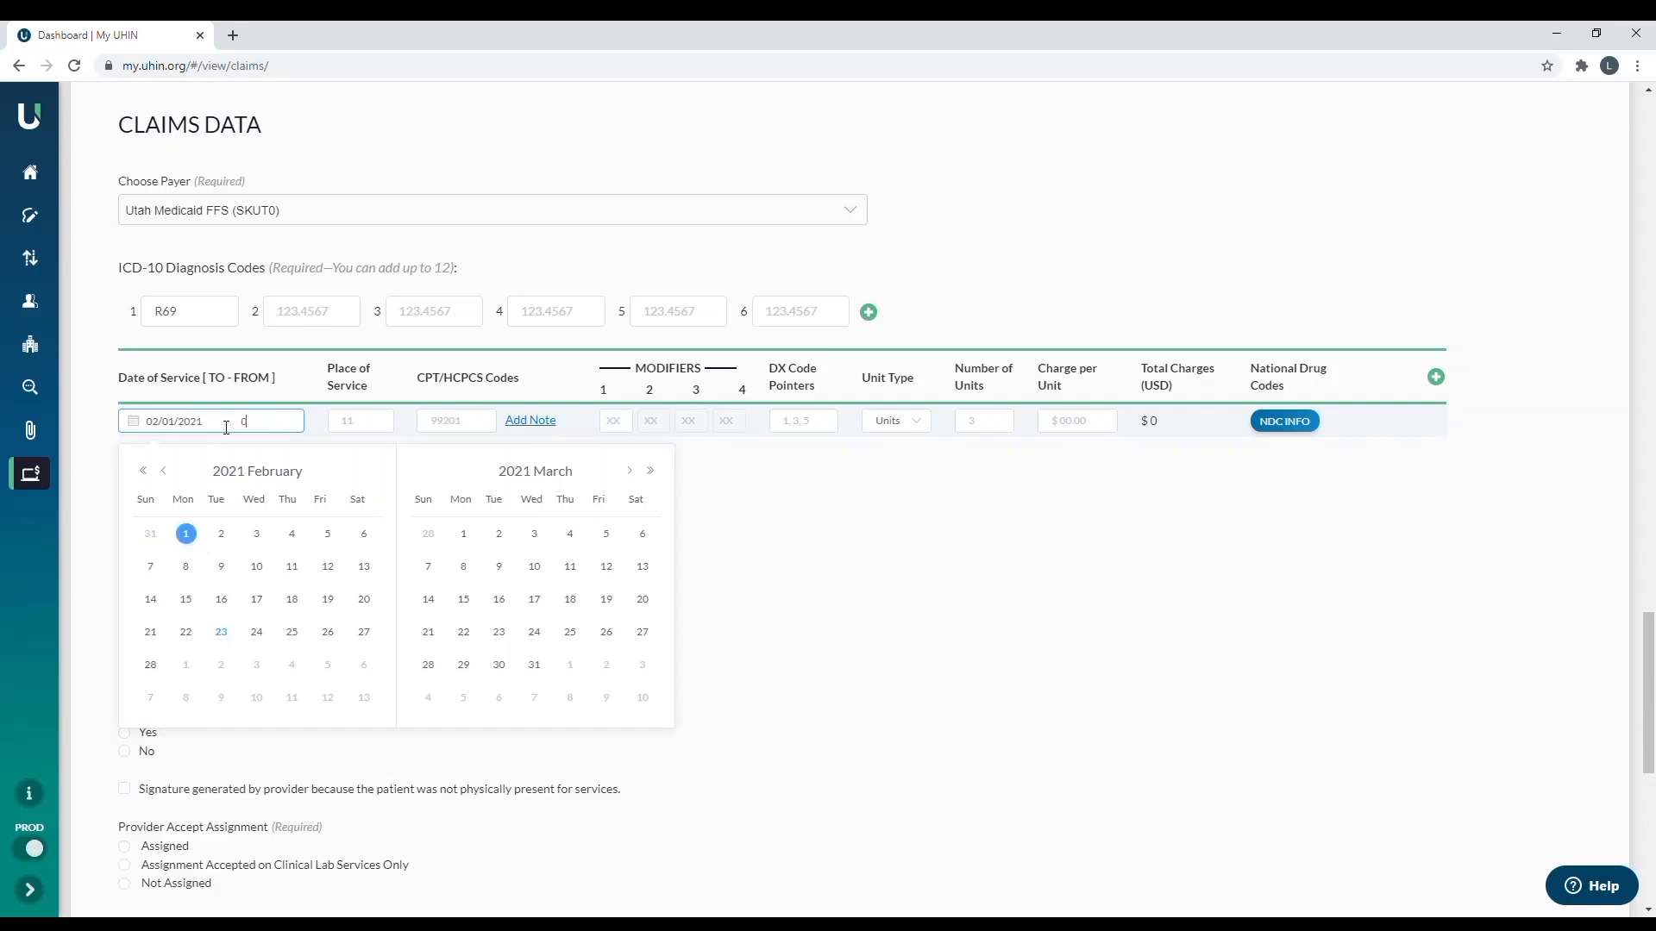
{"action": "type", "text": "02/01/2021"}
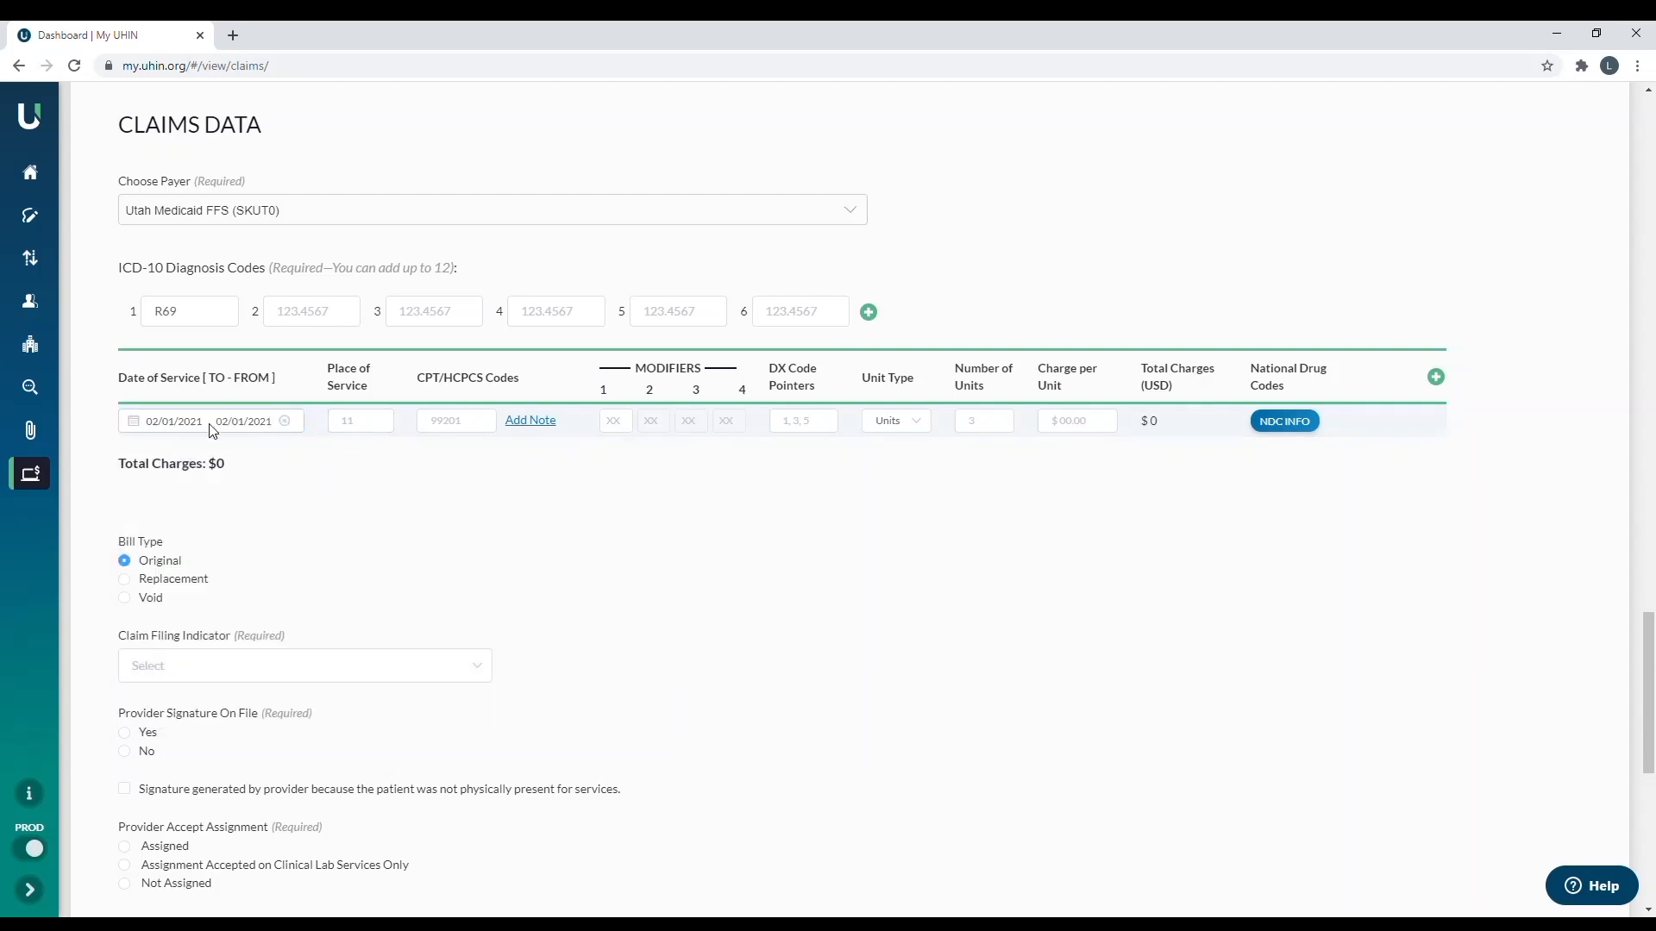
{"action": "left_click", "coordinate": [174, 420]}
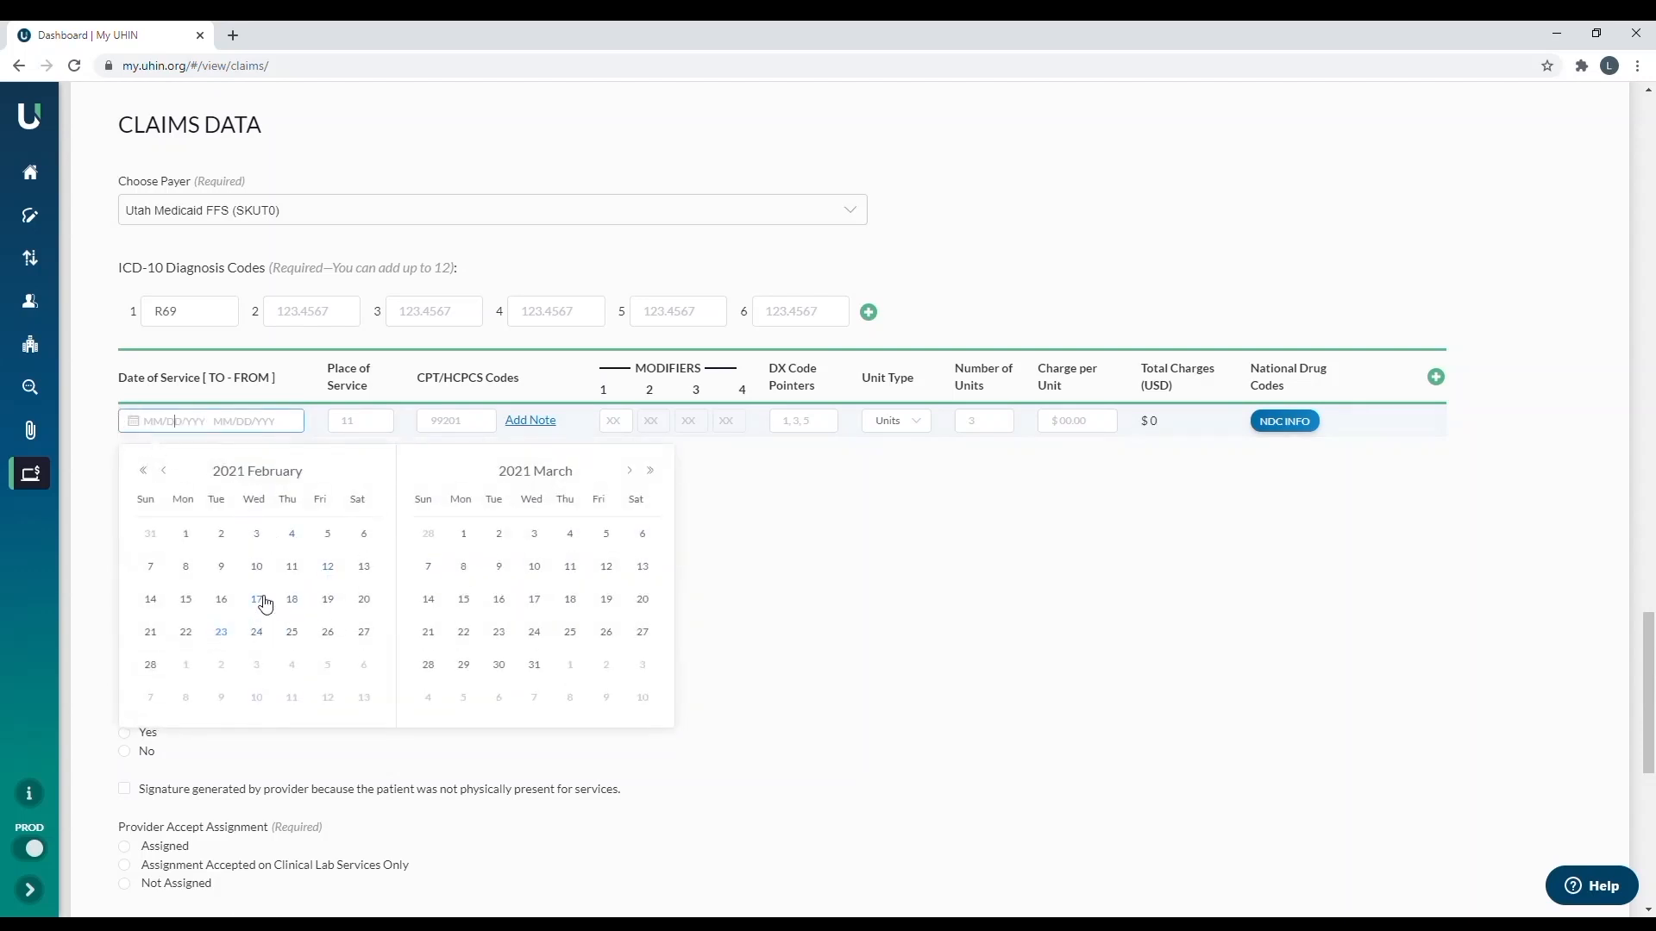
{"action": "left_click", "coordinate": [255, 599]}
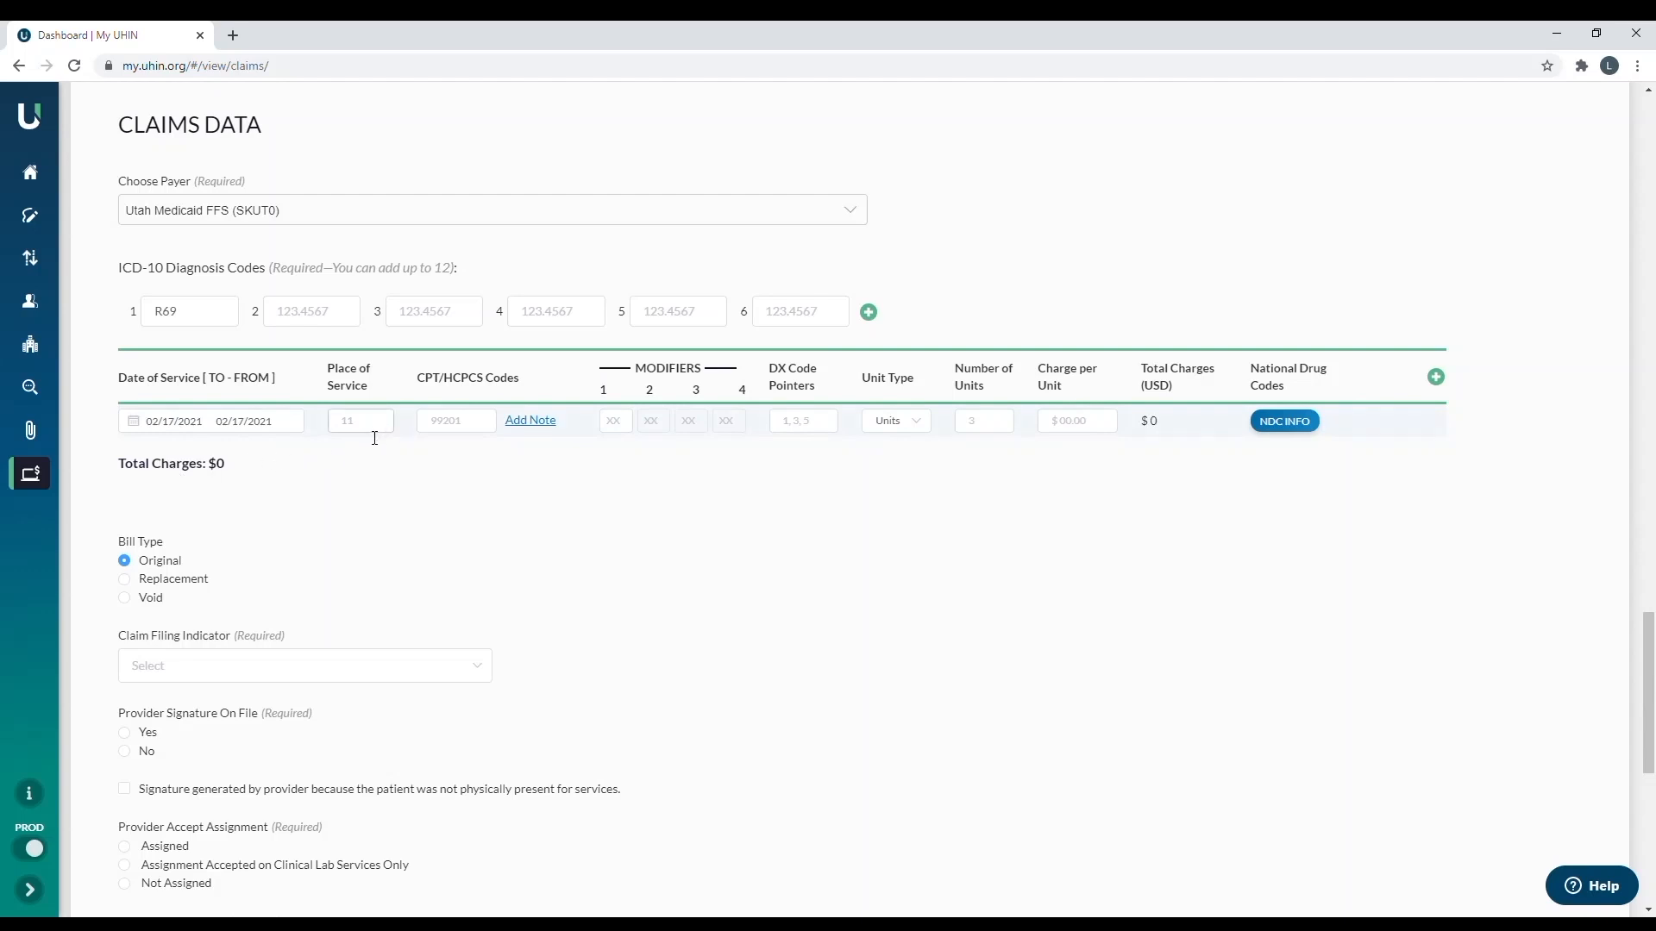
- Enter place of service 11 and CPT code 99201, closing the empty note popup
{"action": "left_click", "coordinate": [360, 420]}
{"action": "type", "text": "11"}
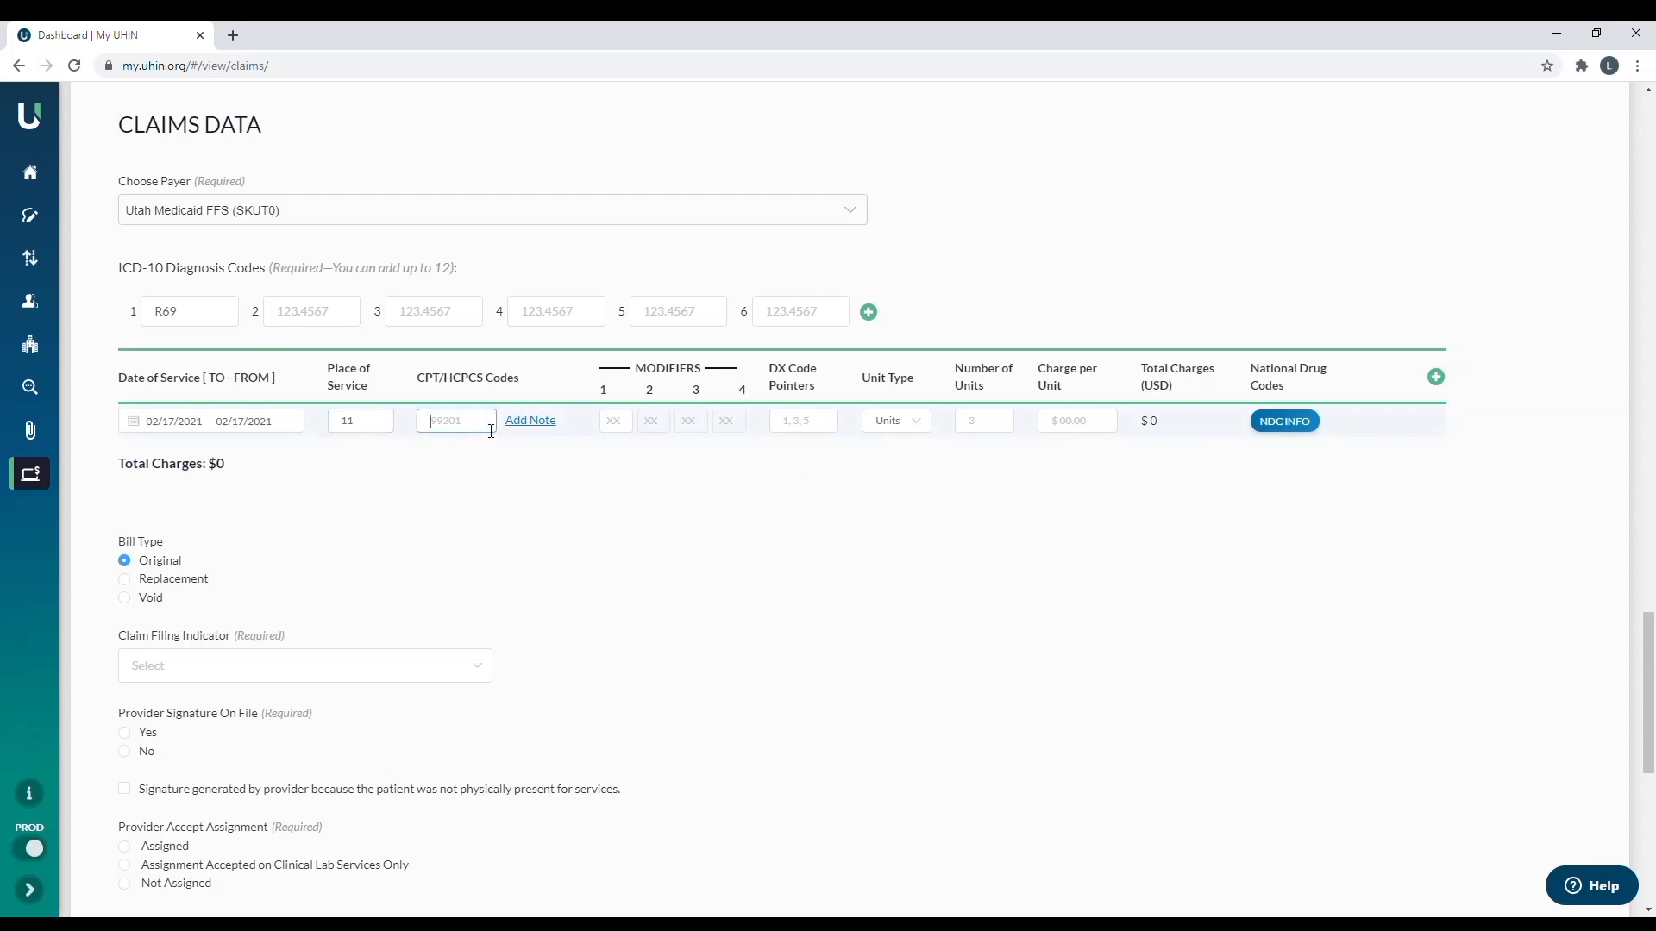
{"action": "type", "text": "99201"}
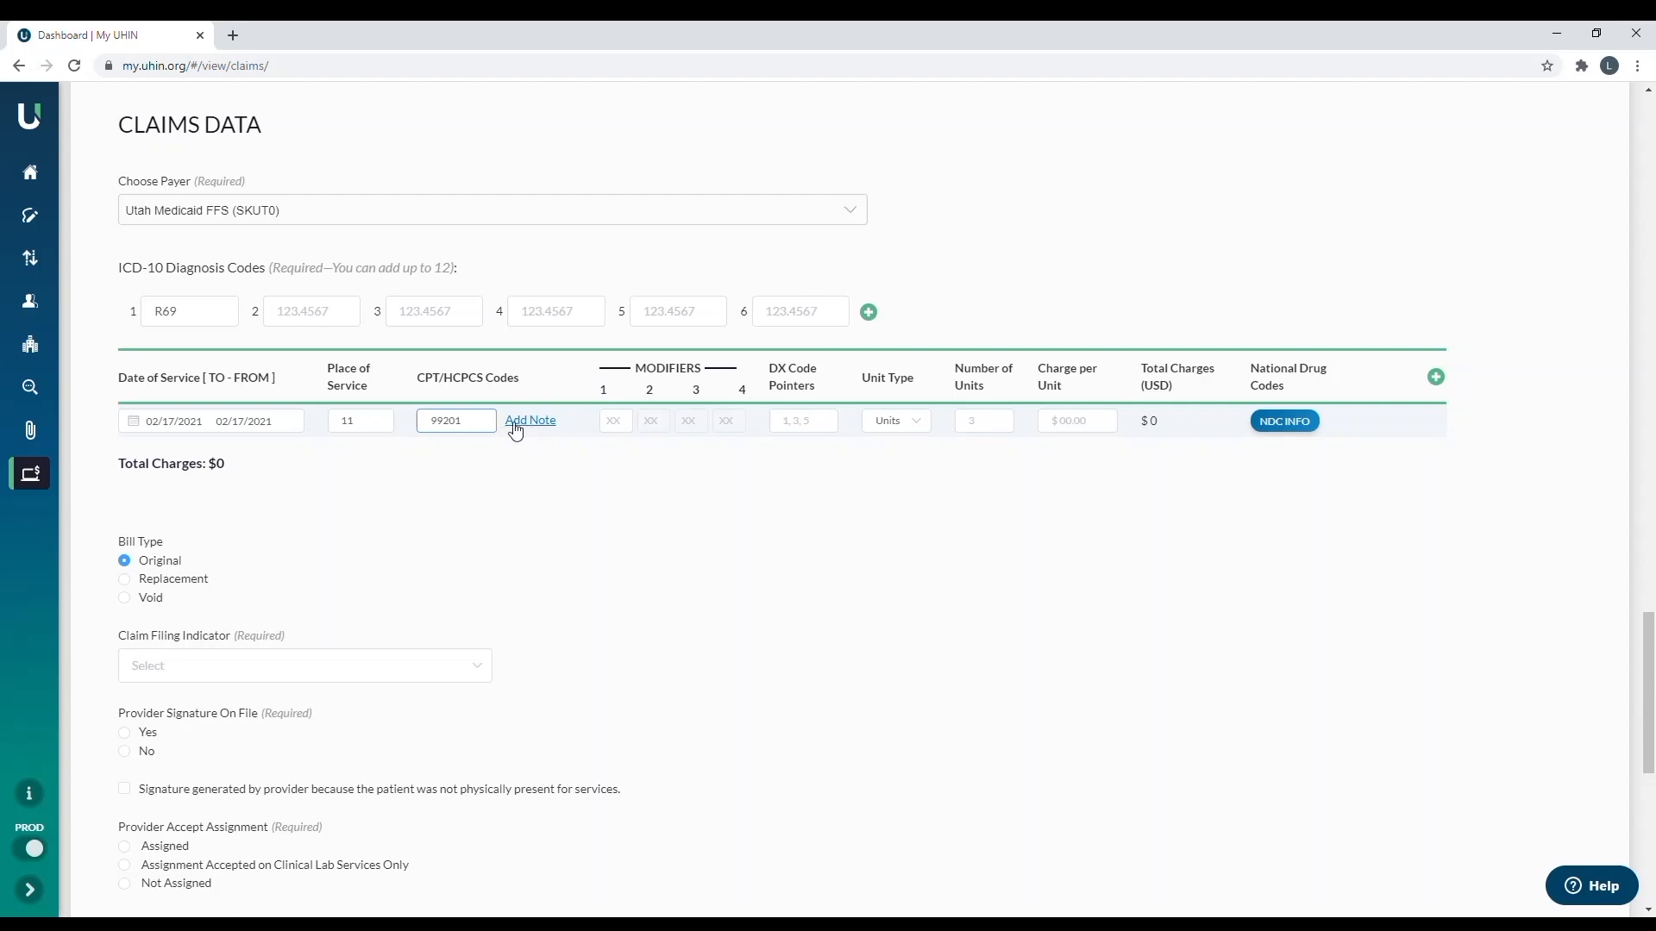
{"action": "left_click", "coordinate": [530, 420]}
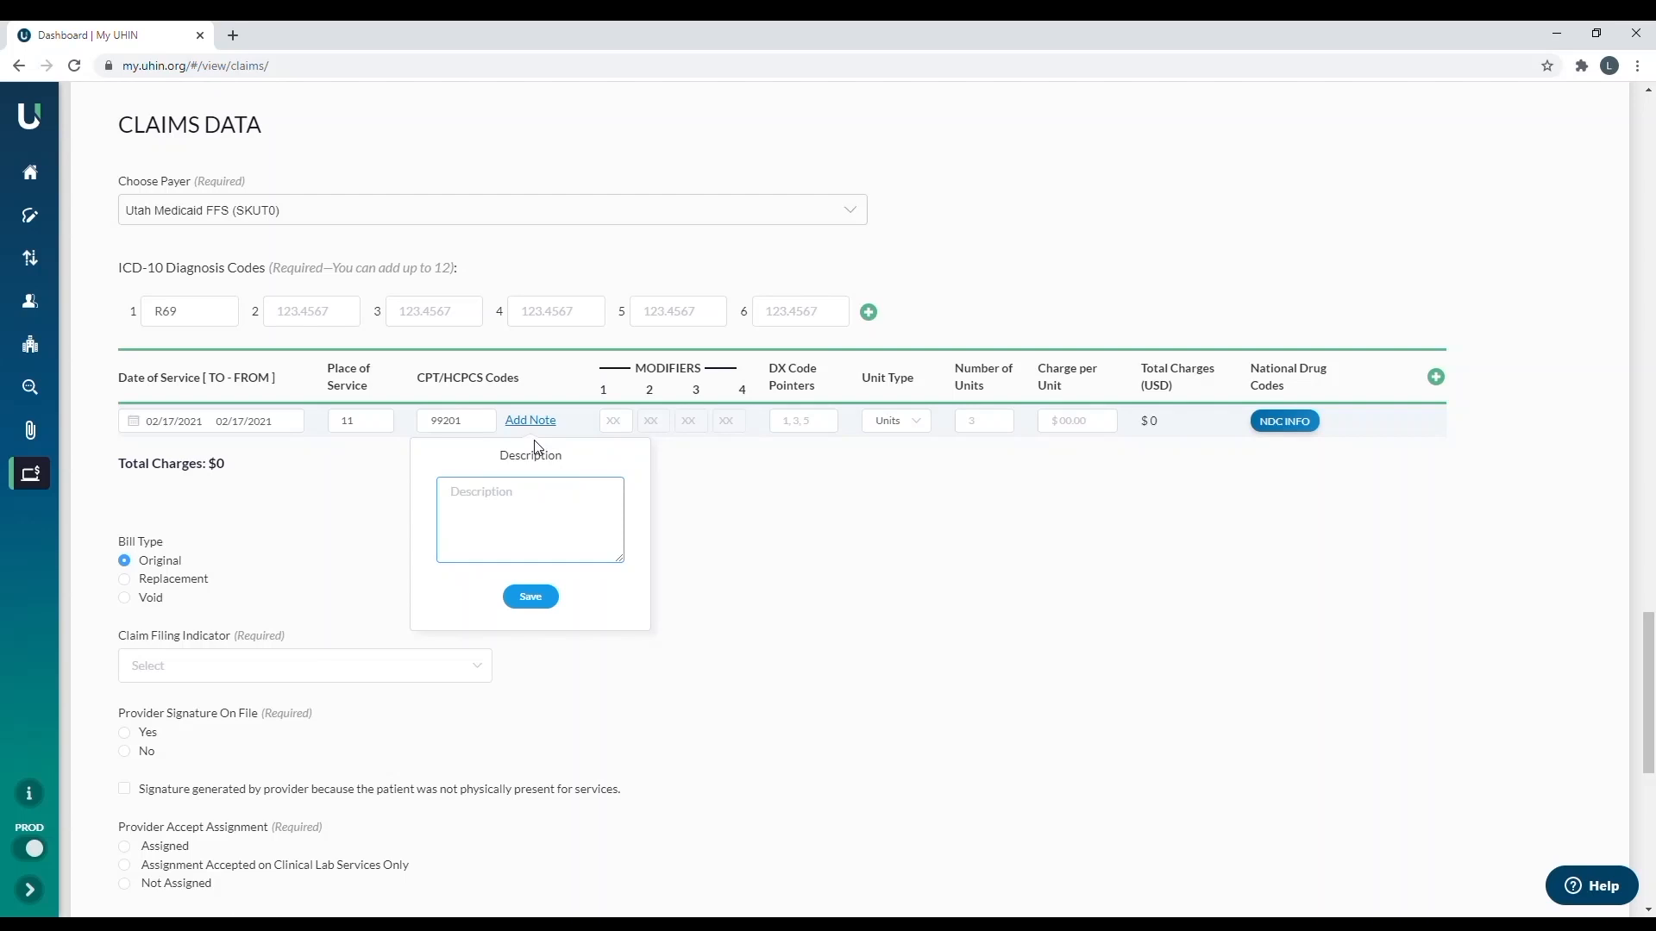
{"action": "mouse_move", "coordinate": [522, 519]}
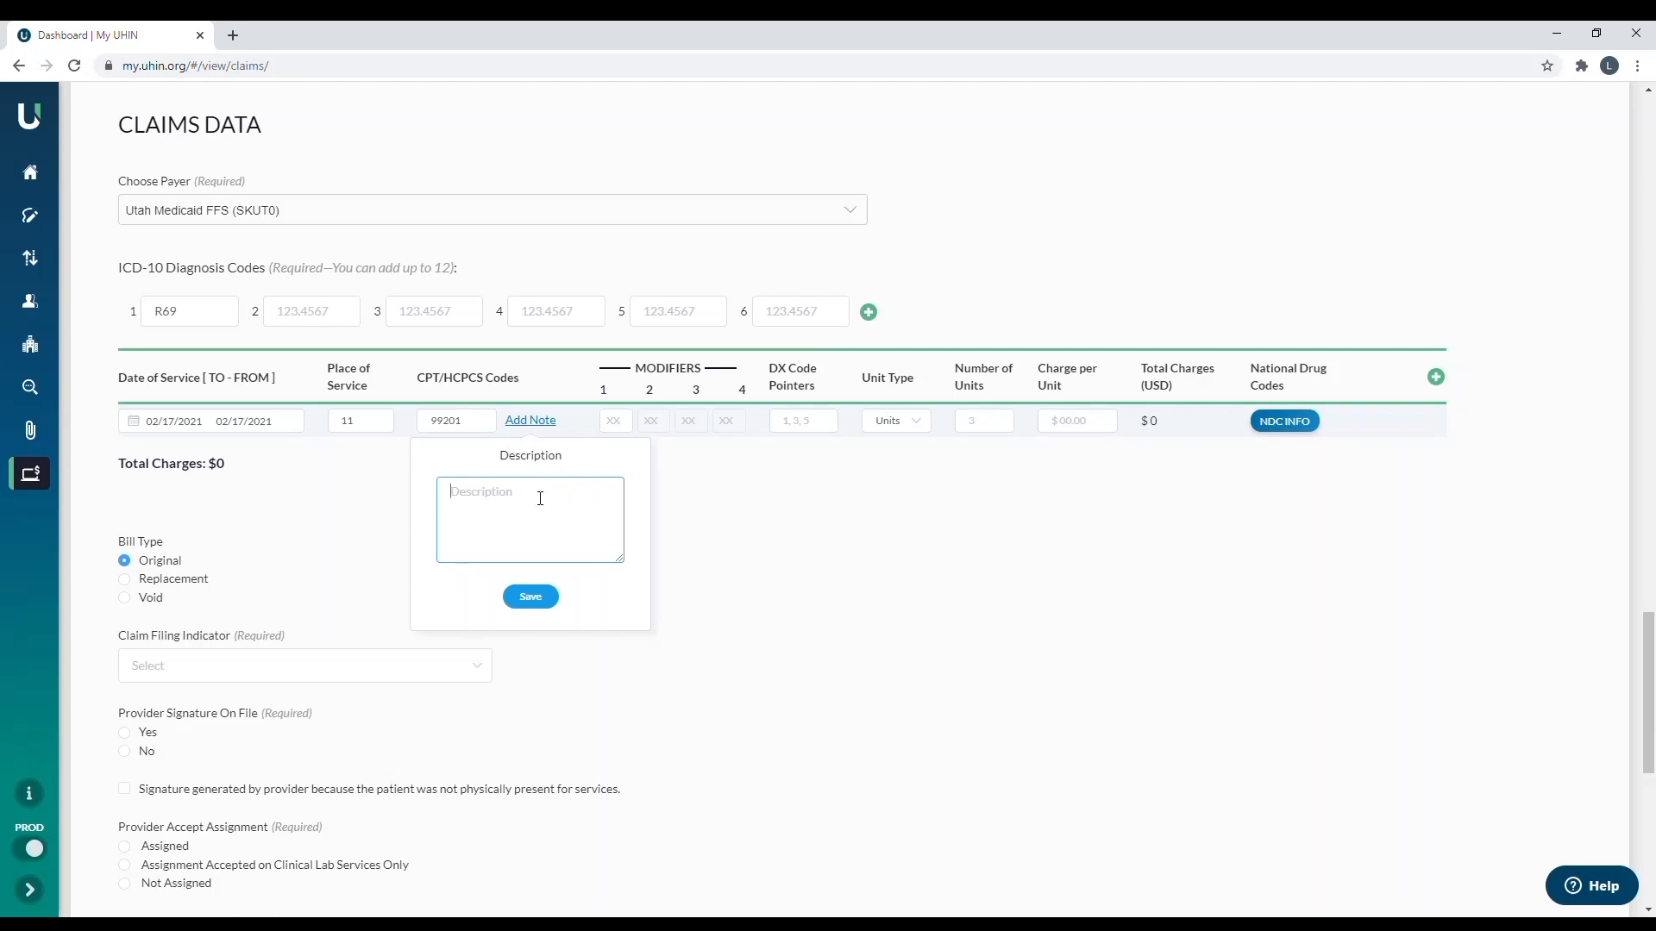
{"action": "mouse_move", "coordinate": [531, 472]}
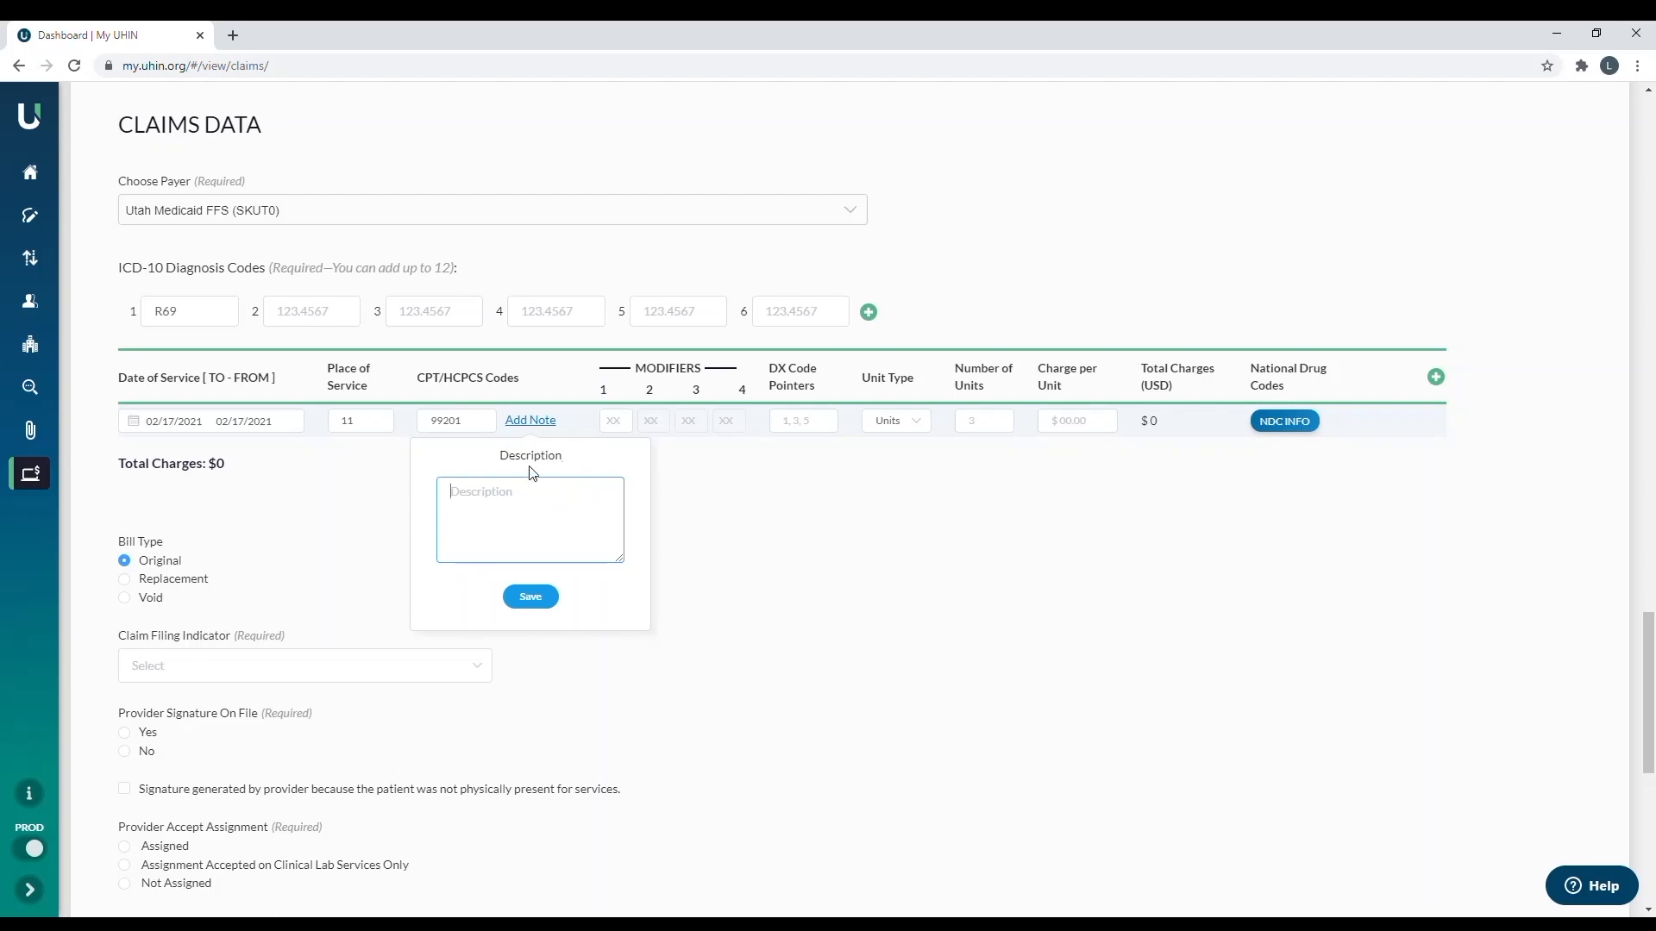
{"action": "left_click", "coordinate": [531, 595]}
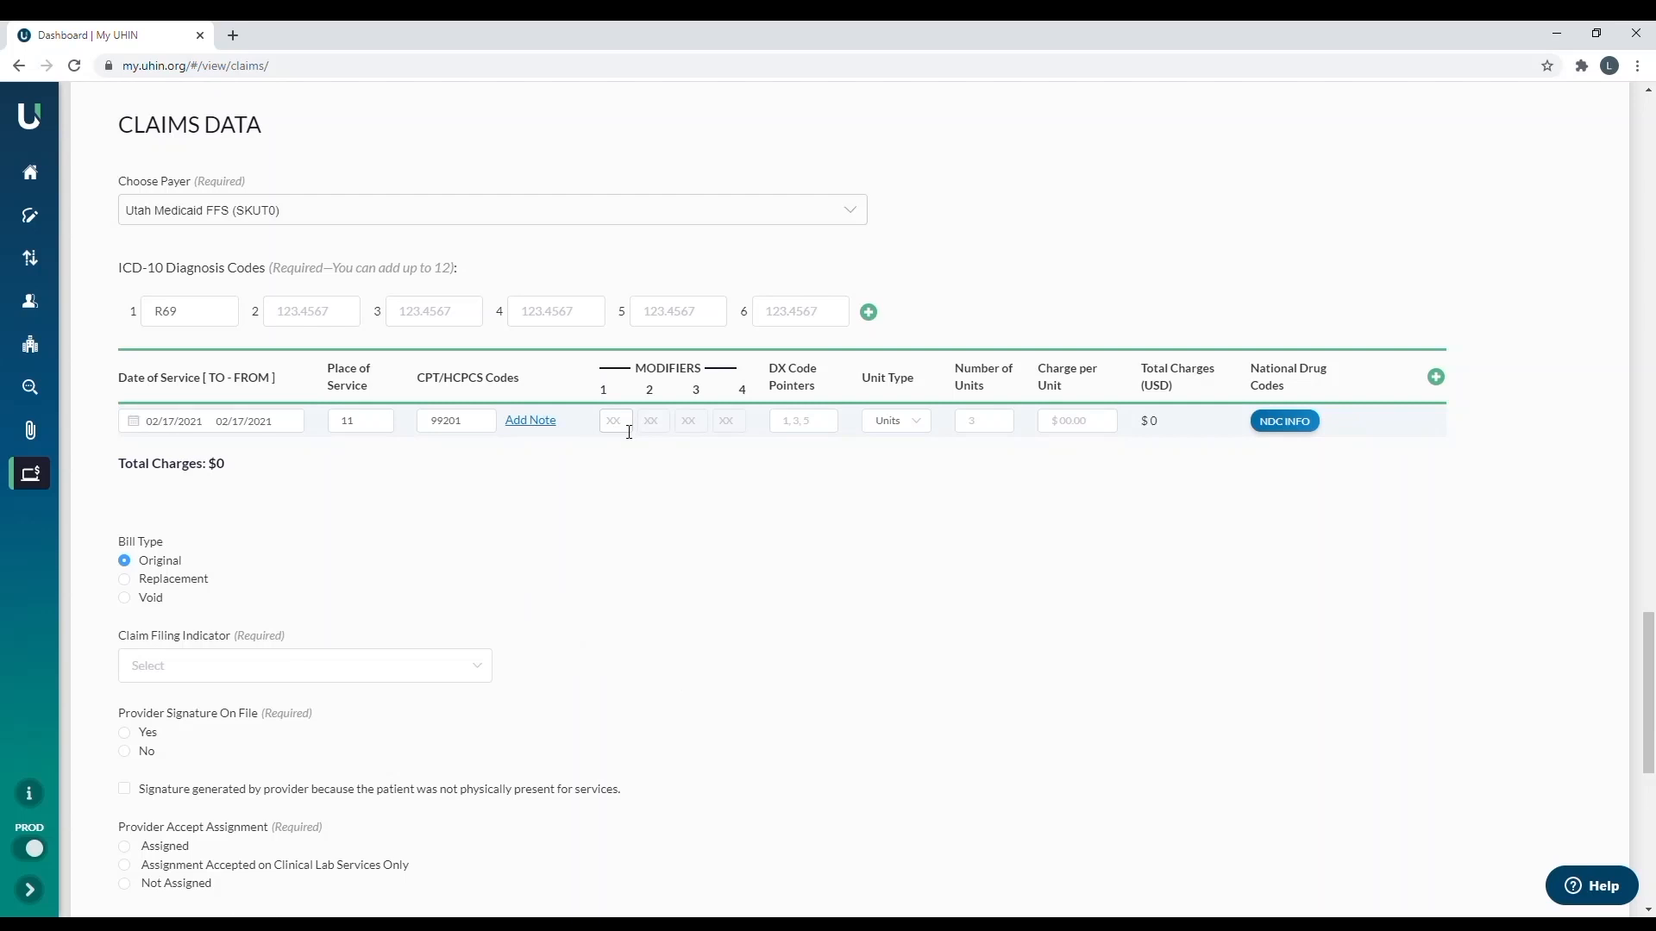
{"action": "mouse_move", "coordinate": [688, 425]}
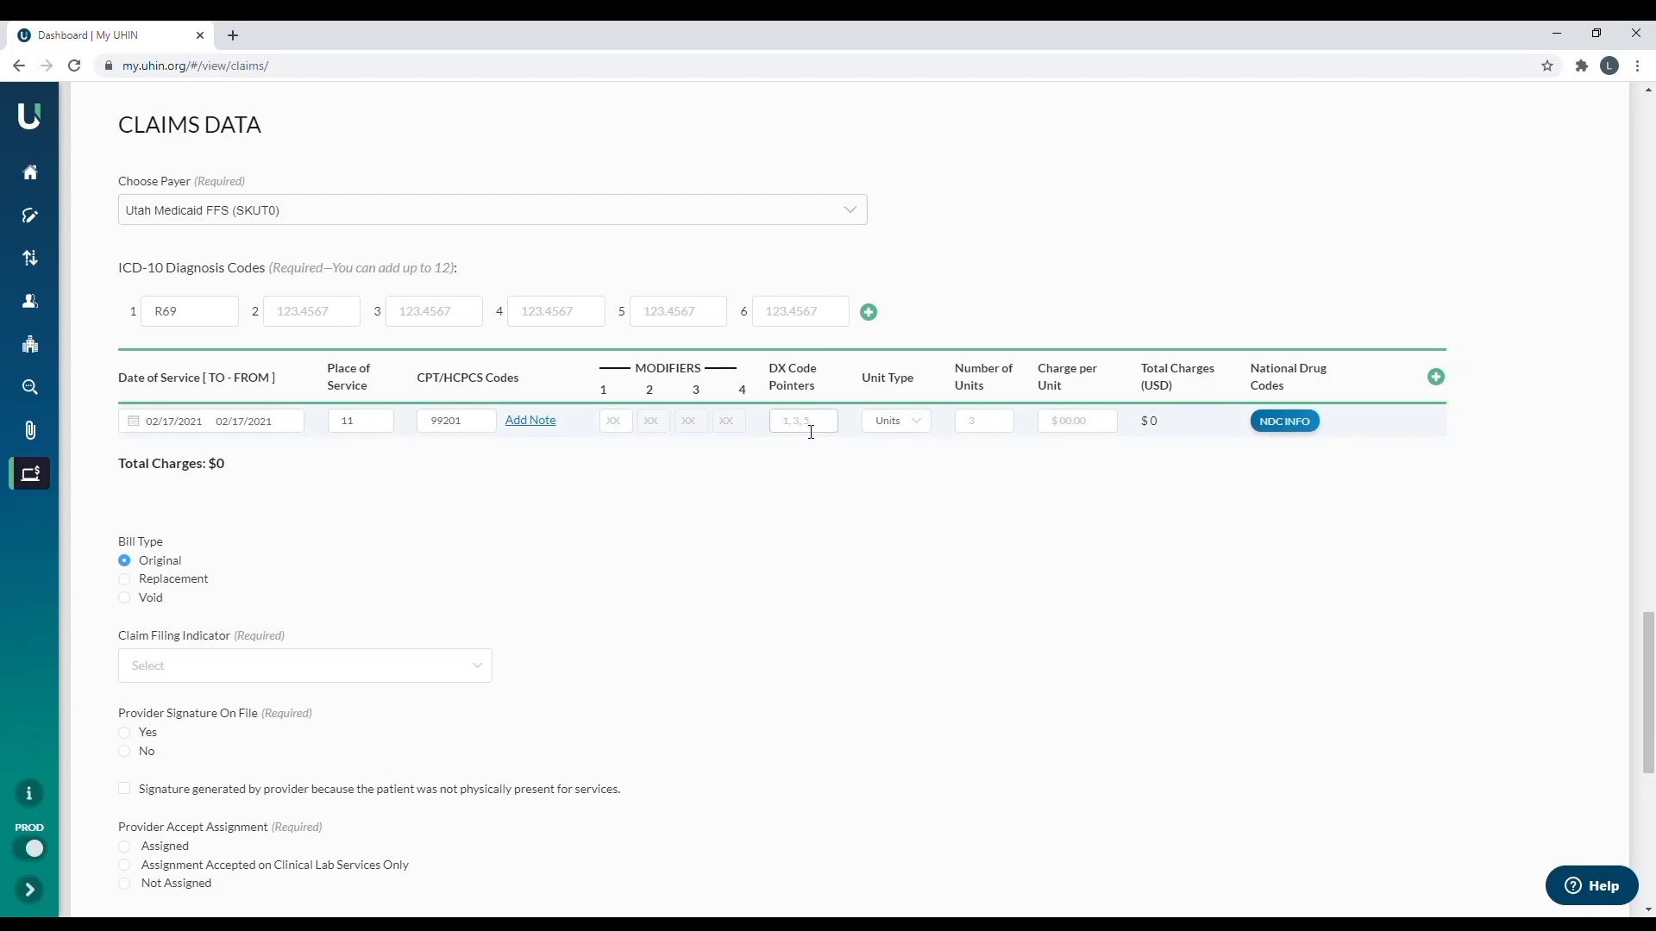
- Set DX code pointer 1, 1 unit, and charge per unit 100.00
{"action": "left_click", "coordinate": [803, 420]}
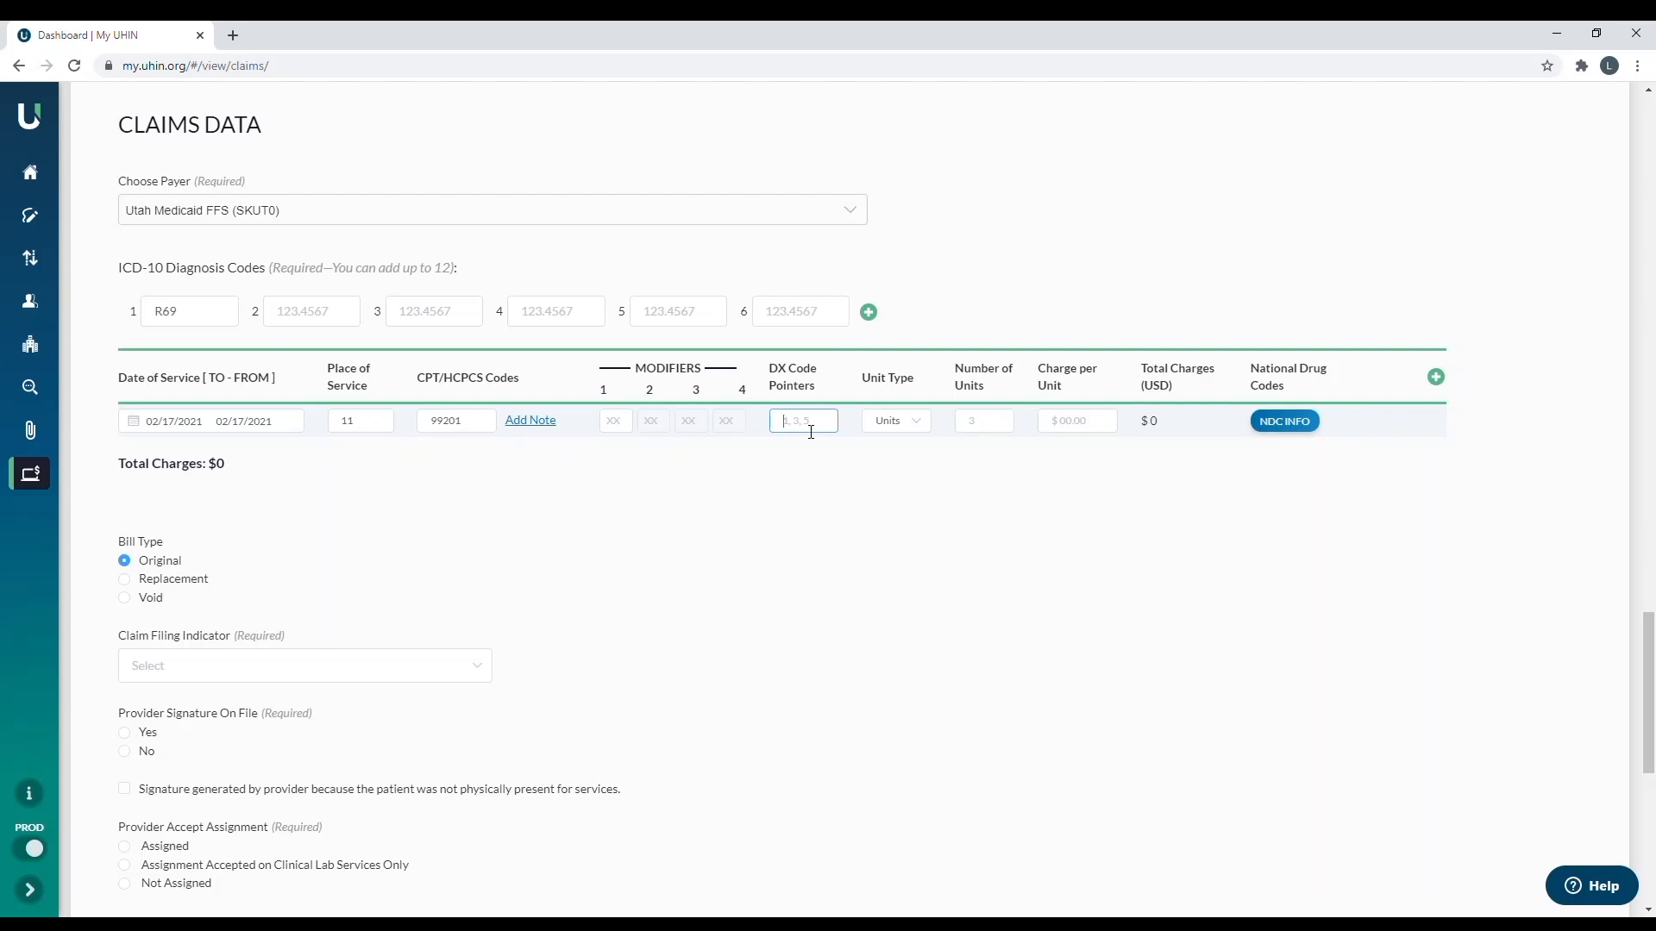
{"action": "type", "text": "1"}
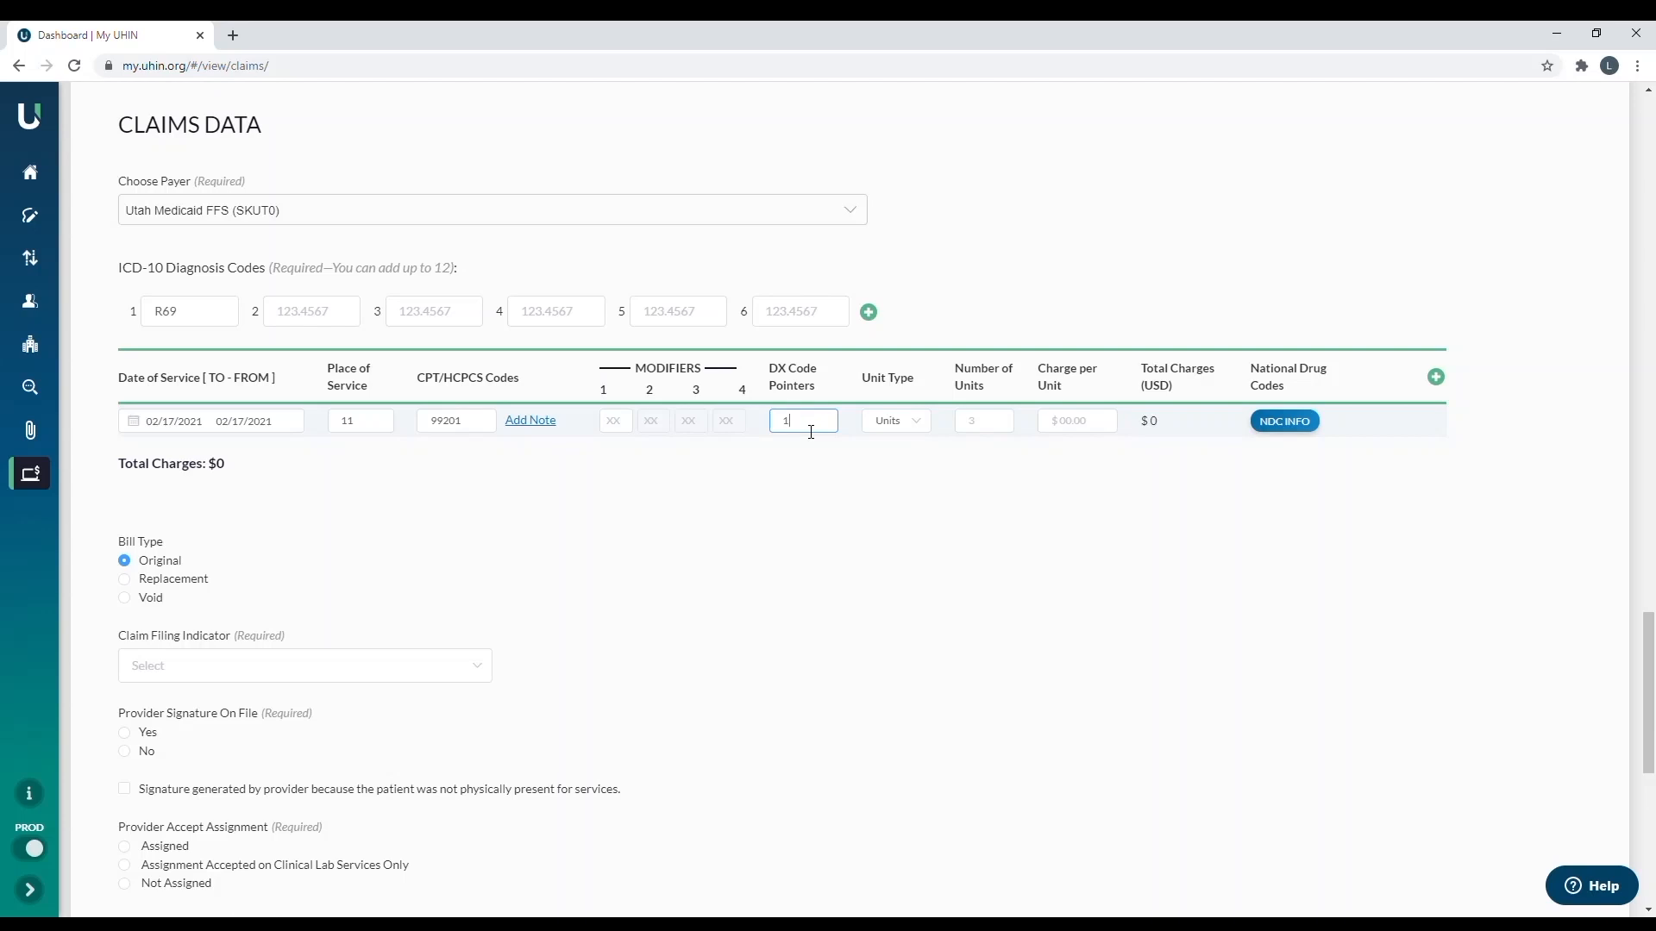
{"action": "type", "text": ",2,4,"}
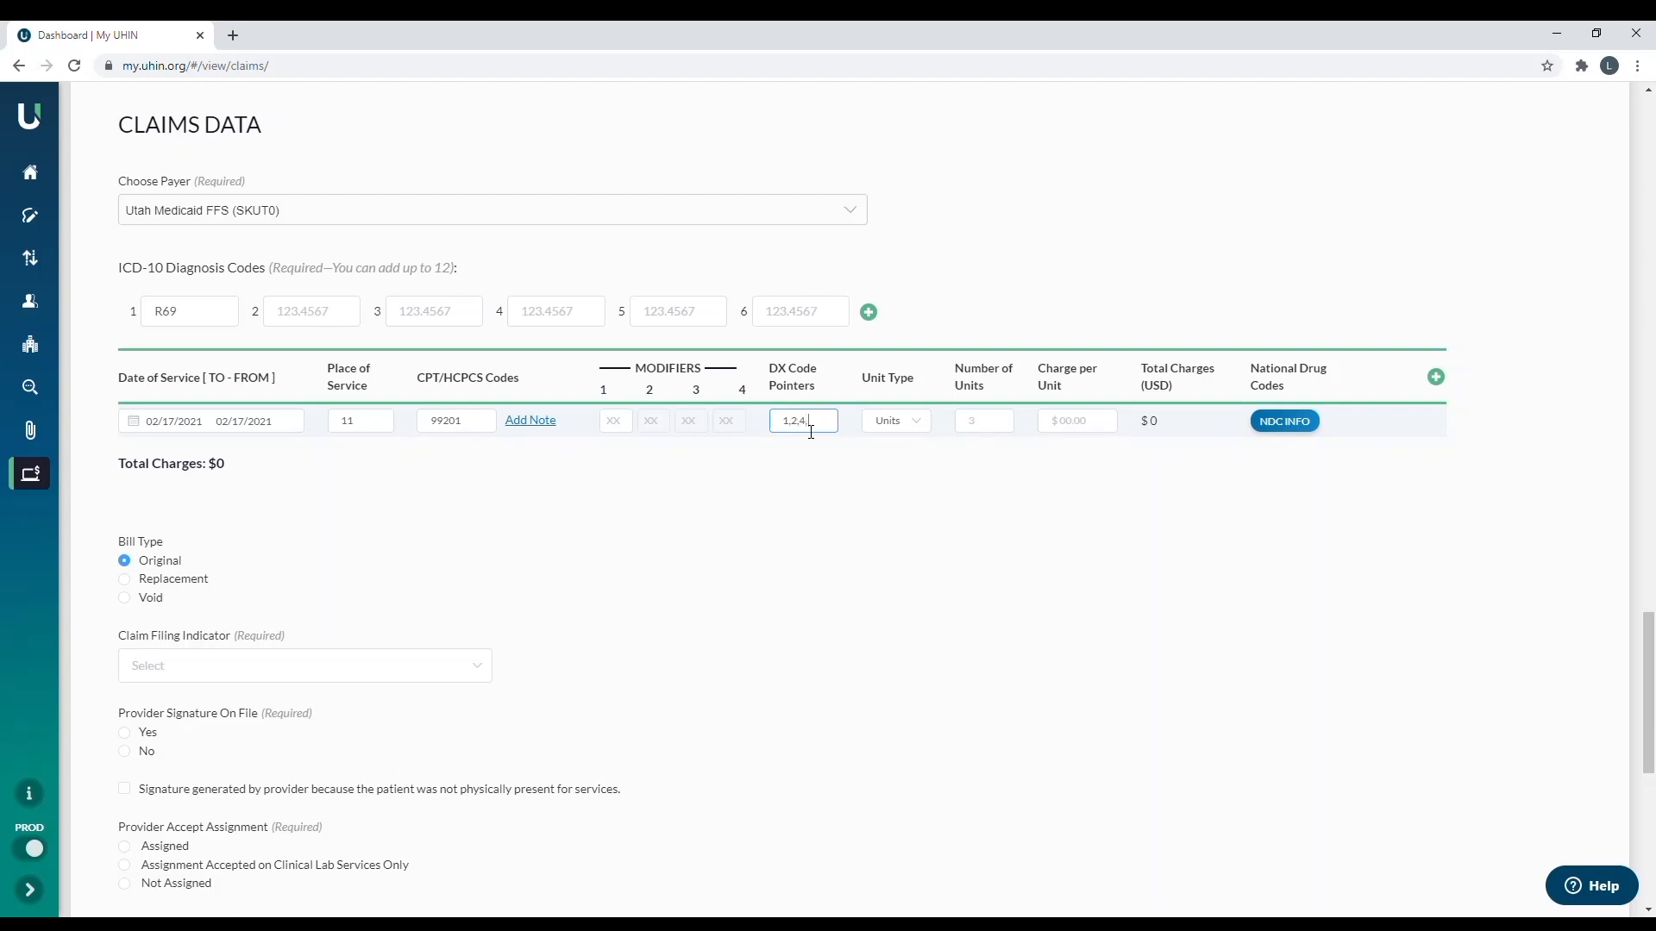
{"action": "type", "text": "5"}
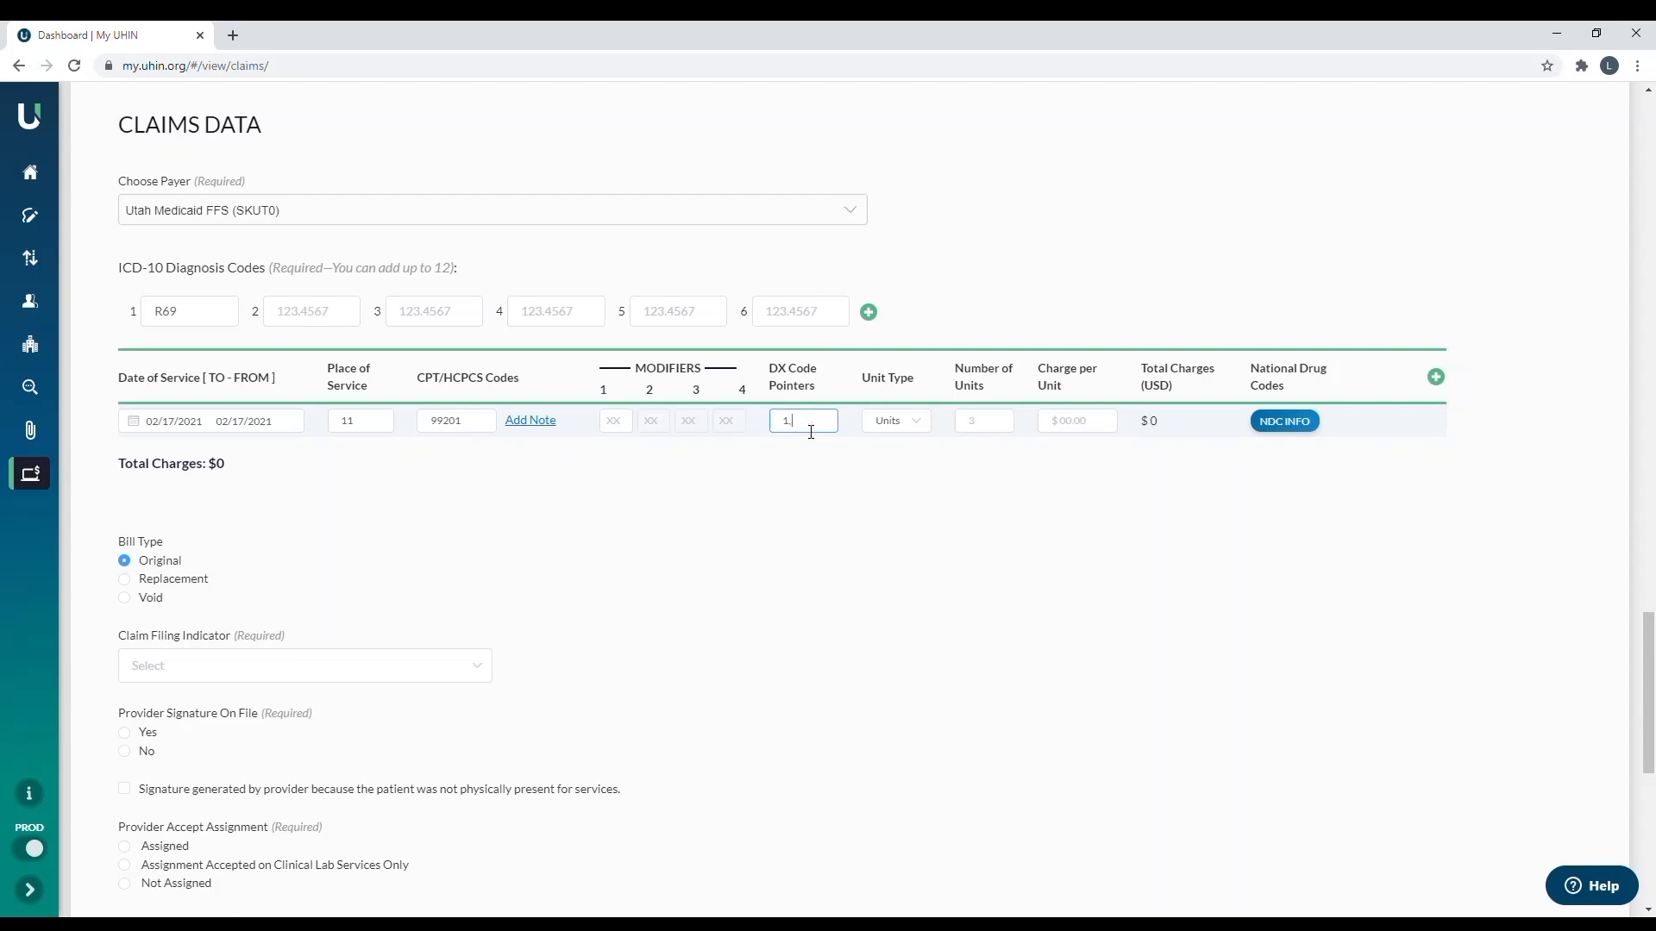
{"action": "left_click", "coordinate": [895, 420]}
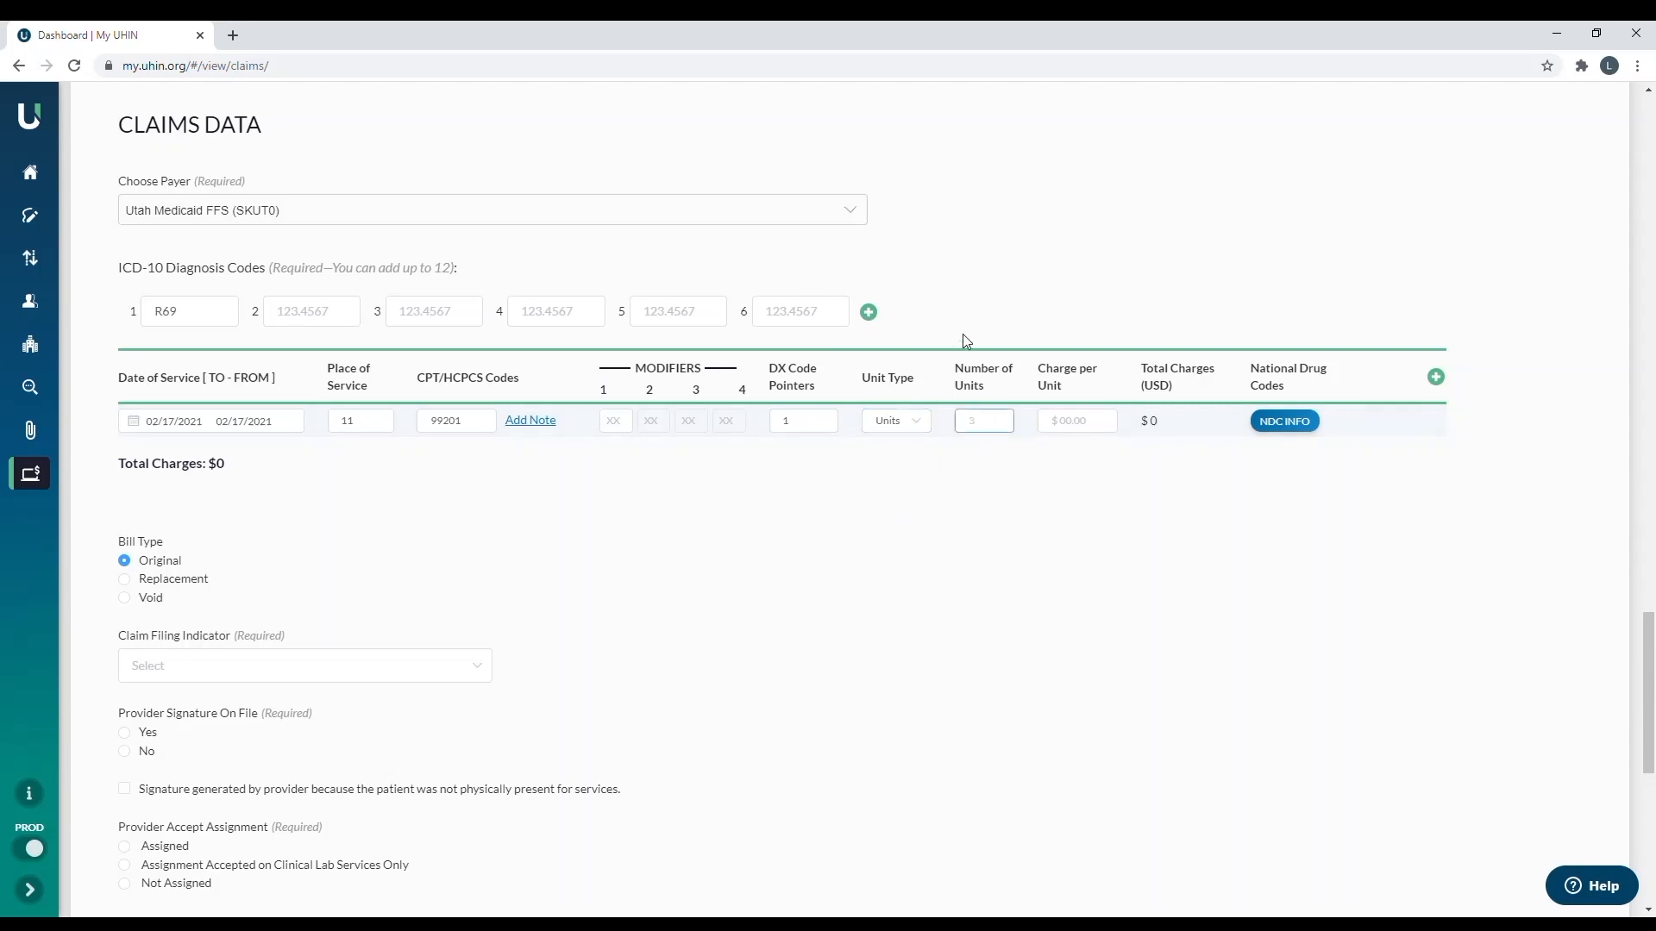
{"action": "left_click", "coordinate": [983, 420]}
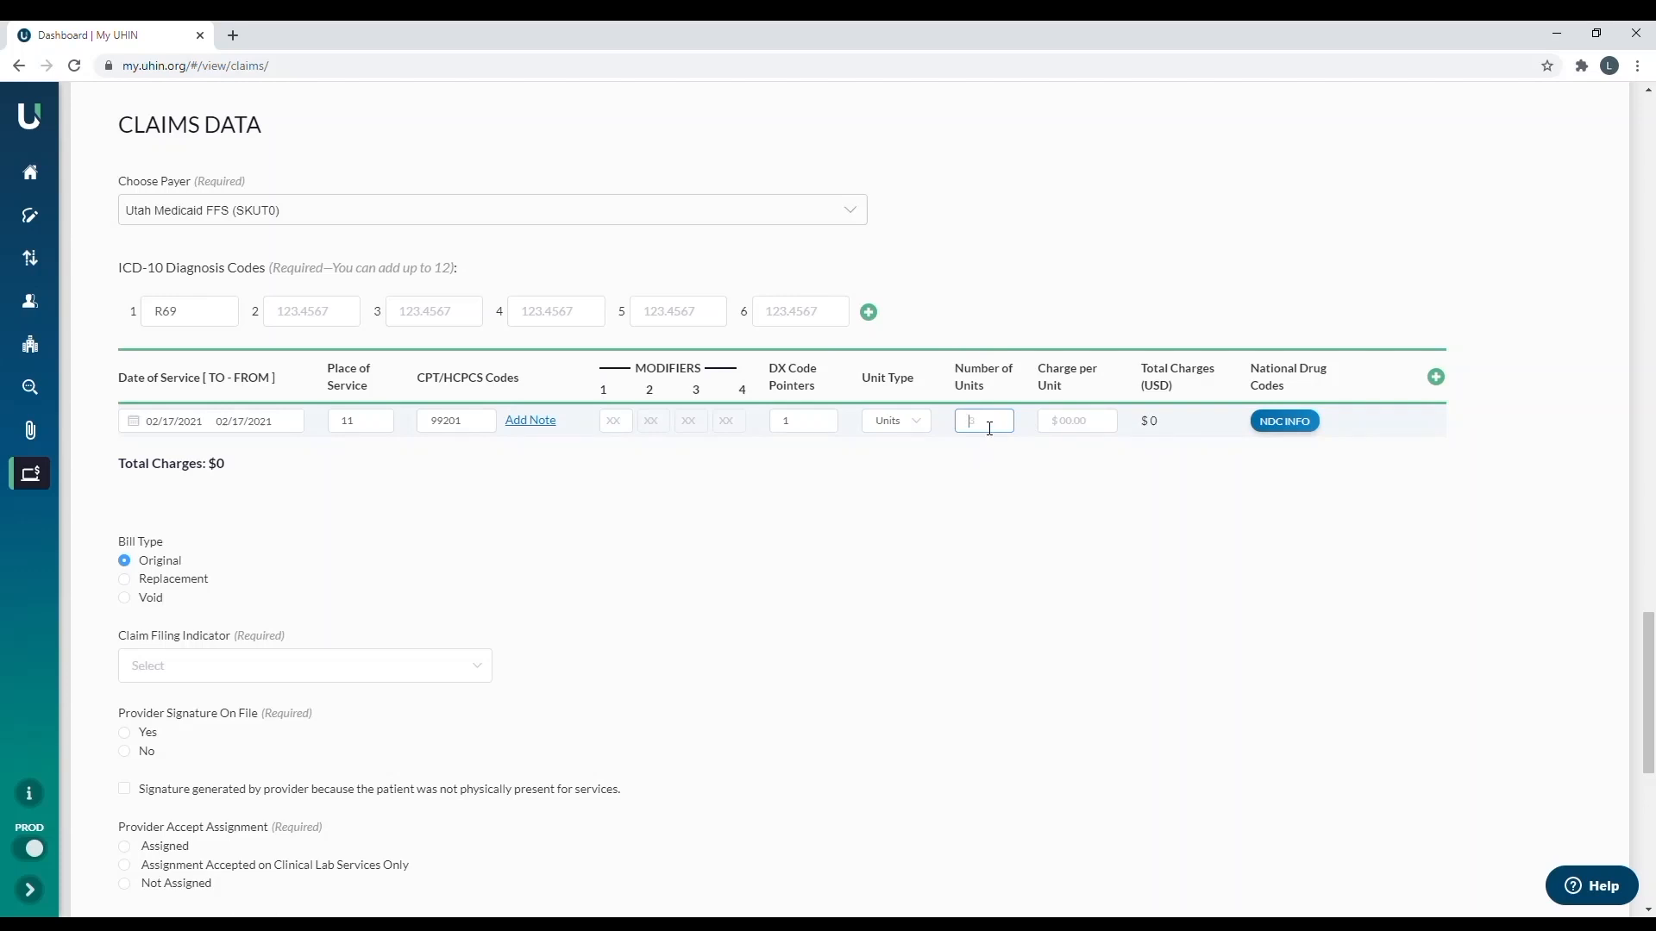
{"action": "type", "text": "1"}
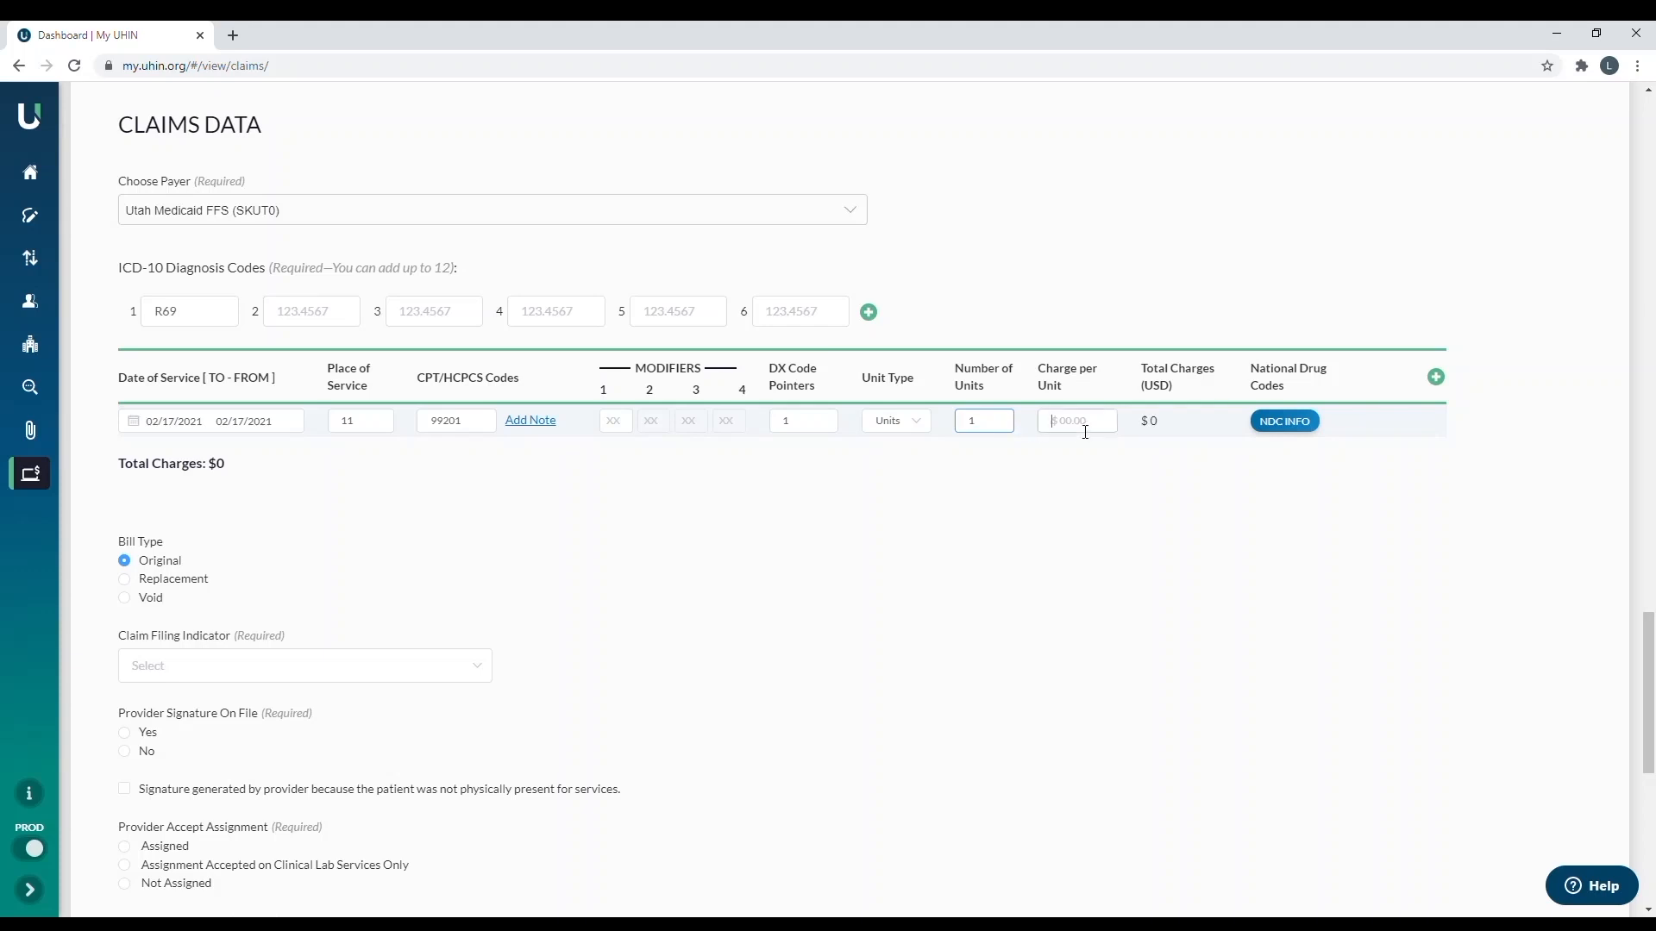
{"action": "type", "text": "1"}
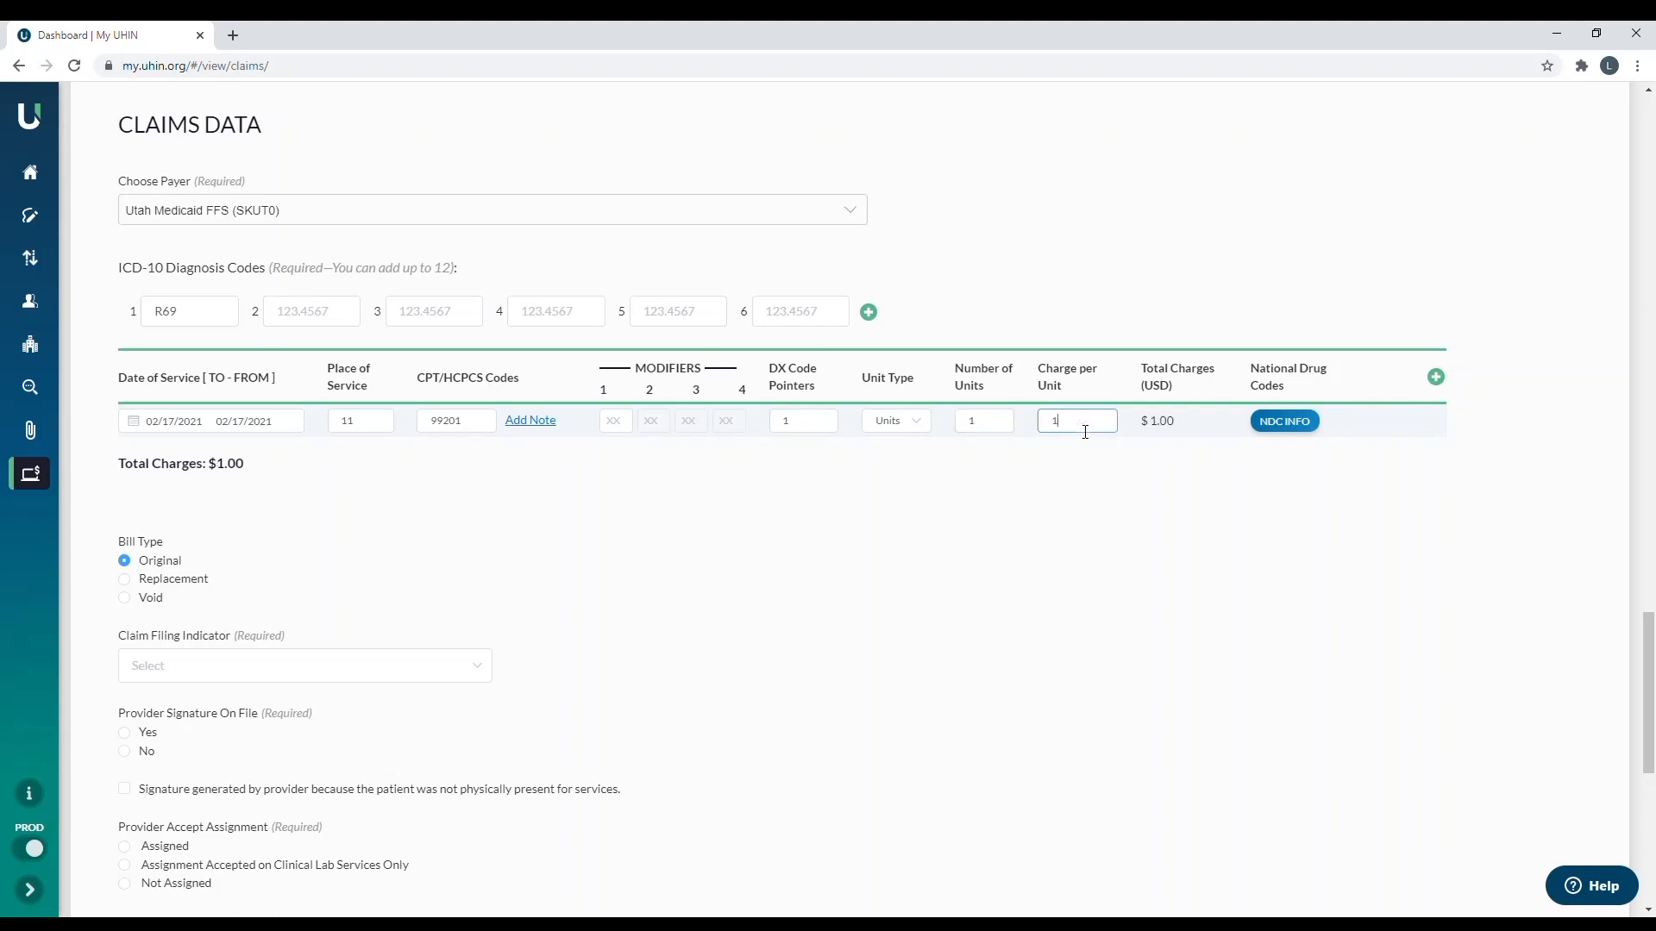
{"action": "type", "text": "100.00"}
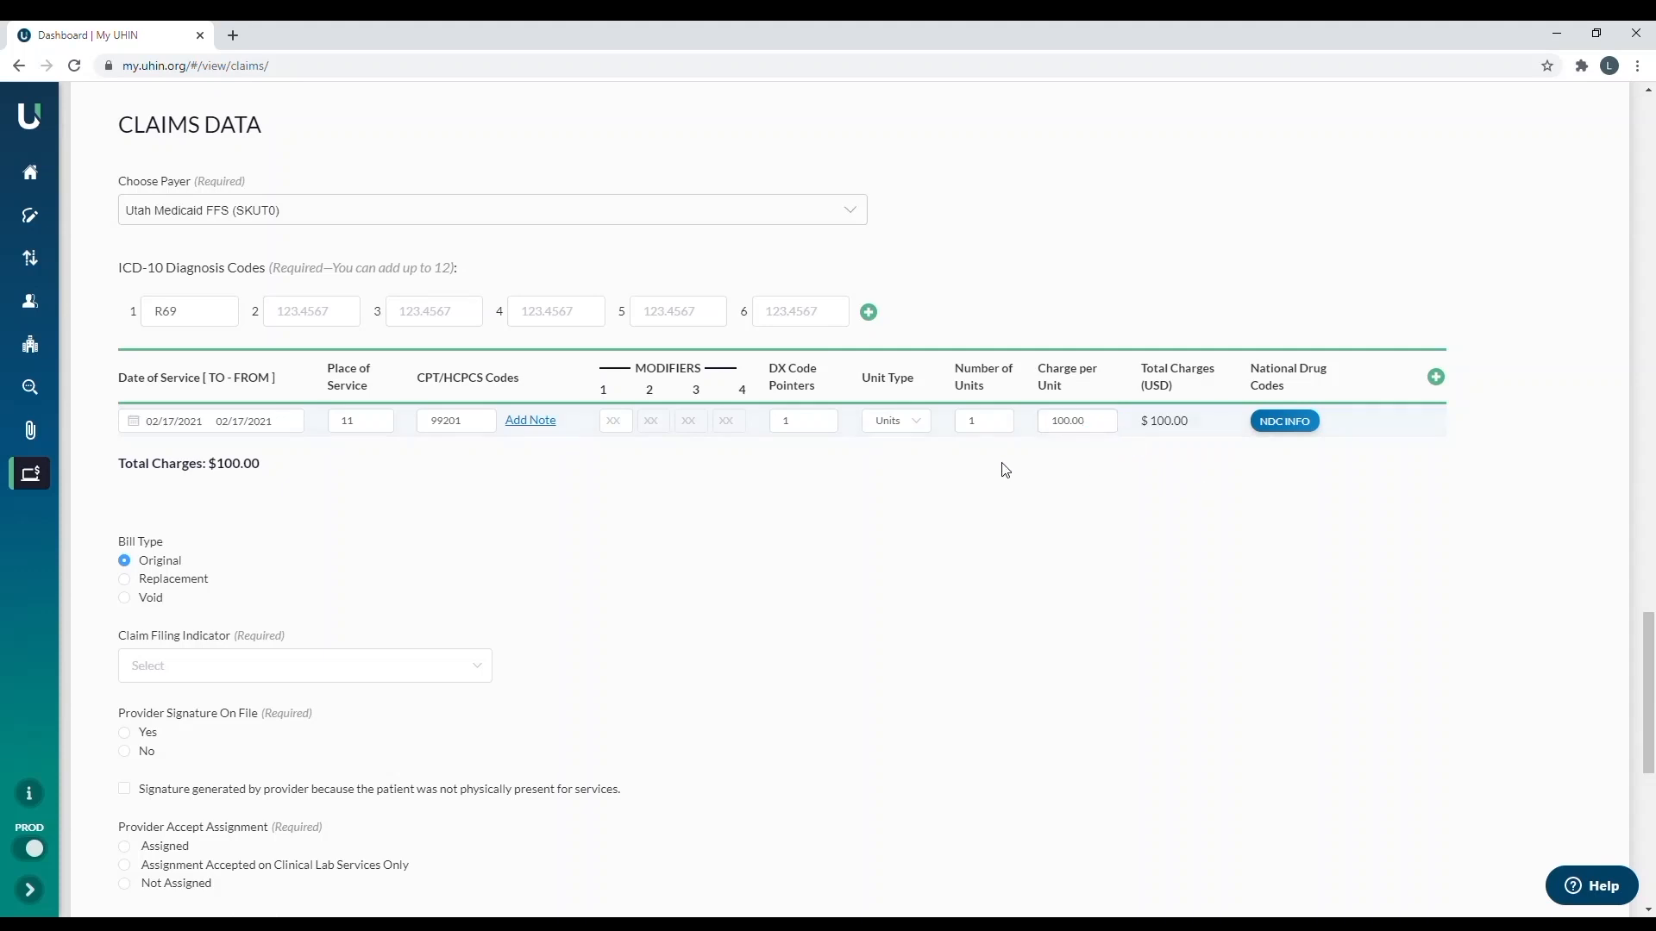
{"action": "mouse_move", "coordinate": [1283, 420]}
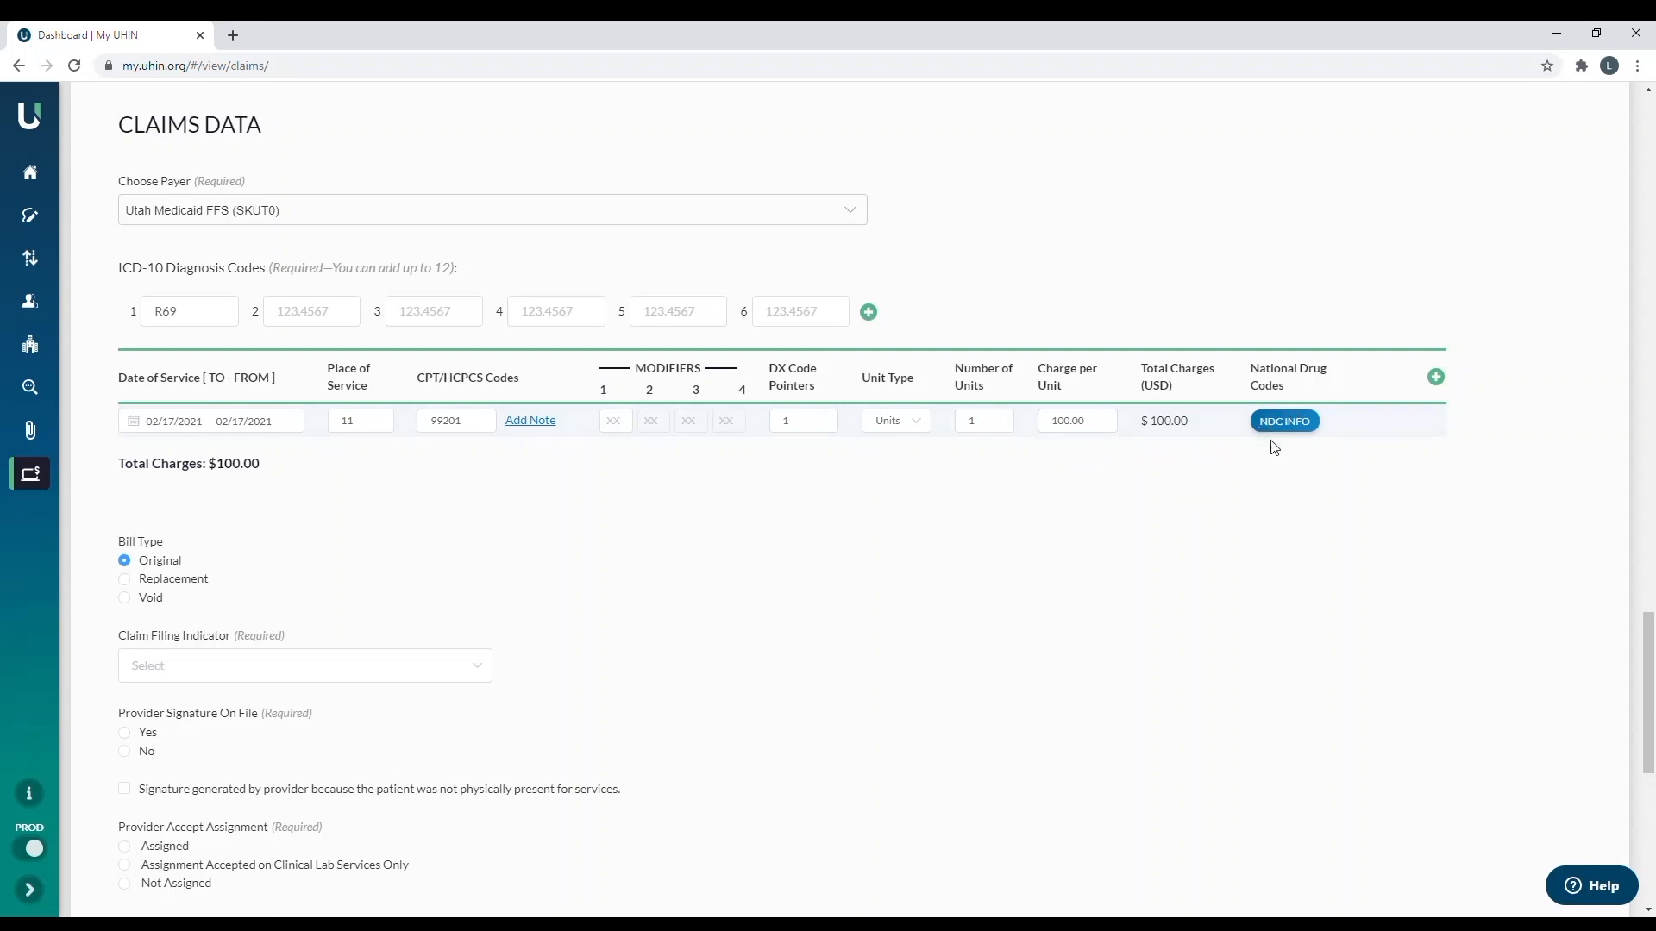
{"action": "left_click", "coordinate": [1283, 420]}
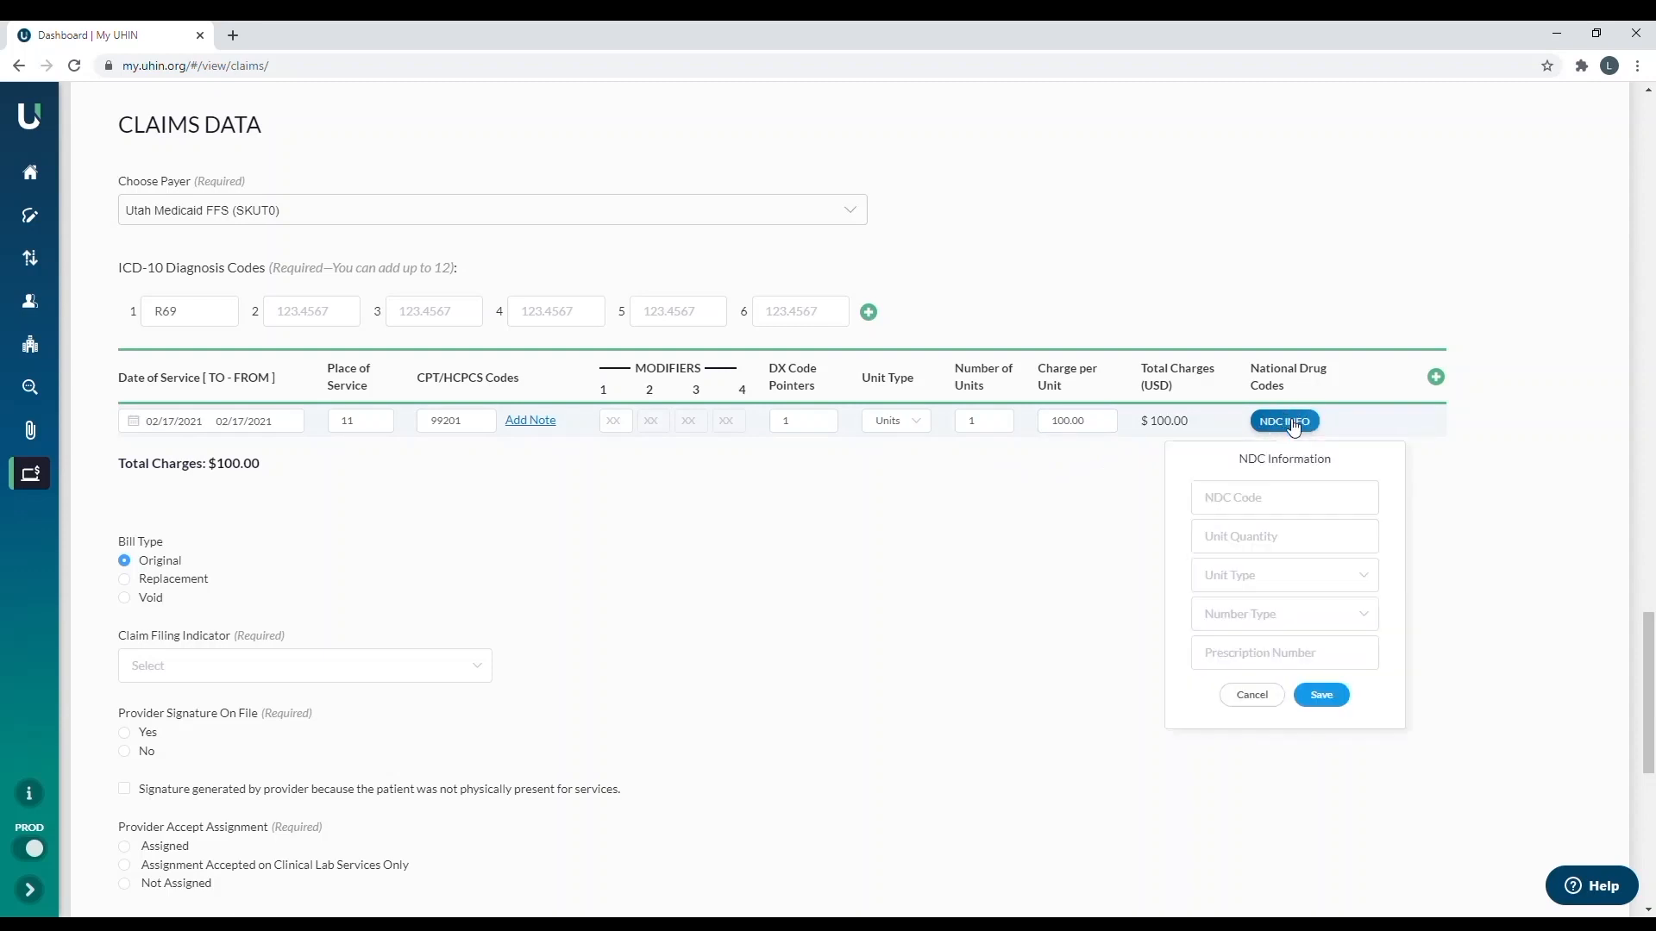
{"action": "mouse_move", "coordinate": [1280, 616]}
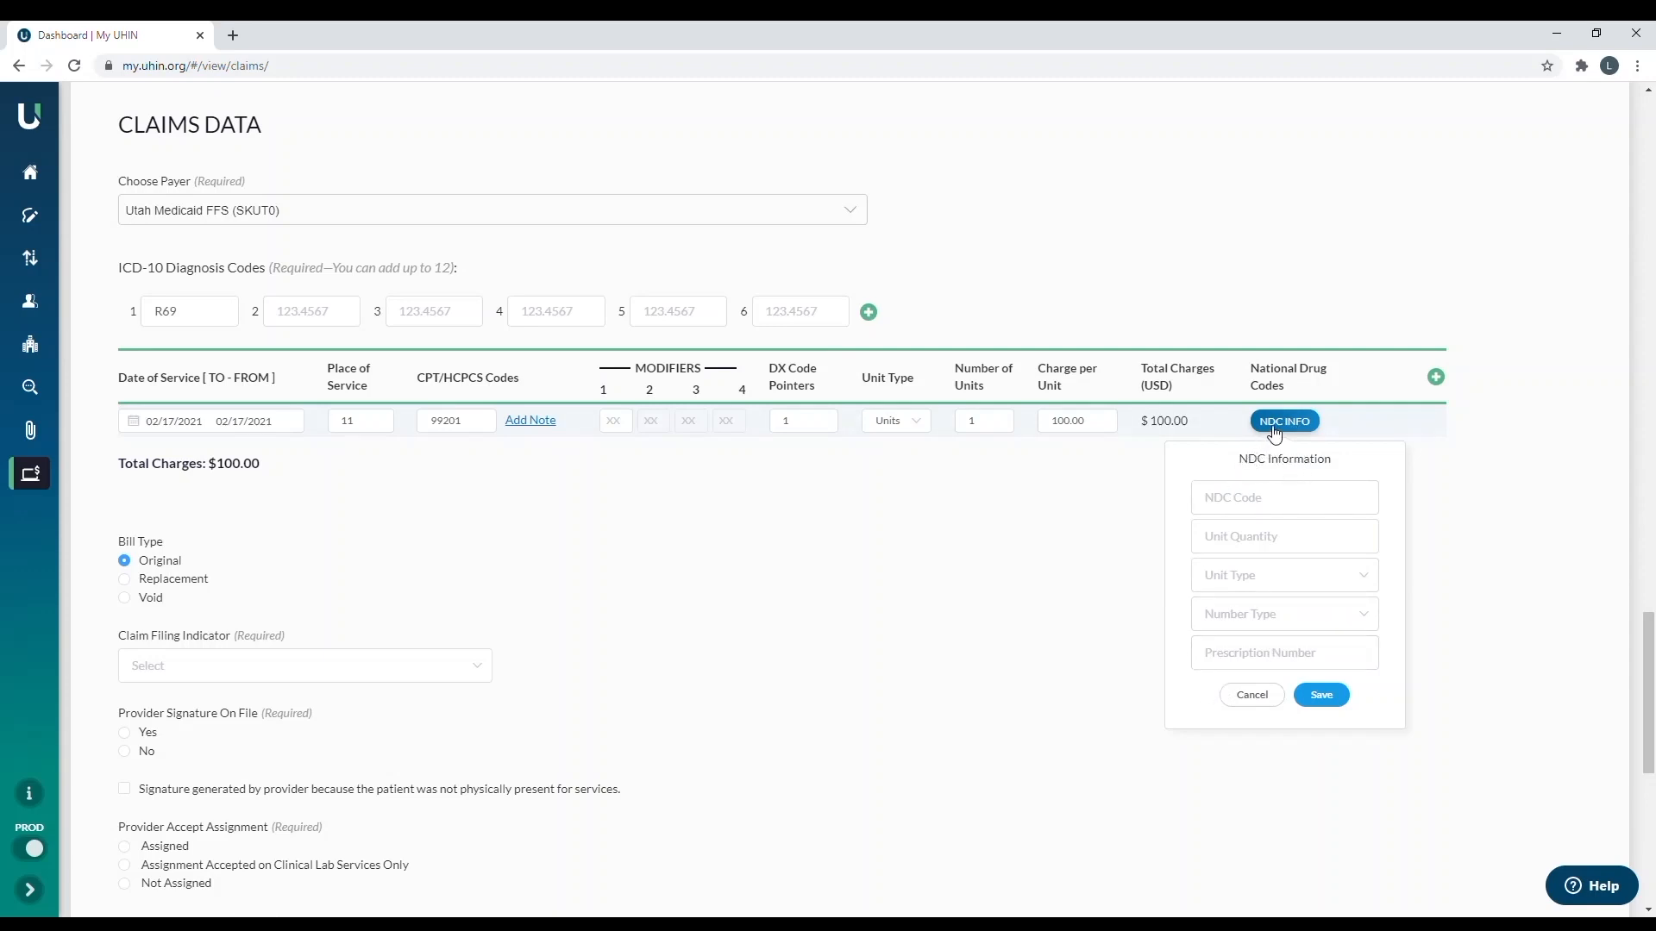
{"action": "left_click", "coordinate": [1251, 695]}
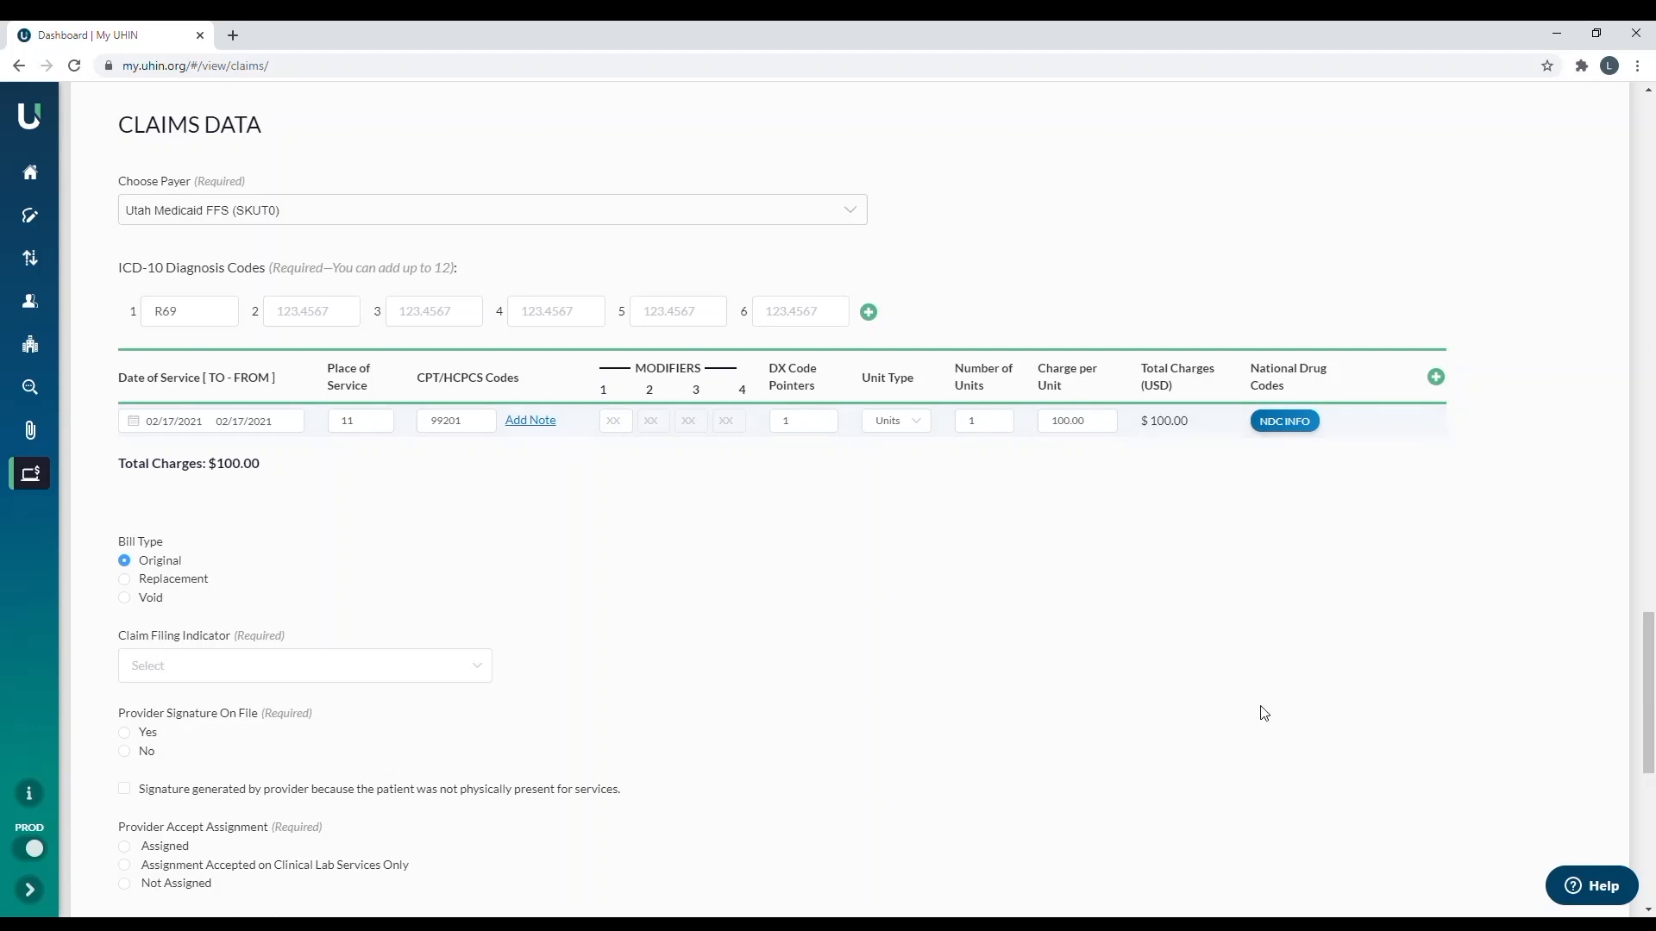
{"action": "mouse_move", "coordinate": [1501, 475]}
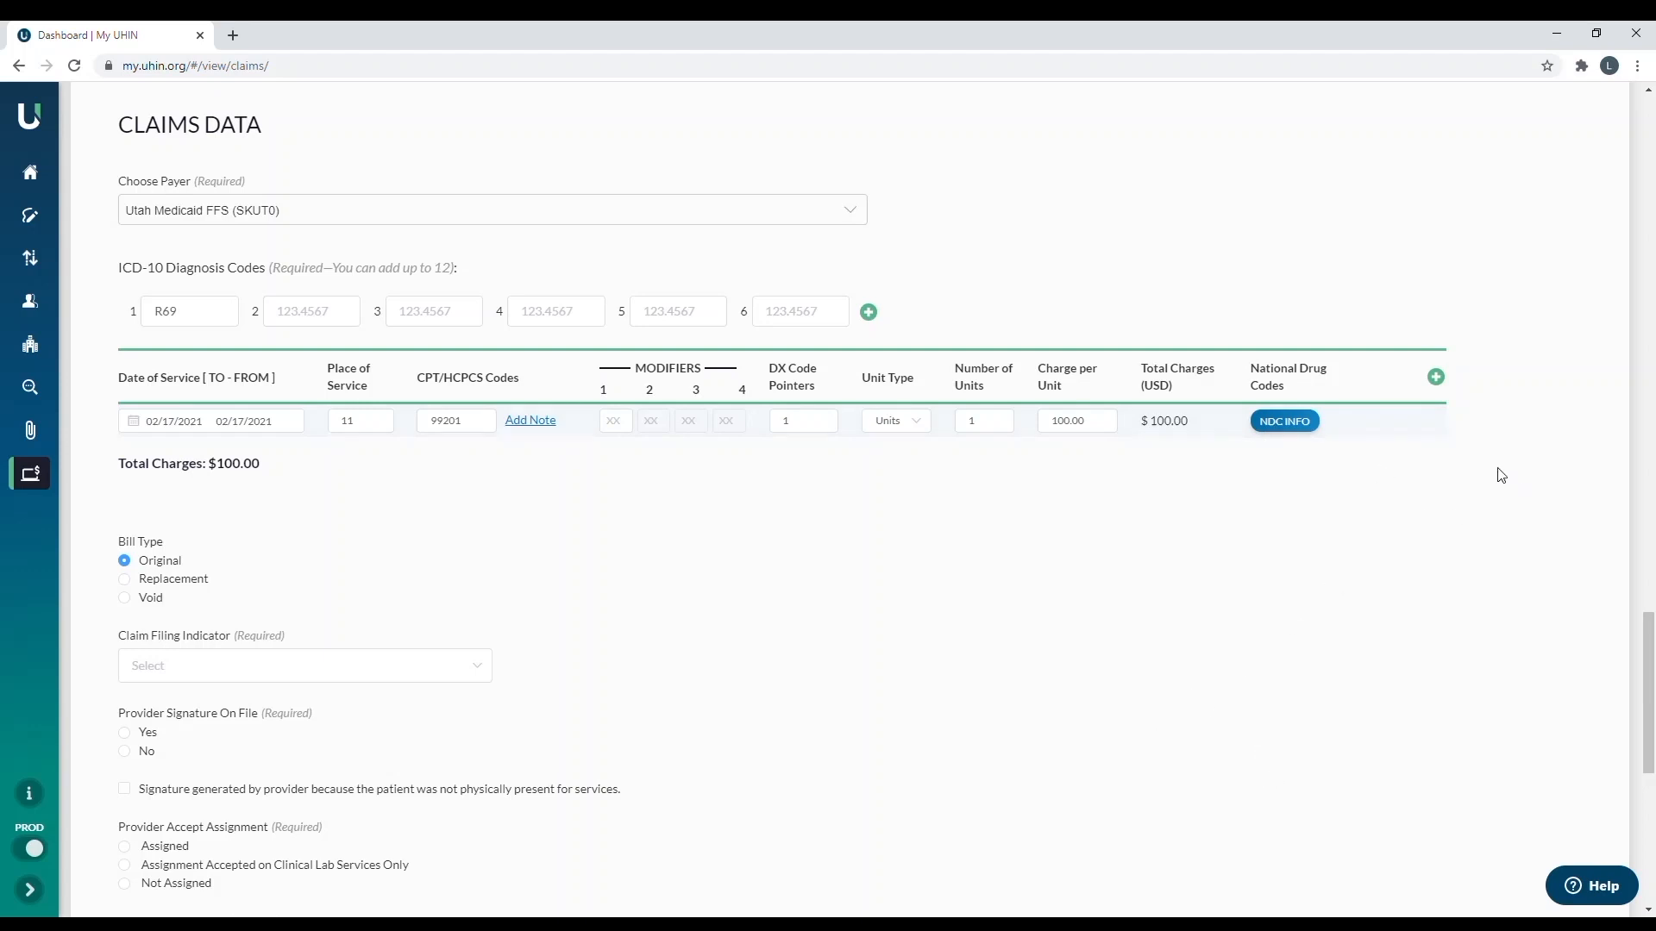
{"action": "mouse_move", "coordinate": [1436, 377]}
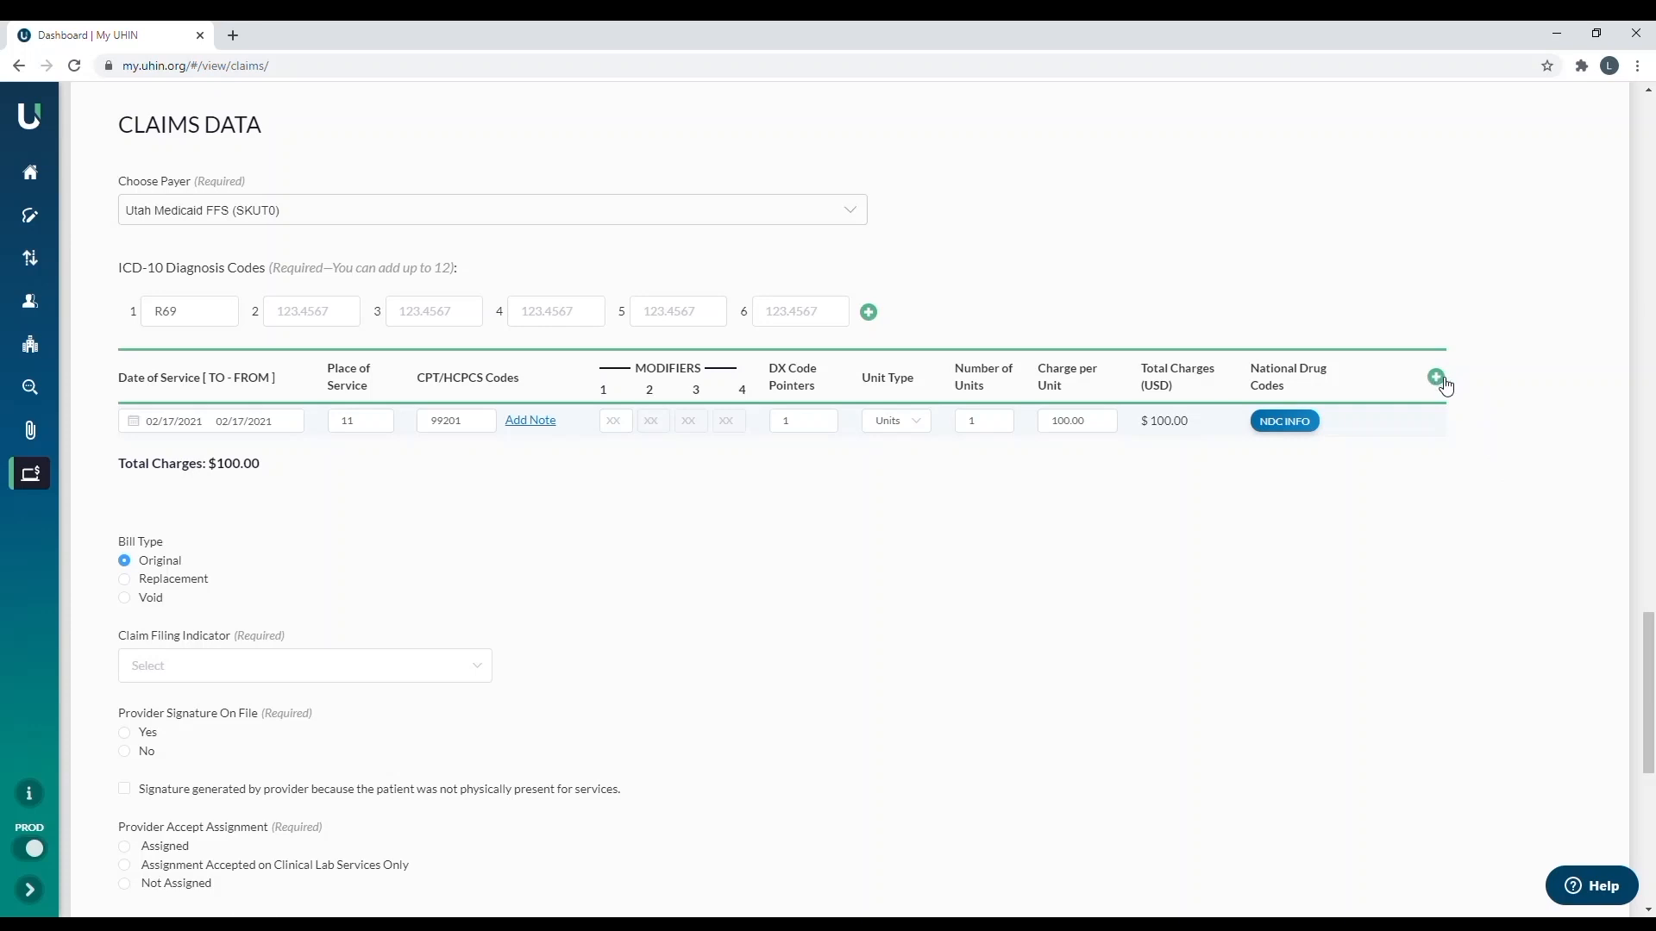
{"action": "left_click", "coordinate": [1436, 378]}
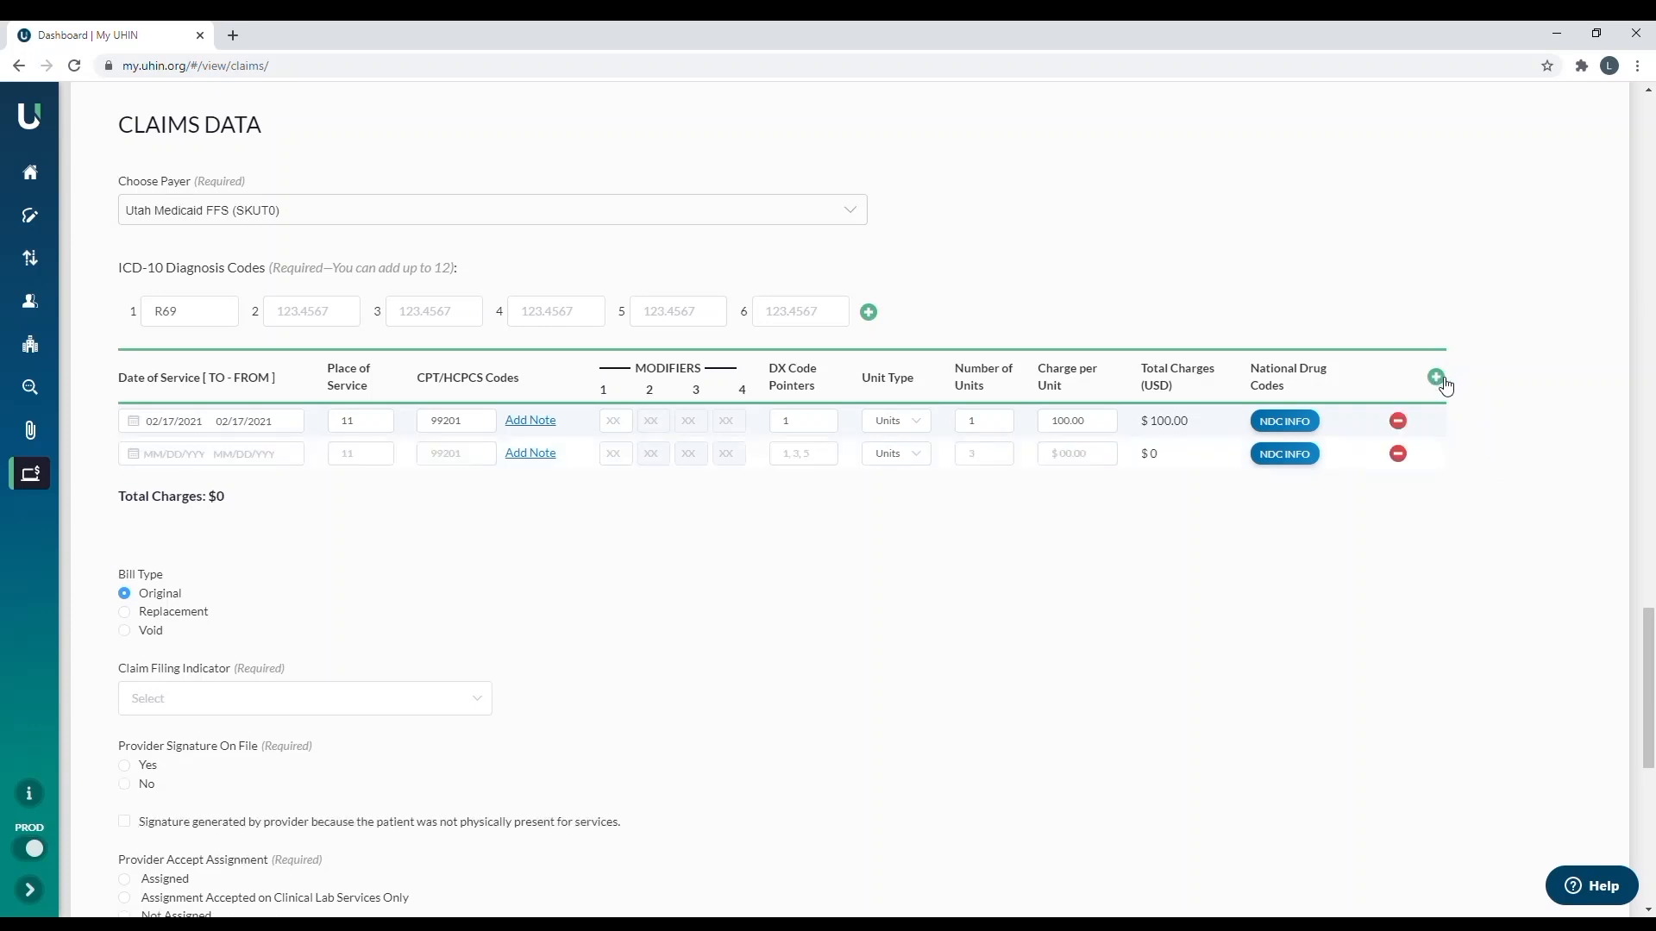
{"action": "left_click", "coordinate": [1436, 377]}
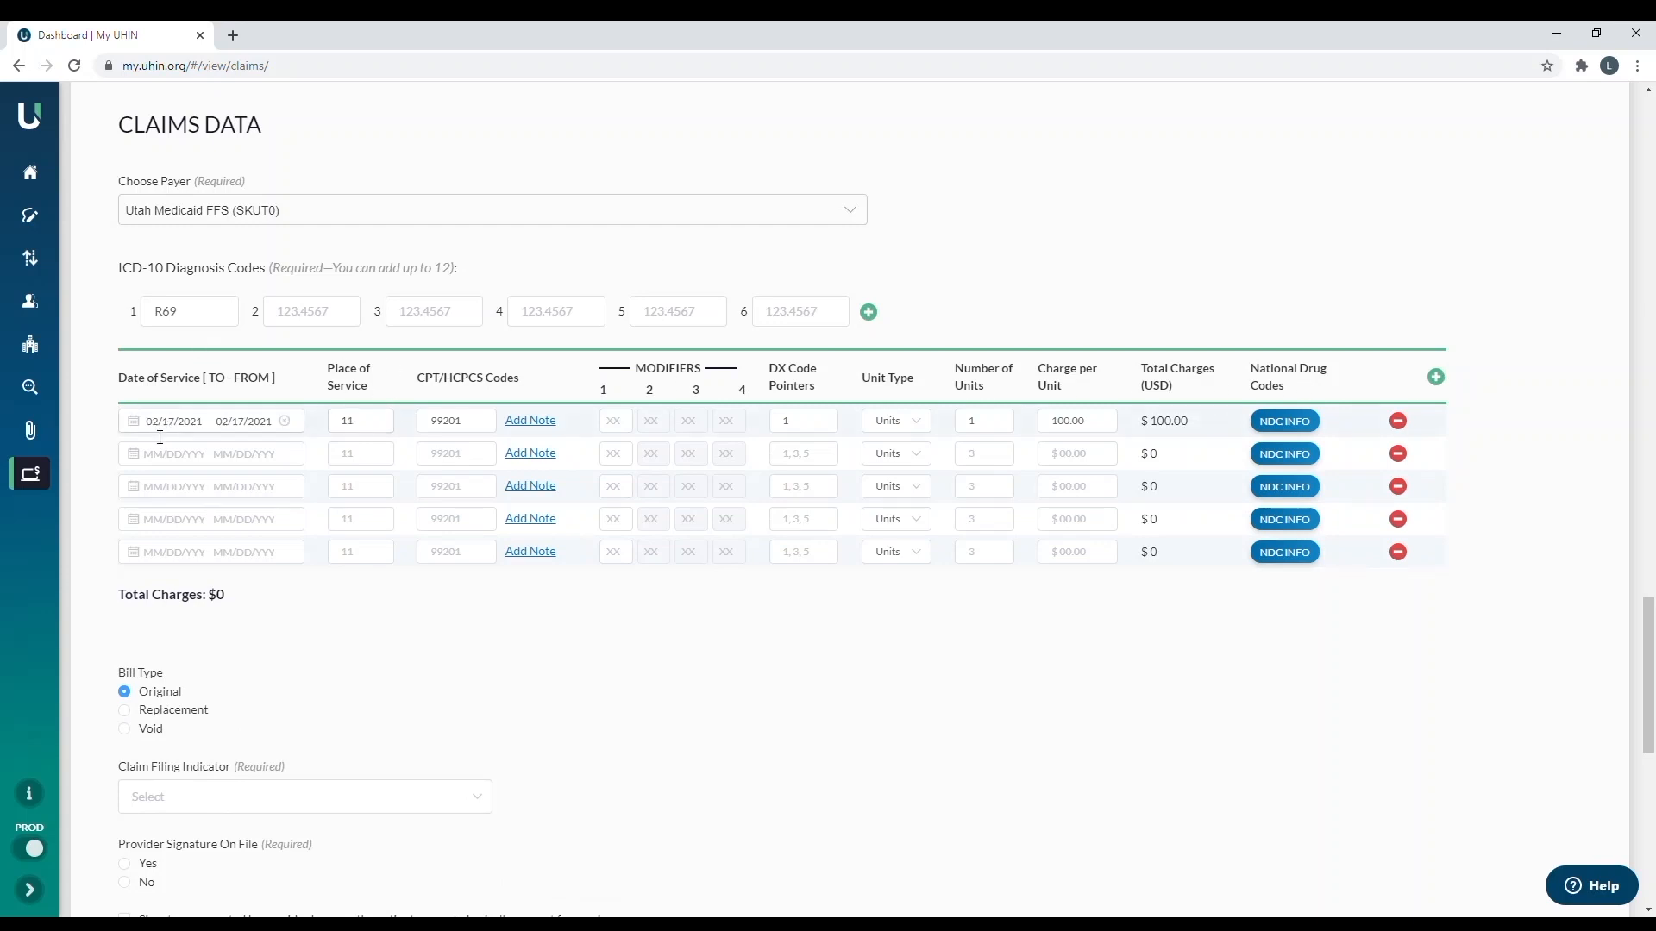
{"action": "mouse_move", "coordinate": [480, 401]}
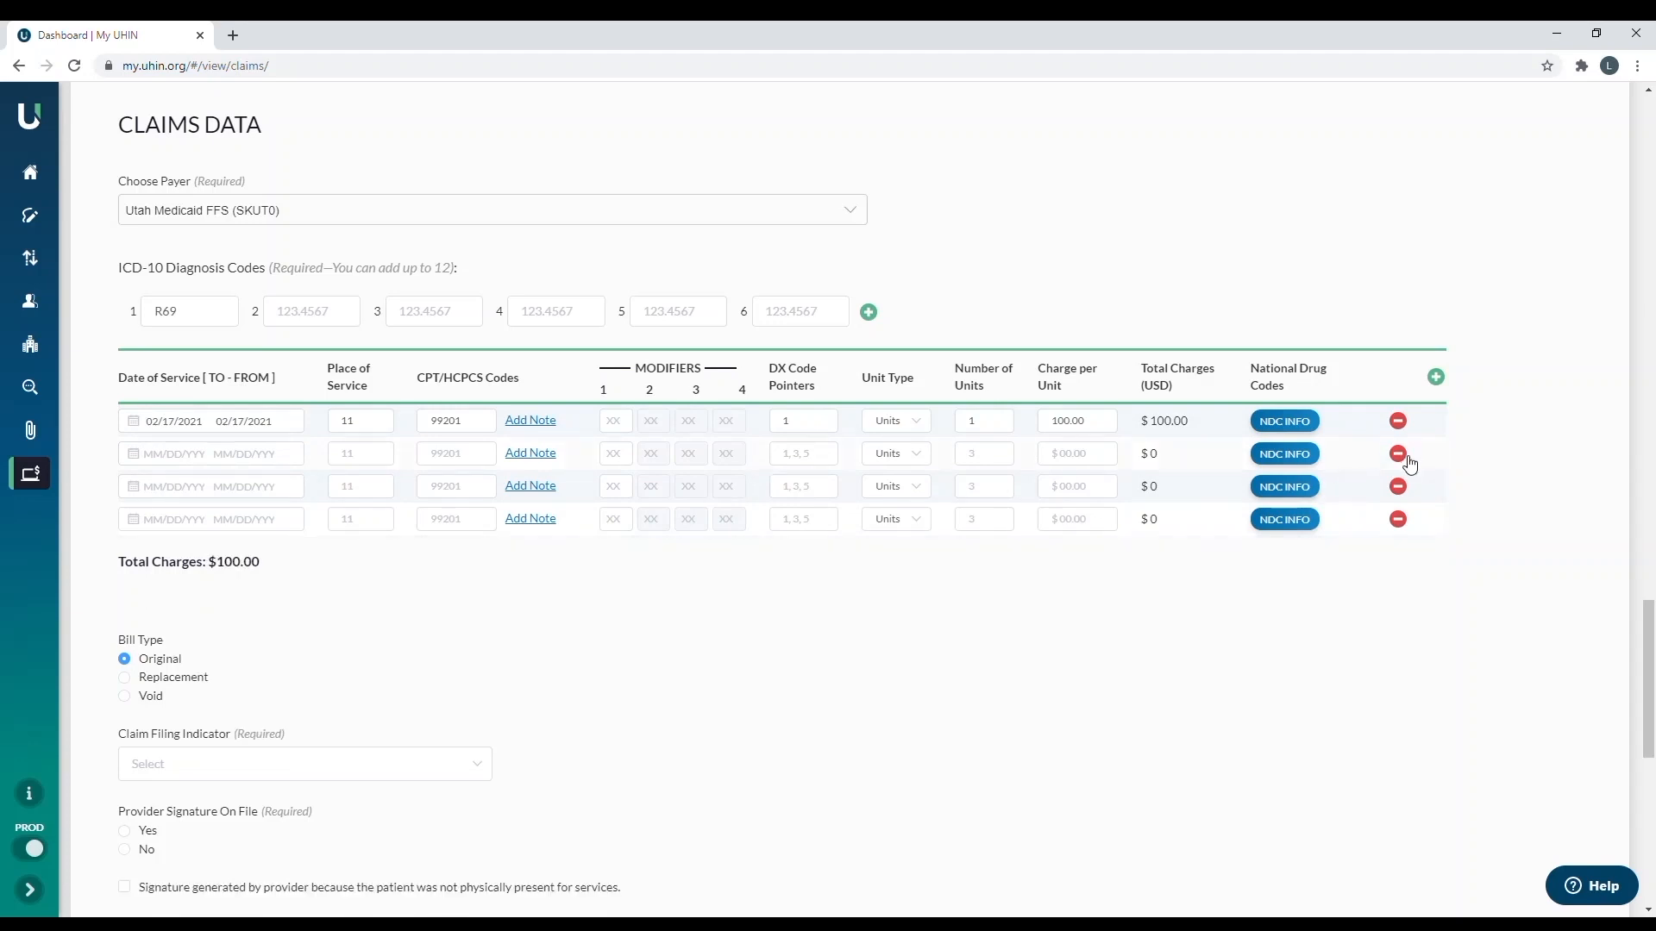
{"action": "left_click", "coordinate": [1396, 452]}
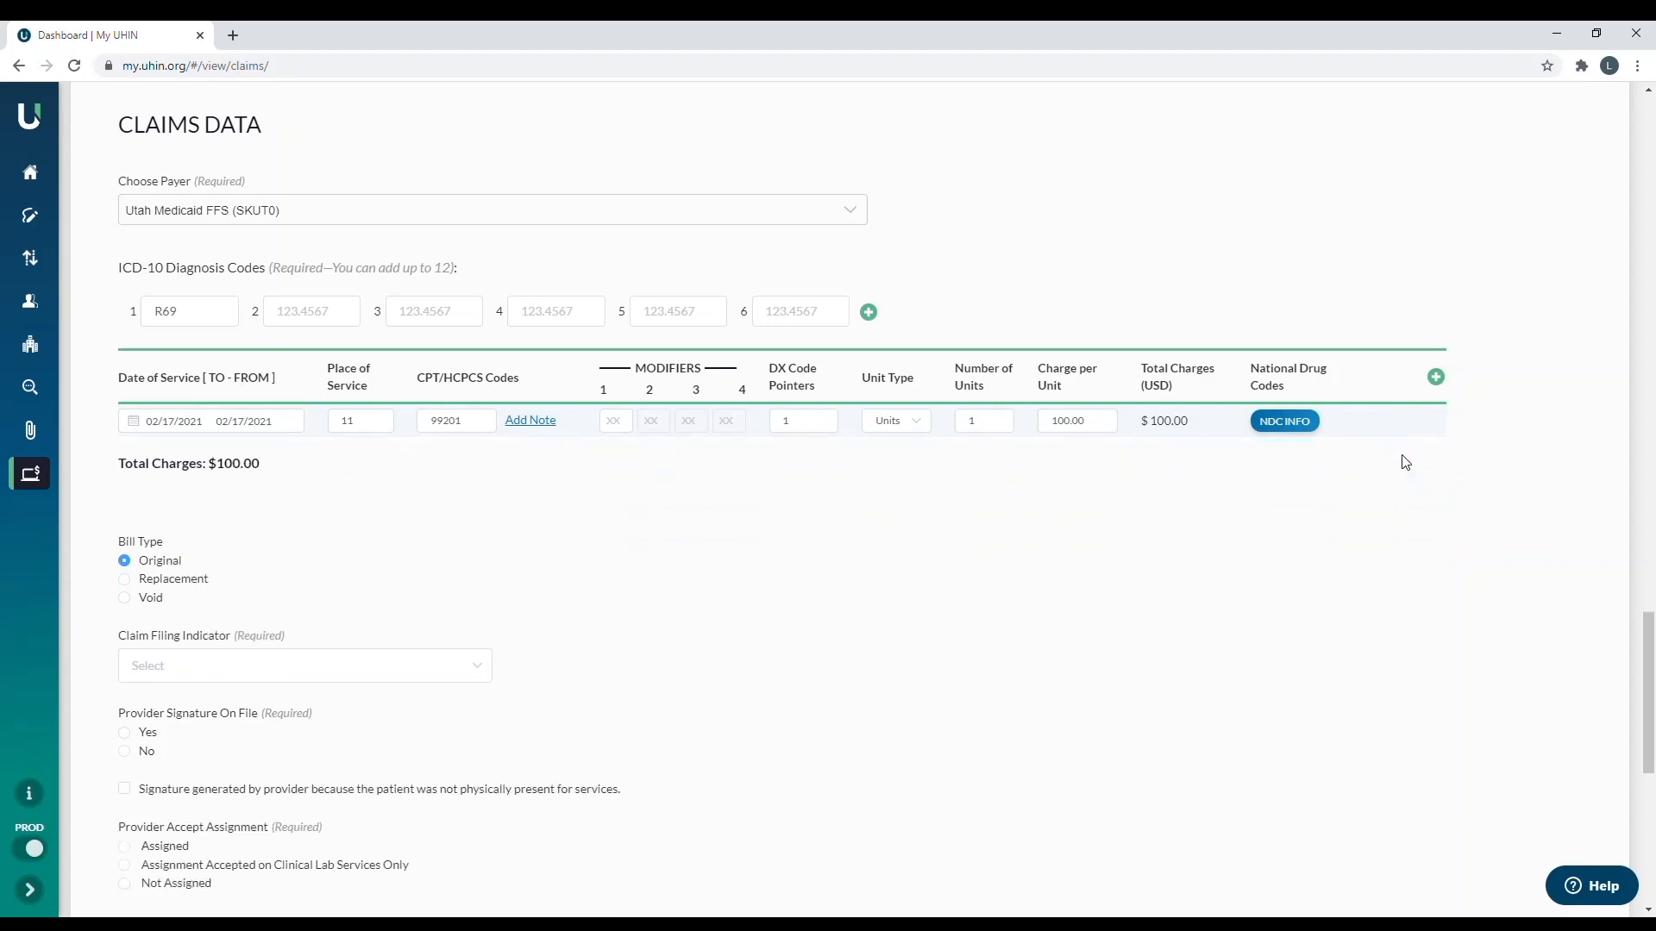
- Try the Replacement and Void bill types, then keep the bill type Original
{"action": "scroll", "scroll_direction": "down", "scroll_amount": 3}
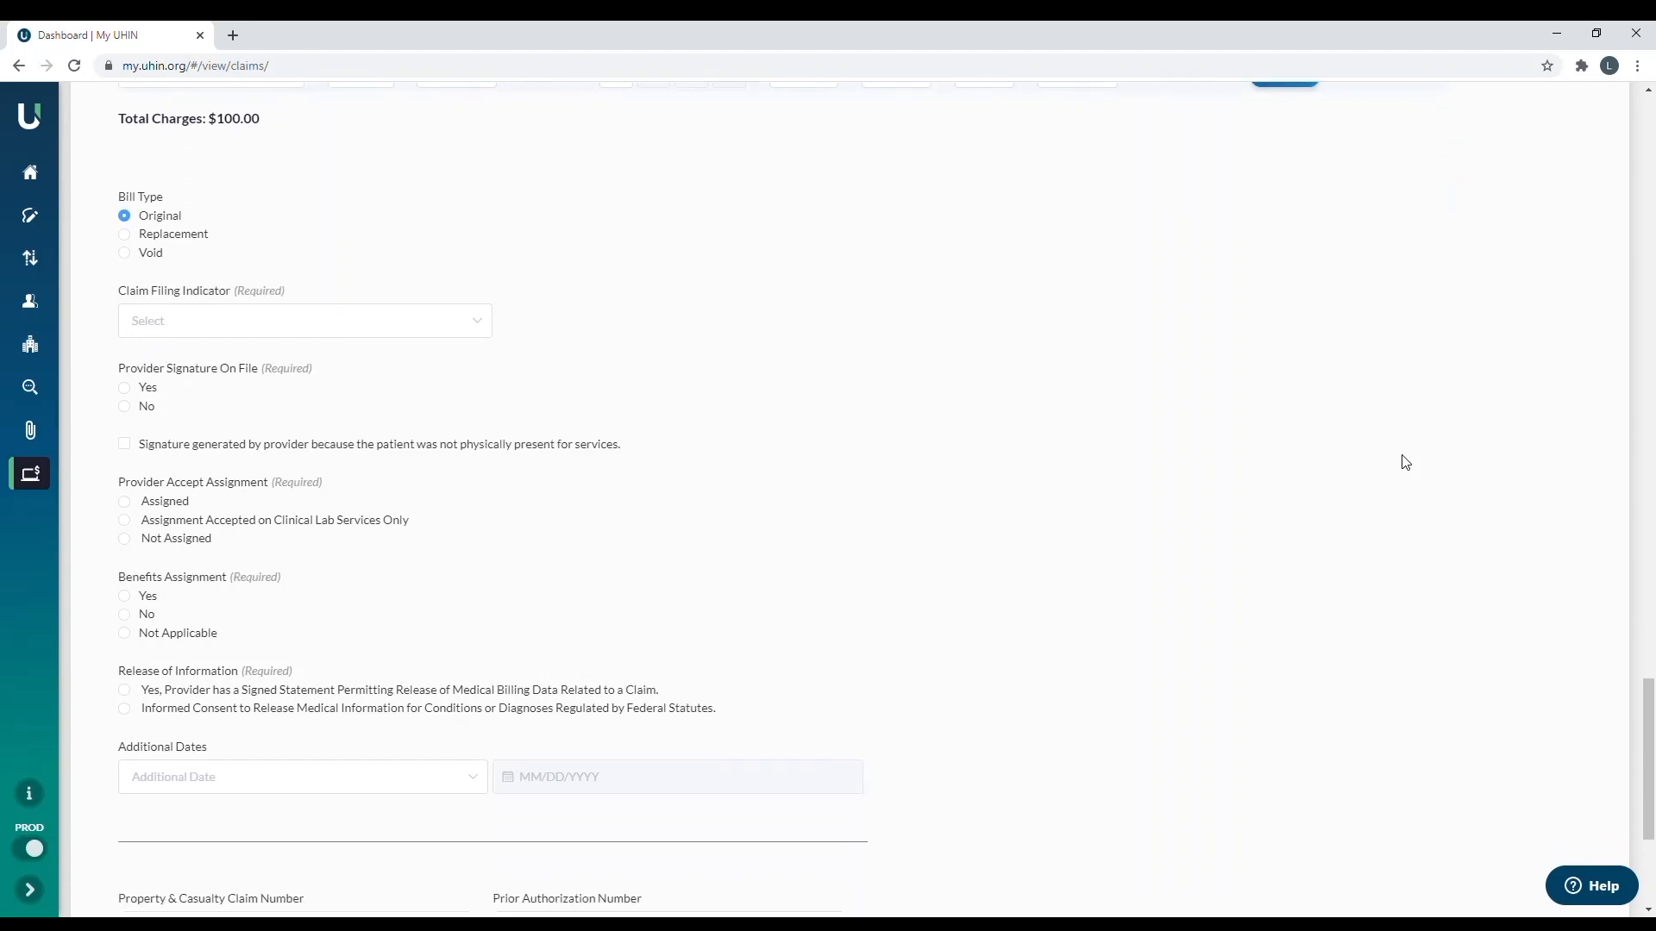
{"action": "scroll", "scroll_direction": "down", "scroll_amount": 3}
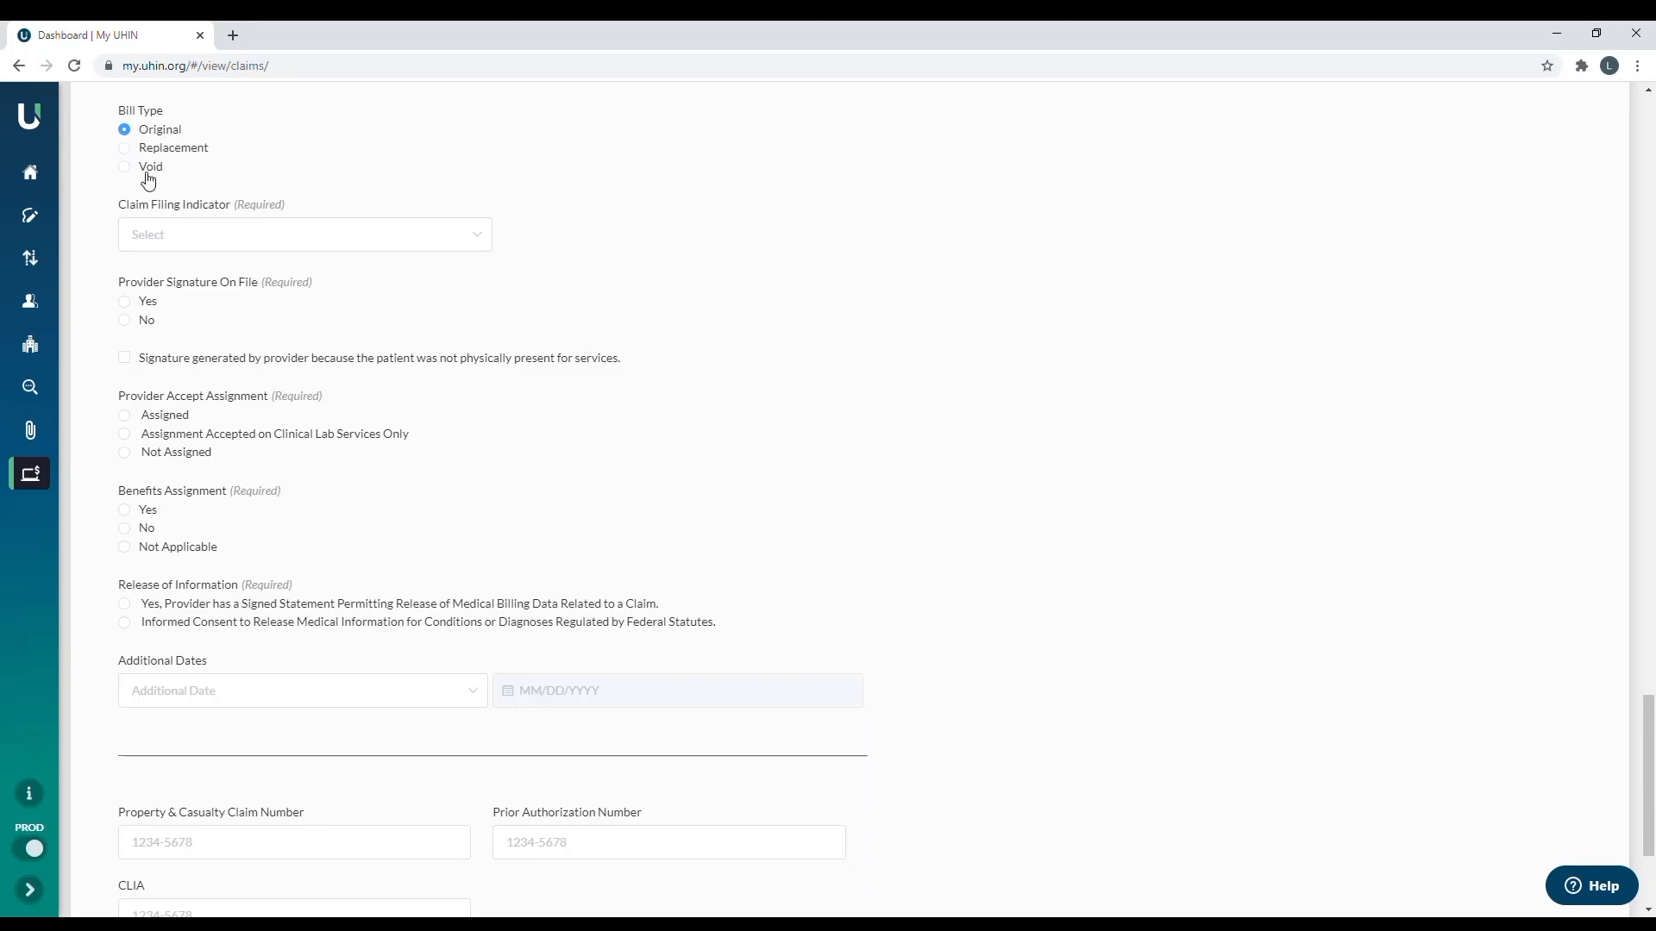
{"action": "left_click", "coordinate": [125, 148]}
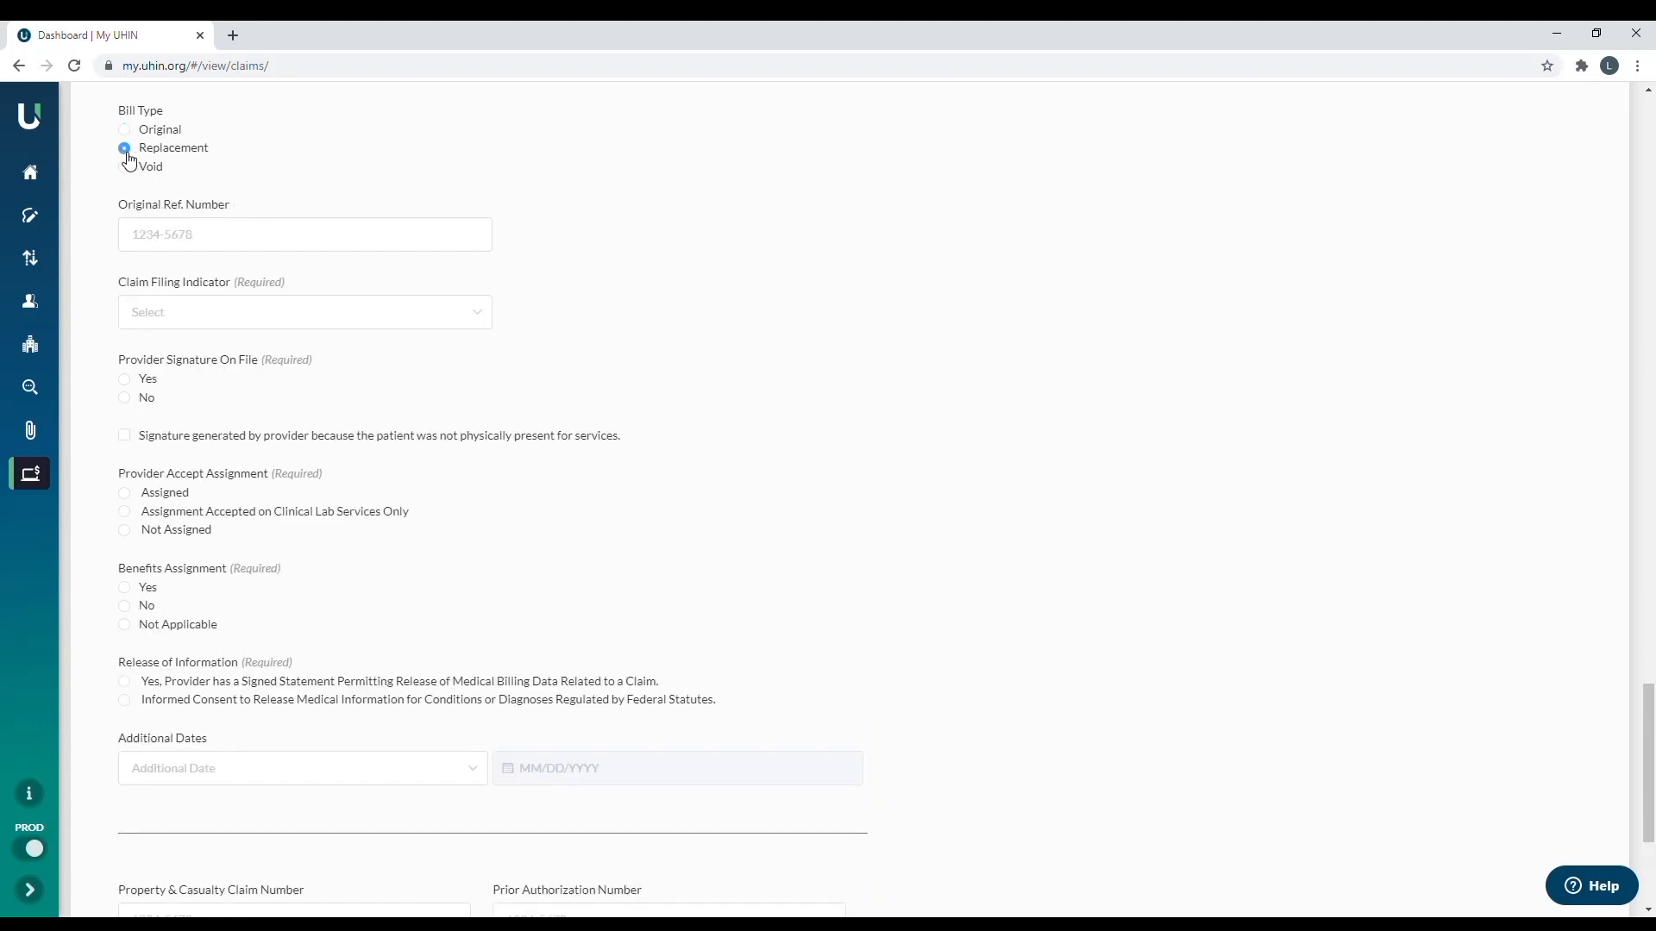
{"action": "left_click", "coordinate": [124, 166]}
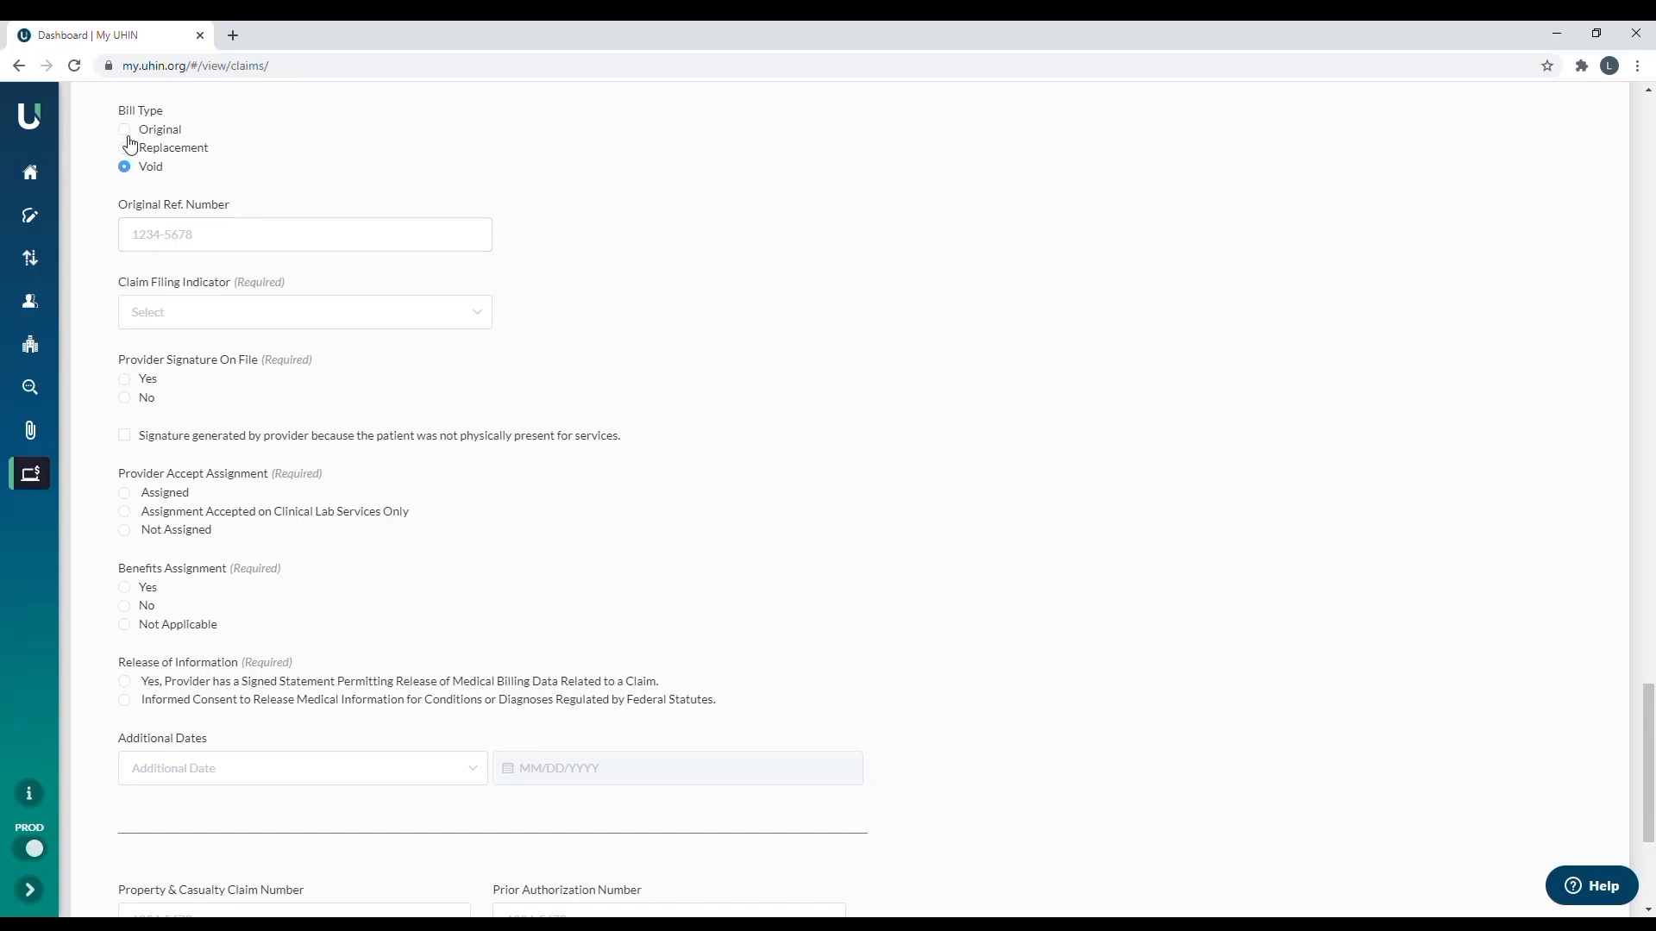
{"action": "left_click", "coordinate": [124, 128]}
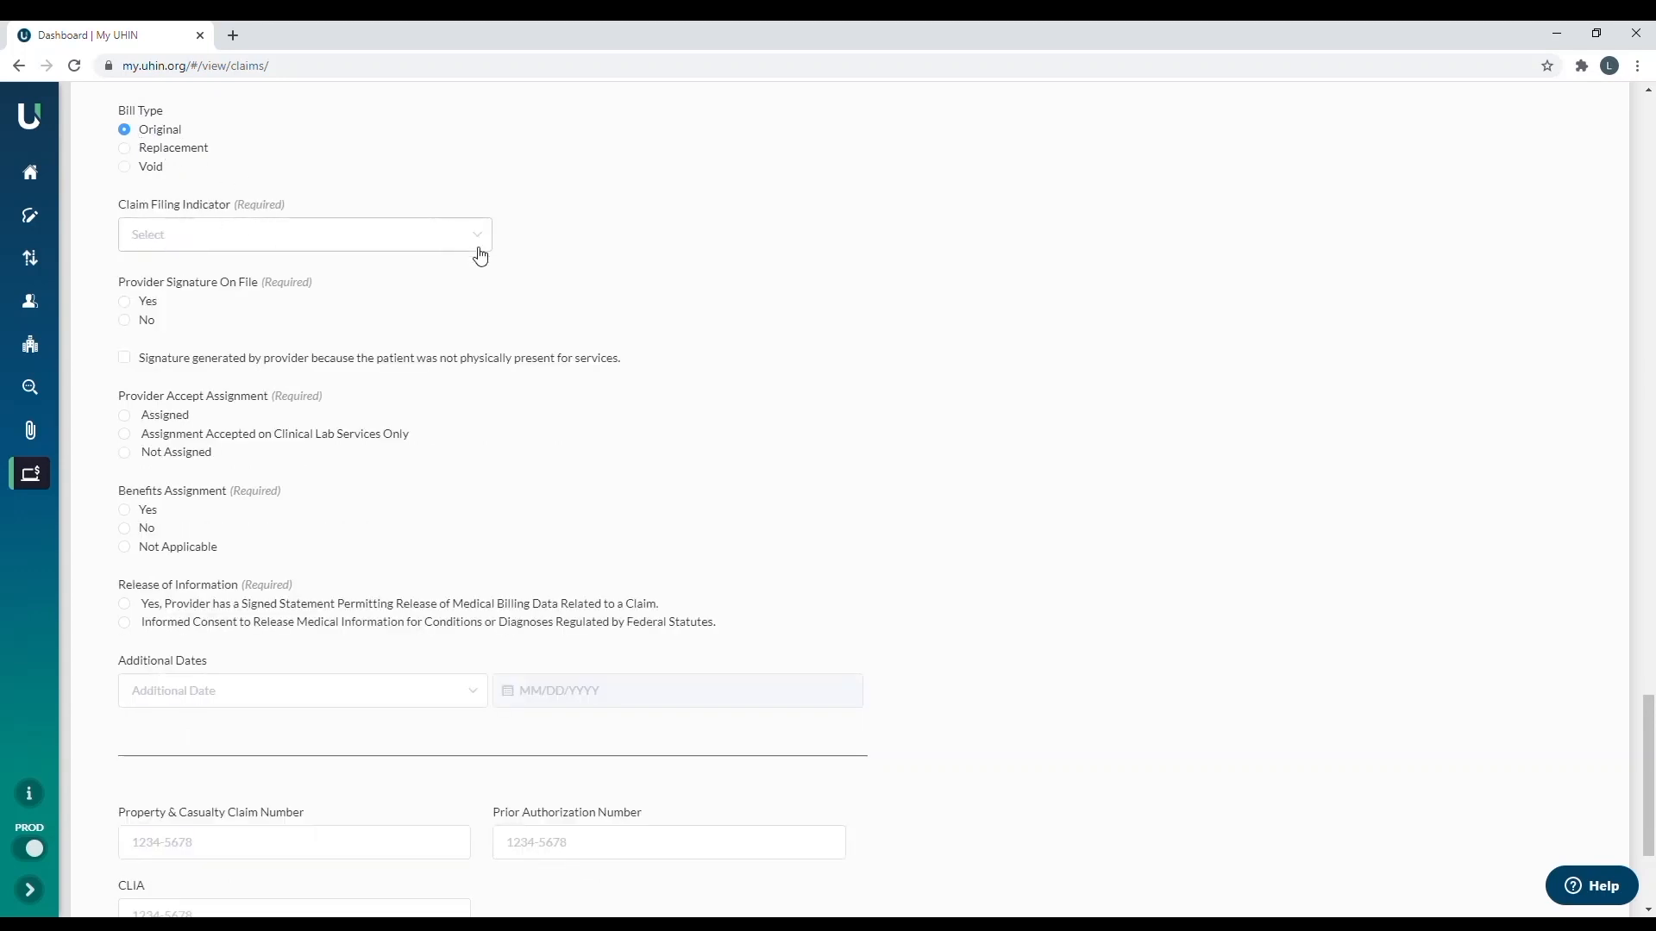
- Set the Claim Filing Indicator to Medicaid
{"action": "left_click", "coordinate": [304, 235]}
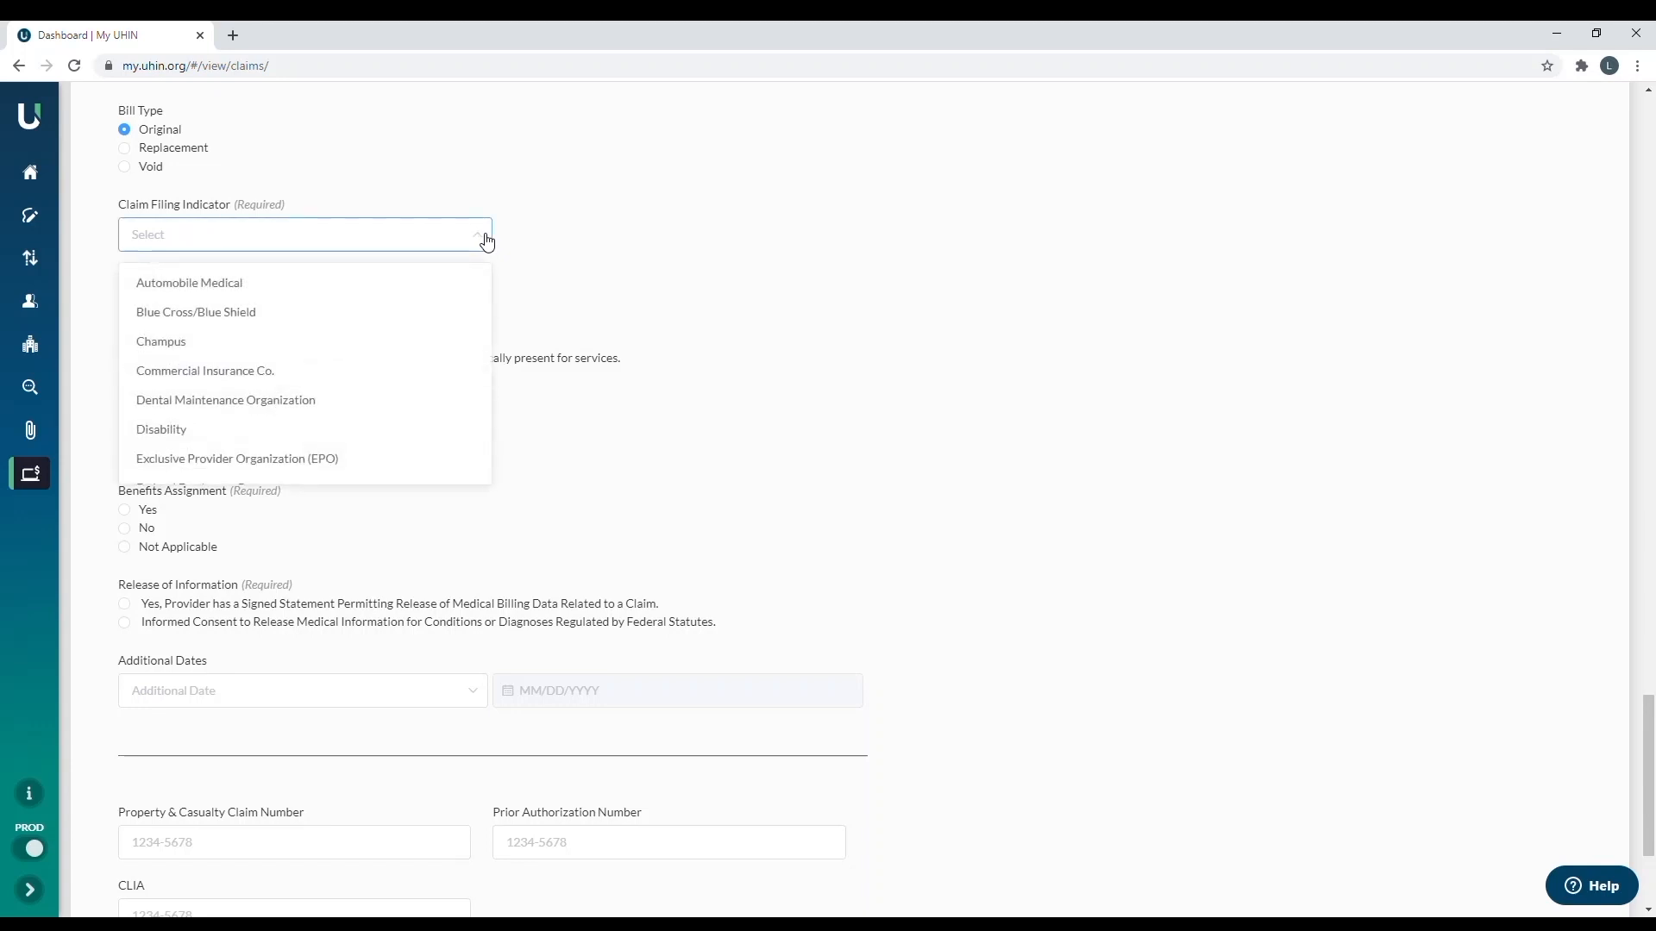
{"action": "mouse_move", "coordinate": [161, 342]}
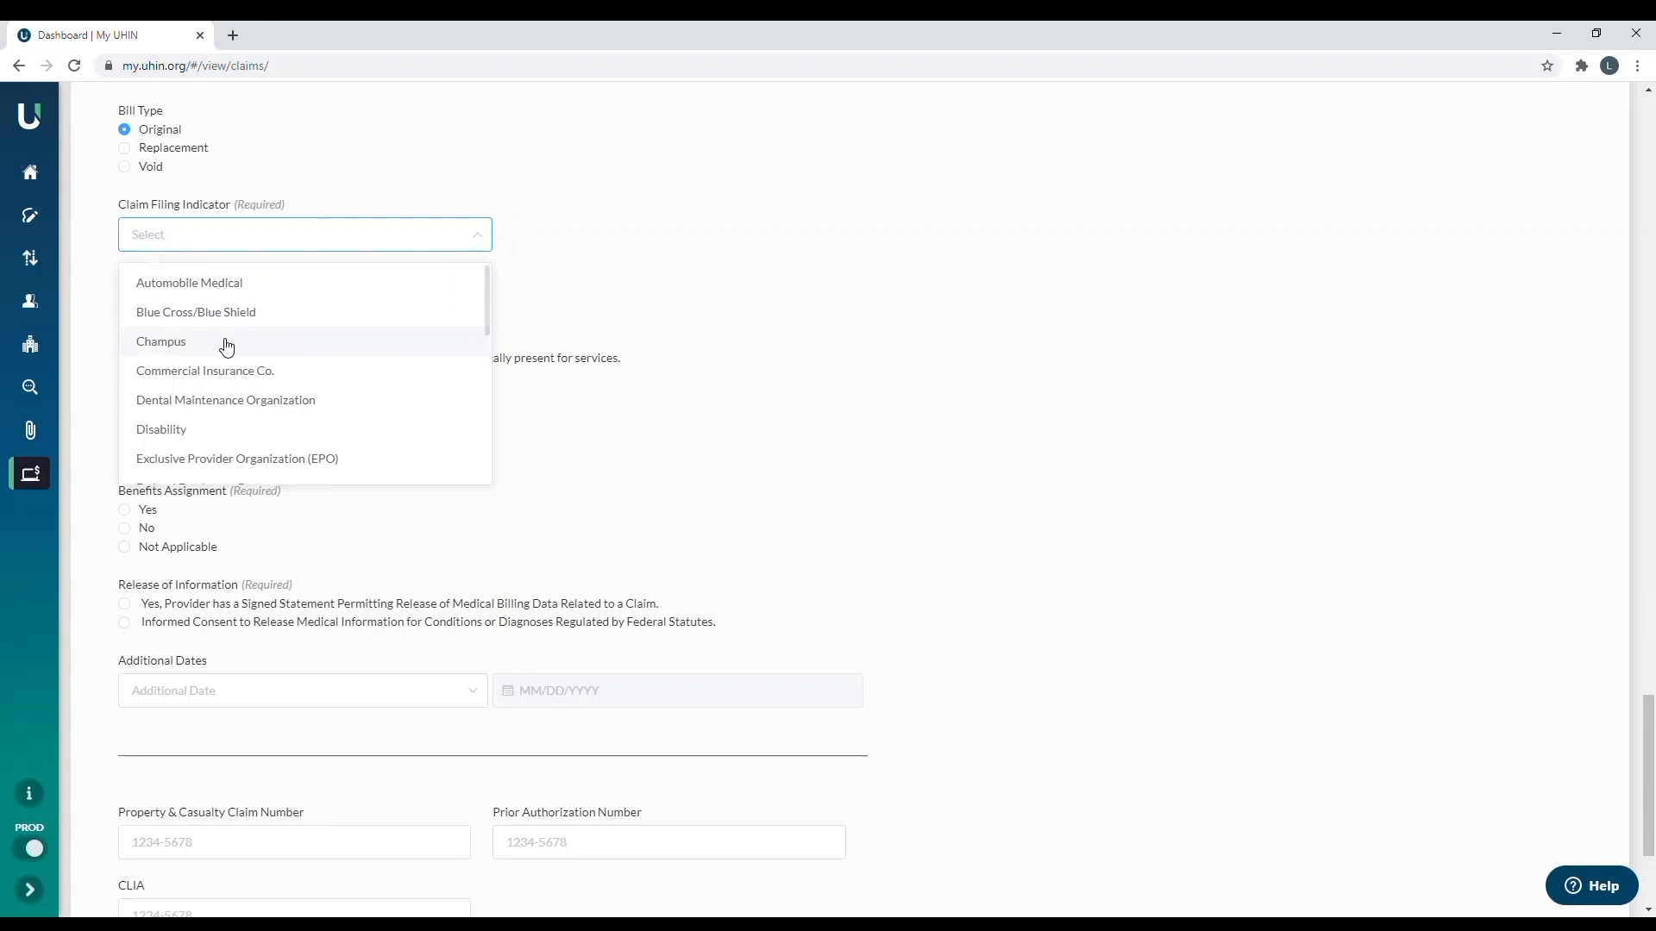
{"action": "mouse_move", "coordinate": [225, 382]}
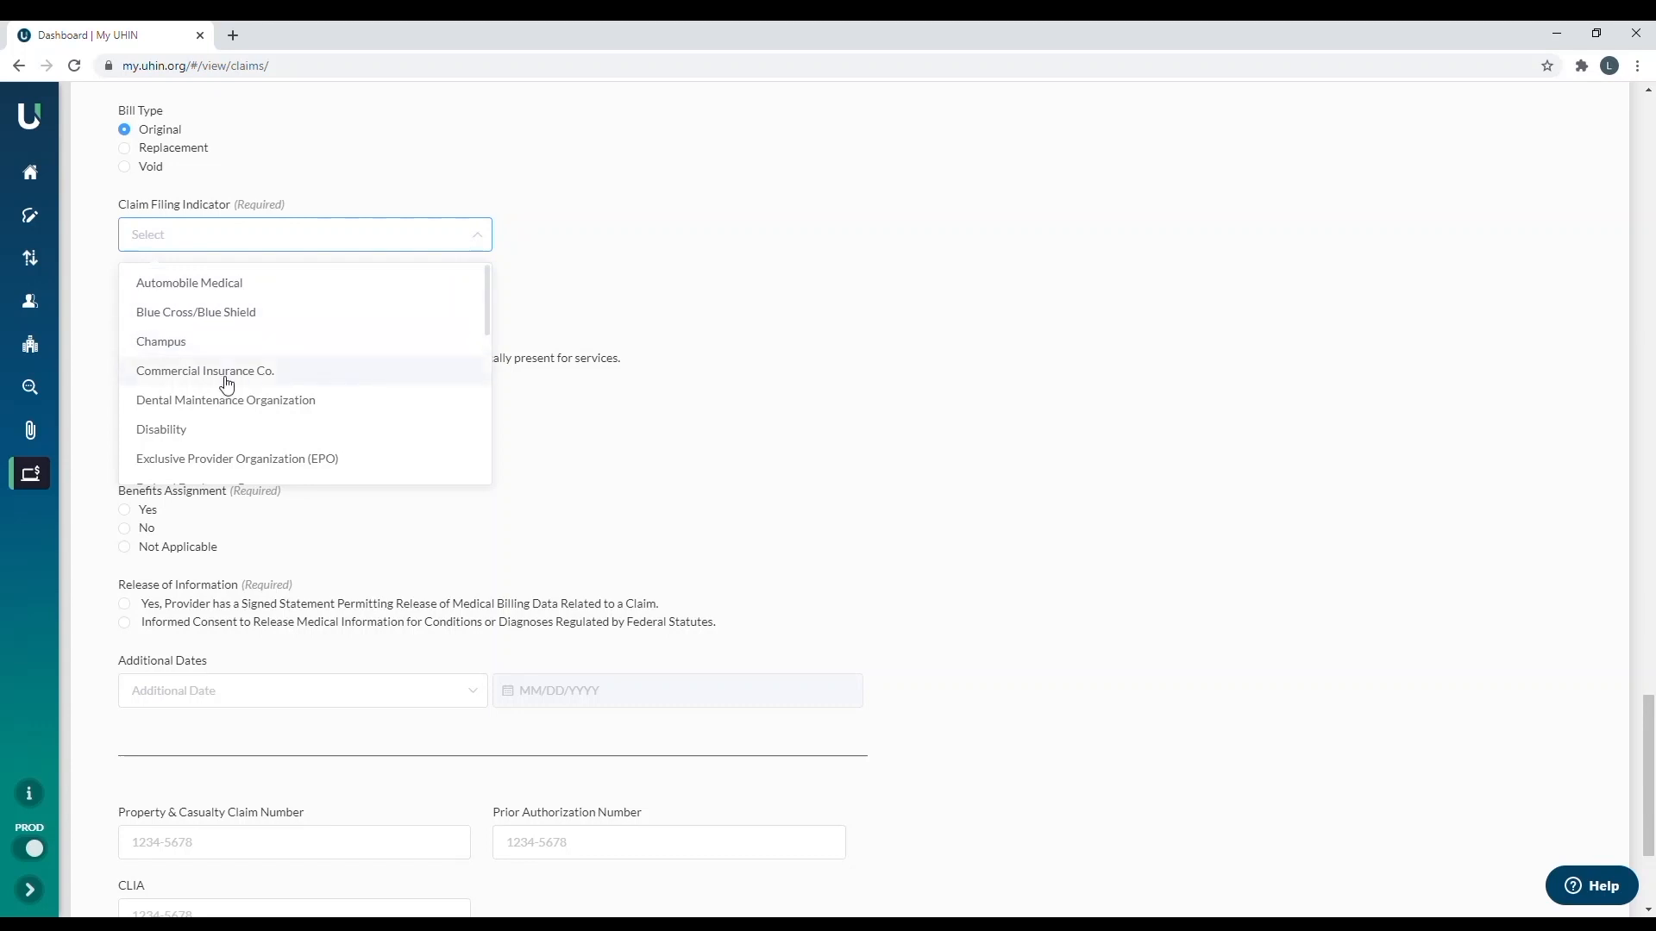
{"action": "scroll", "scroll_direction": "down", "scroll_amount": 3}
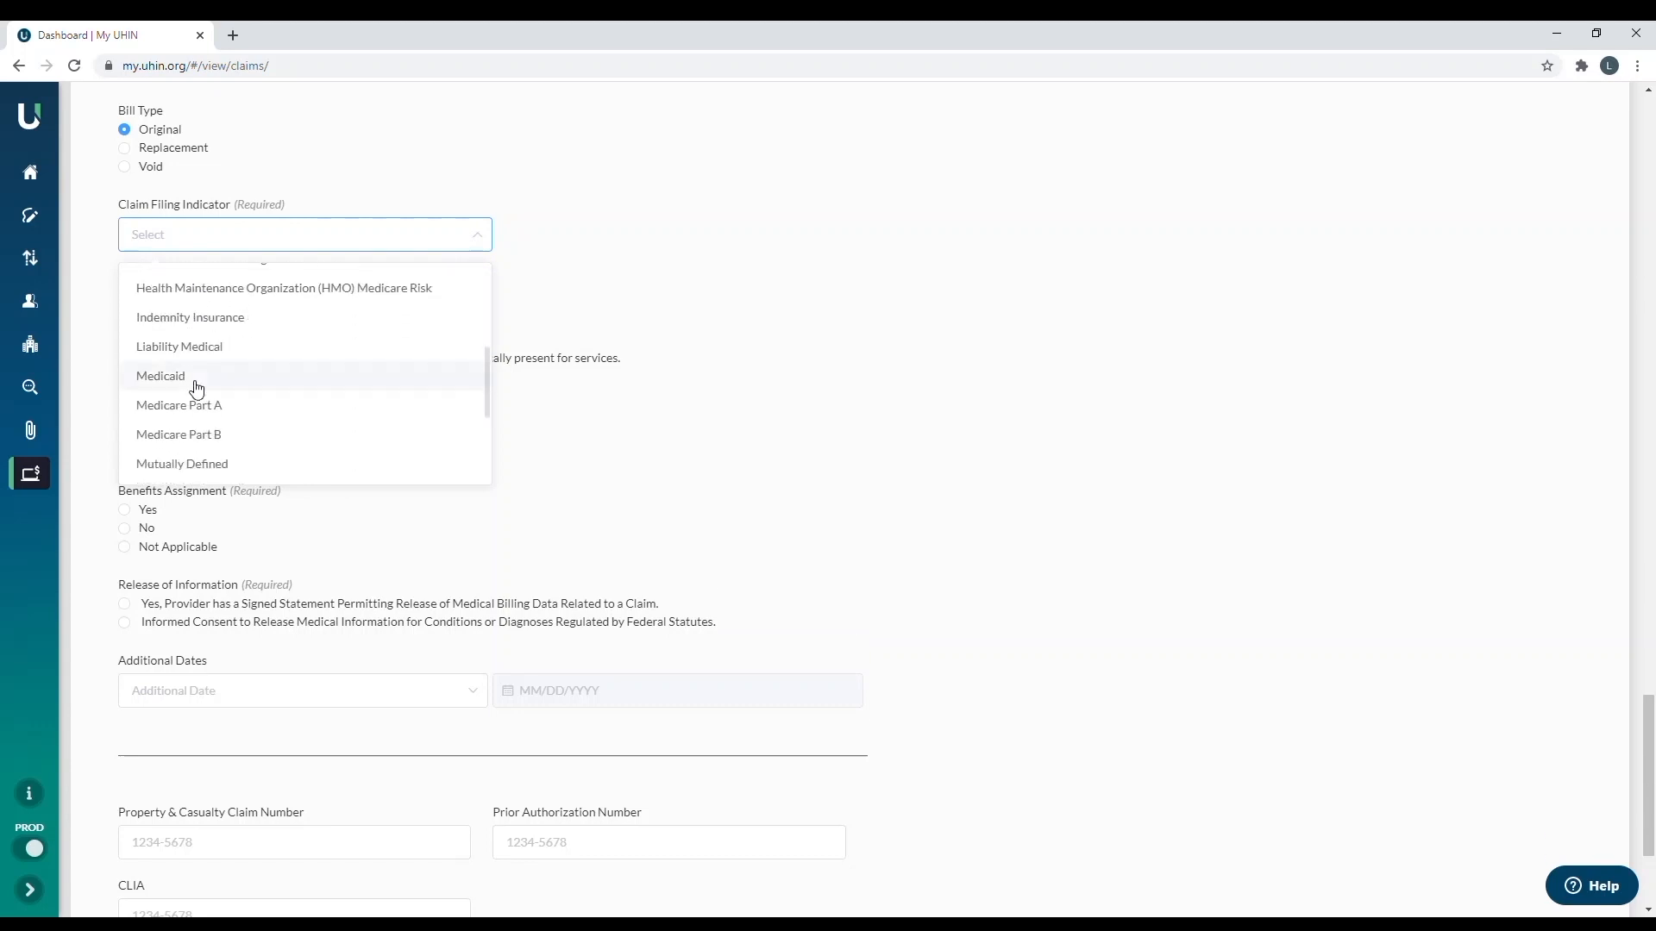
{"action": "mouse_move", "coordinate": [207, 434]}
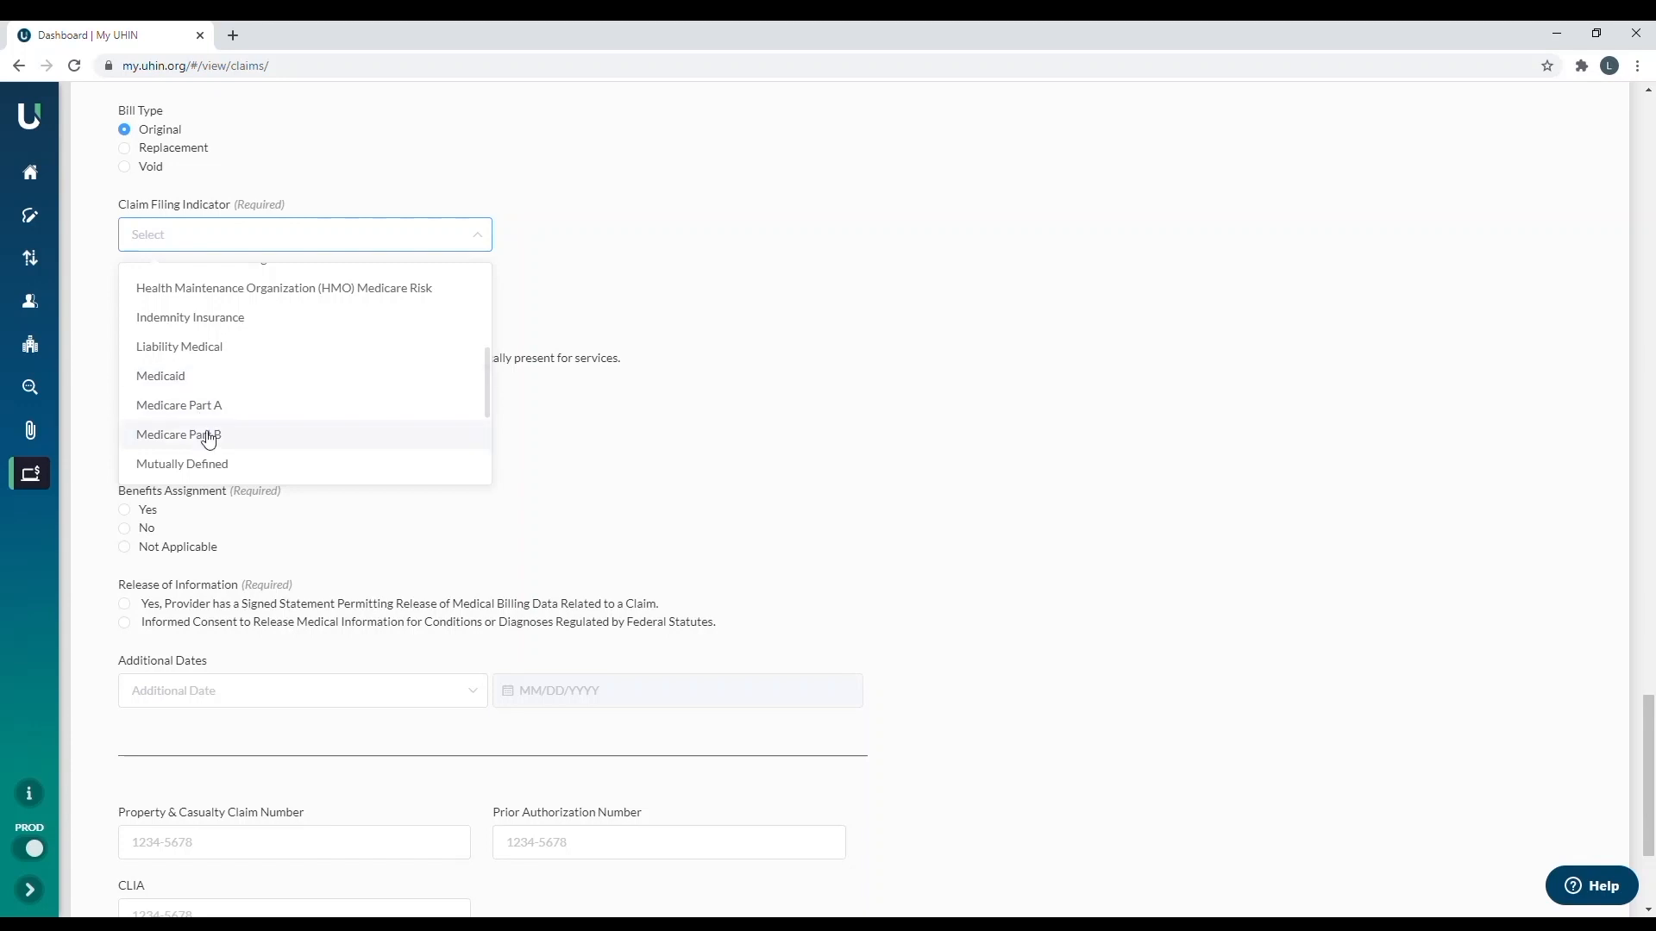
{"action": "left_click", "coordinate": [161, 376]}
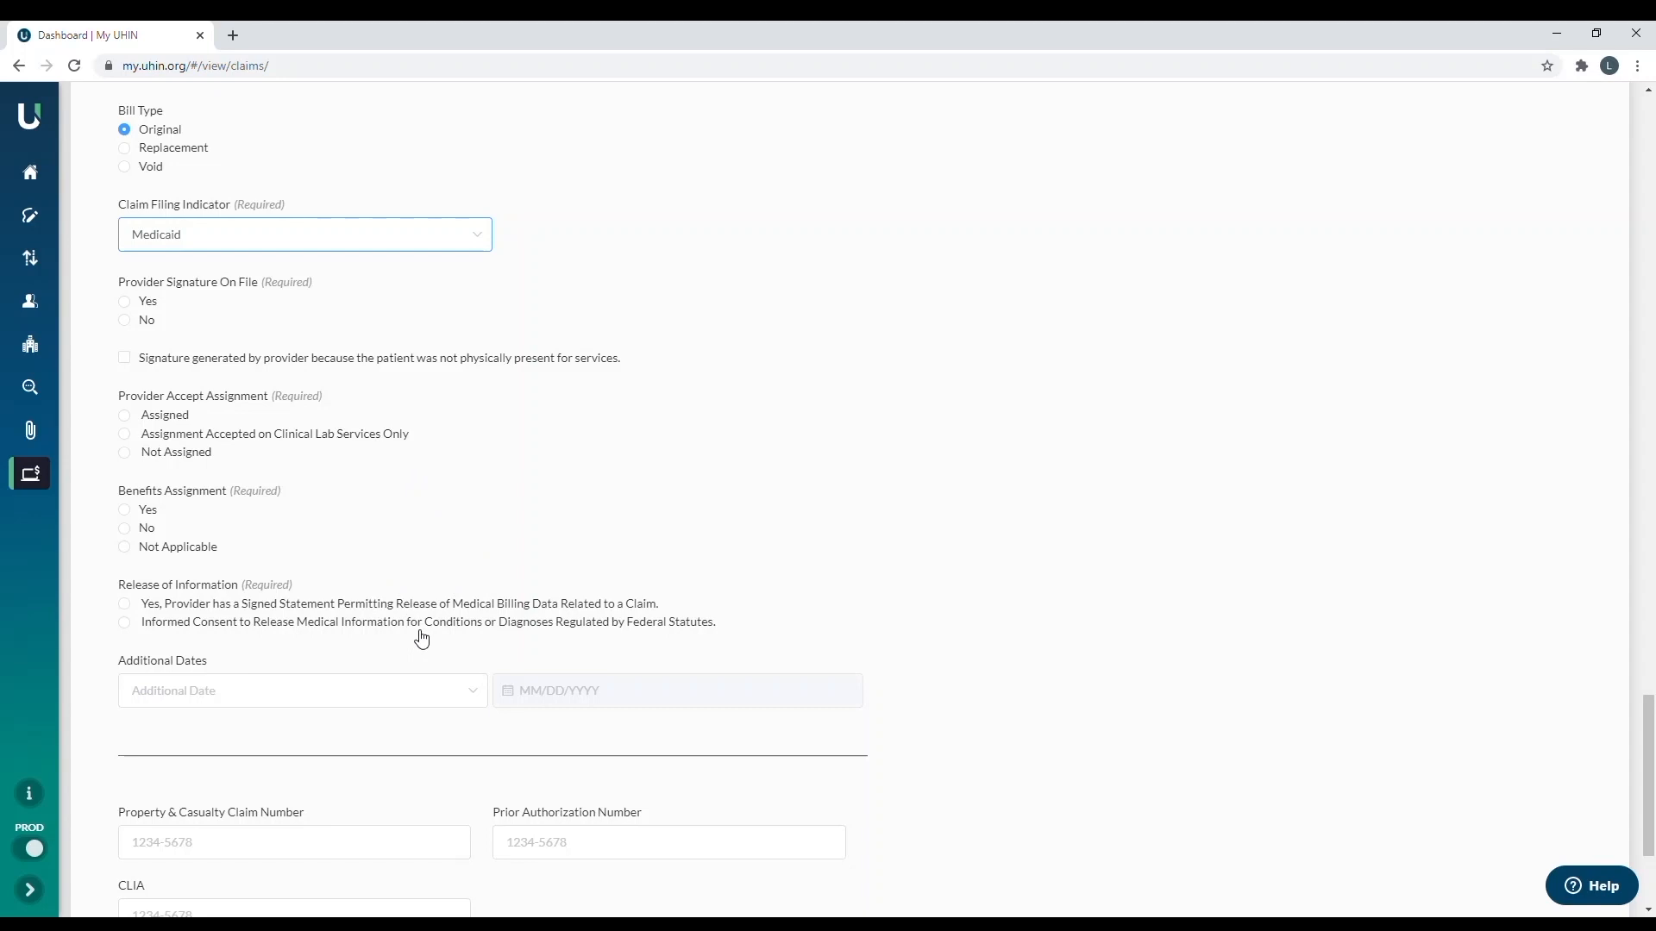
{"action": "mouse_move", "coordinate": [188, 282]}
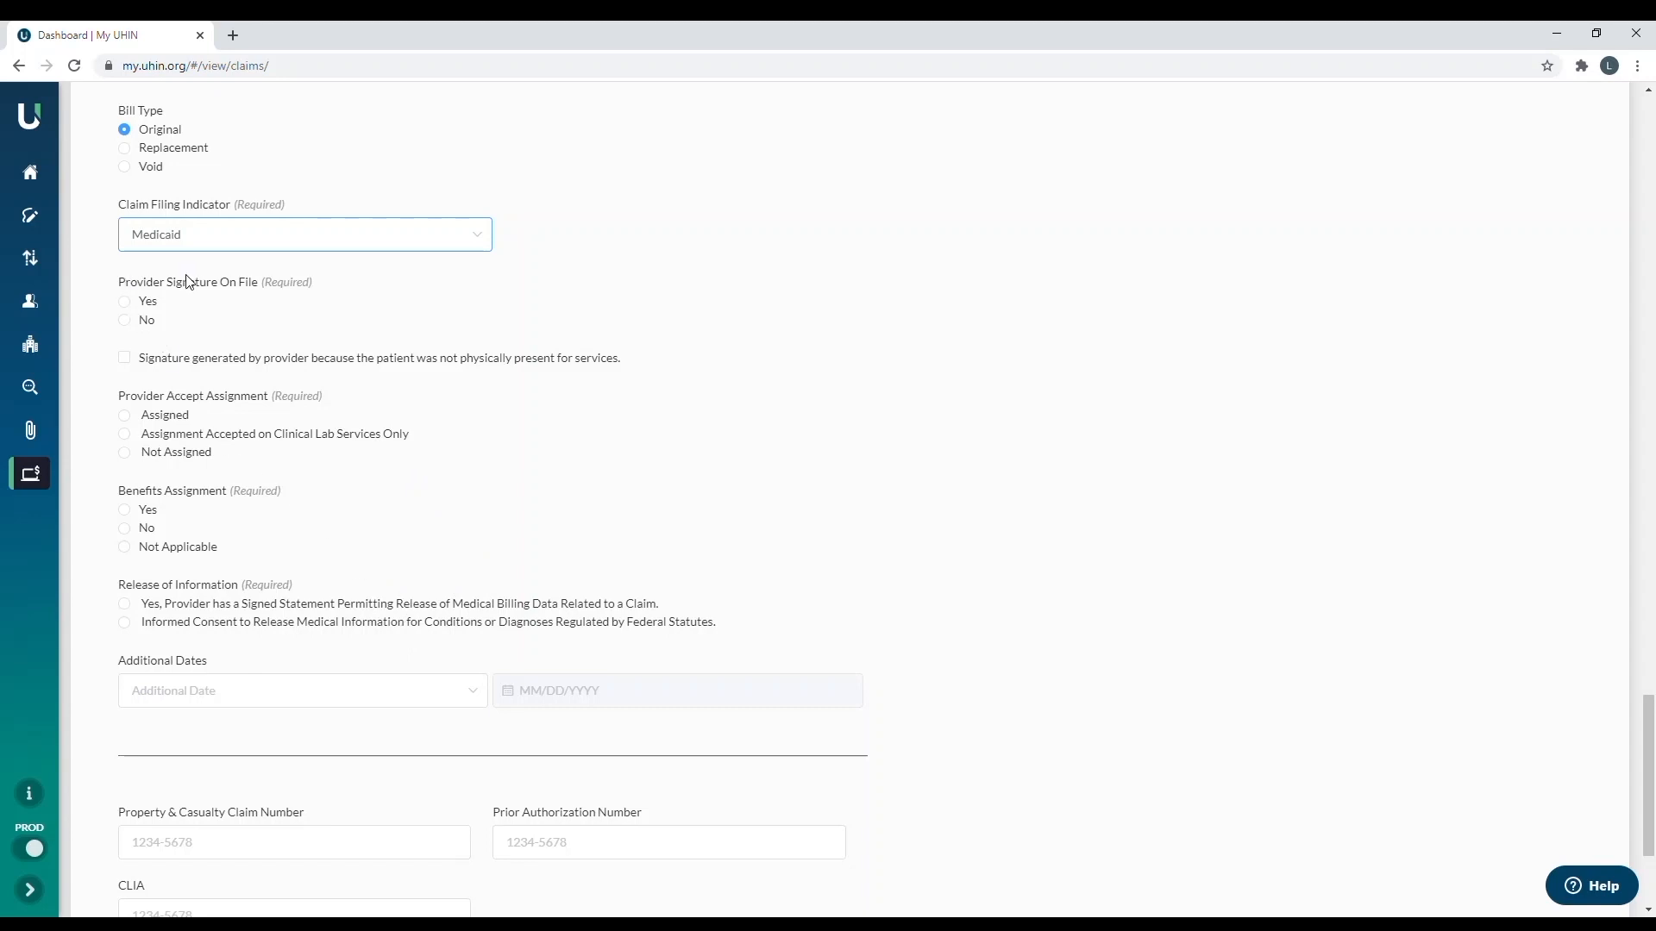
- Answer Yes to signature on file, Assigned acceptance, Yes to benefits assignment, and signed release
{"action": "left_click", "coordinate": [124, 302]}
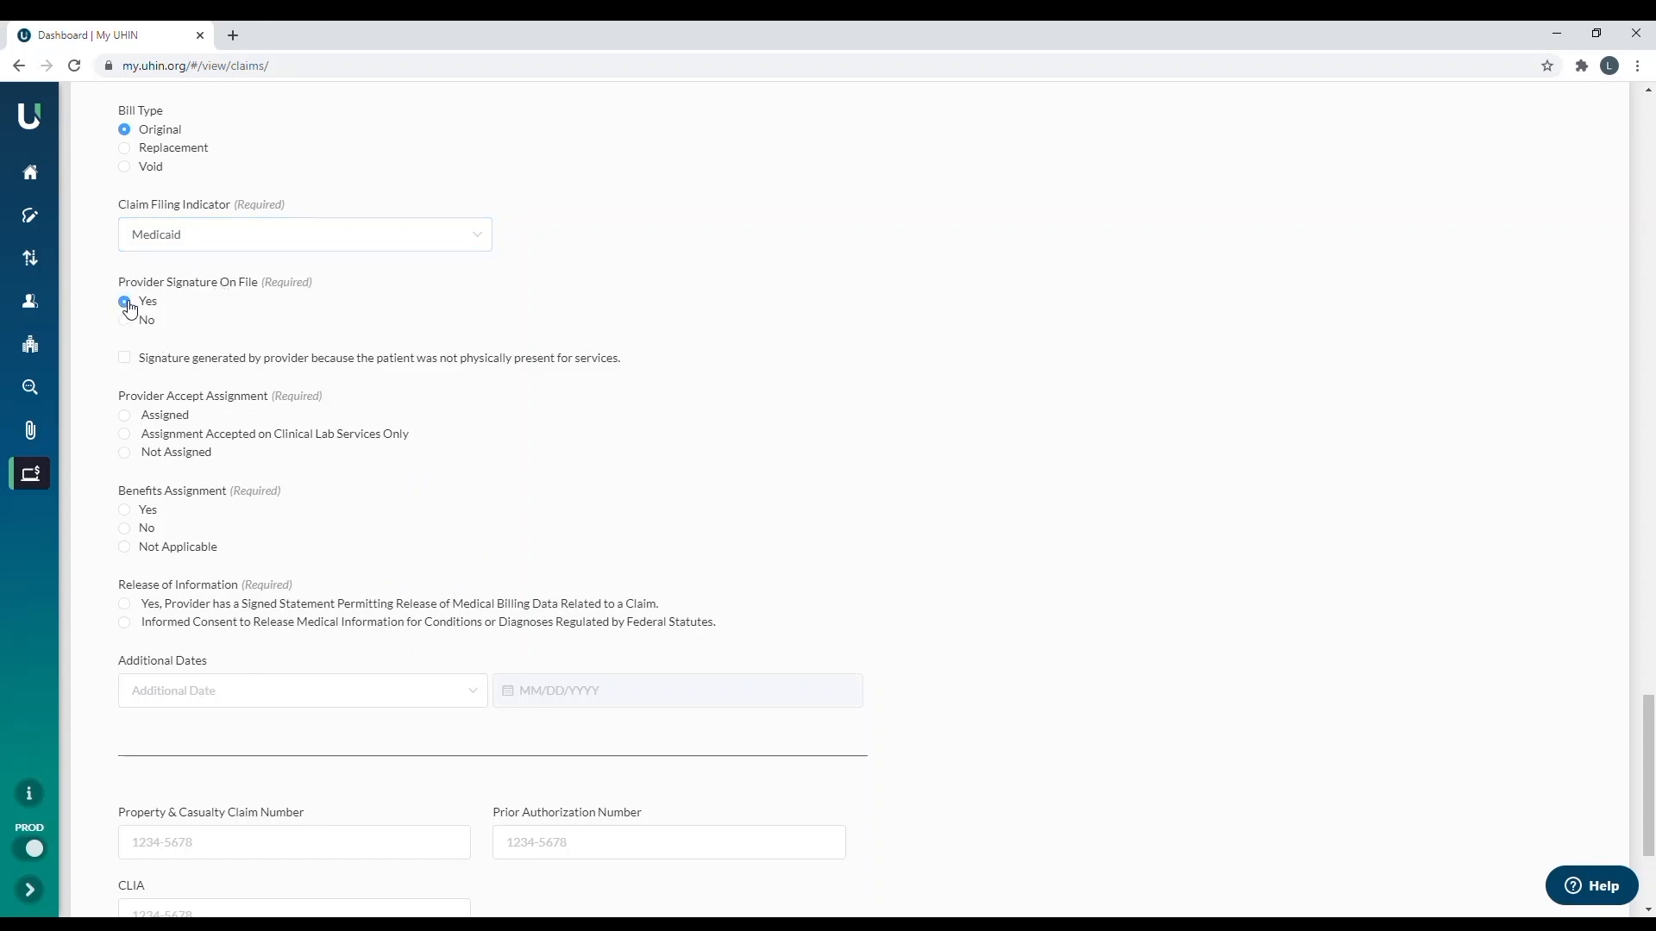
{"action": "left_click", "coordinate": [124, 302]}
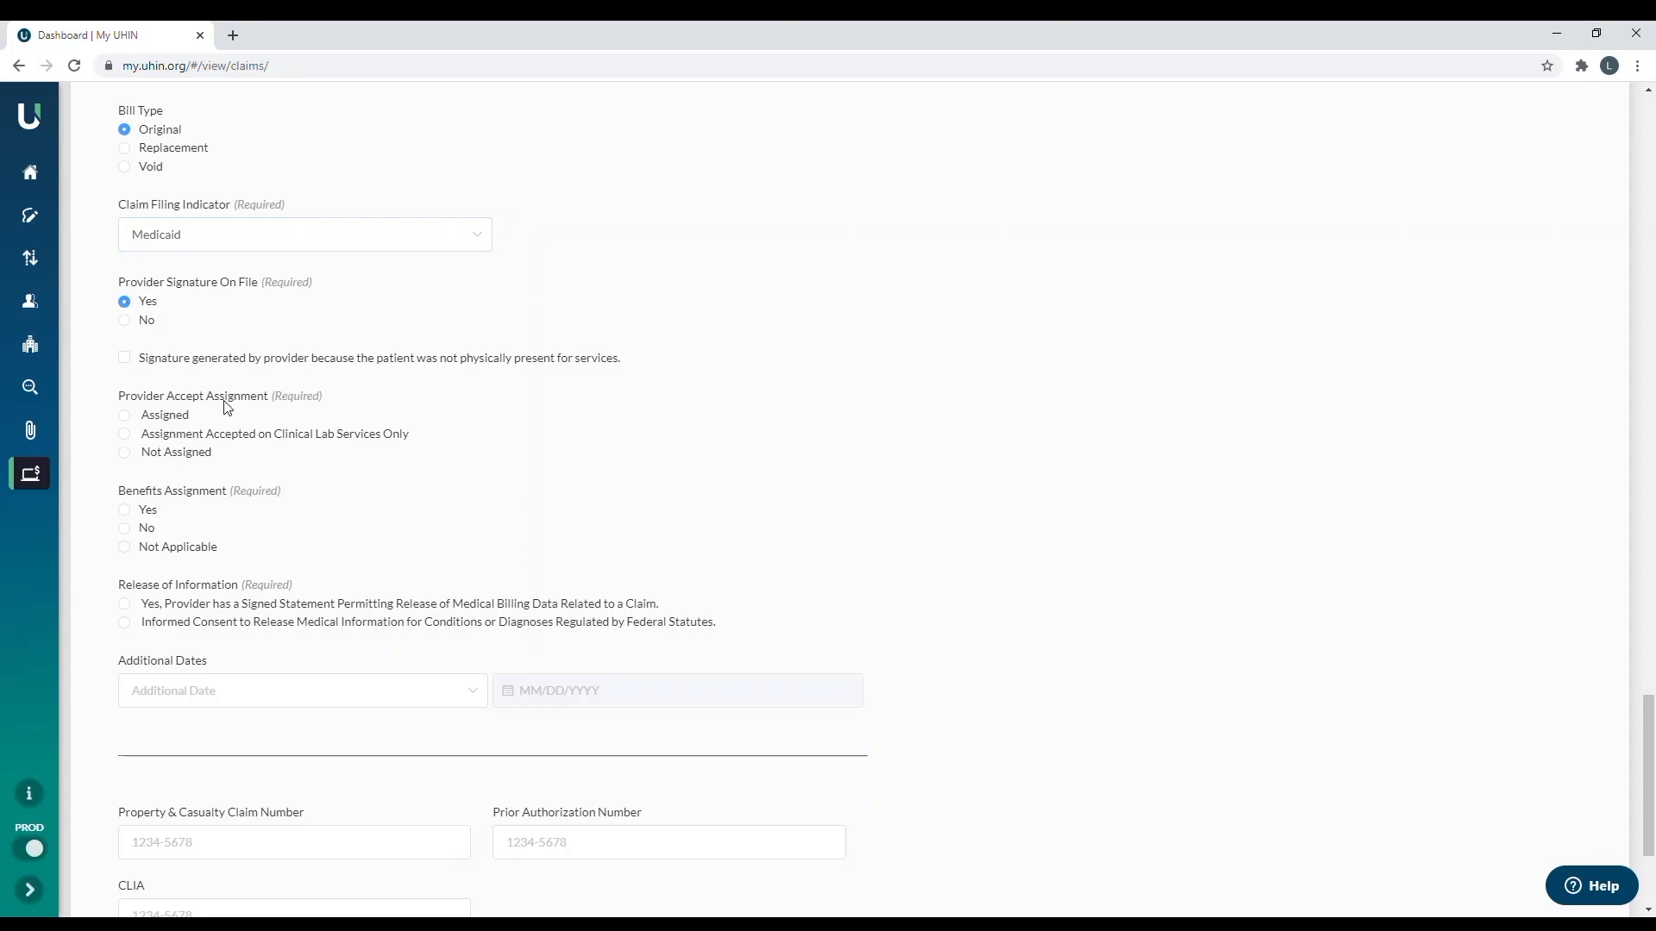
{"action": "left_click", "coordinate": [124, 414]}
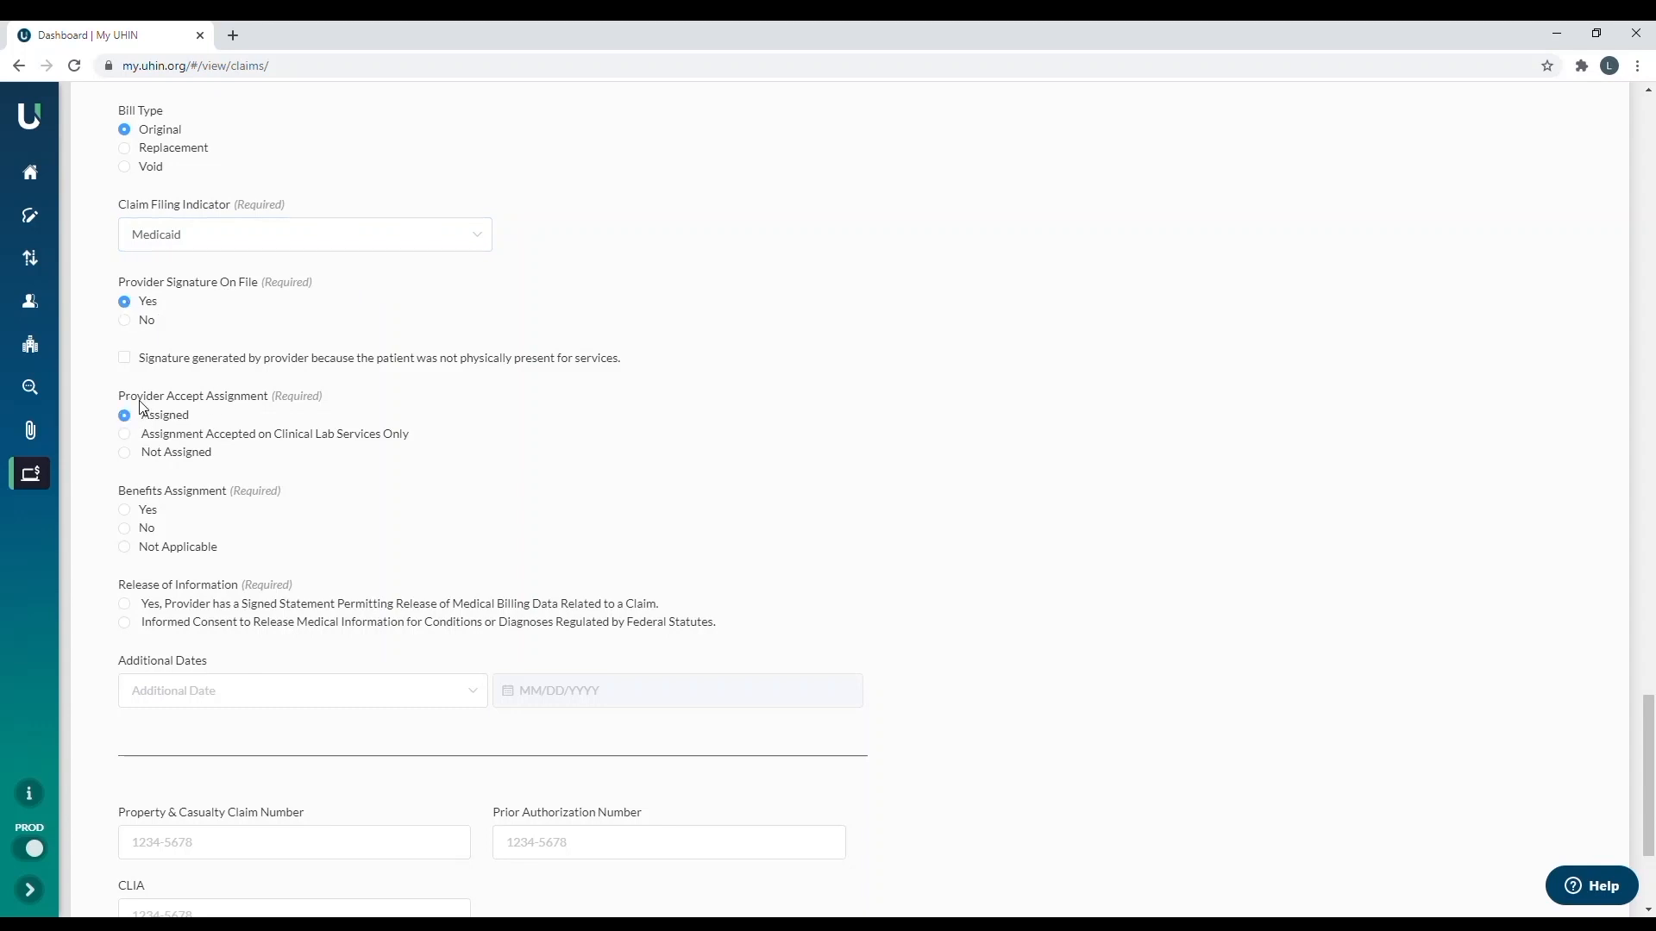
{"action": "mouse_move", "coordinate": [172, 518]}
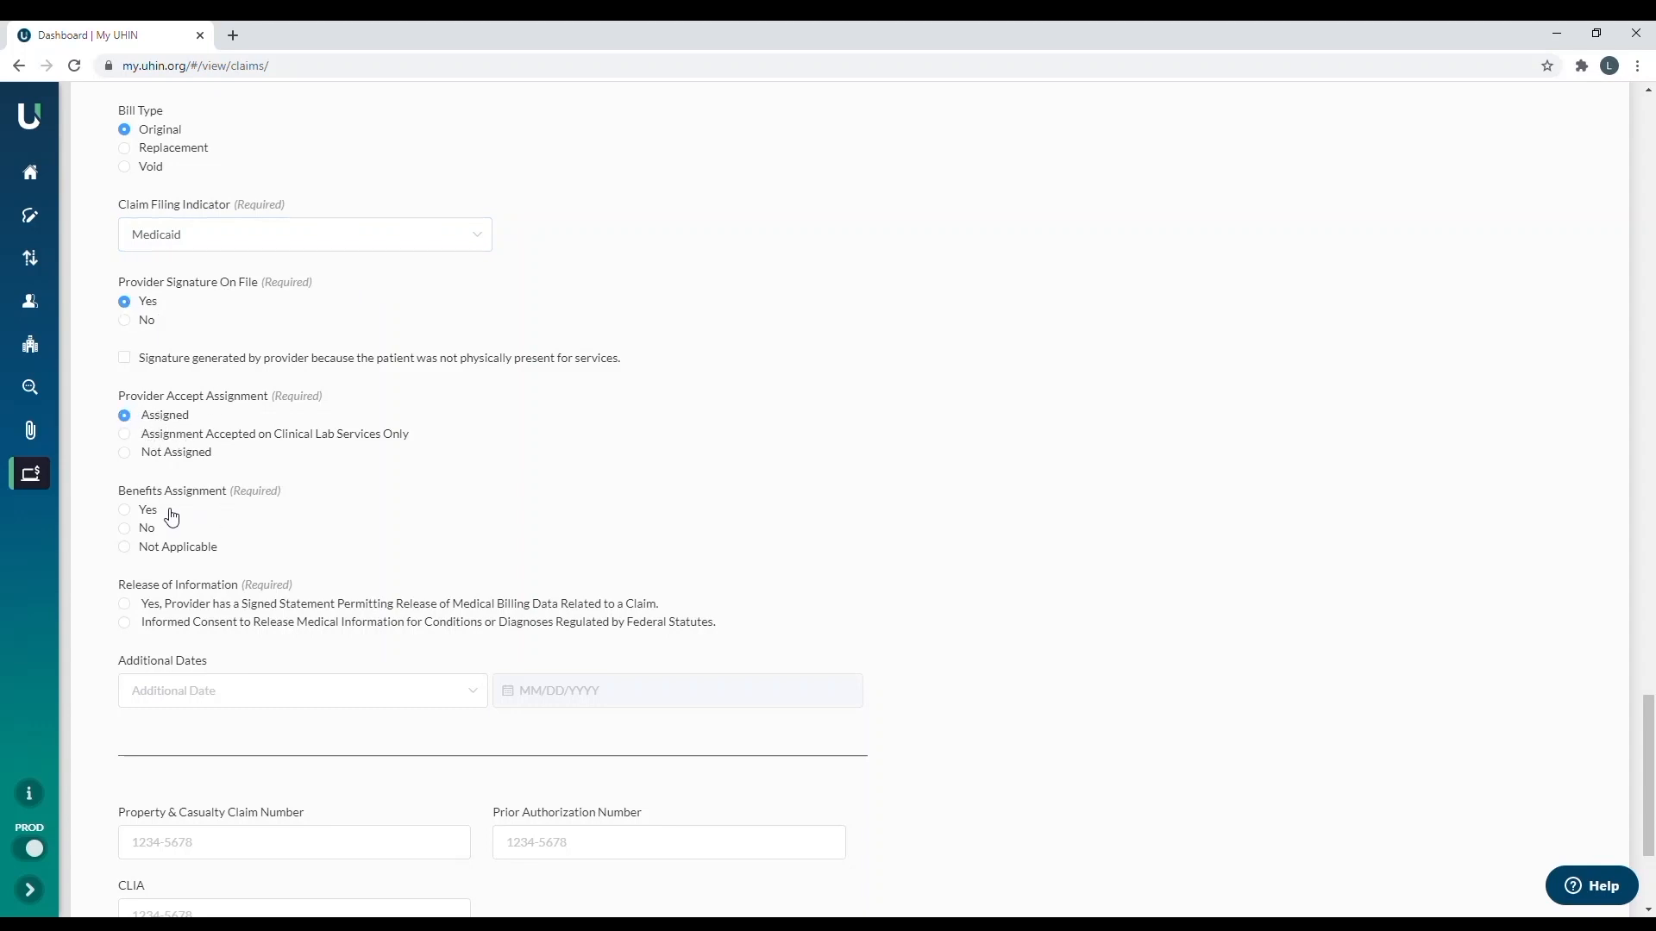
{"action": "left_click", "coordinate": [124, 510]}
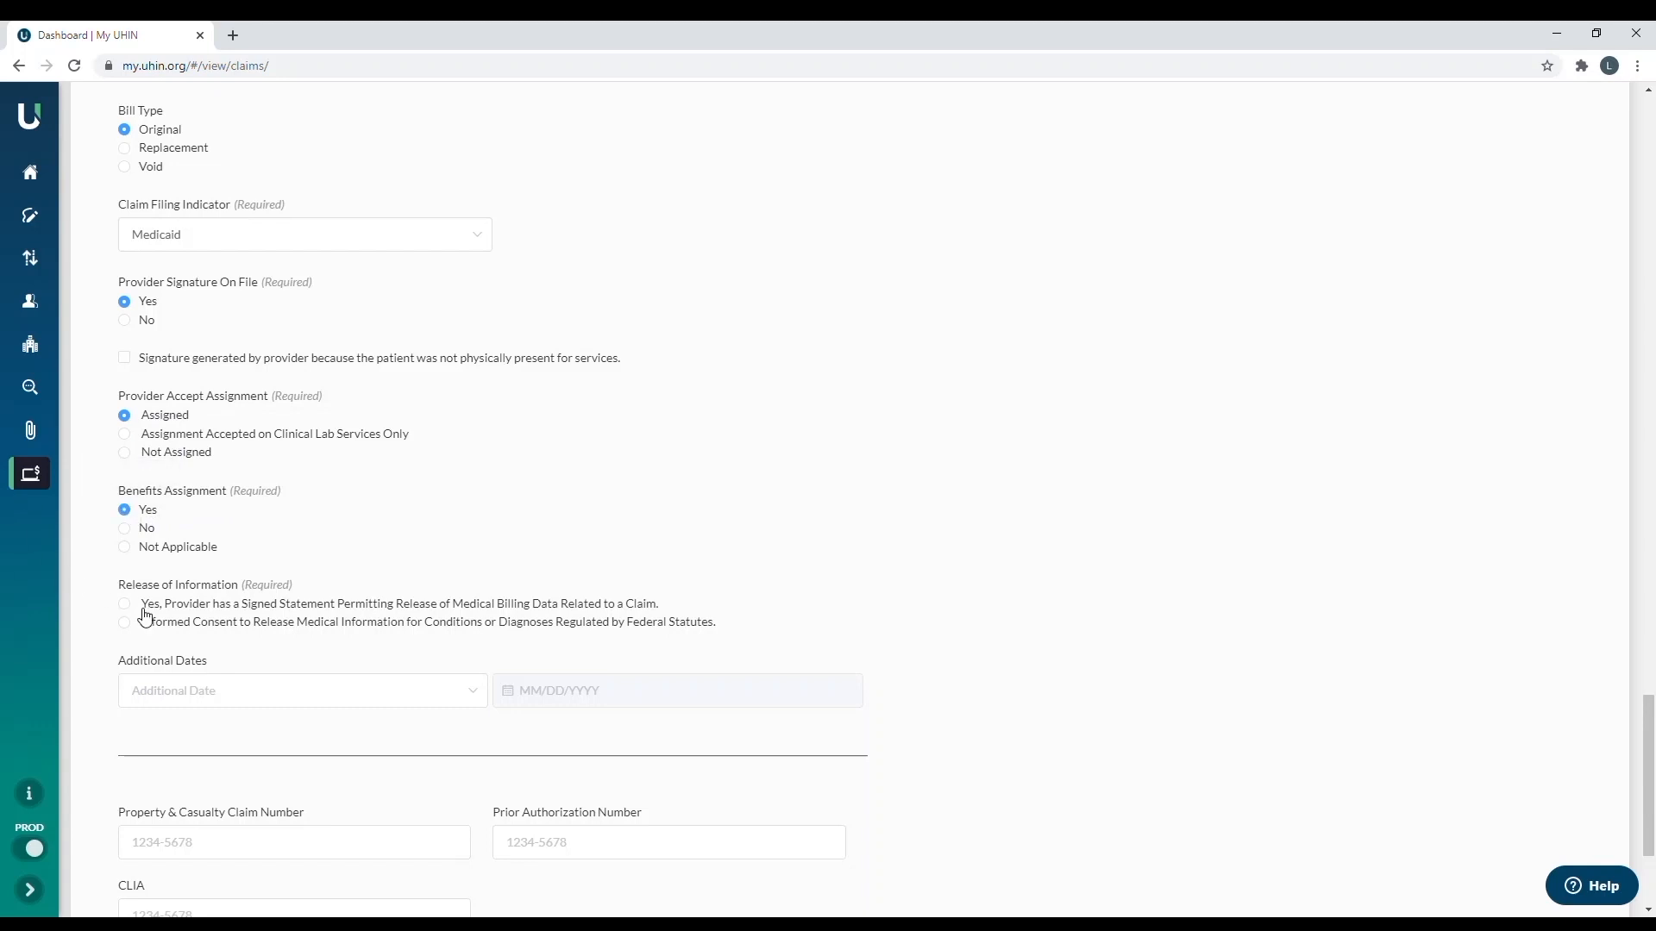
{"action": "left_click", "coordinate": [124, 603]}
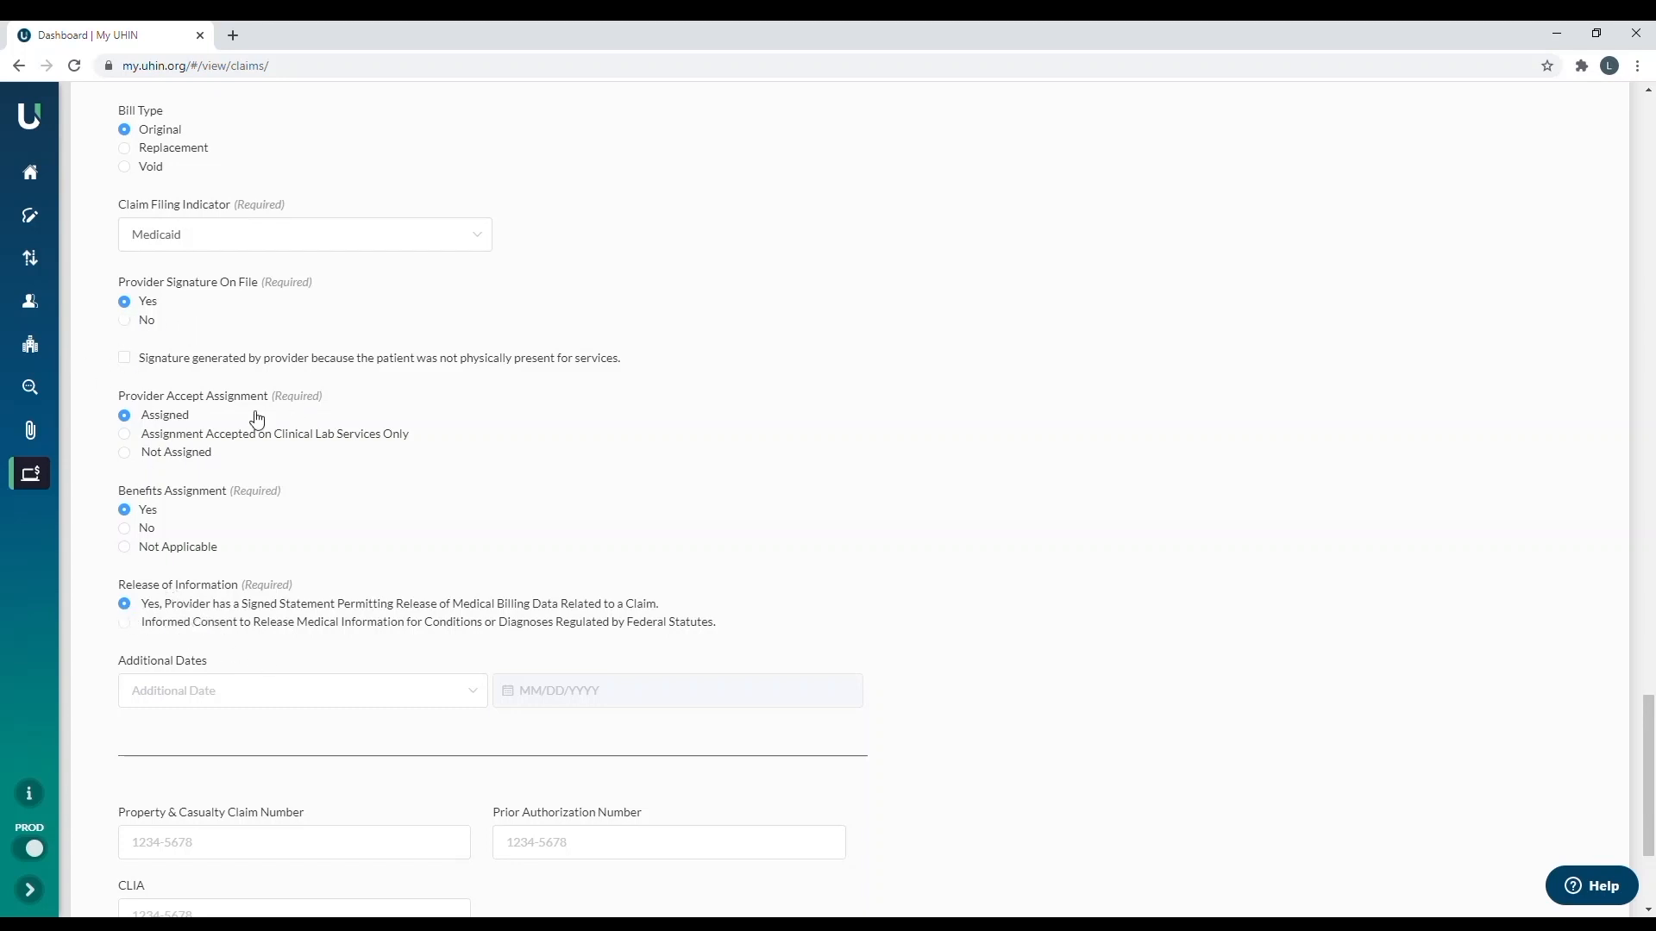
{"action": "mouse_move", "coordinate": [370, 691]}
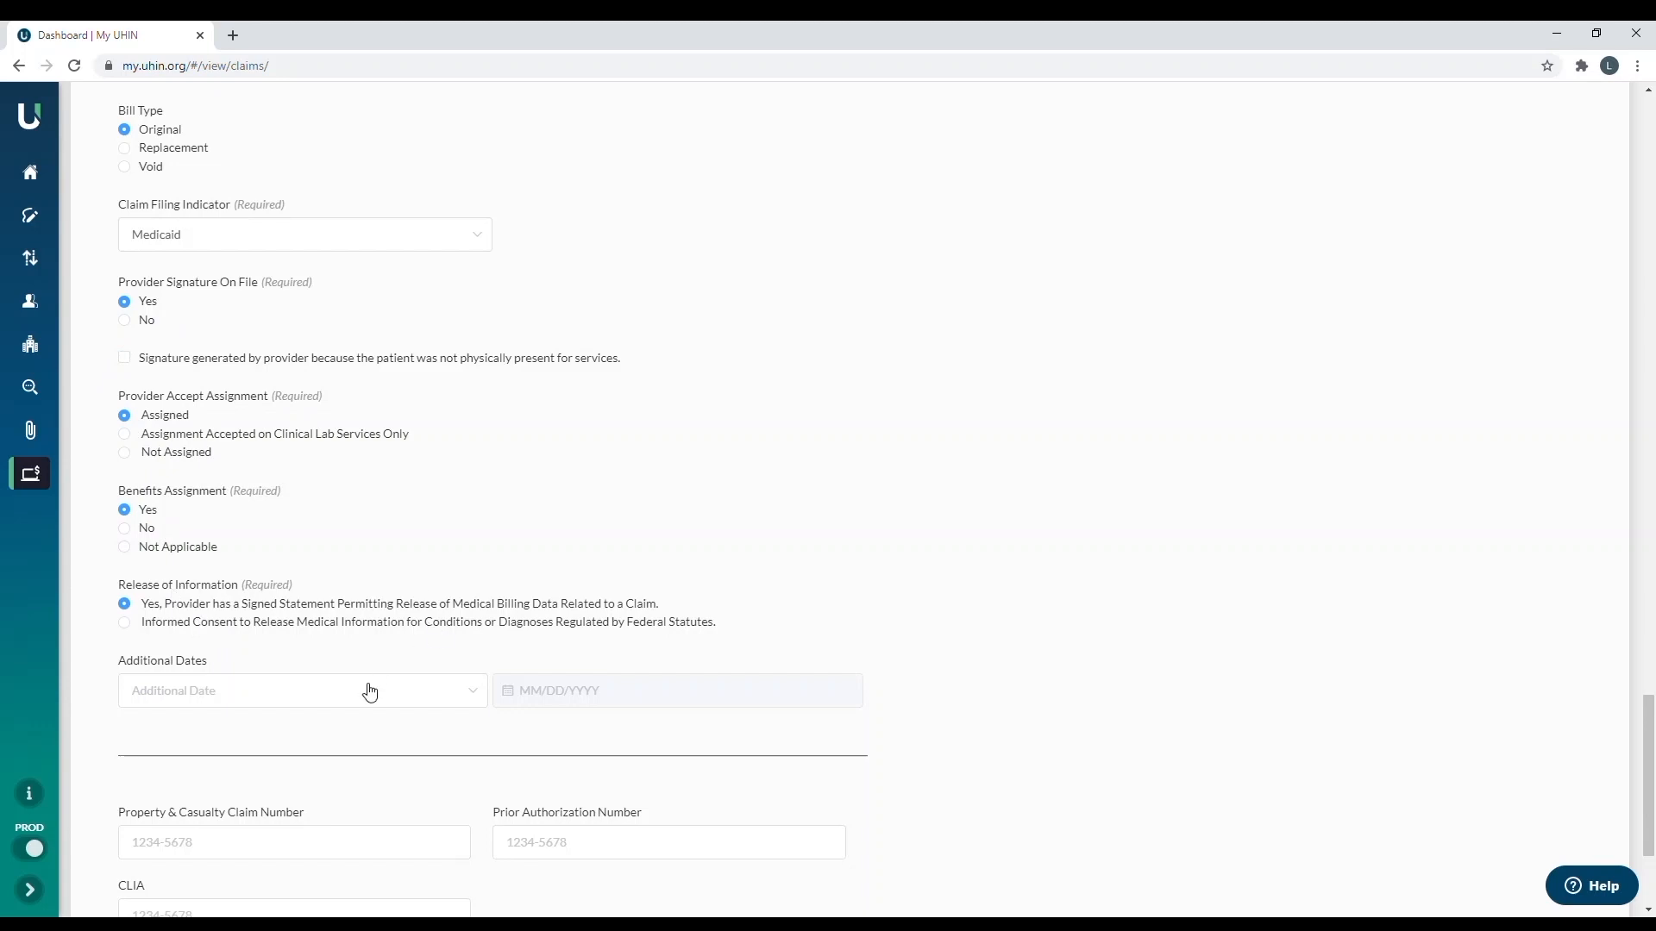
{"action": "mouse_move", "coordinate": [448, 706]}
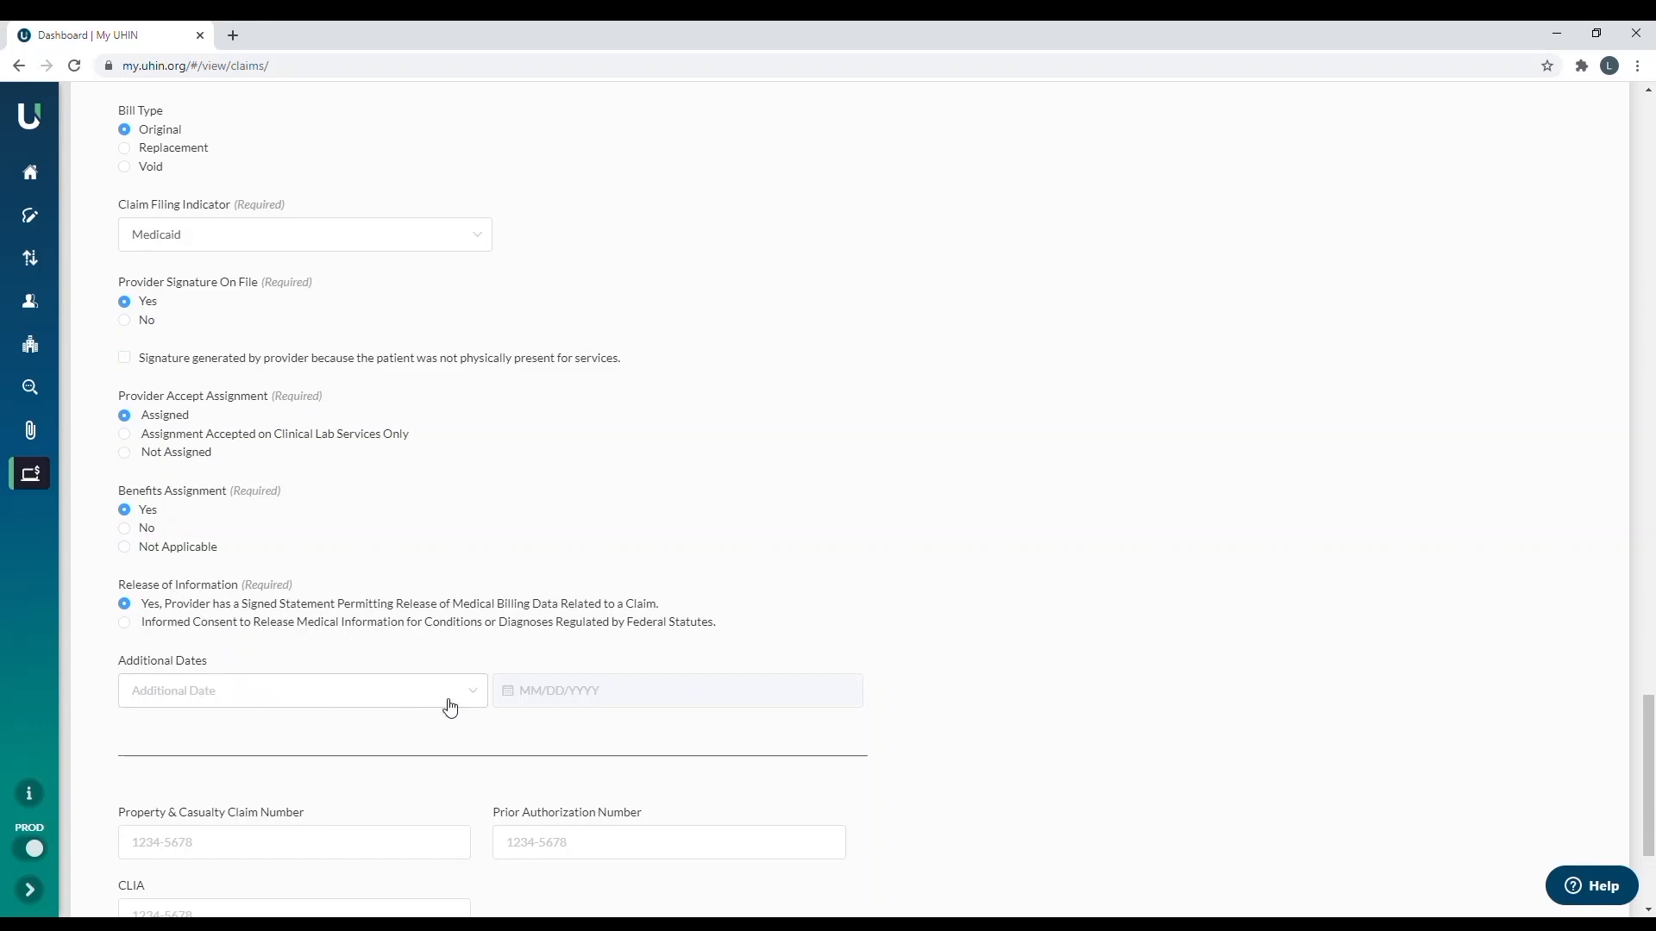
{"action": "mouse_move", "coordinate": [484, 704]}
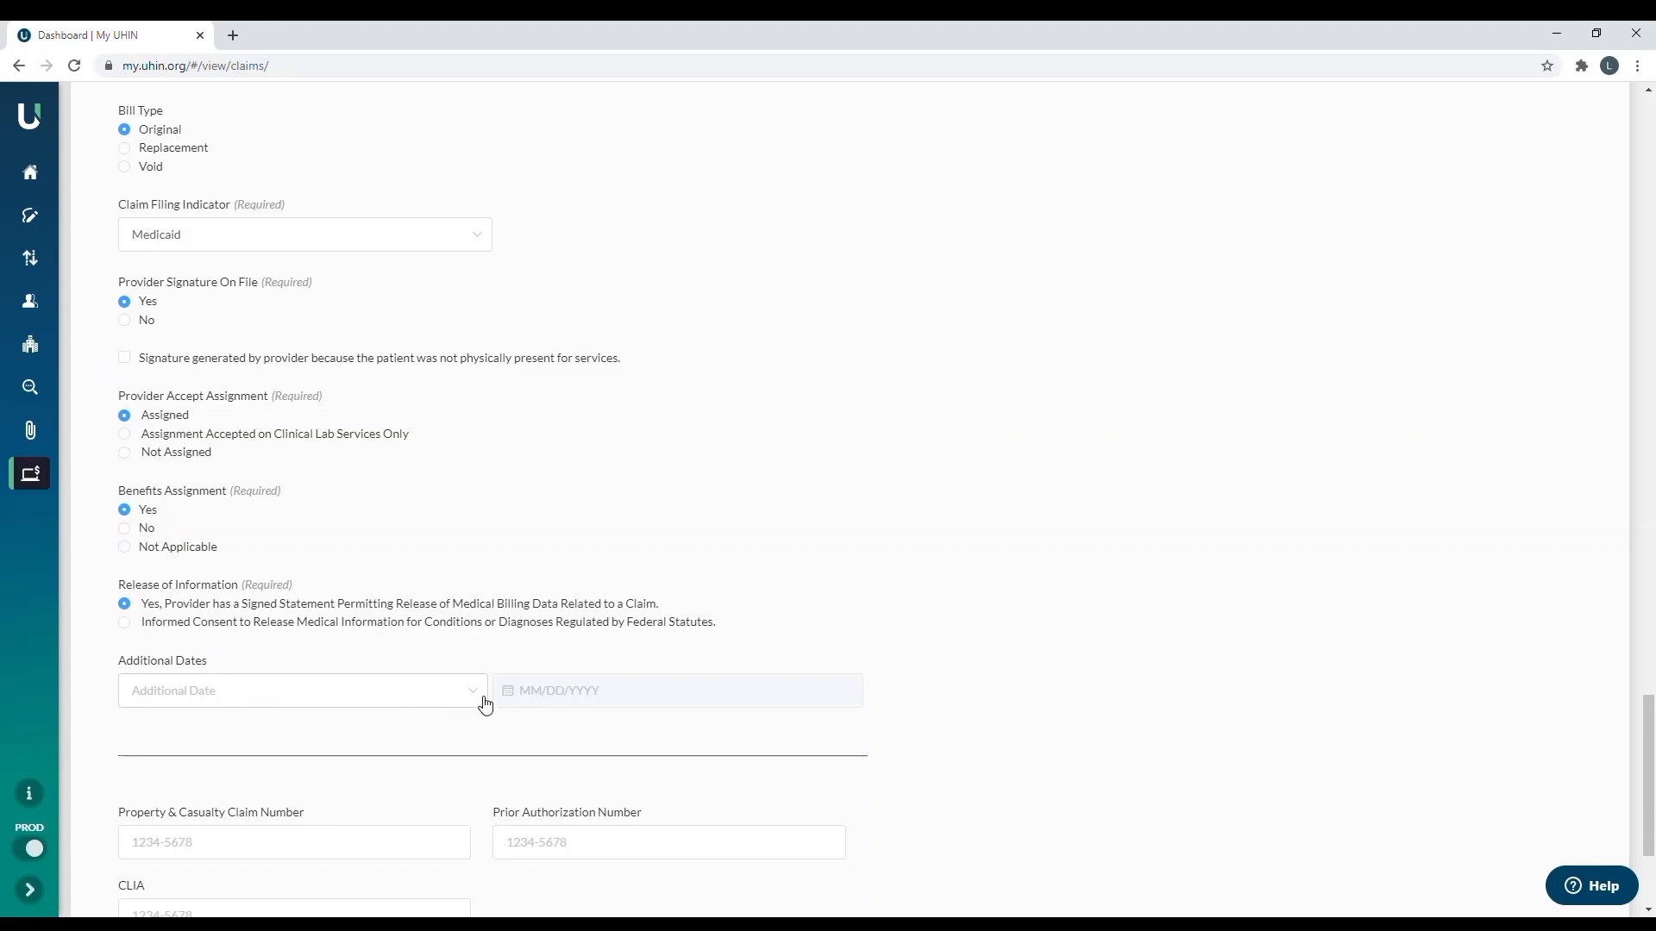
{"action": "left_click", "coordinate": [303, 691]}
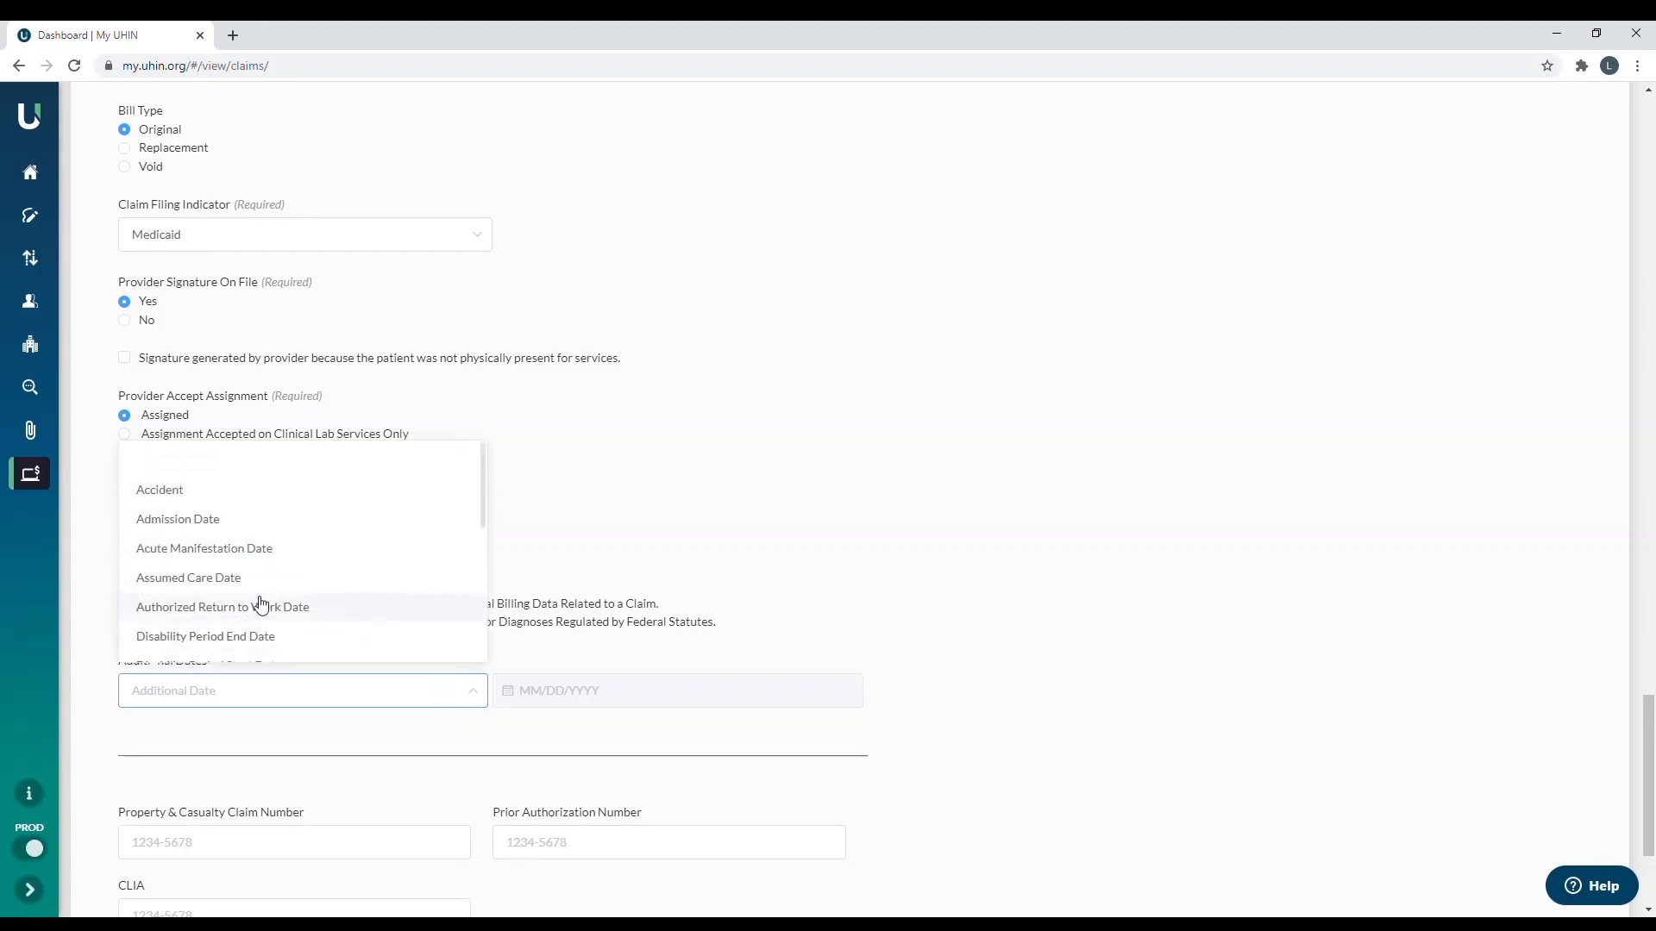
{"action": "scroll", "scroll_direction": "down", "scroll_amount": 3}
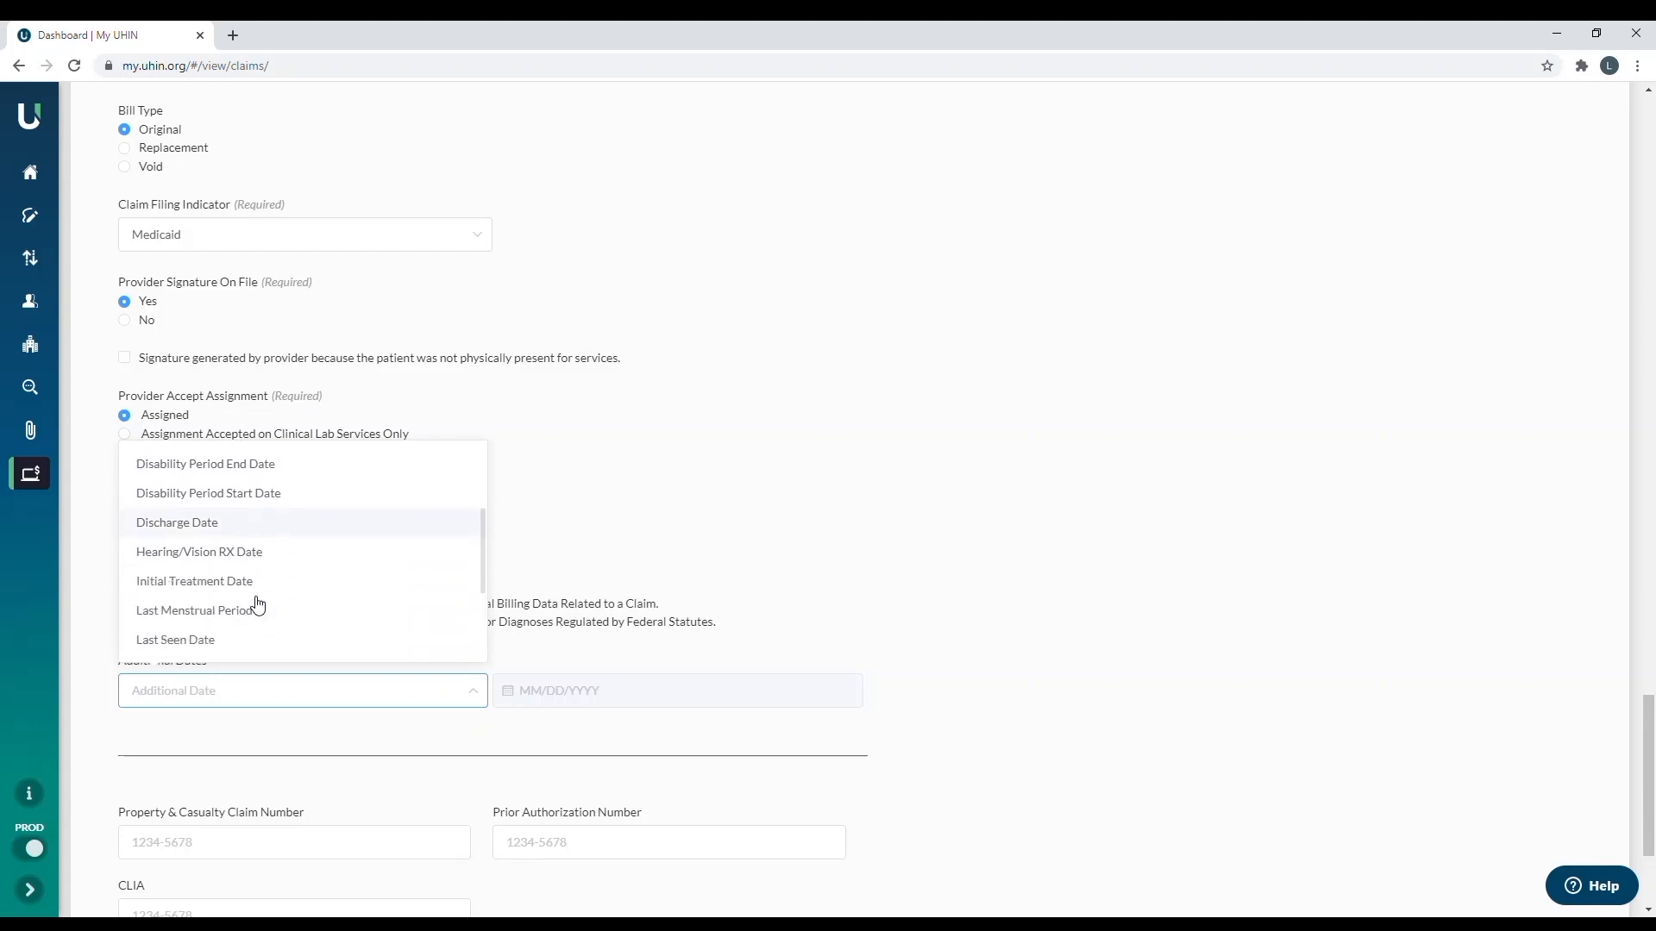
{"action": "scroll", "scroll_direction": "down", "scroll_amount": 3}
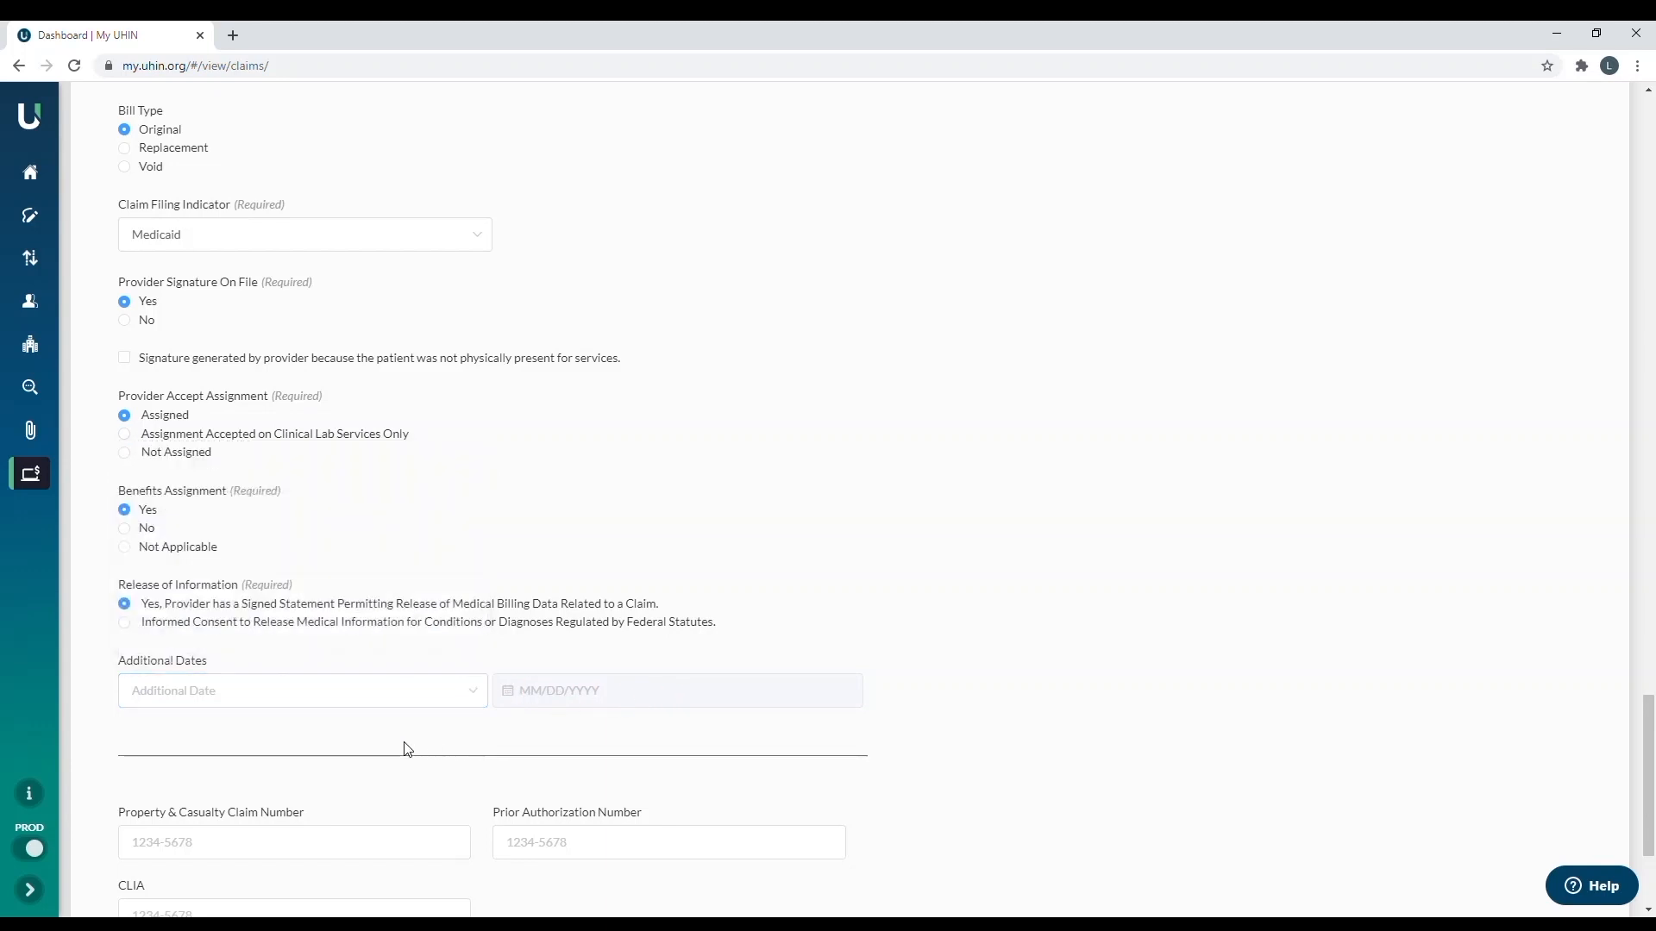
{"action": "scroll", "scroll_direction": "down", "scroll_amount": 3}
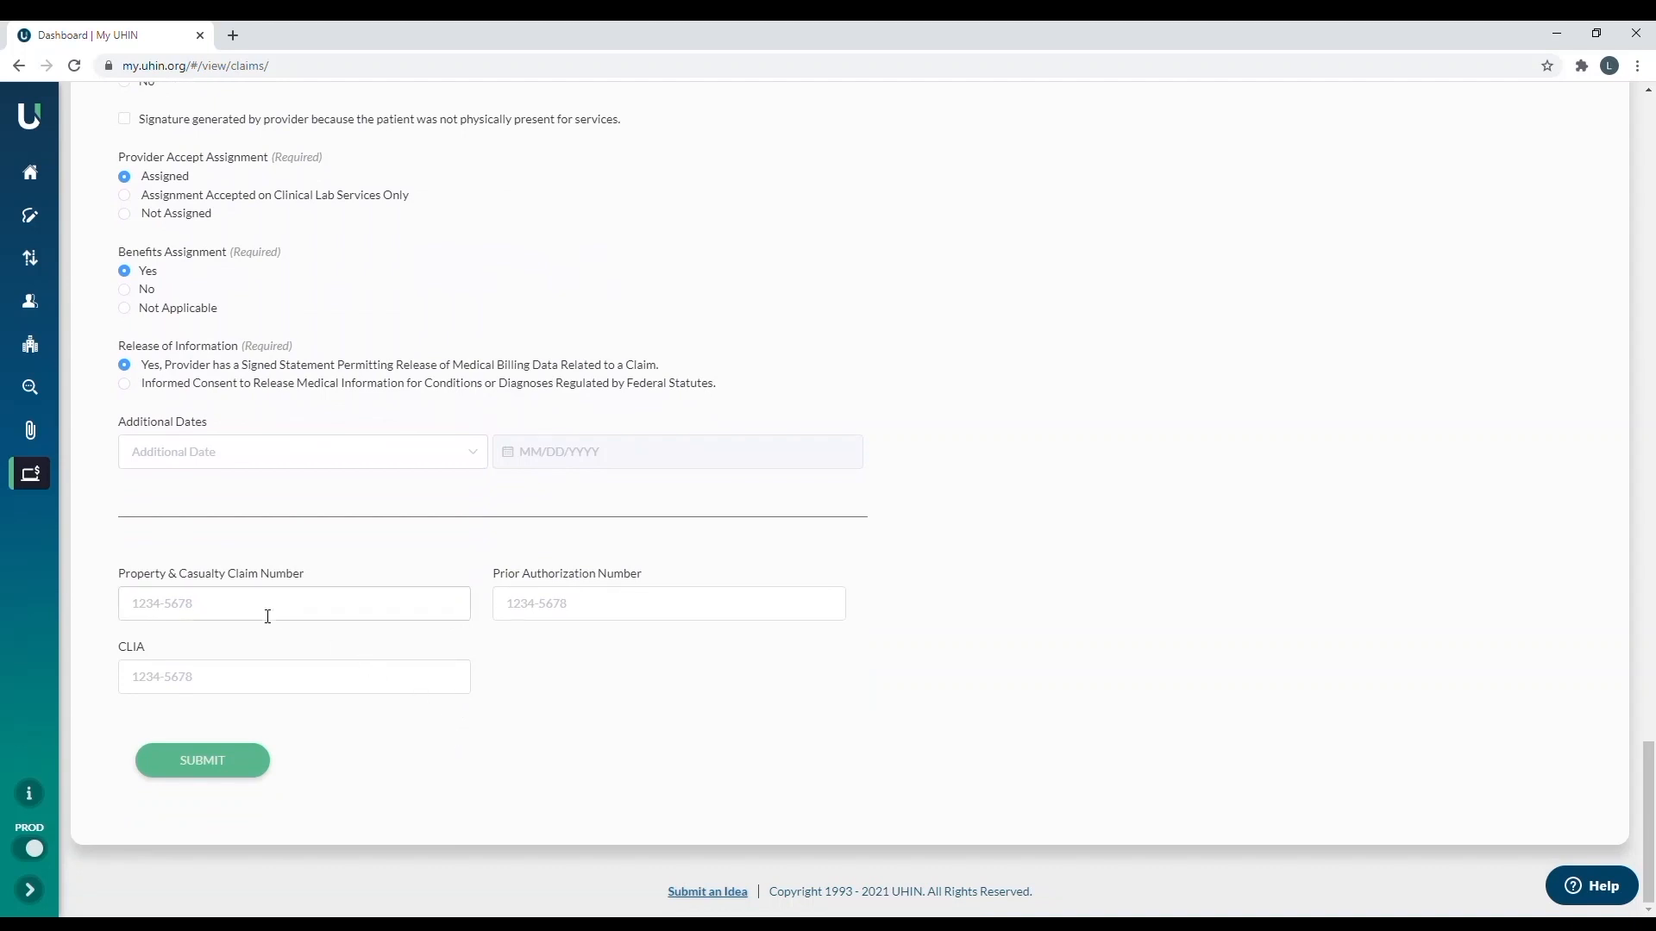
{"action": "mouse_move", "coordinate": [153, 578]}
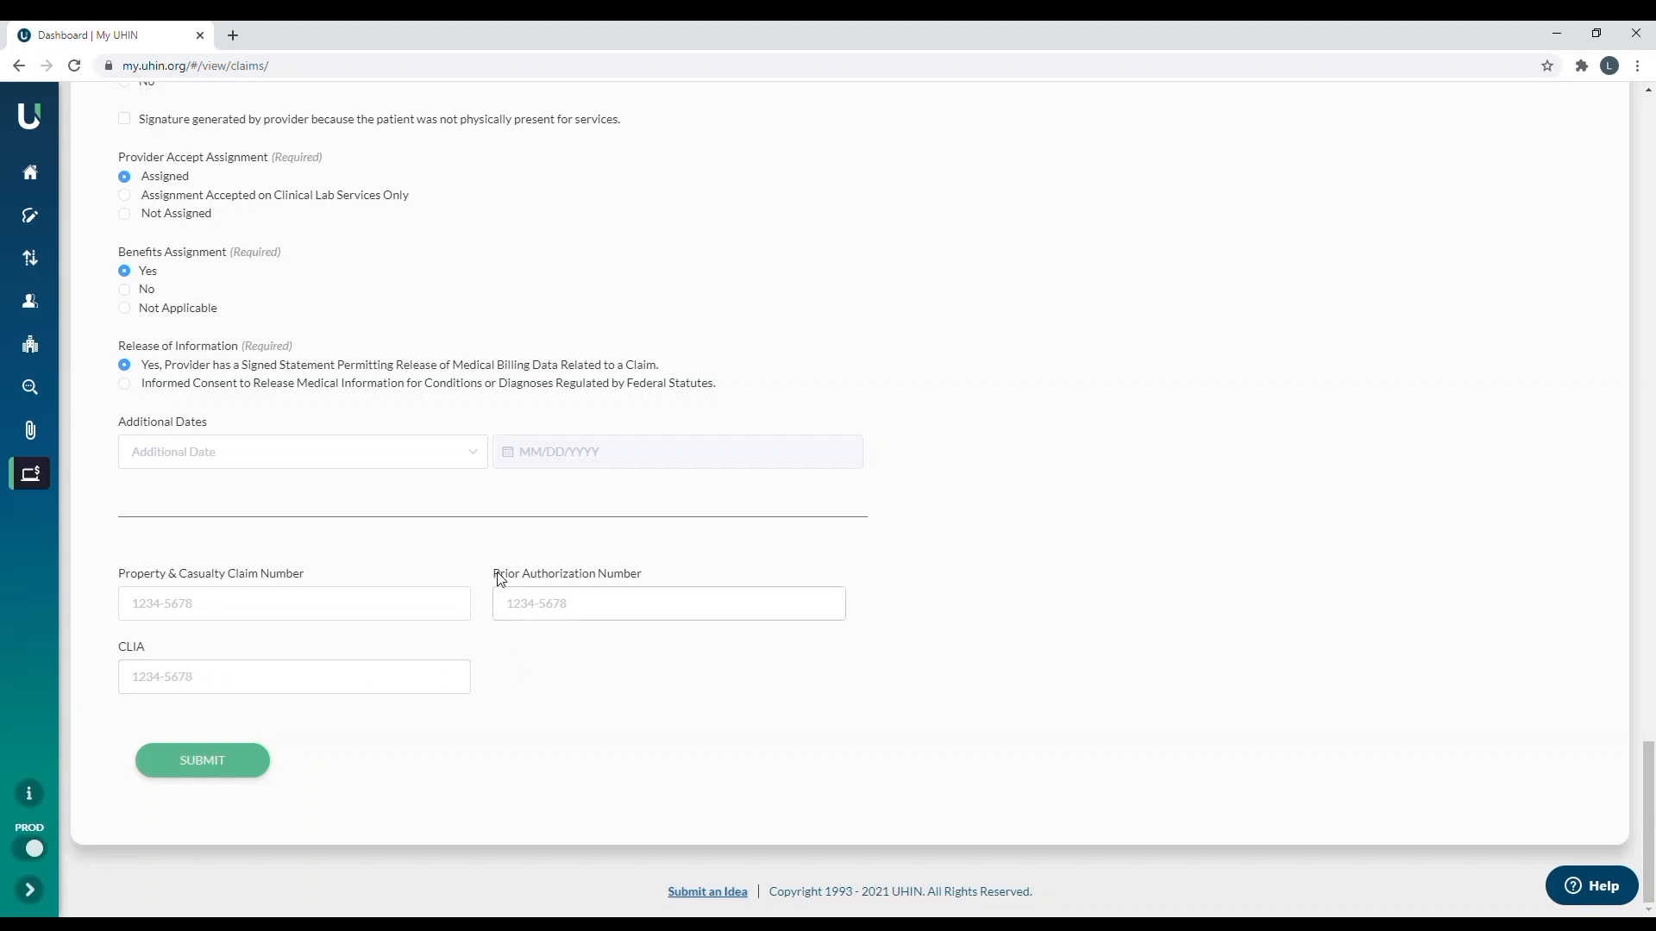
{"action": "mouse_move", "coordinate": [352, 864]}
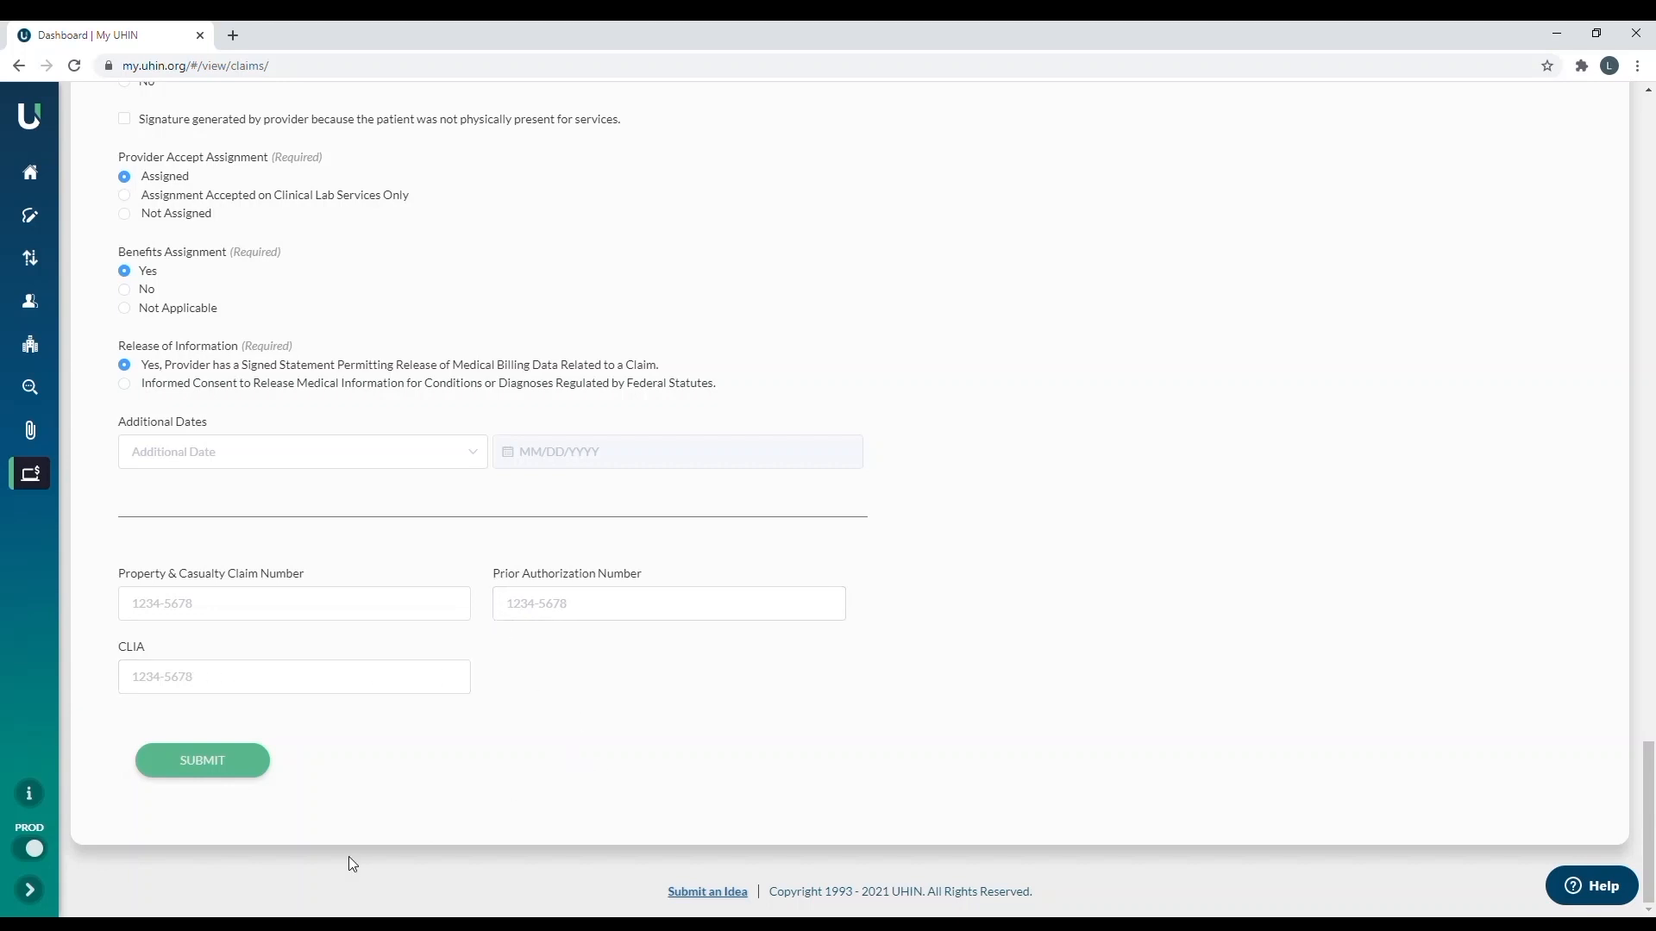
{"action": "mouse_move", "coordinate": [222, 789]}
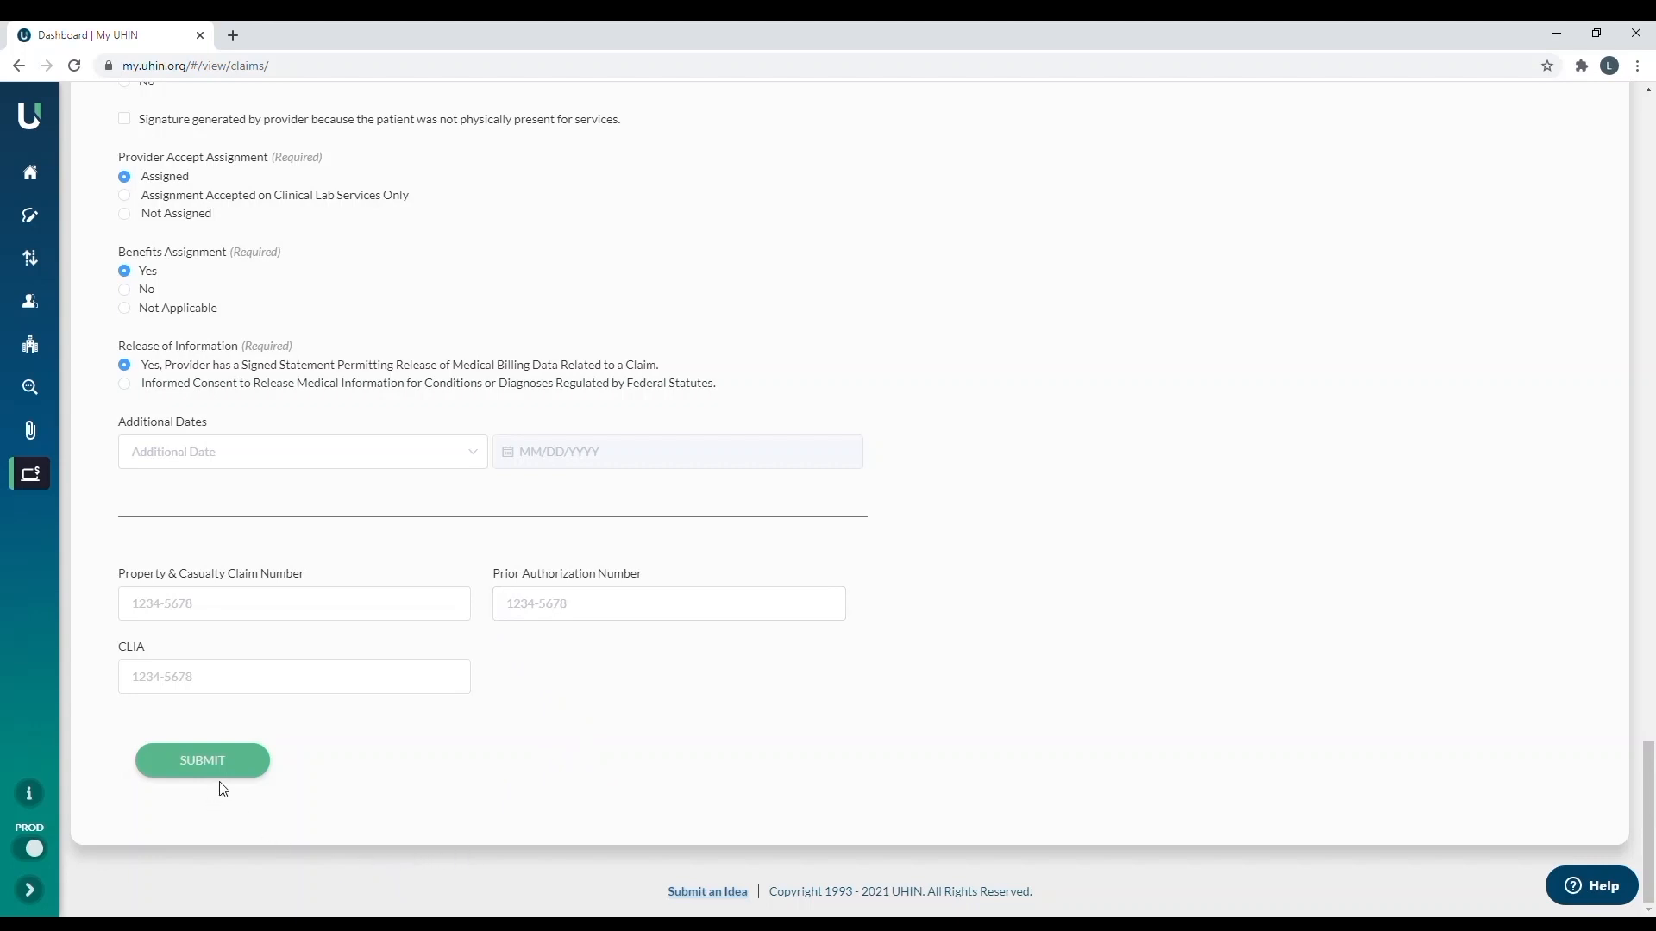
- Submit the claim, get the form-errors notice, and scroll up to find the flagged fields
{"action": "left_click", "coordinate": [202, 759]}
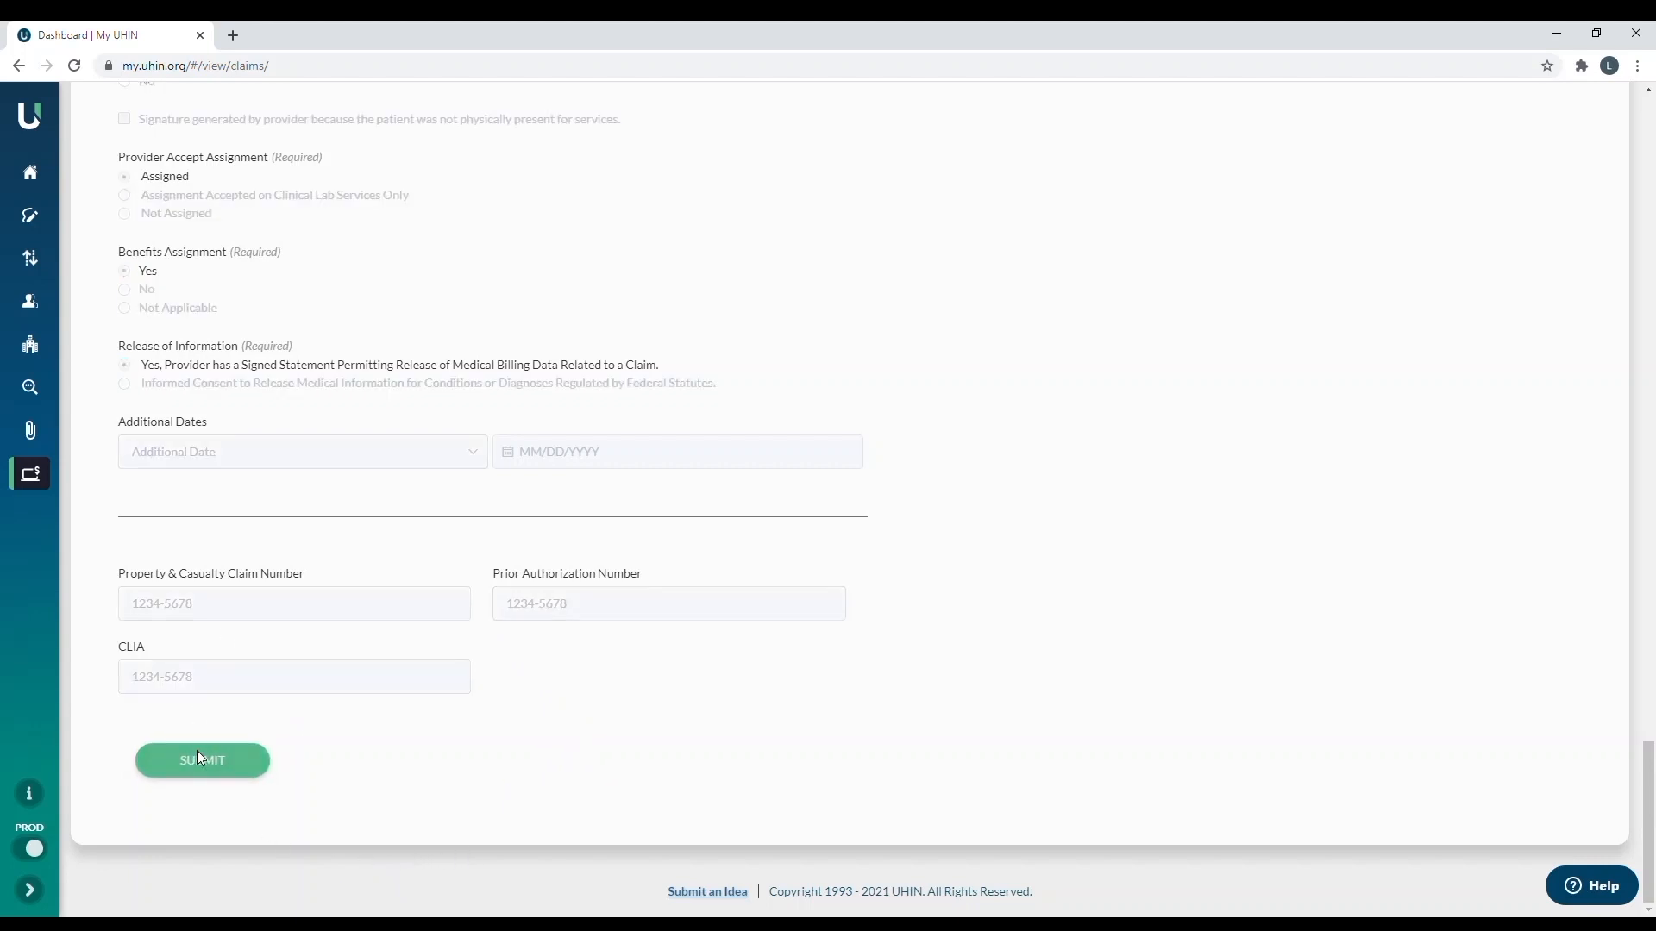
{"action": "left_click", "coordinate": [202, 759]}
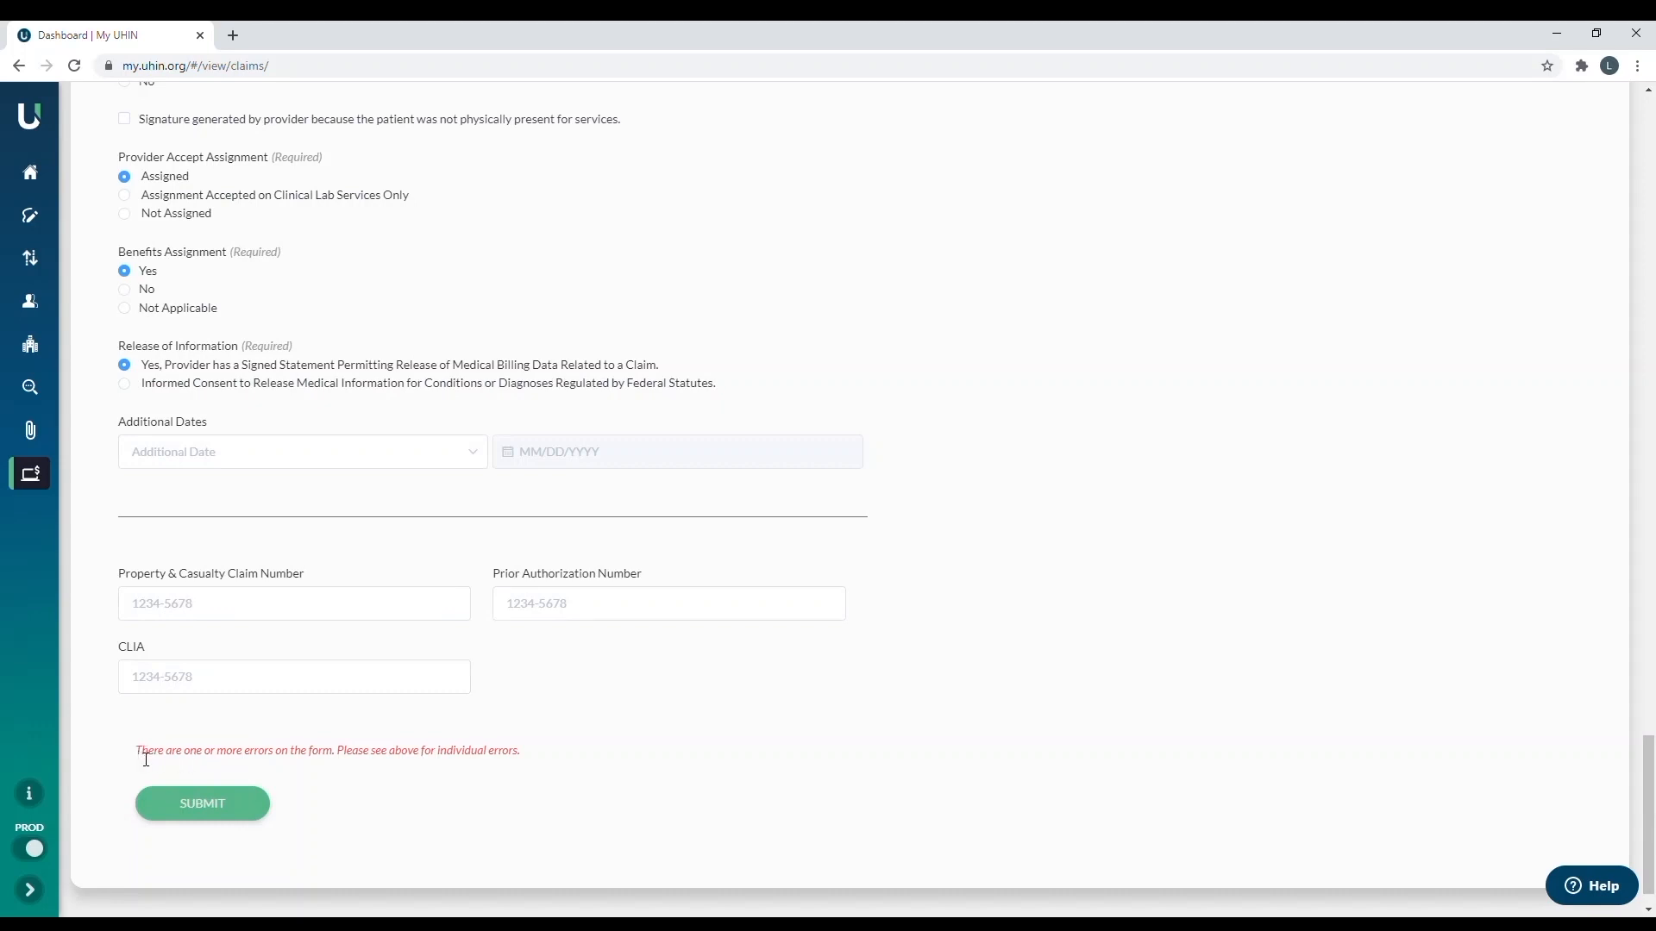
{"action": "left_click_drag", "start_coordinate": [137, 749], "coordinate": [518, 749]}
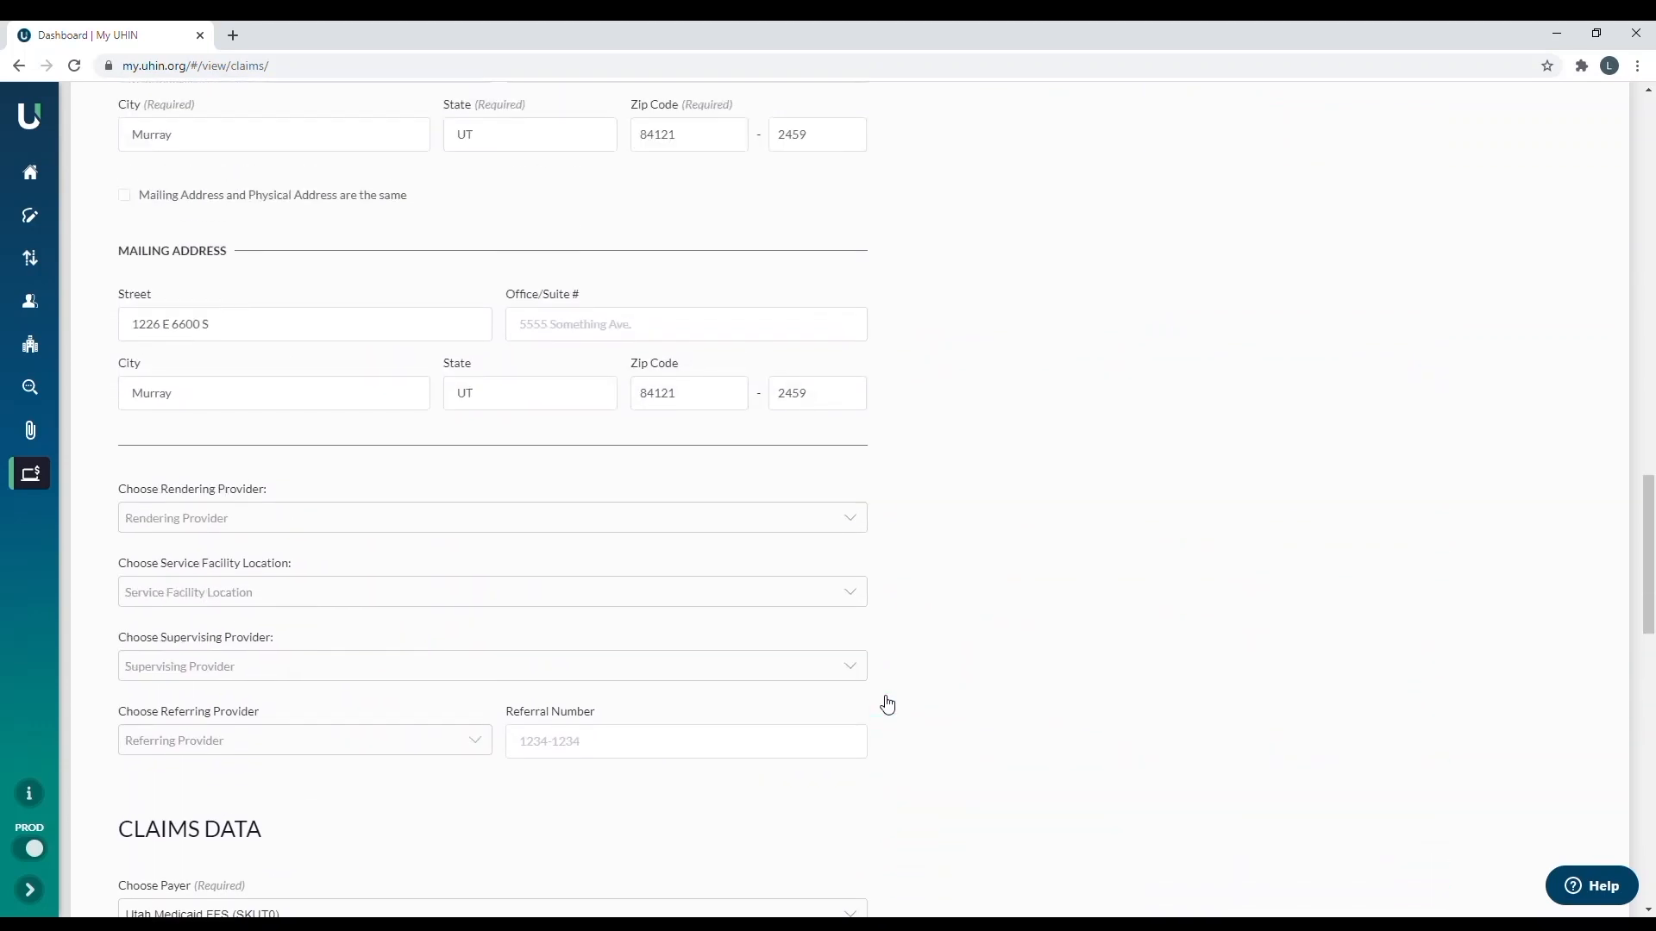
- Replace the patient's state 'Utah' with 'UT' in Patient Information
{"action": "scroll", "scroll_direction": "up", "scroll_amount": 3}
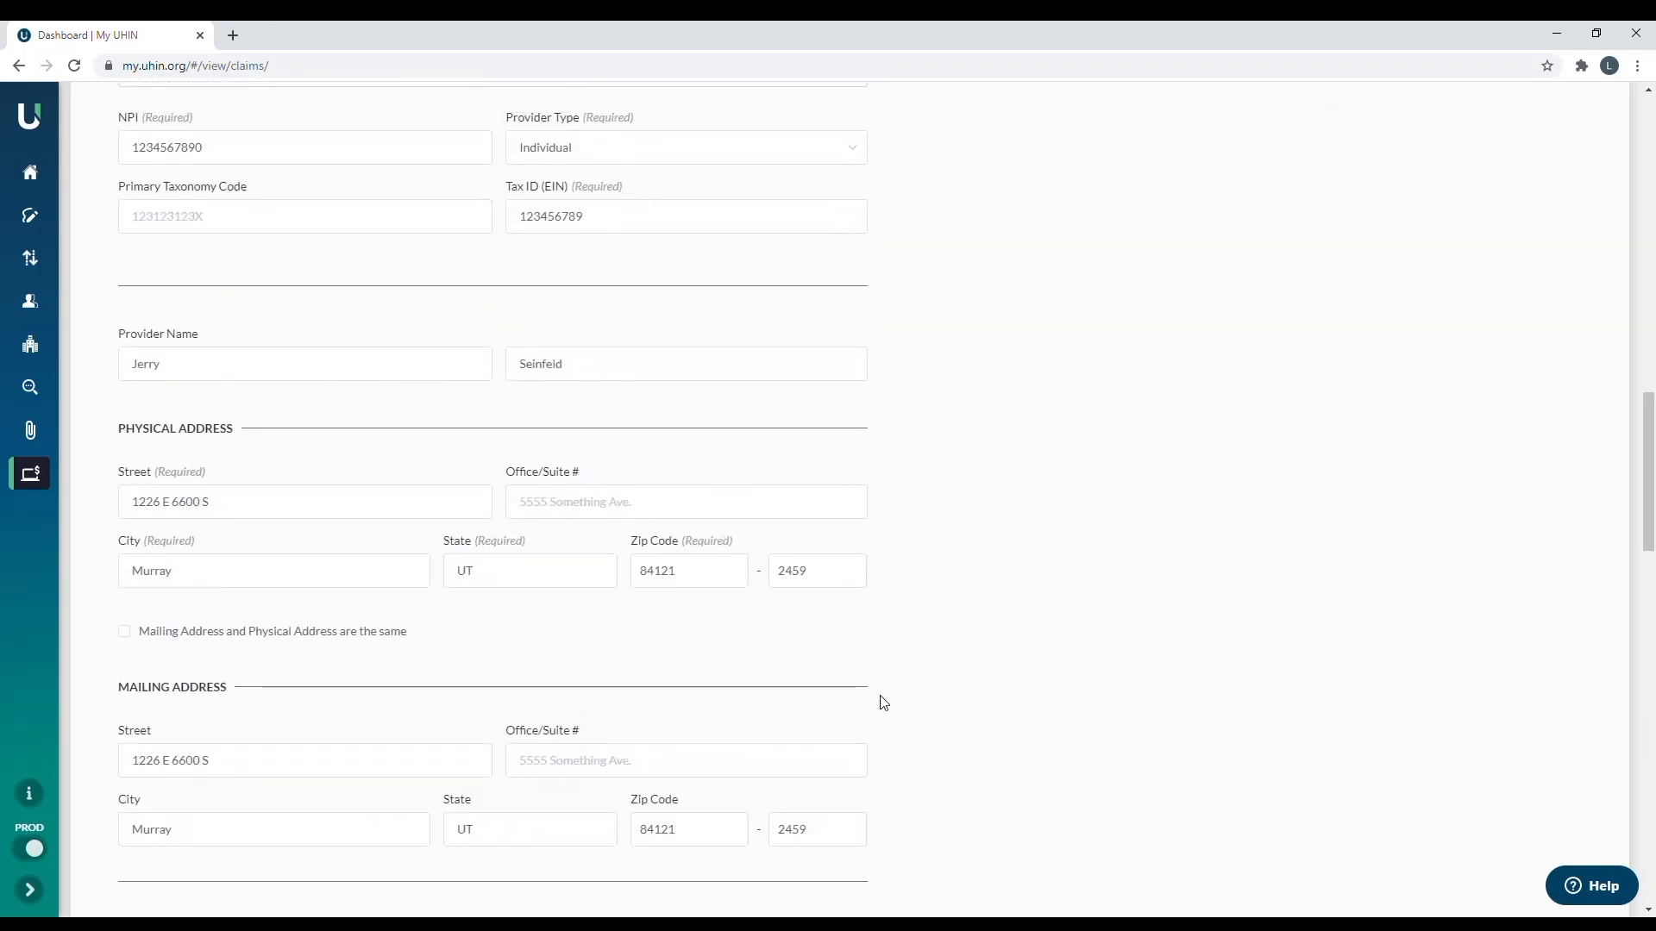
{"action": "scroll", "scroll_direction": "up", "scroll_amount": 3}
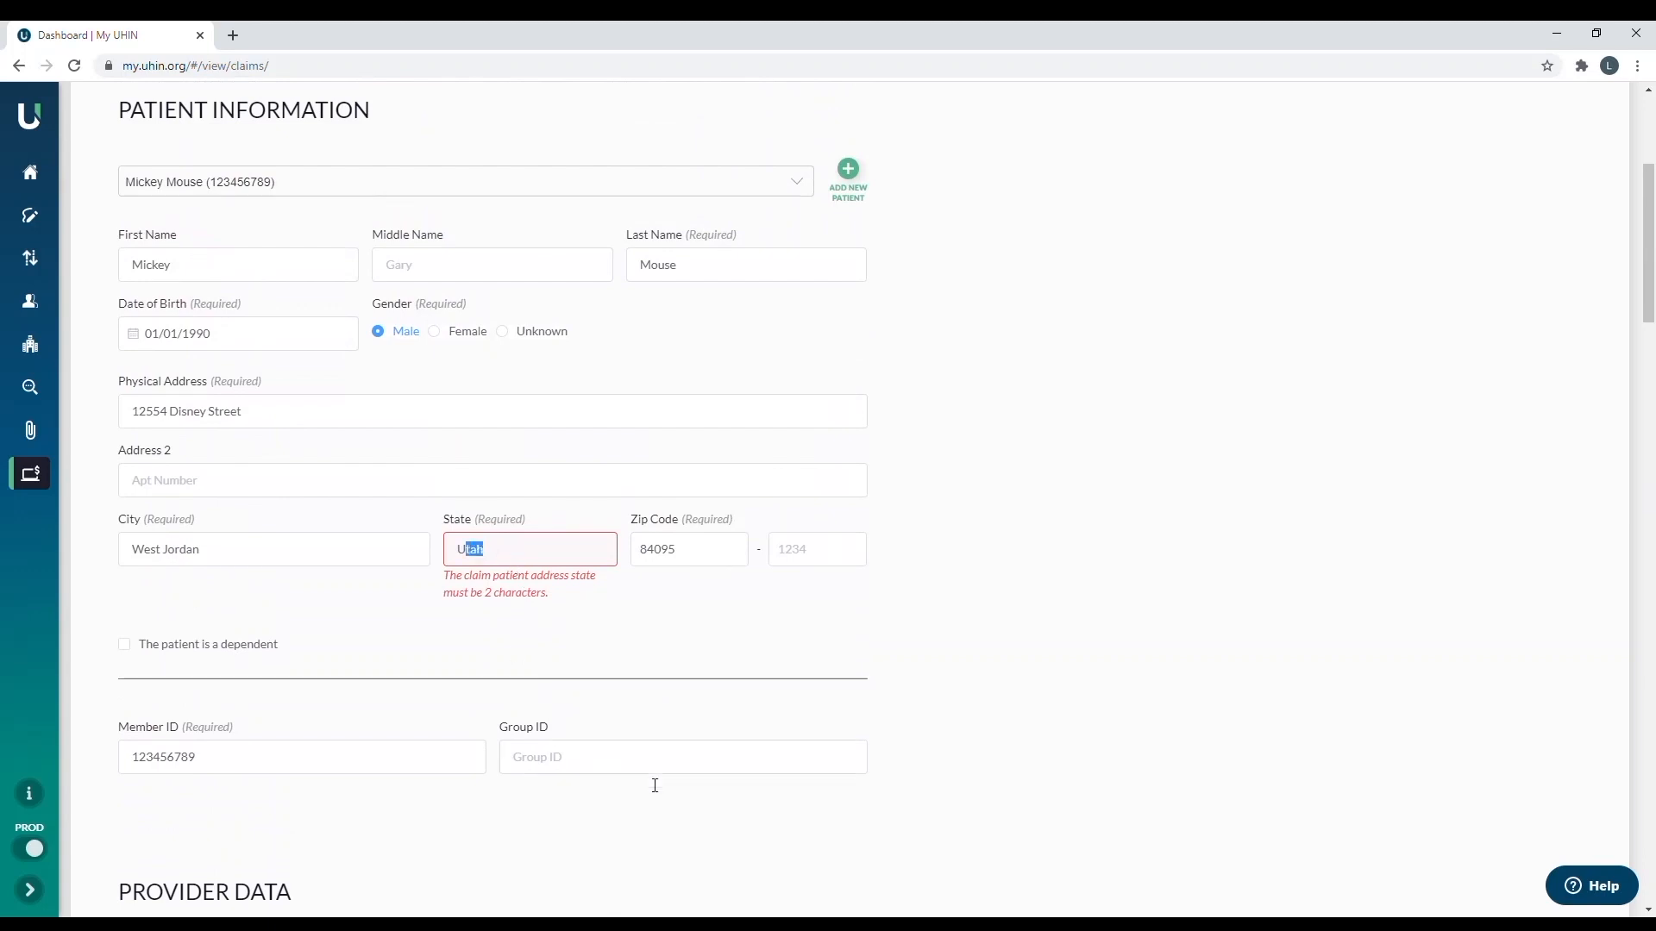
{"action": "type", "text": "UT"}
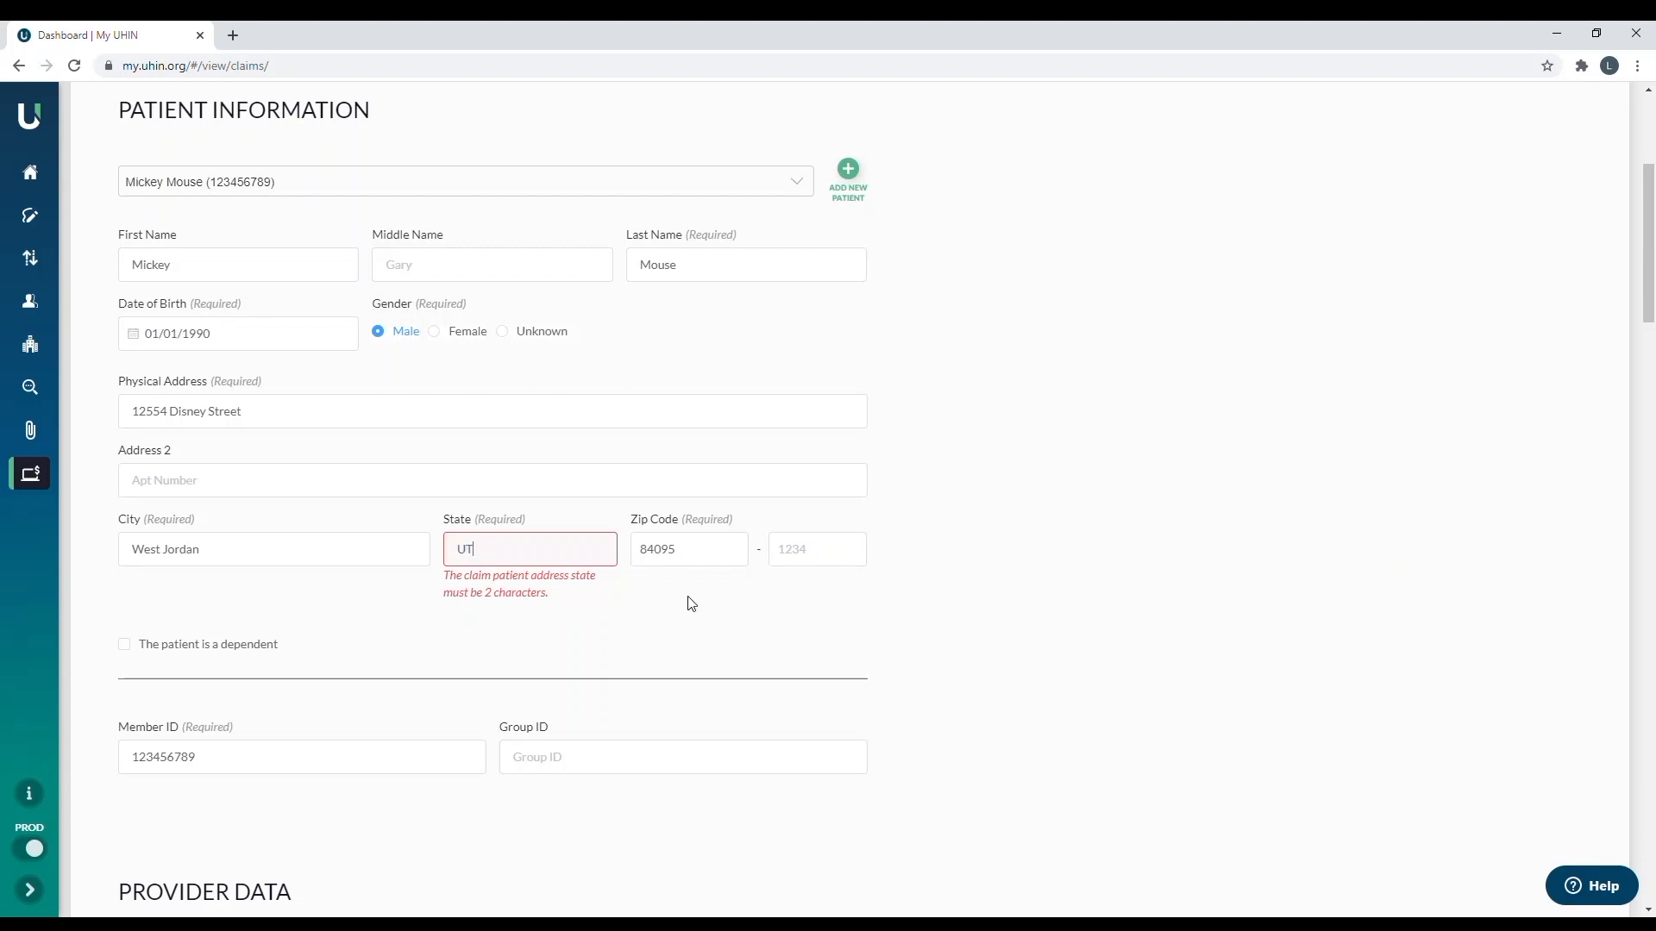
{"action": "mouse_move", "coordinate": [1058, 607]}
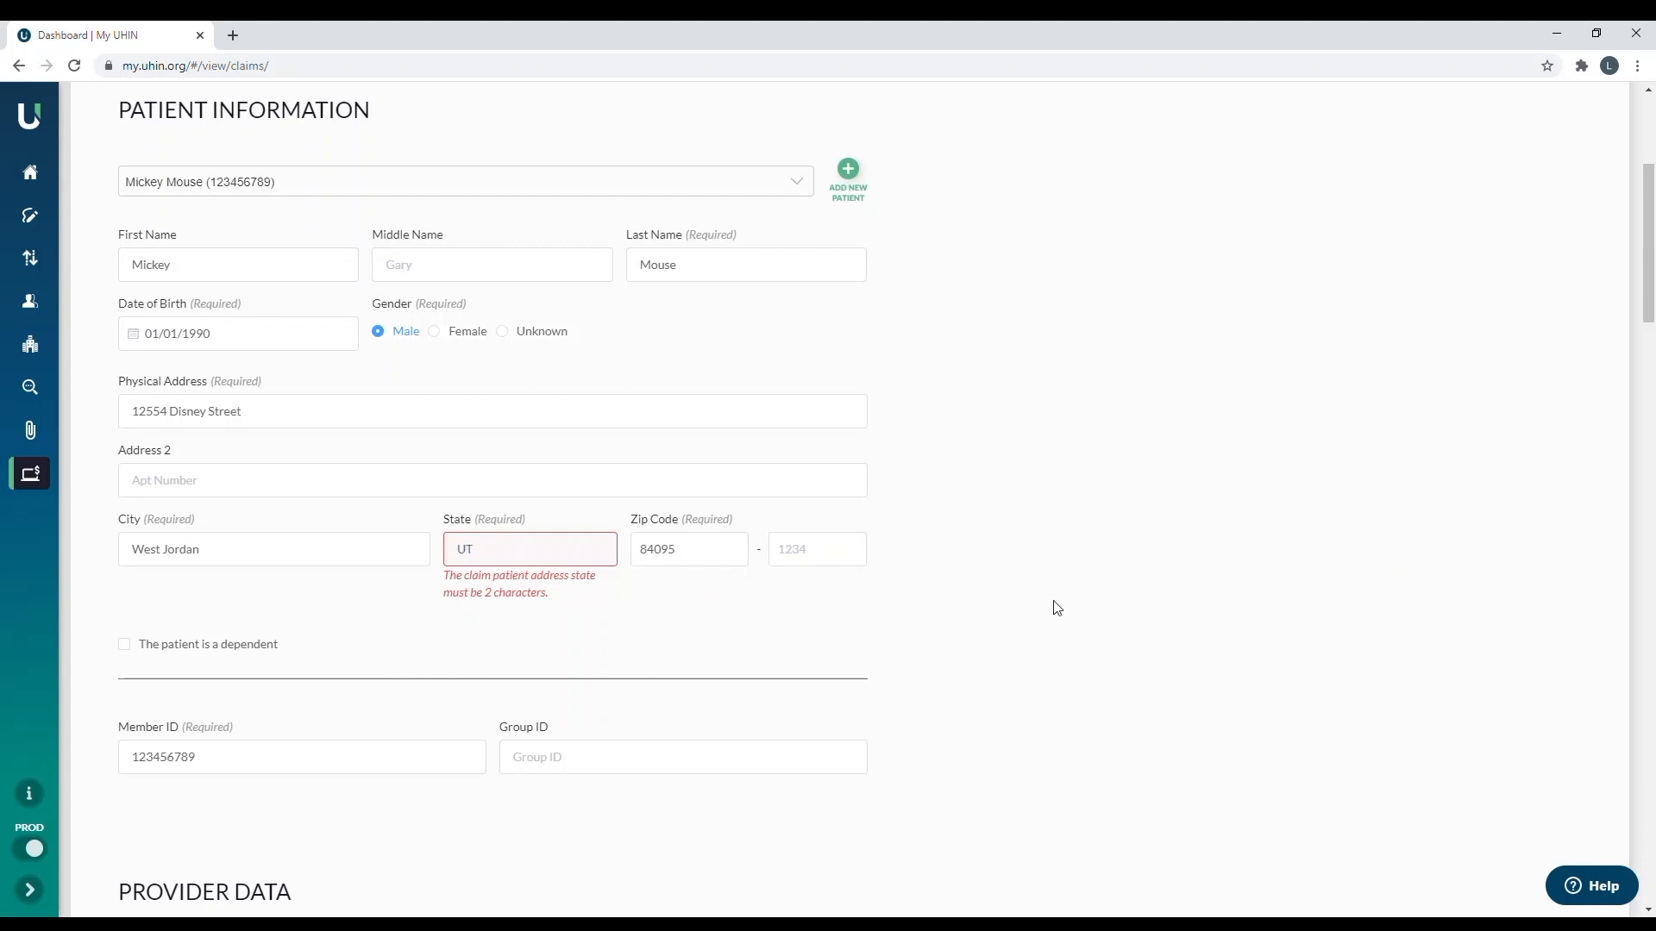
{"action": "scroll", "scroll_direction": "down", "scroll_amount": 3}
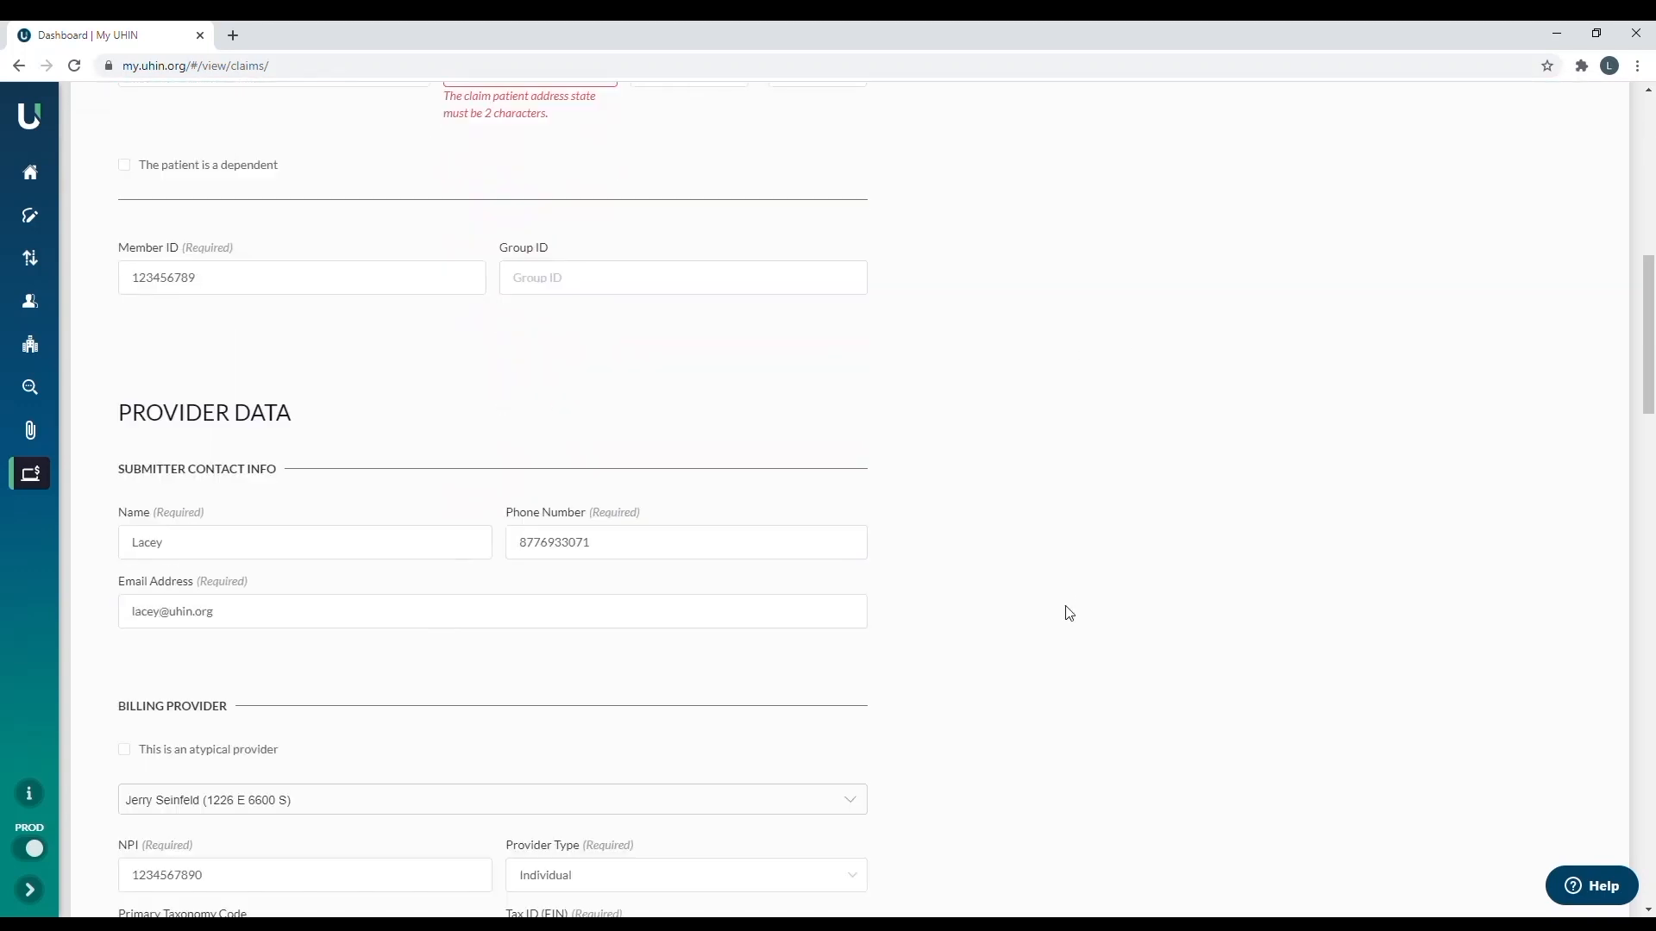
{"action": "scroll", "scroll_direction": "down", "scroll_amount": 3}
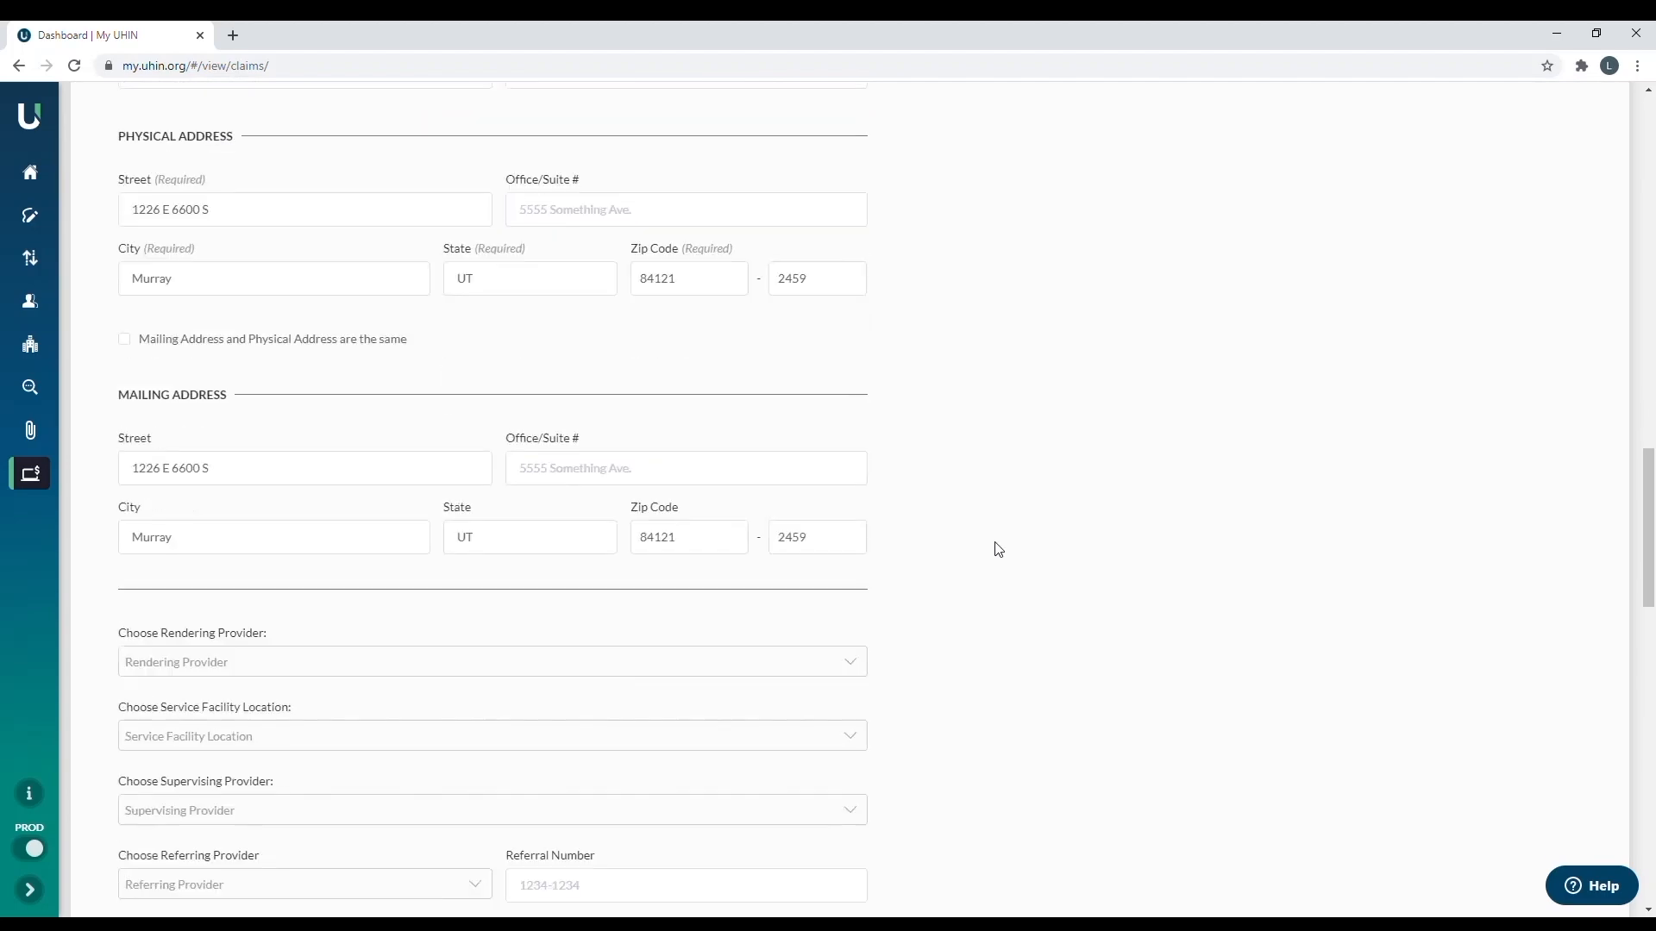
{"action": "scroll", "scroll_direction": "down", "scroll_amount": 3}
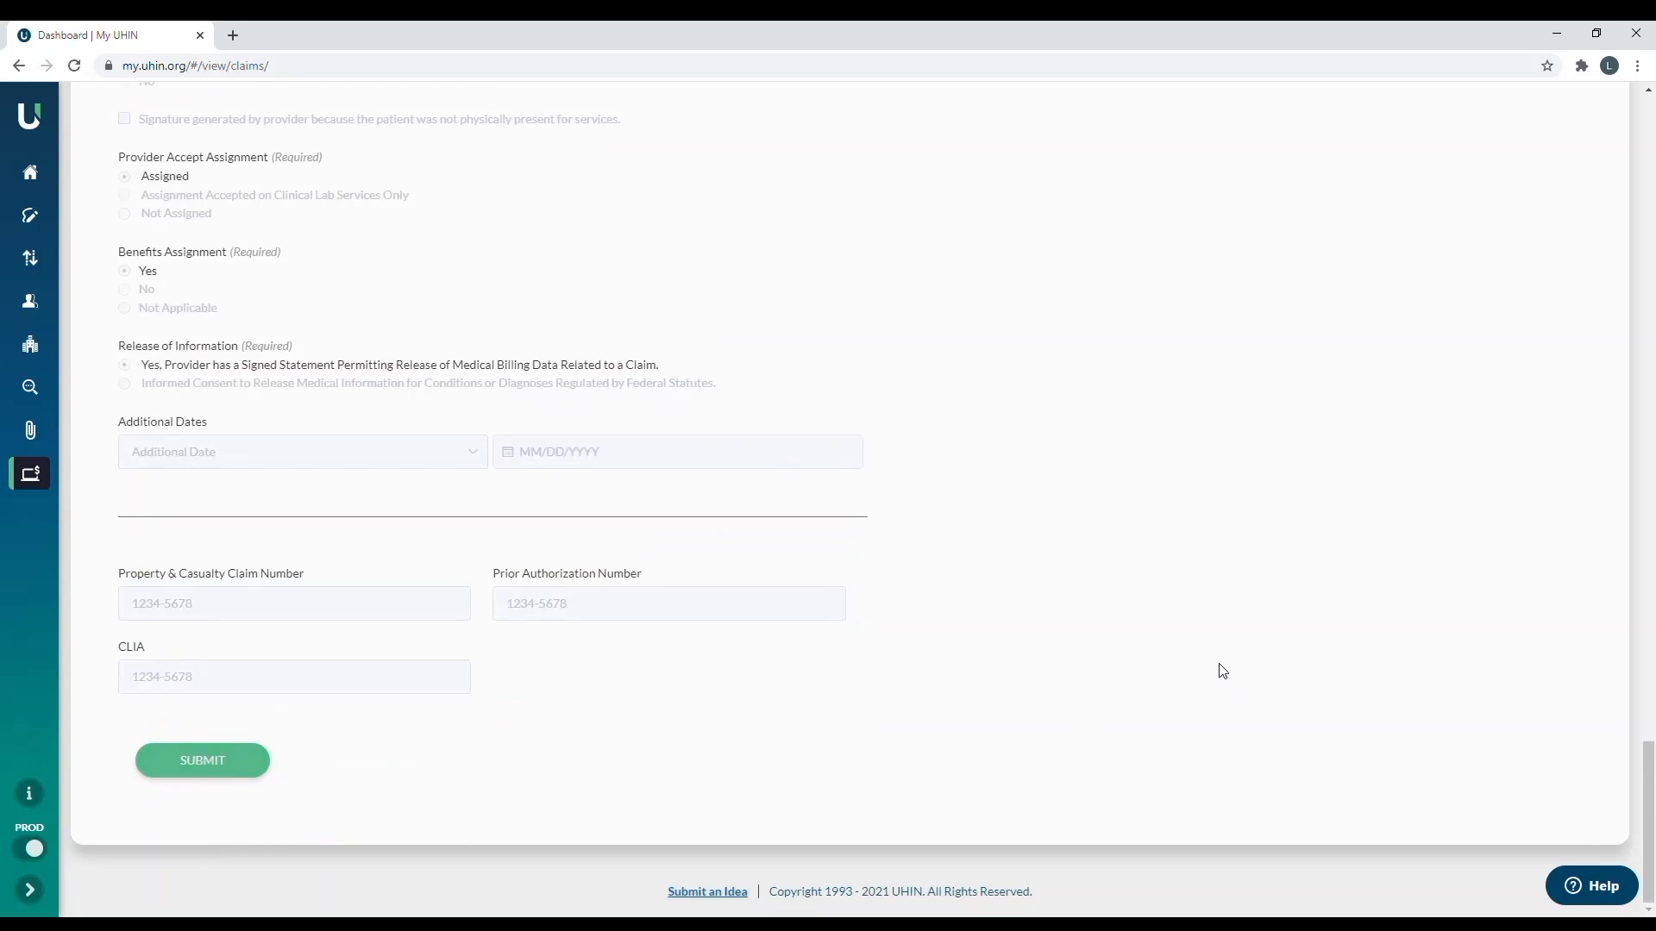
{"action": "mouse_move", "coordinate": [865, 529]}
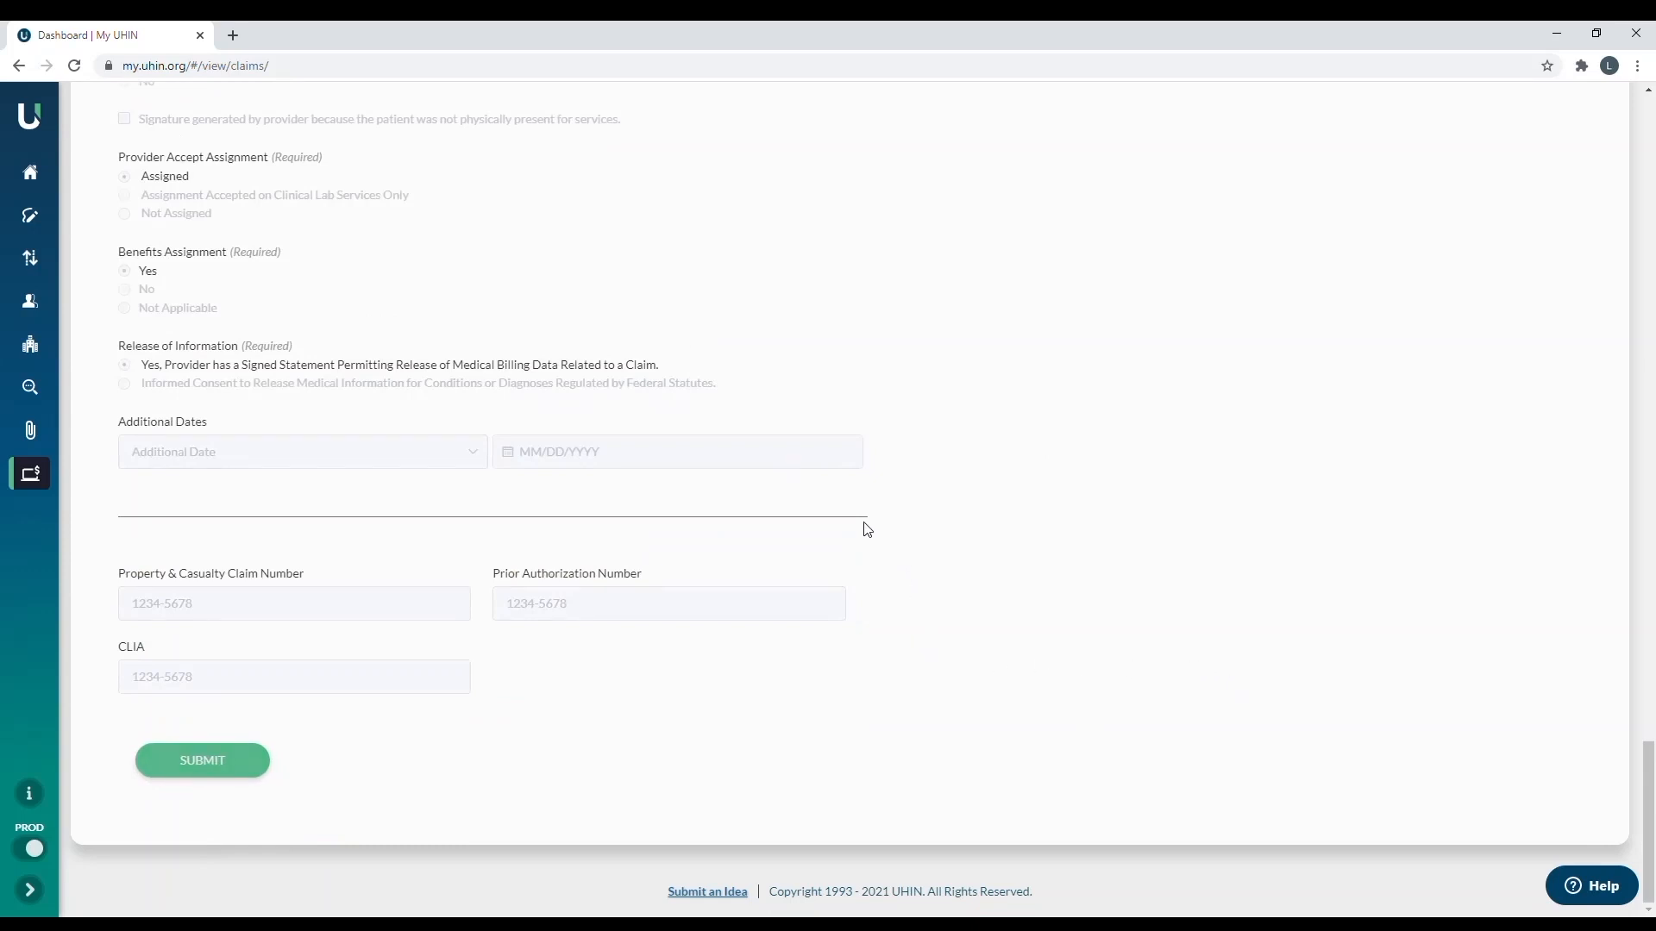
{"action": "left_click", "coordinate": [202, 760]}
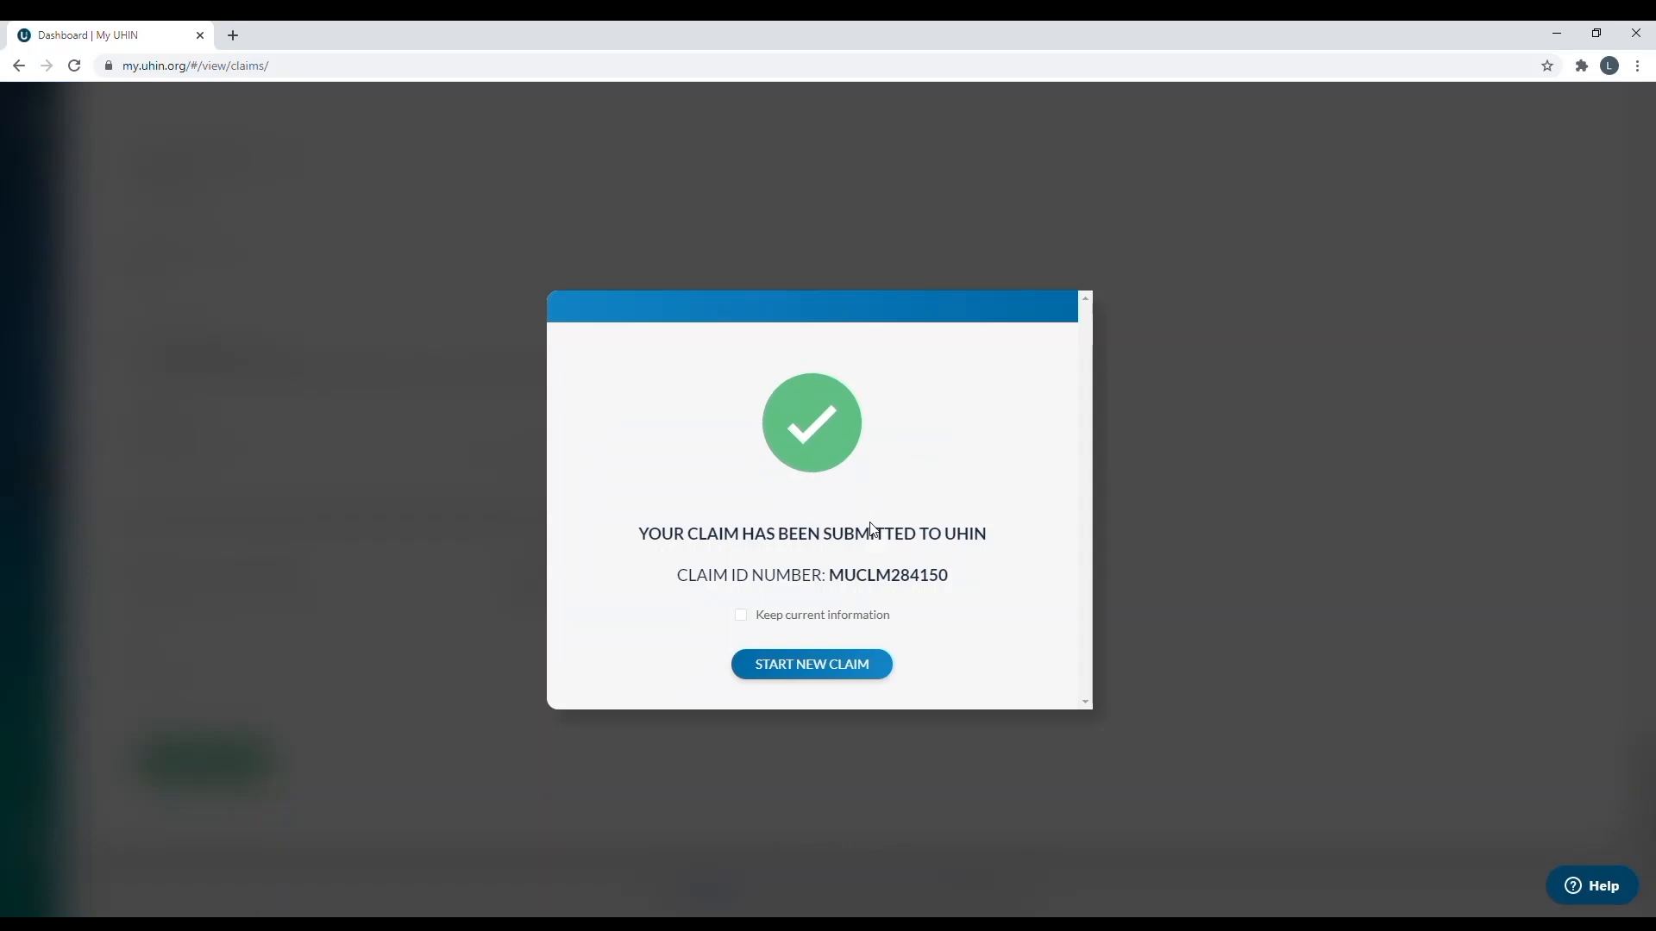
{"action": "mouse_move", "coordinate": [818, 519]}
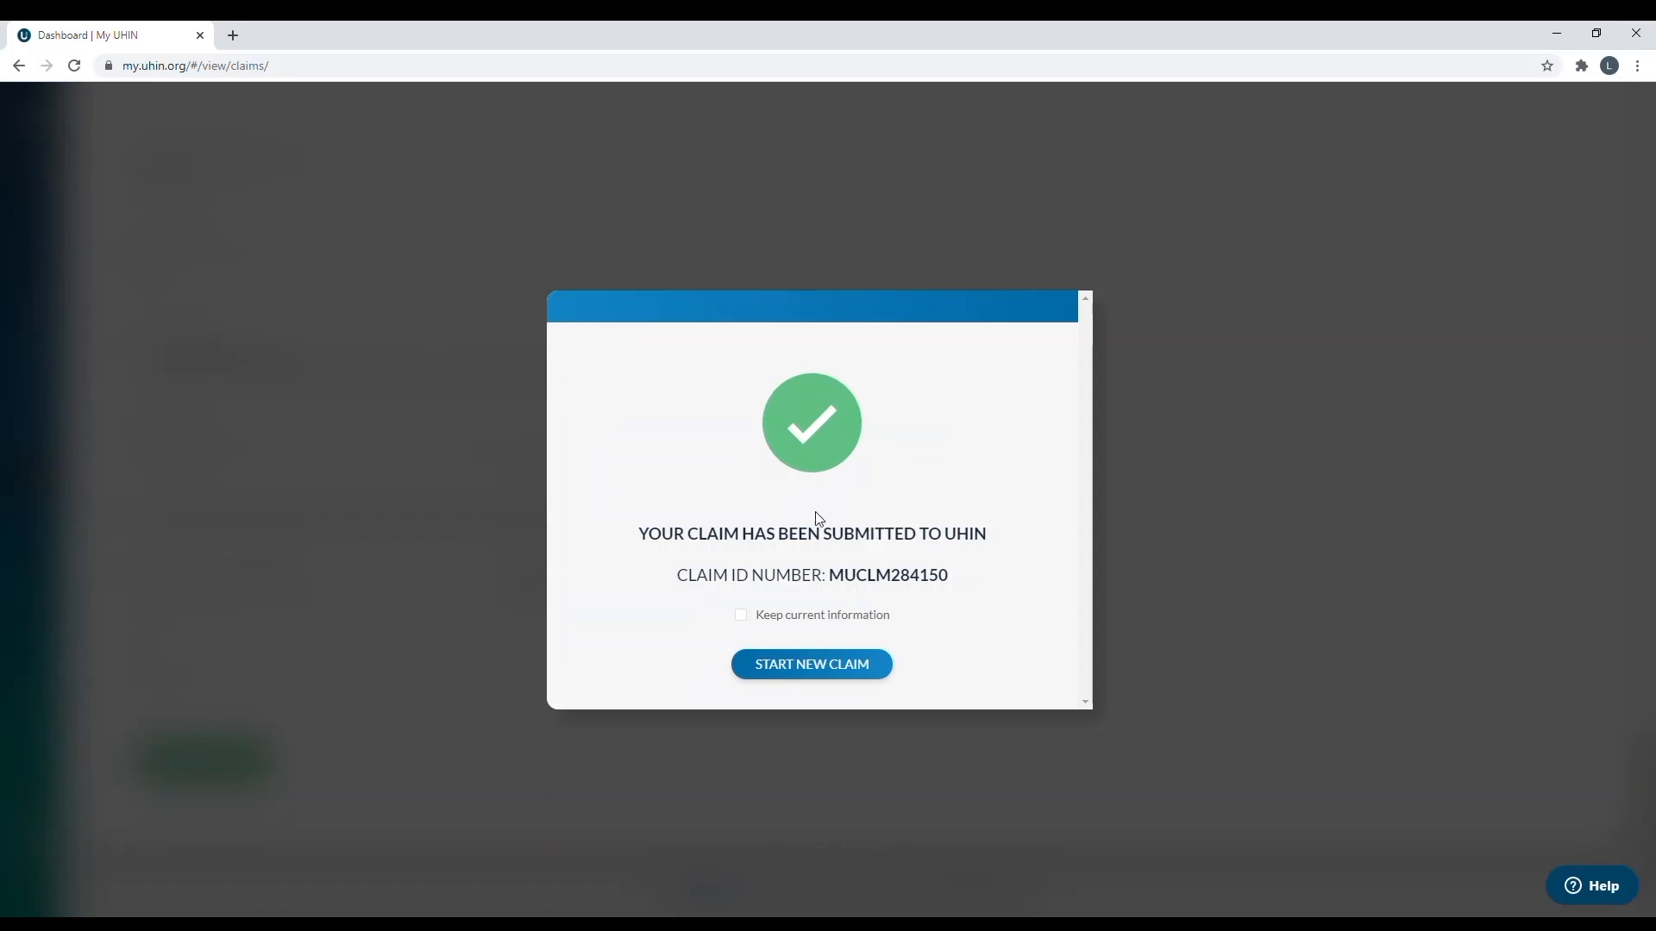
{"action": "mouse_move", "coordinate": [688, 526]}
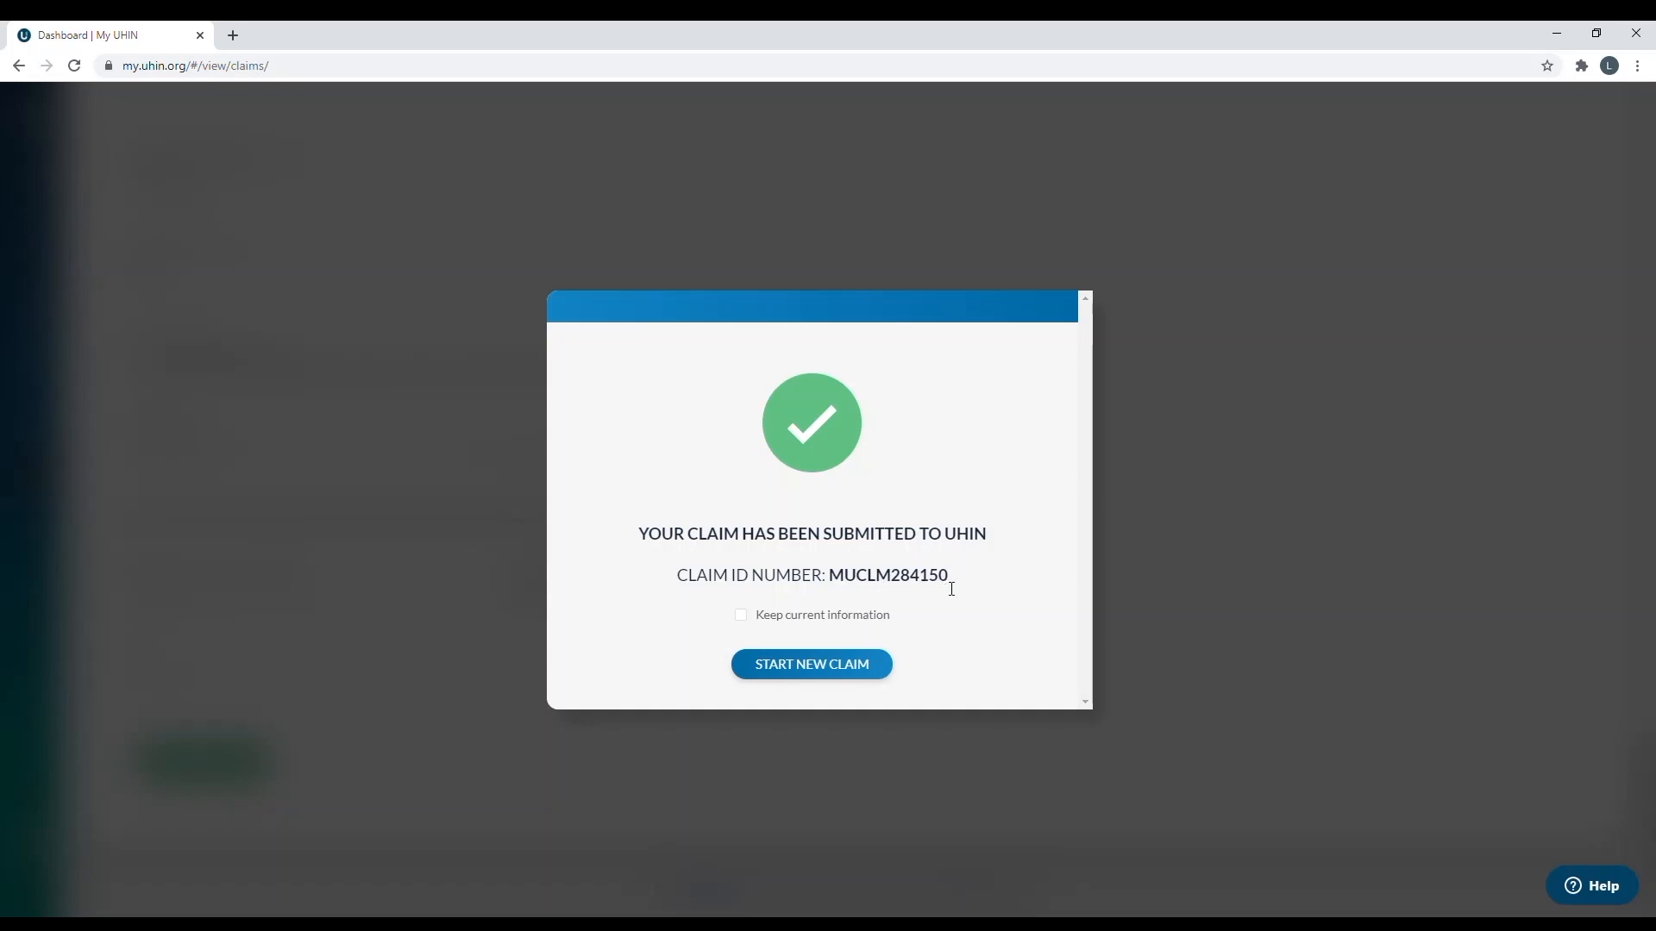
{"action": "mouse_move", "coordinate": [890, 541]}
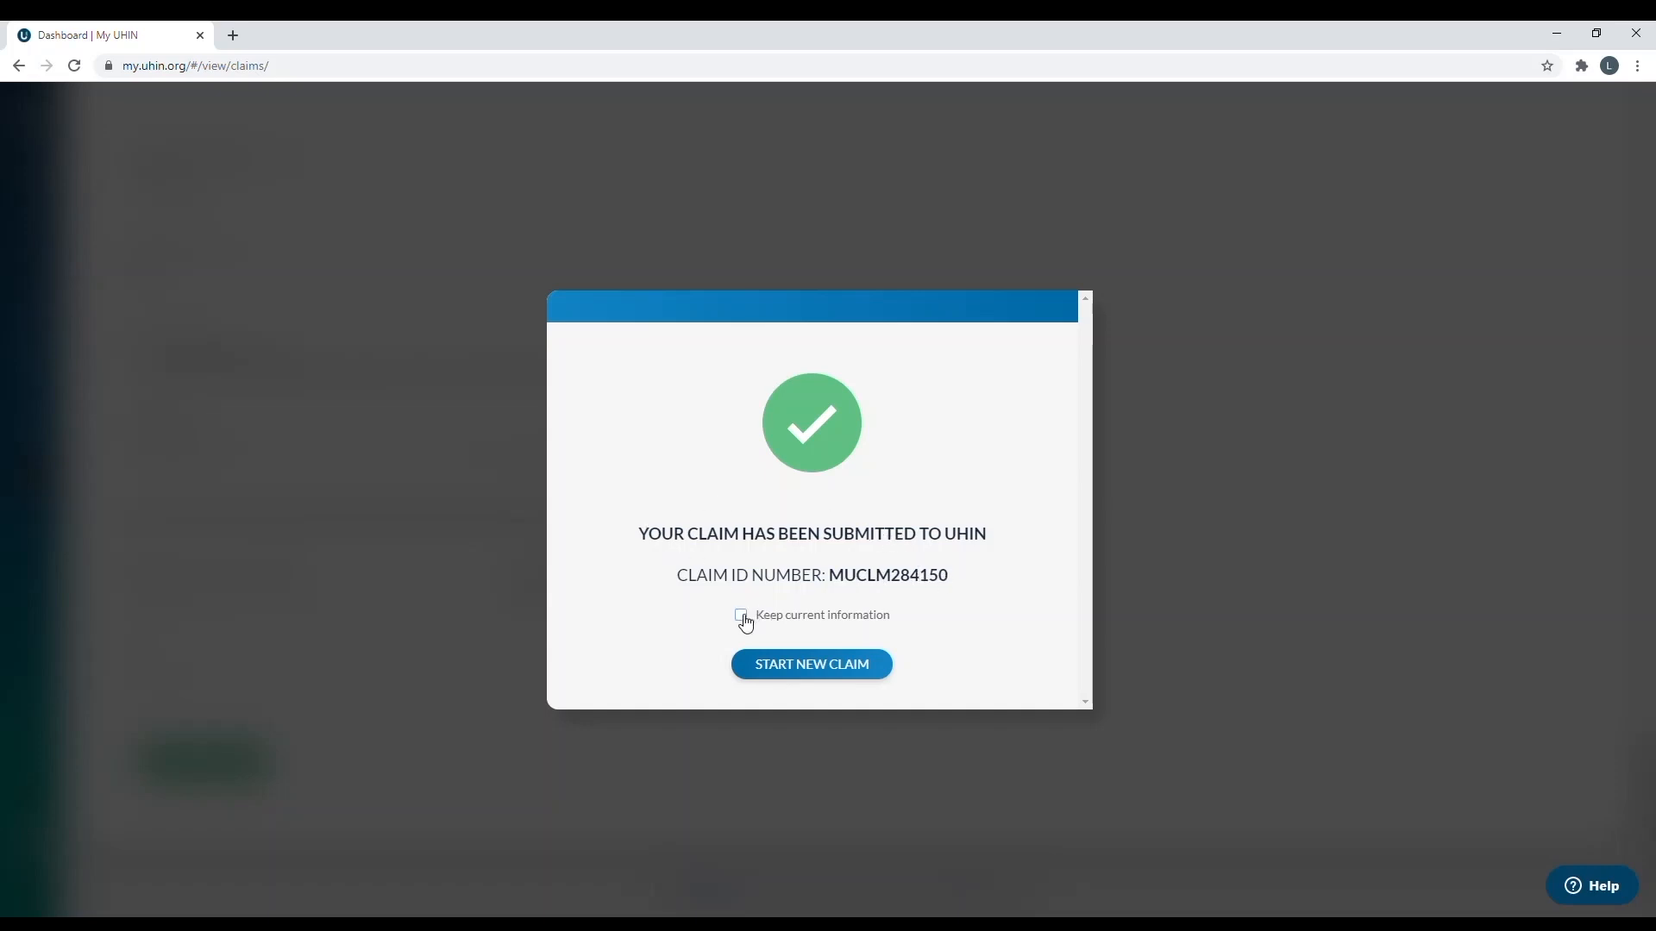
- Tick 'Keep current information' and start a new claim
{"action": "left_click", "coordinate": [740, 615]}
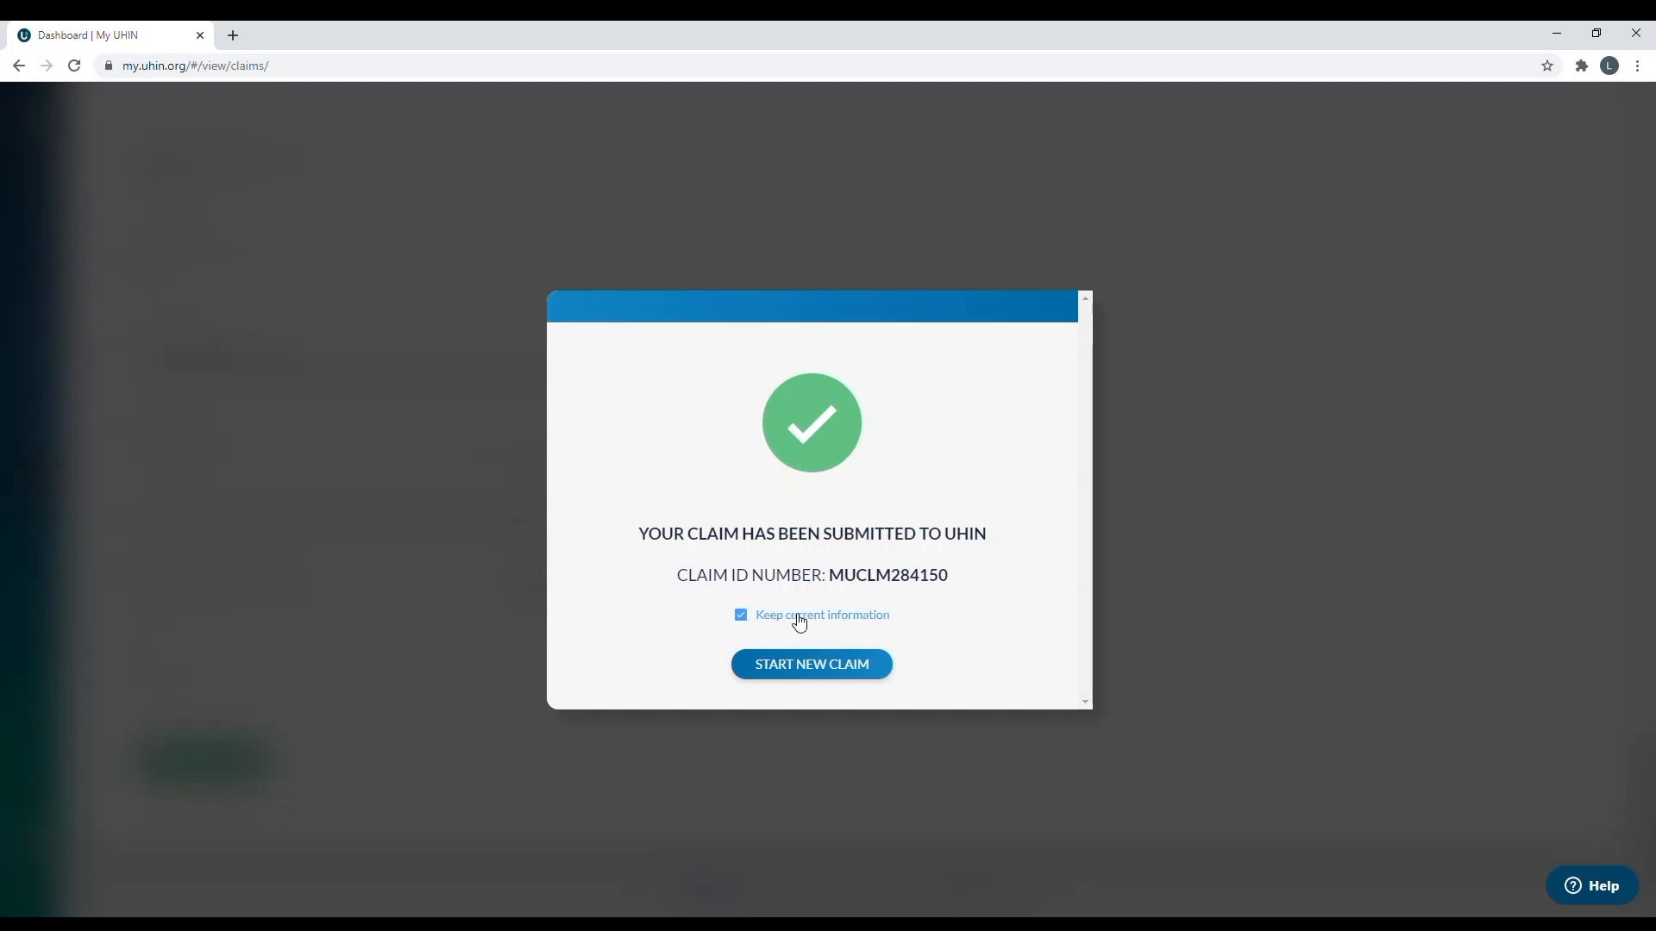
{"action": "mouse_move", "coordinate": [801, 623]}
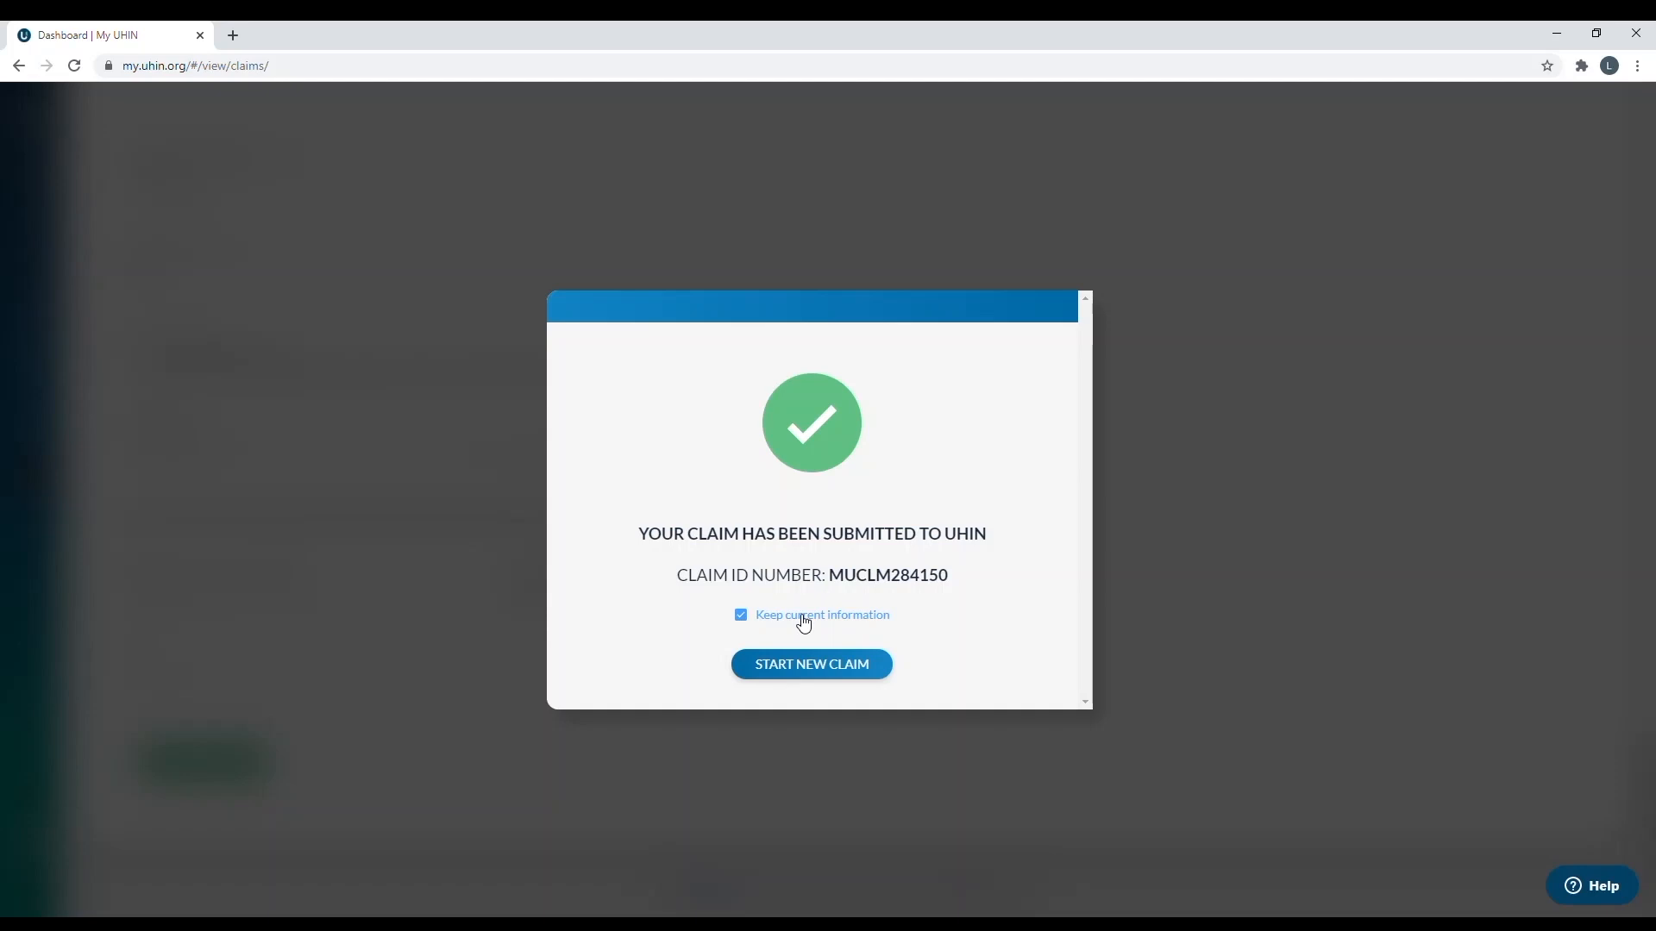
{"action": "mouse_move", "coordinate": [828, 566]}
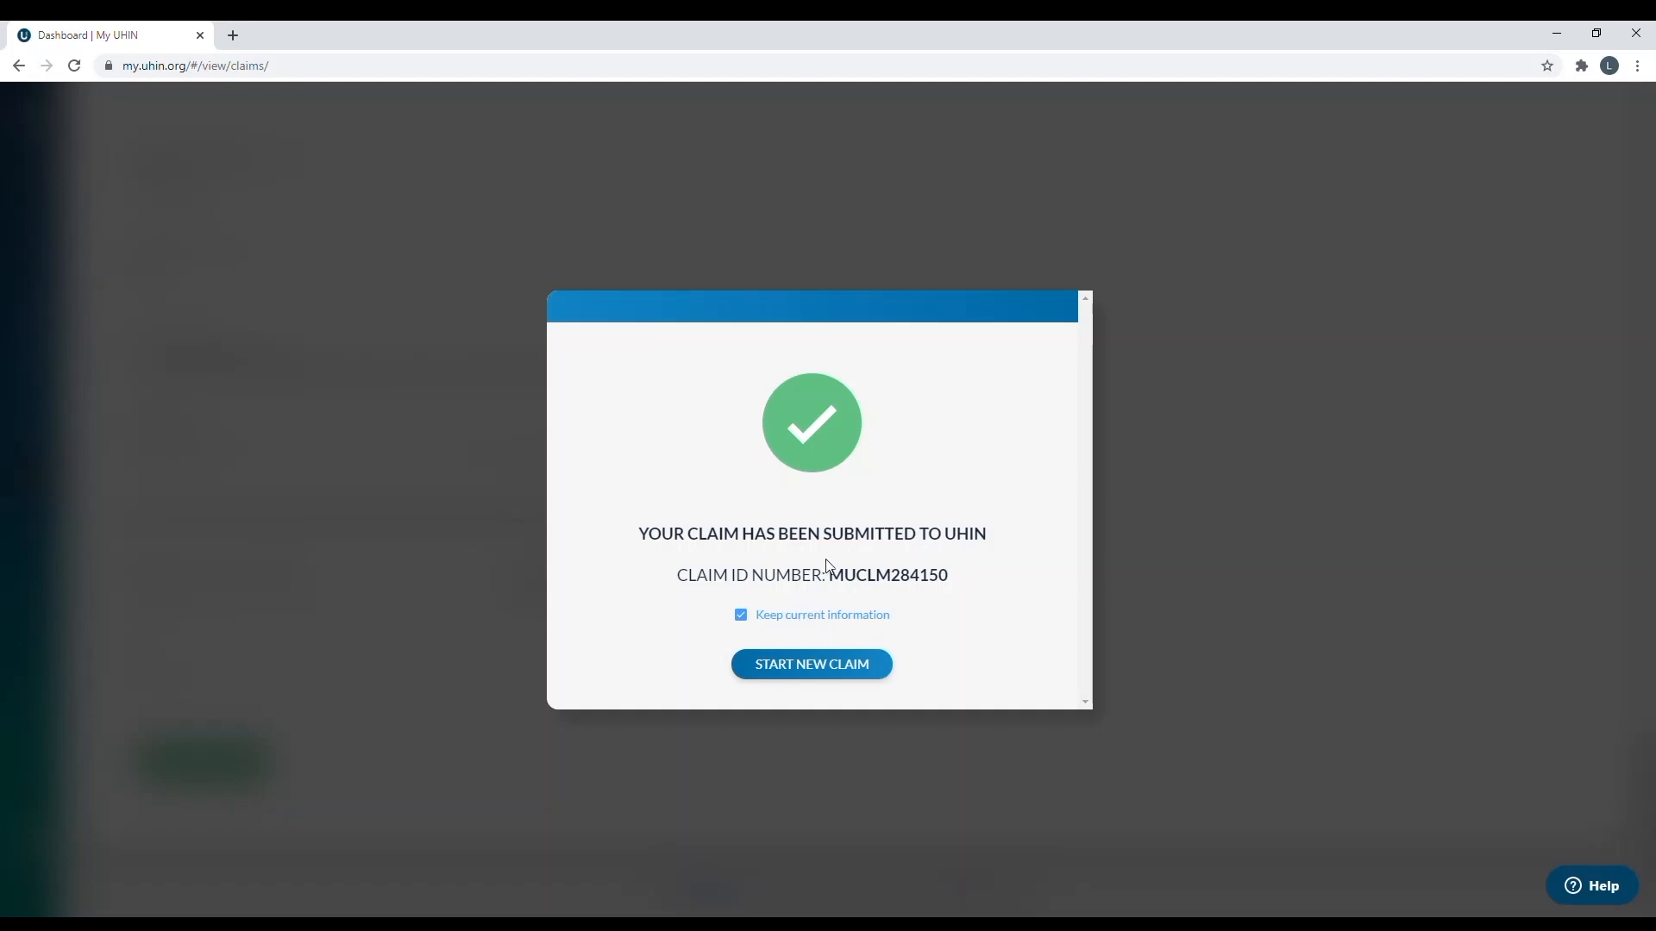
{"action": "mouse_move", "coordinate": [843, 551]}
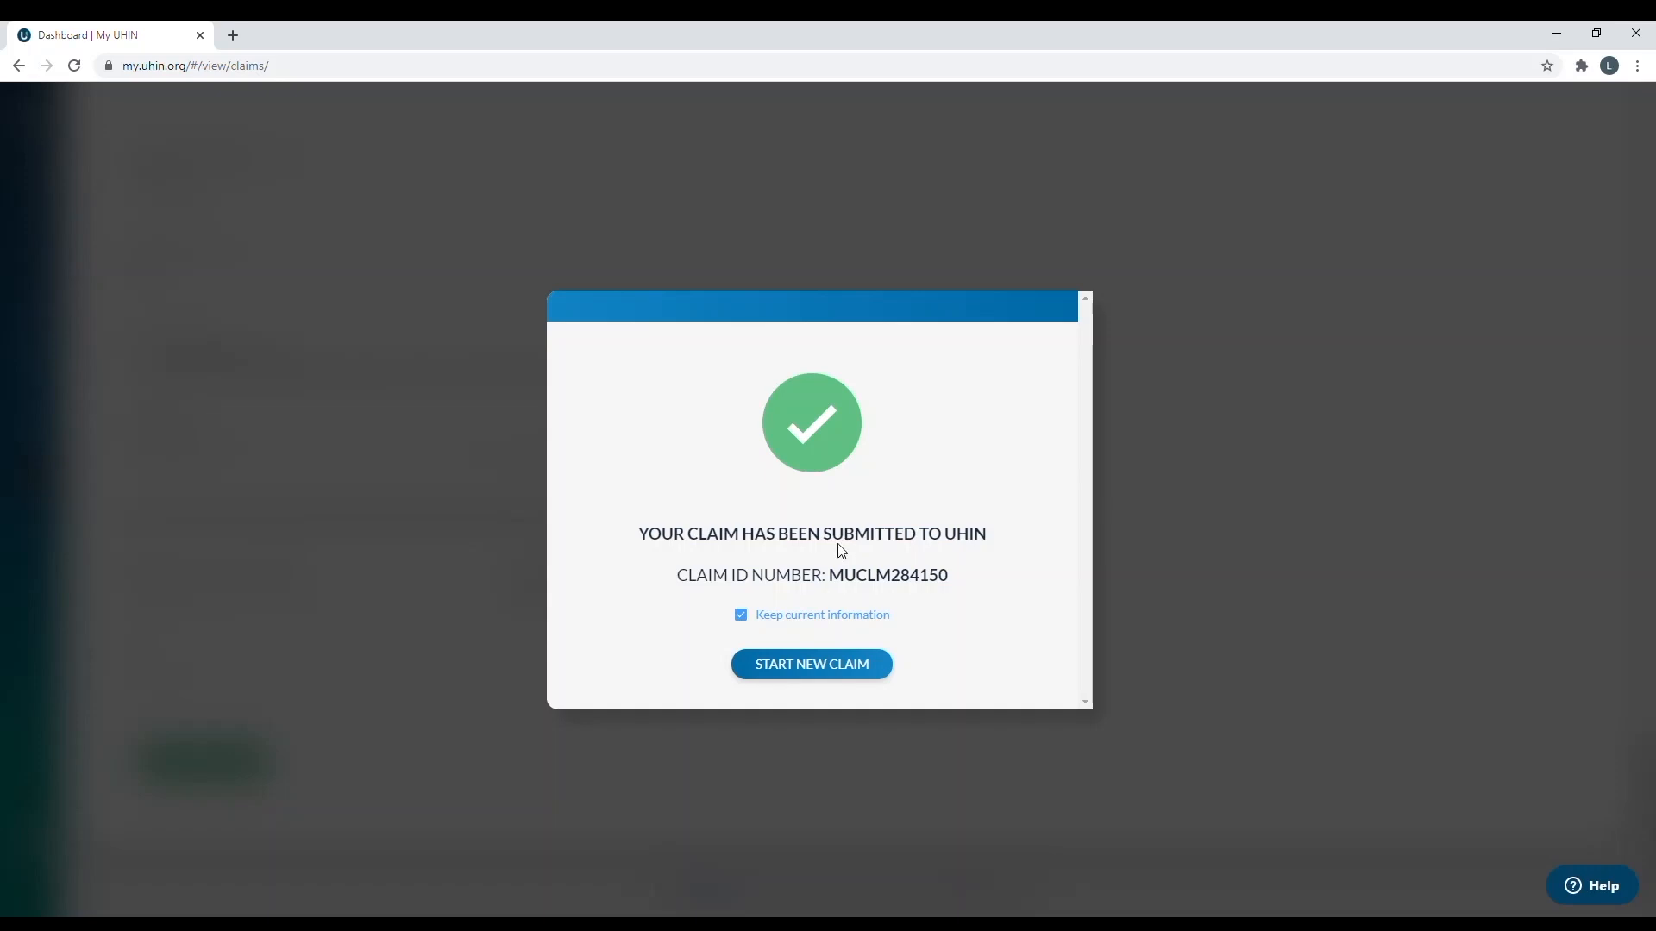
{"action": "mouse_move", "coordinate": [836, 685]}
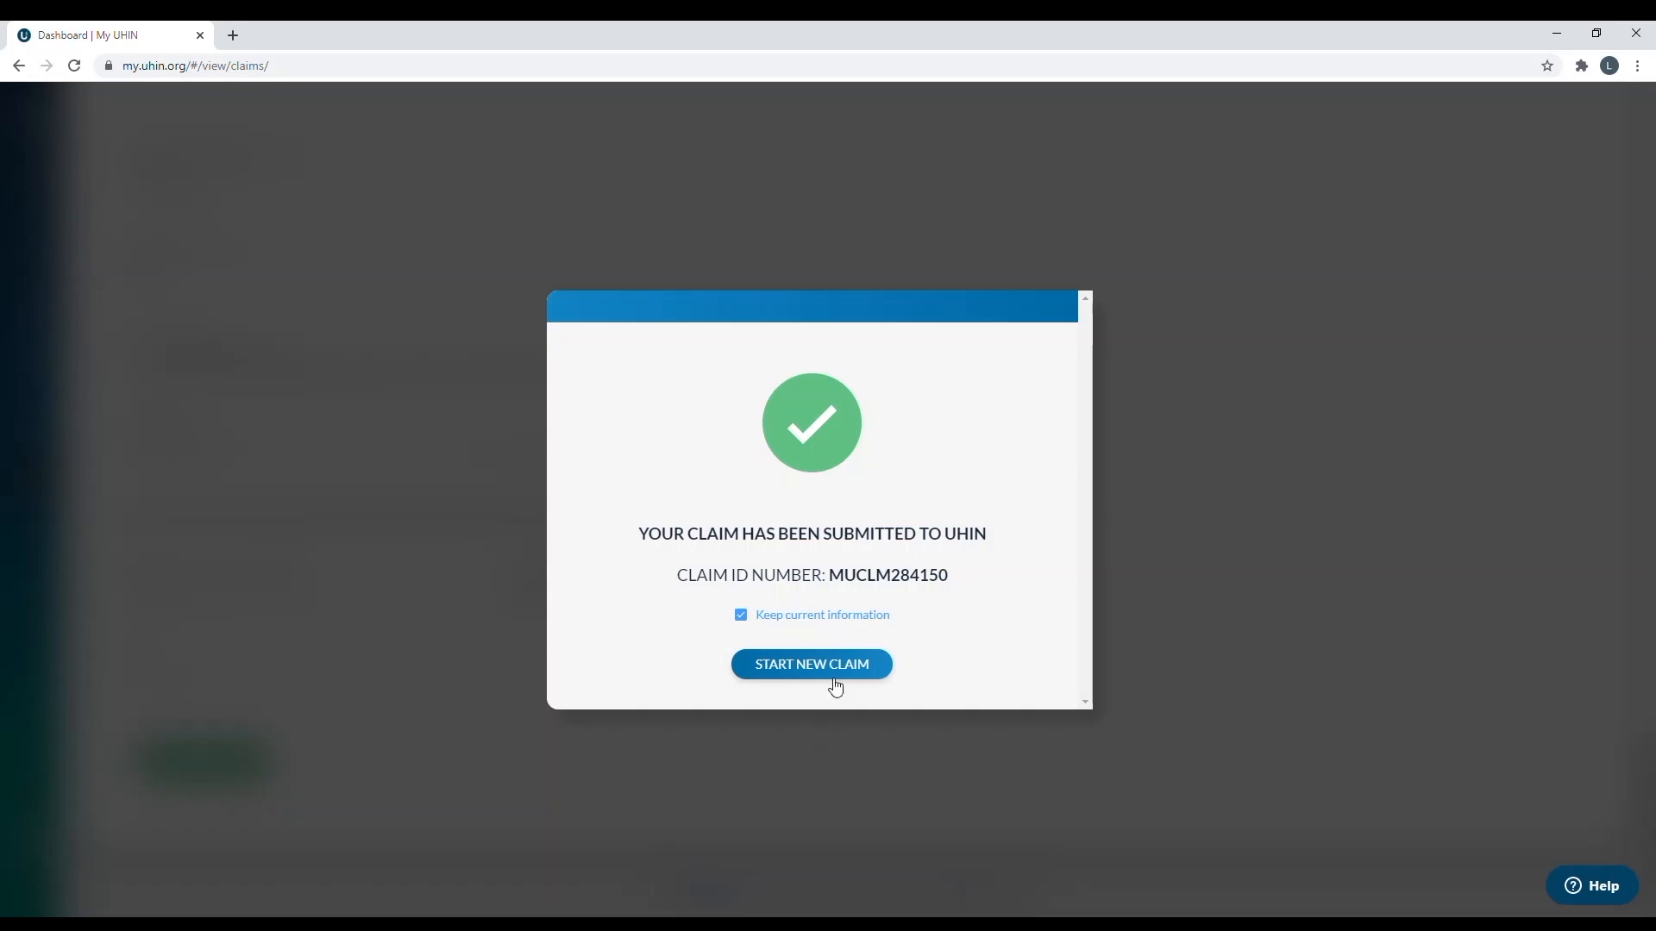
{"action": "left_click", "coordinate": [811, 664]}
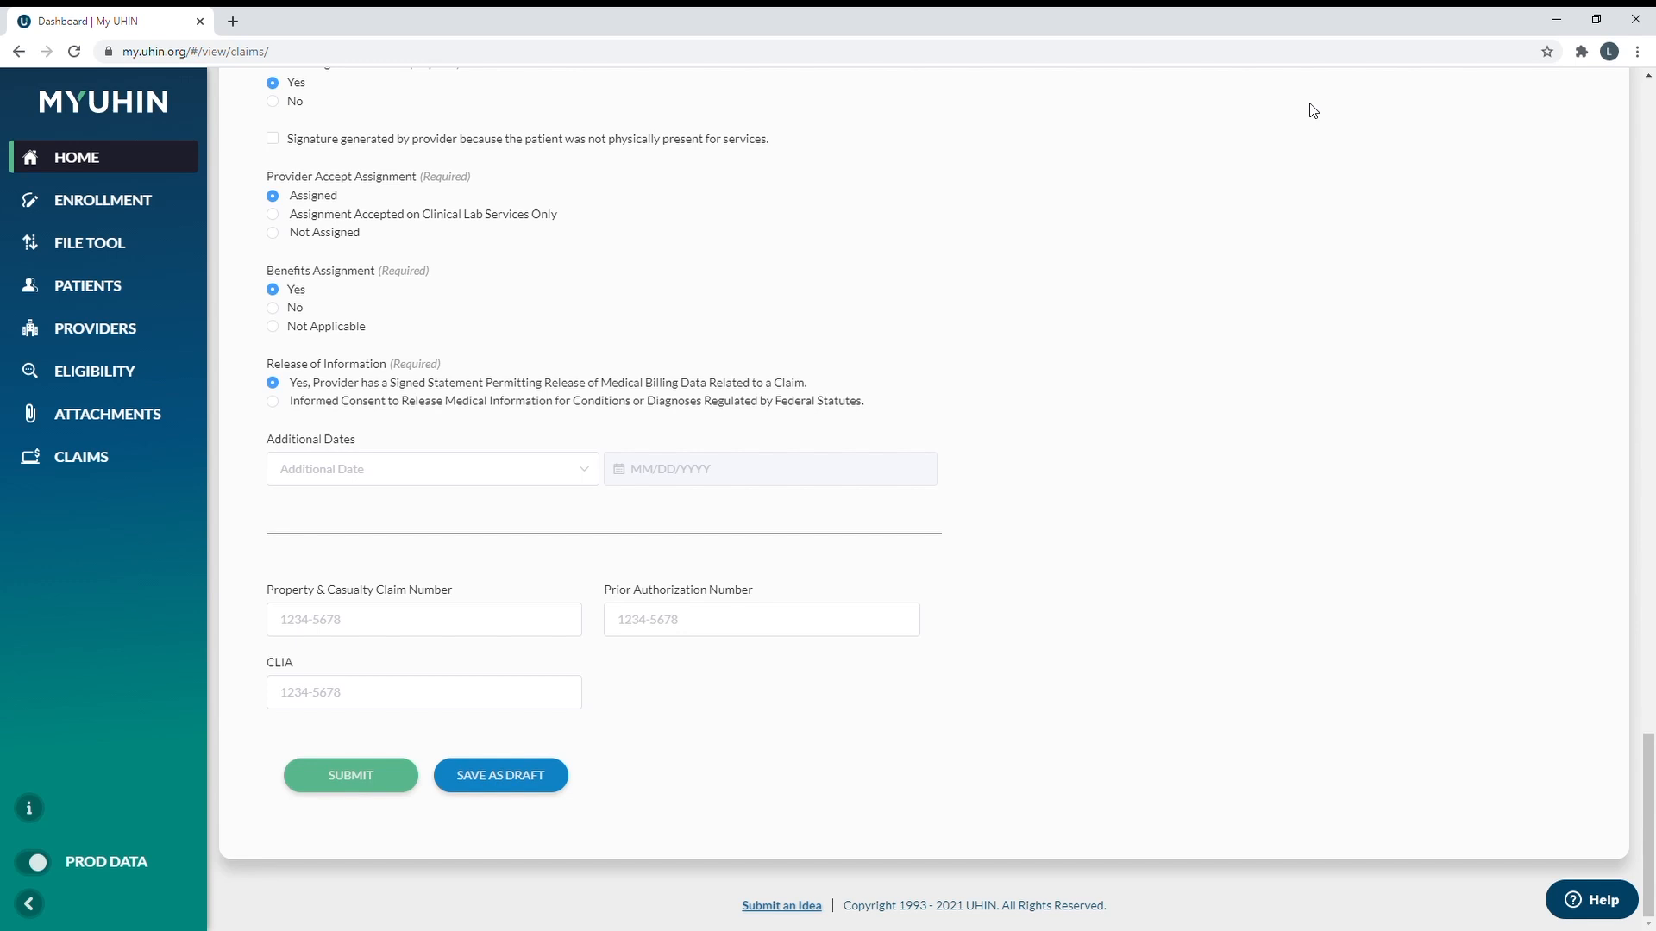
{"action": "mouse_move", "coordinate": [1554, 138]}
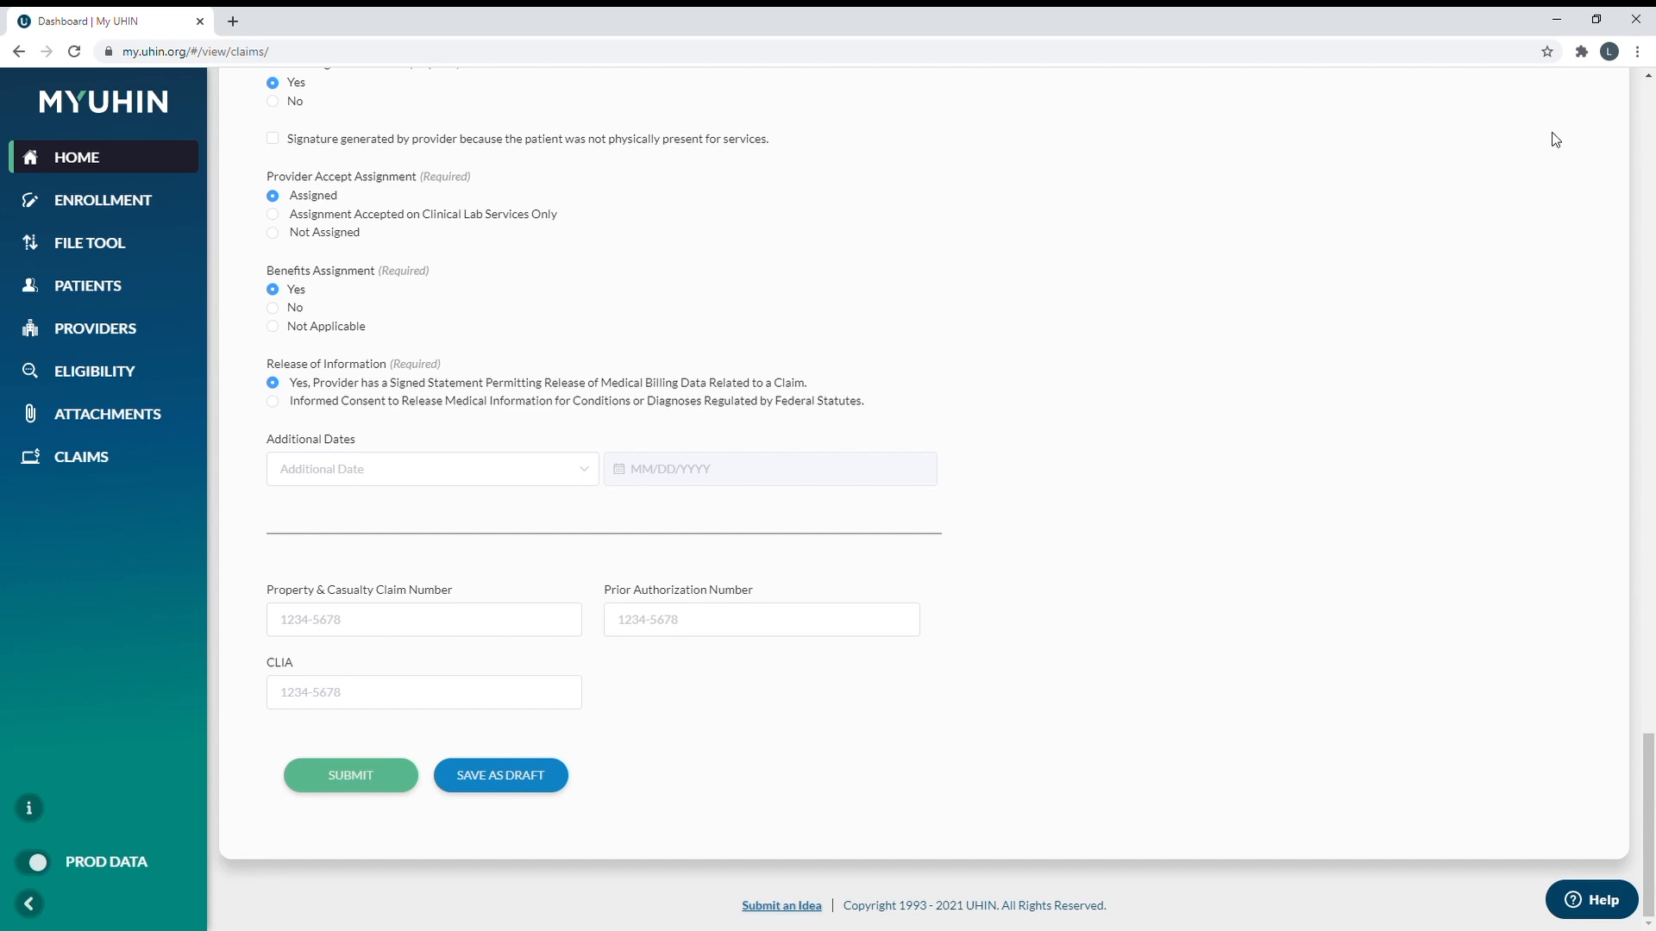